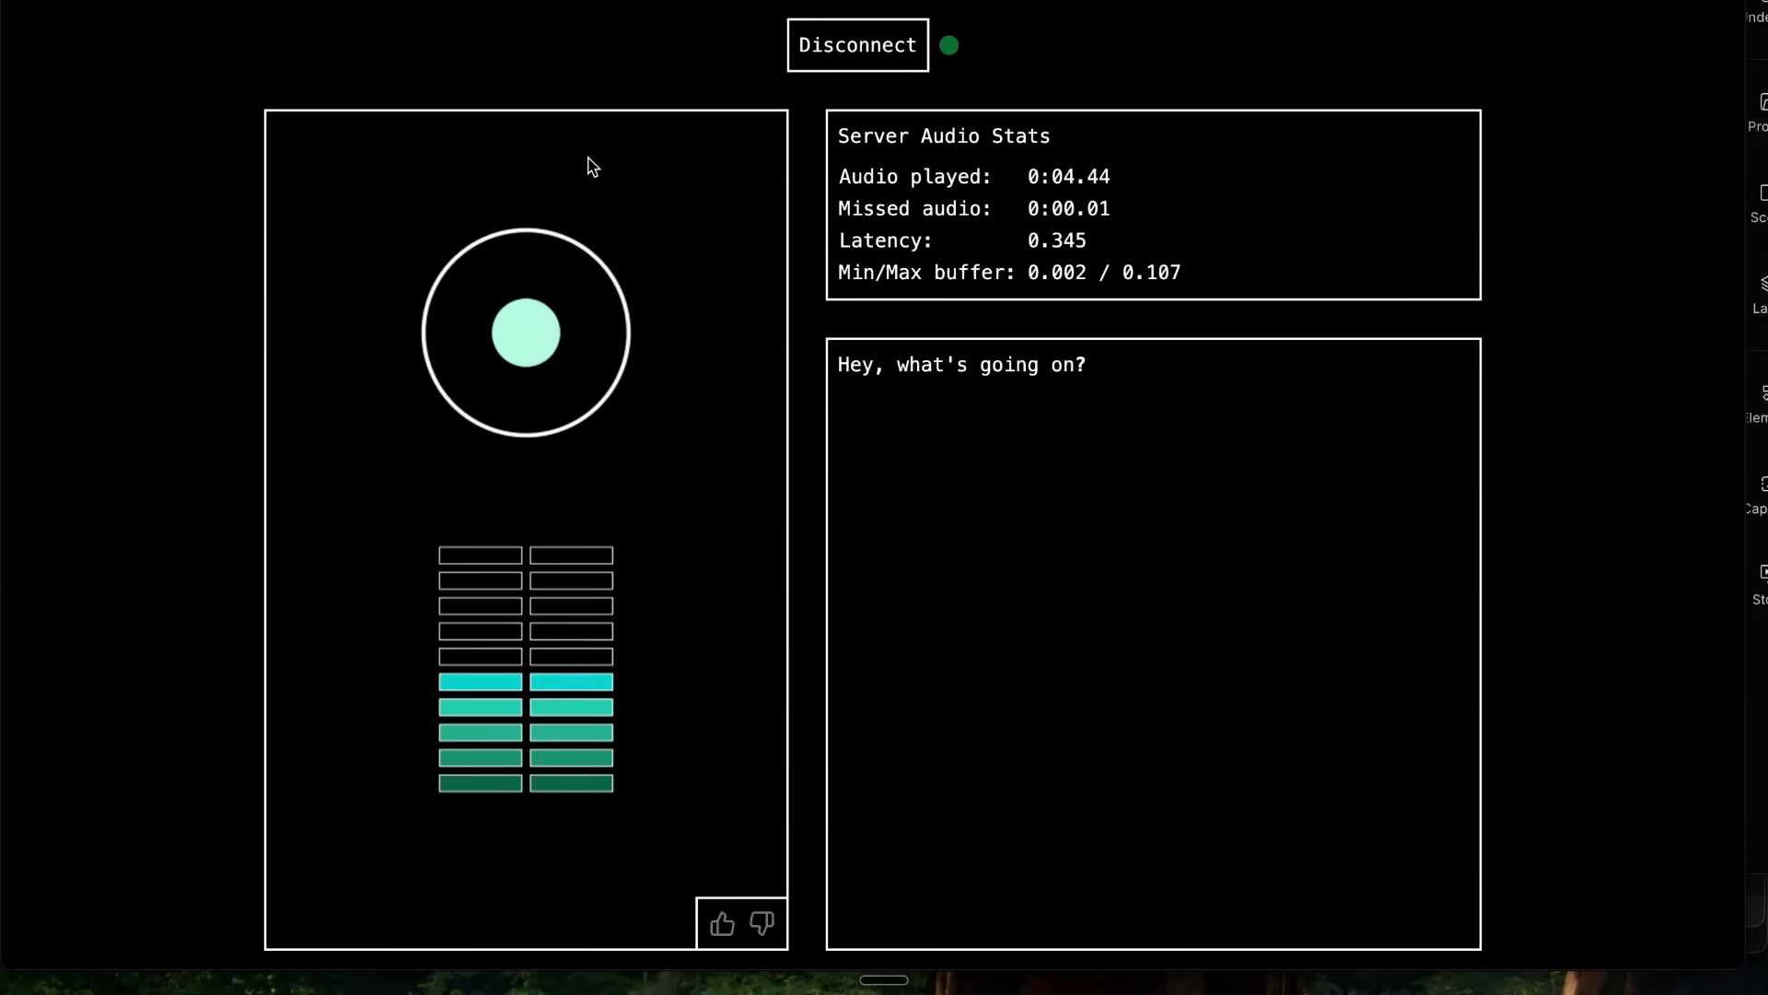
{"action": "mouse_move", "coordinate": [1057, 429]}
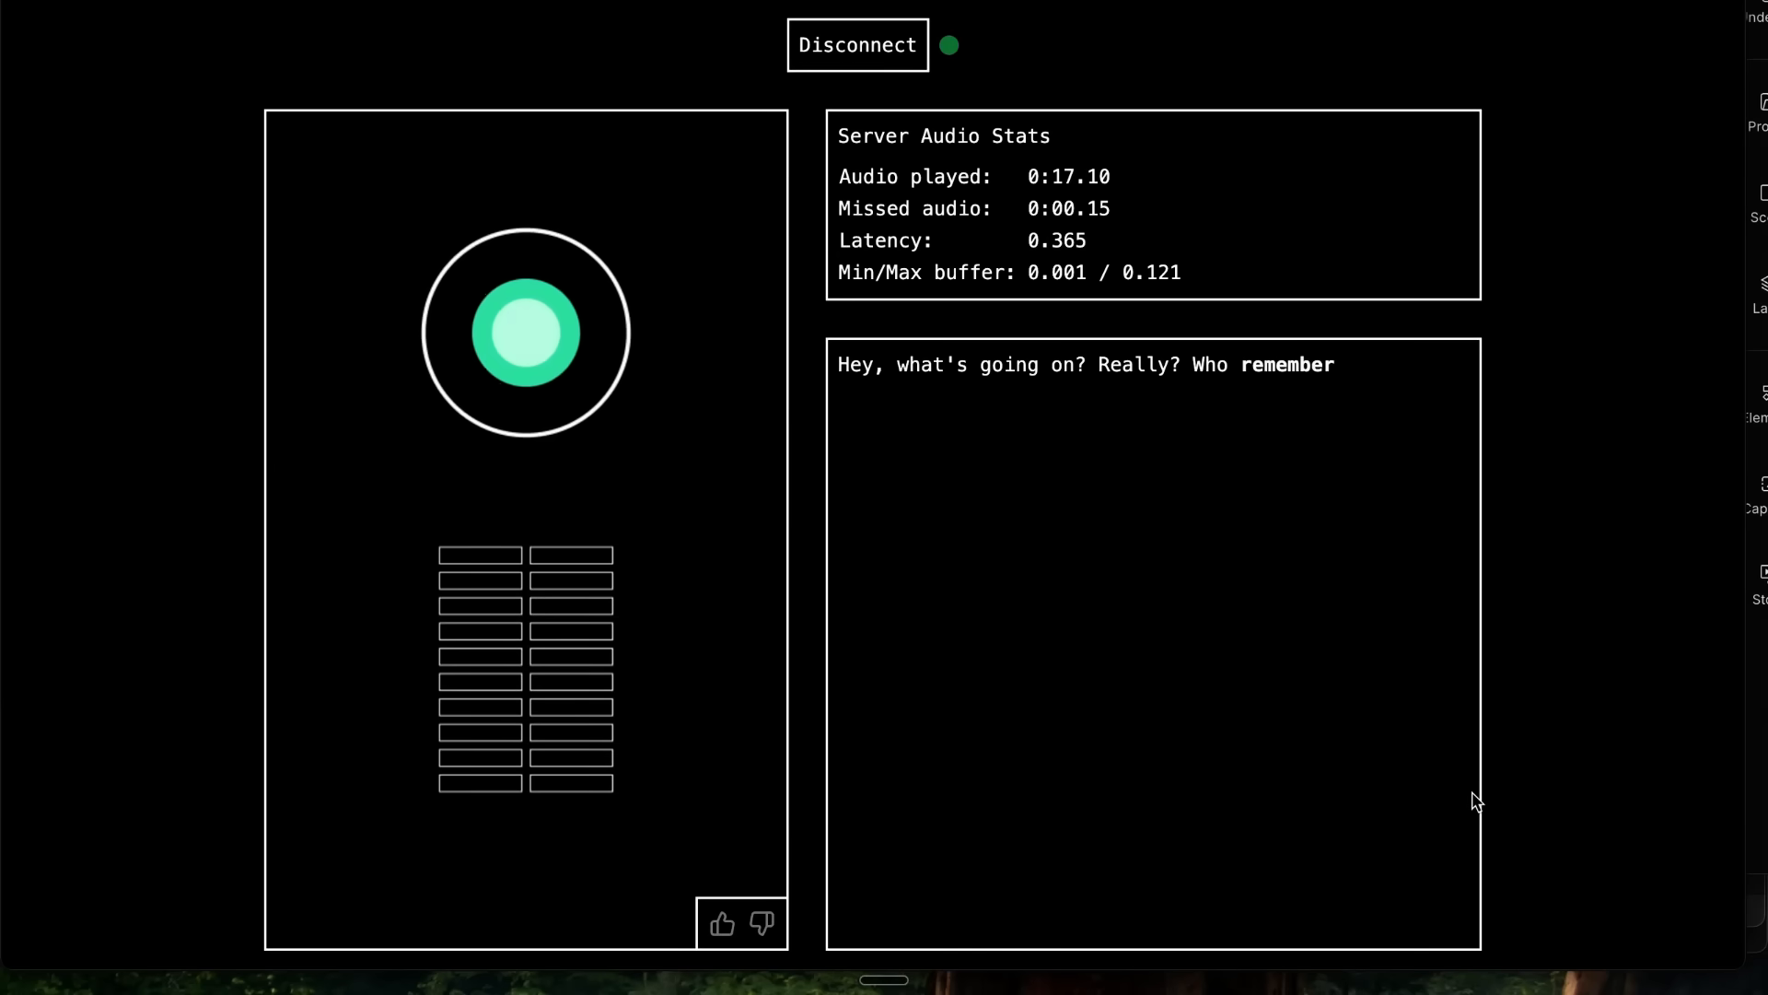
Step: Disconnect the live Unmute conversation so the recording's audio/video downloads appear
{"action": "left_click", "coordinate": [857, 44]}
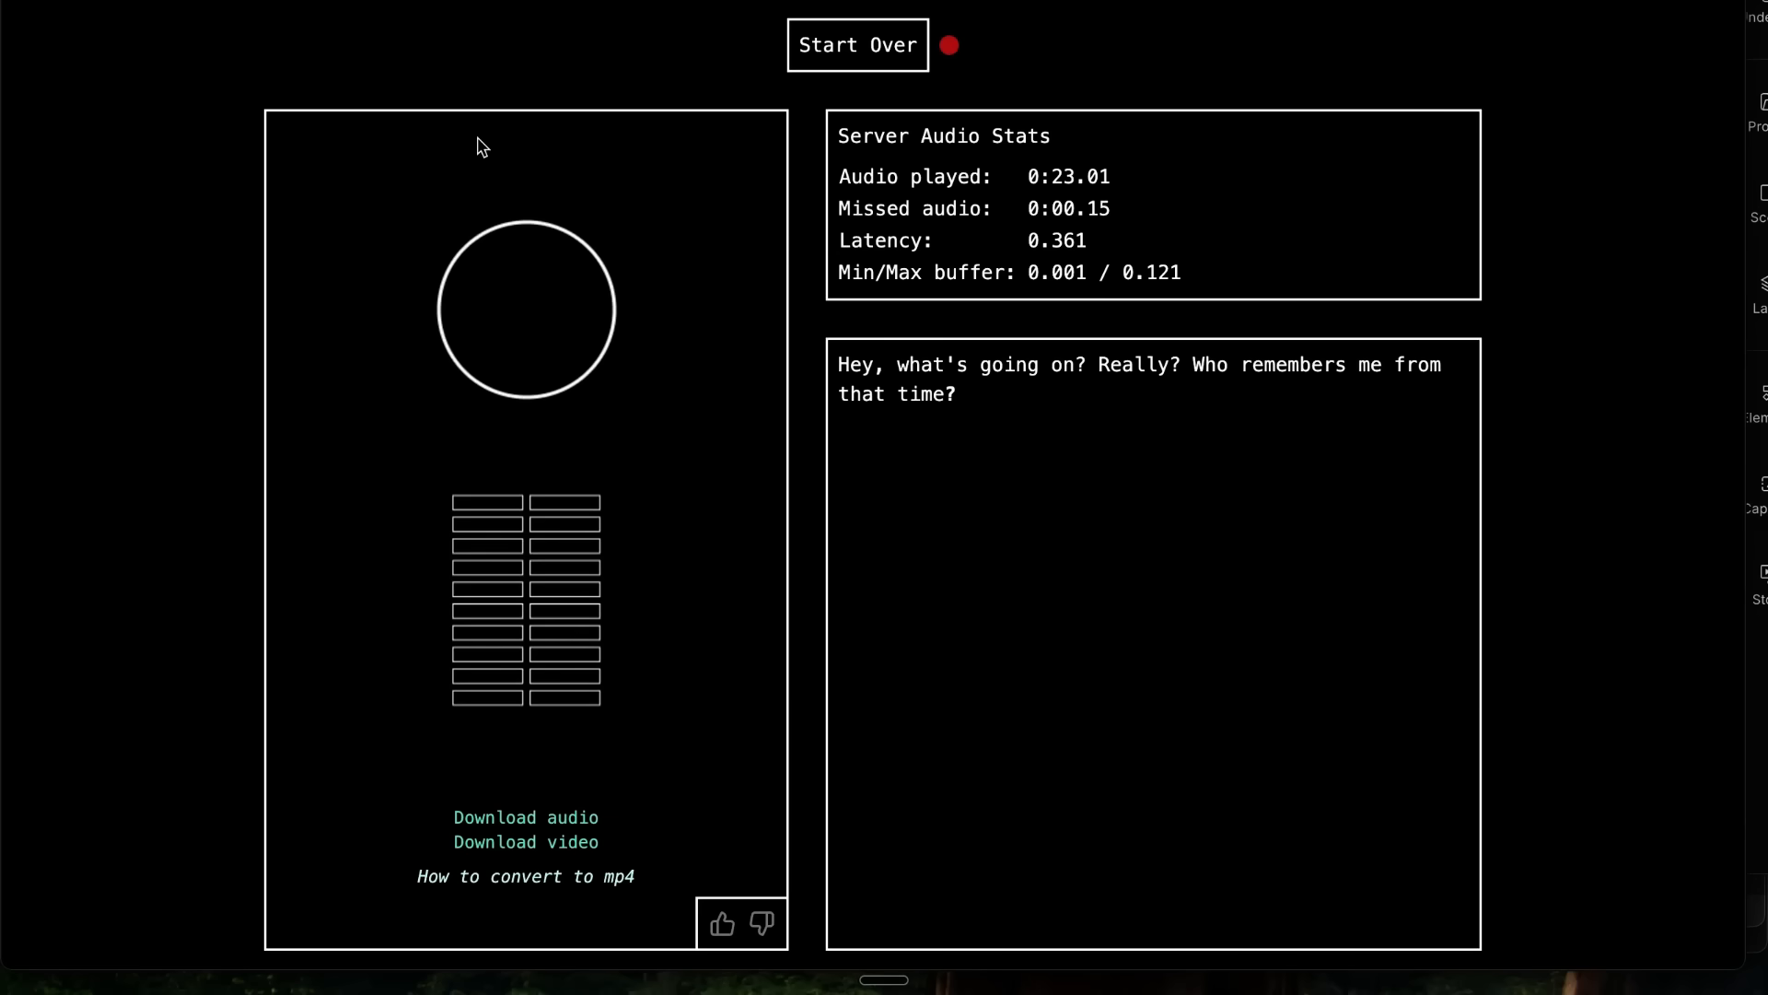
{"action": "mouse_move", "coordinate": [214, 4]}
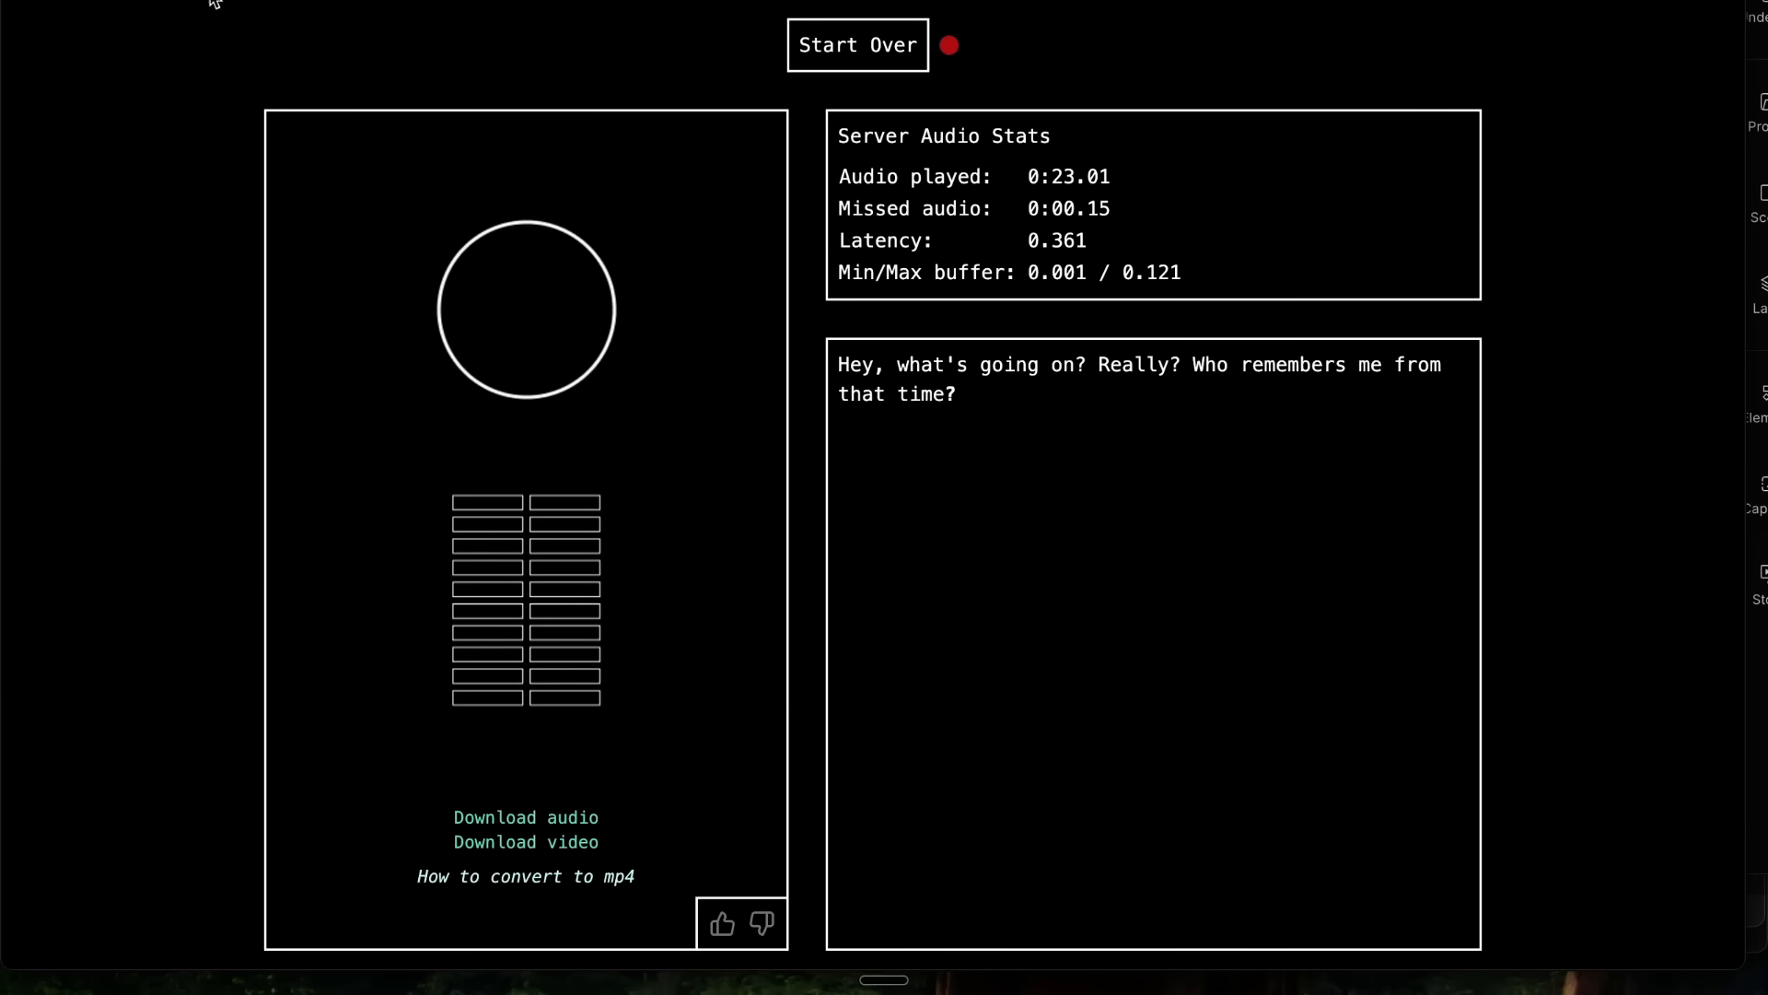
{"action": "mouse_move", "coordinate": [184, 223]}
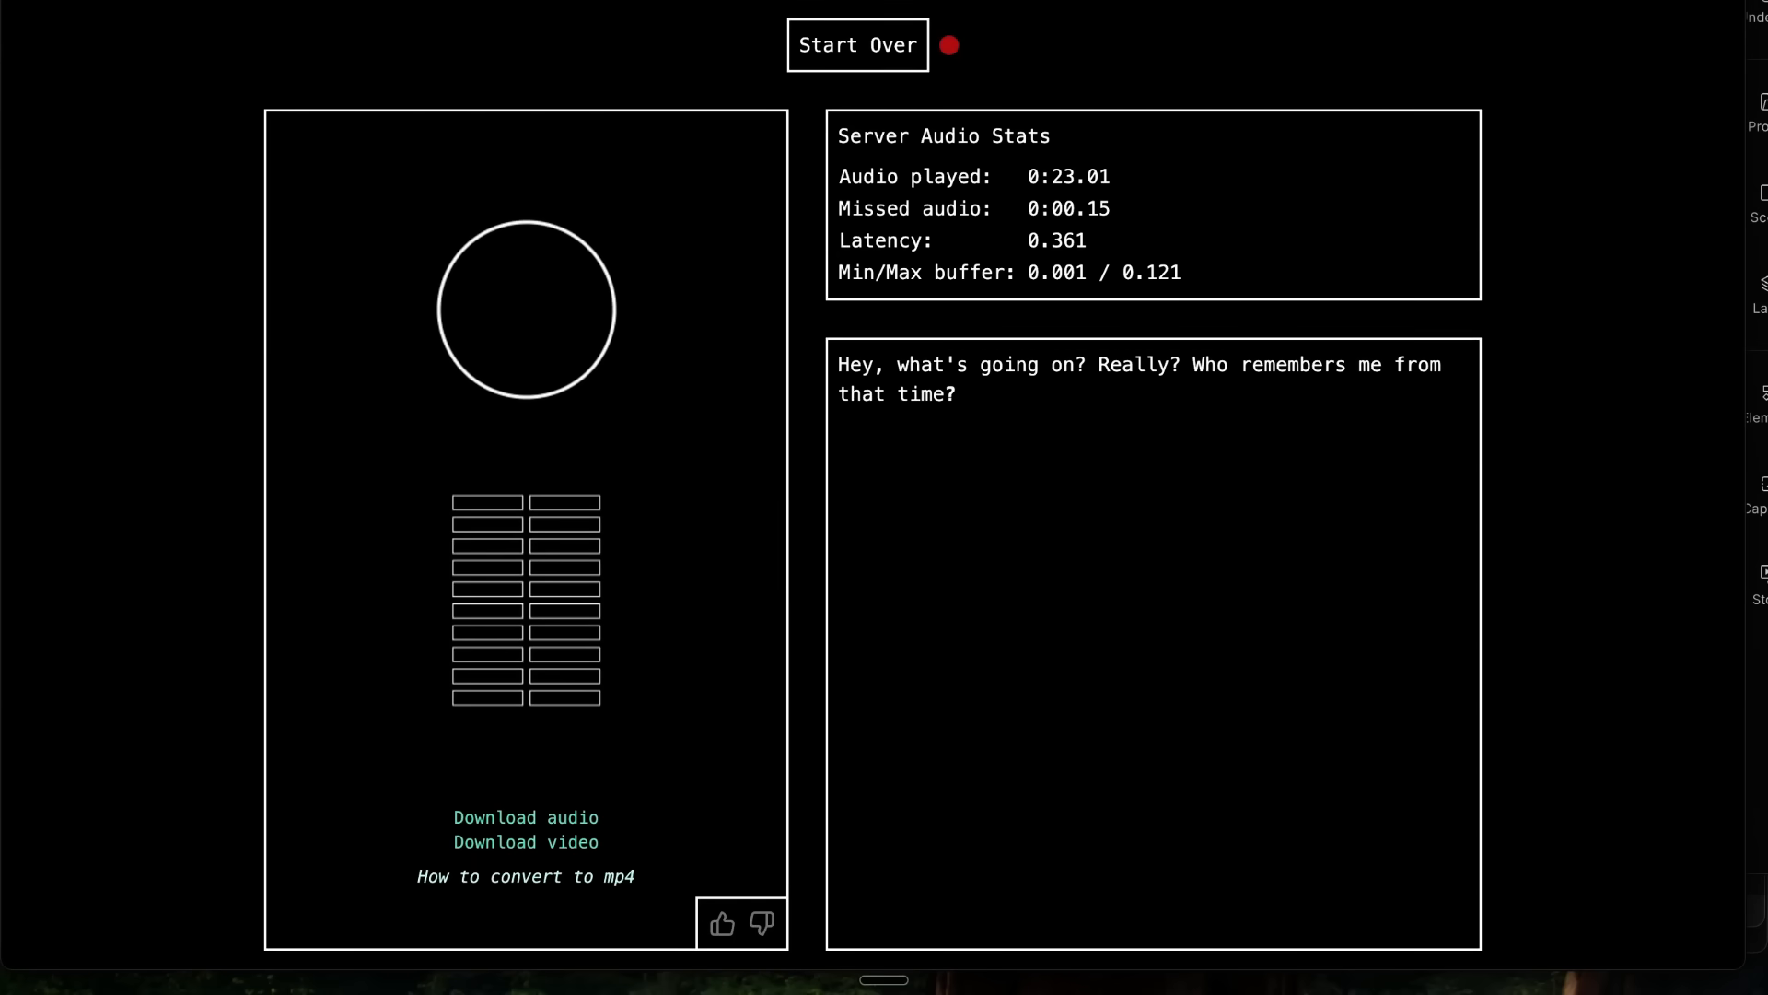
Step: Switch to the kyutai.org homepage and scroll to its project link list
{"action": "left_click", "coordinate": [856, 44]}
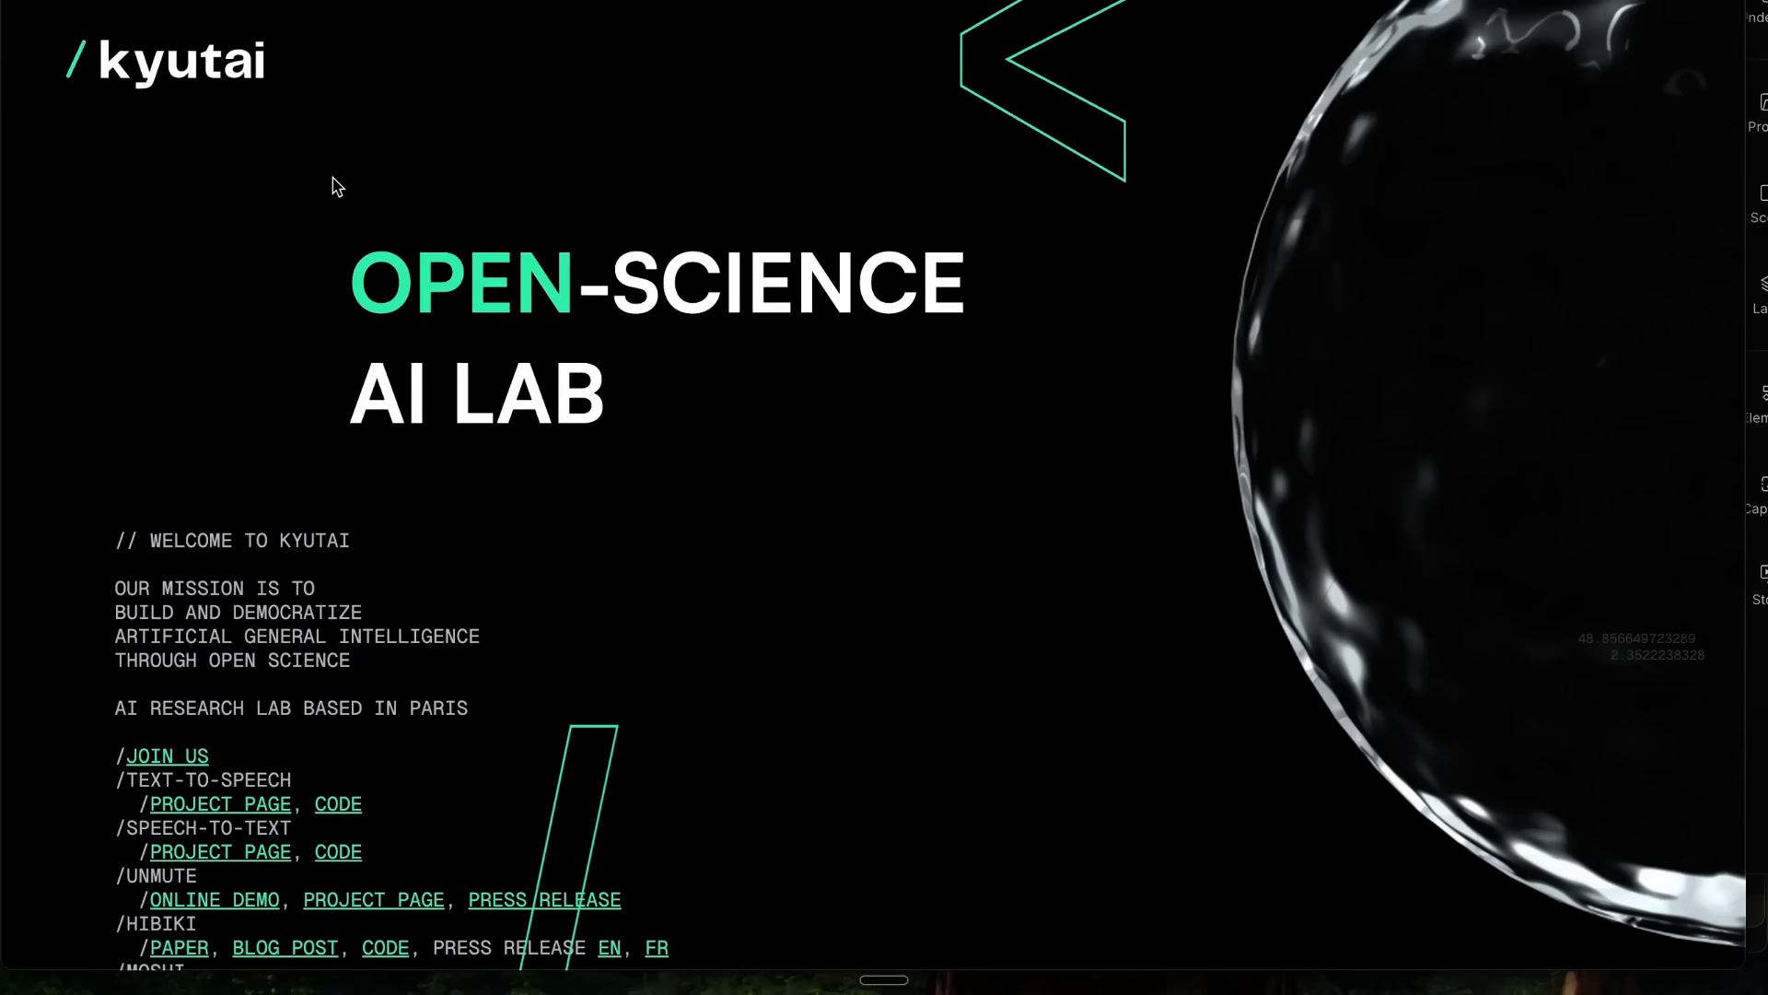
{"action": "scroll", "scroll_direction": "down", "scroll_amount": 3}
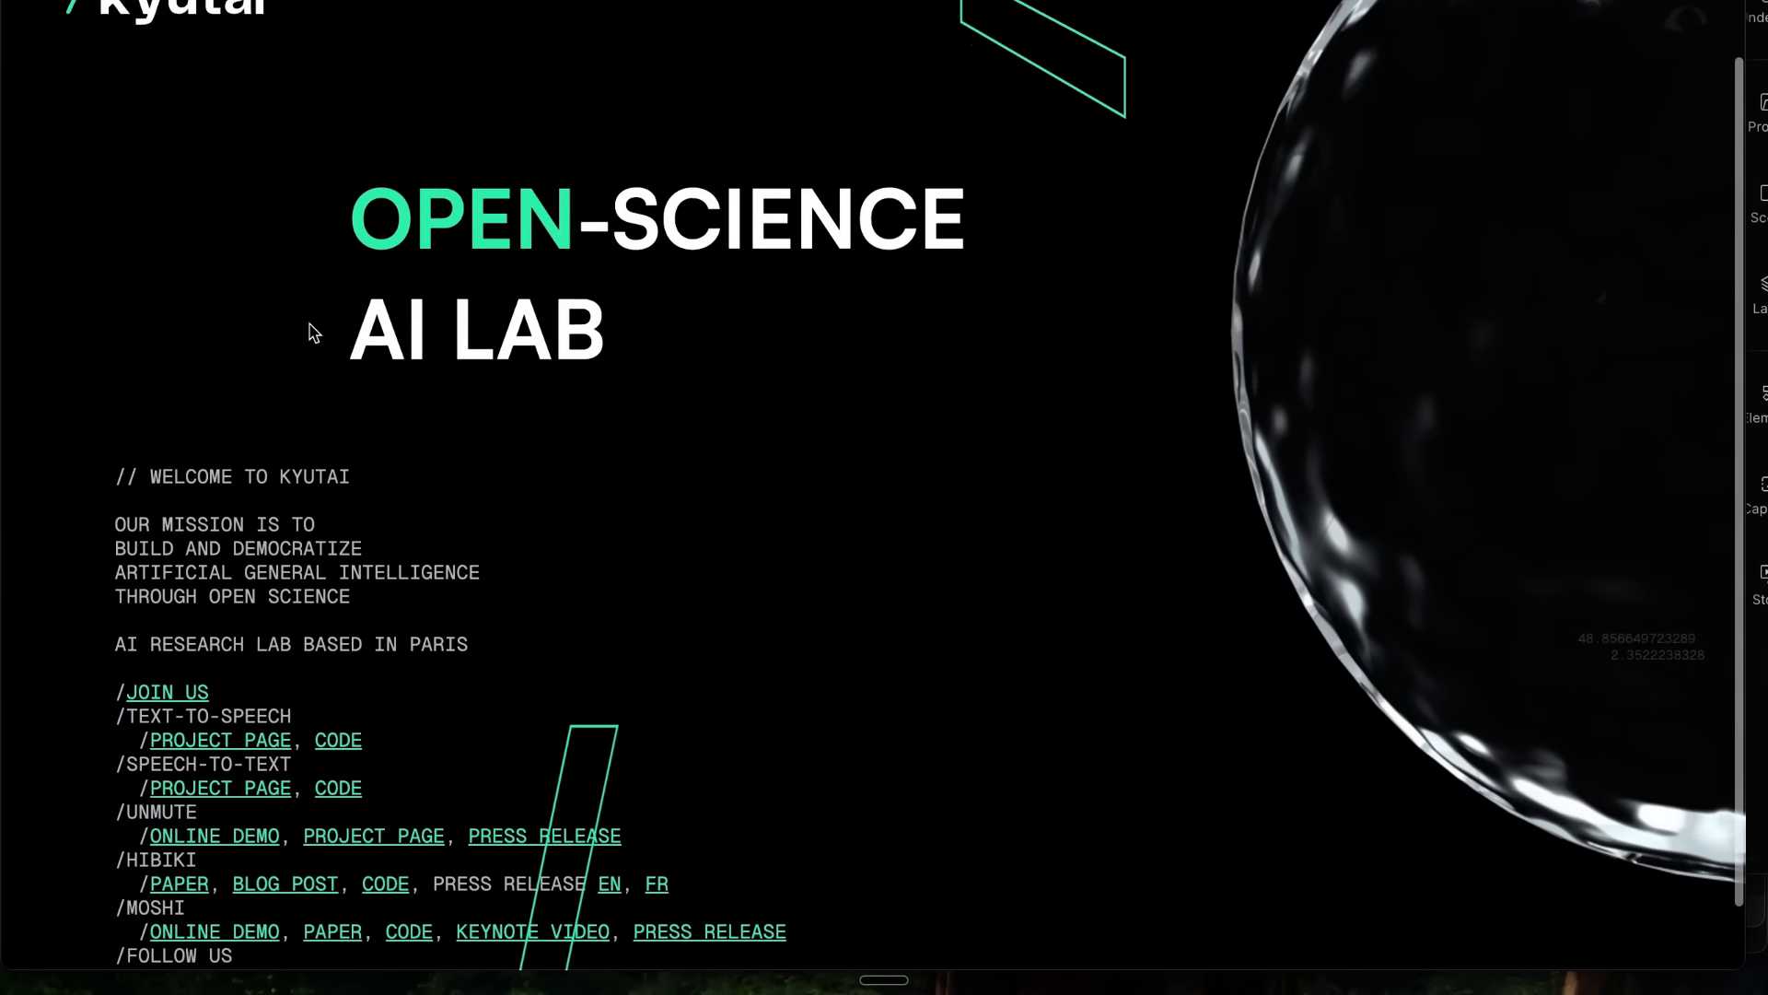
{"action": "scroll", "scroll_direction": "down", "scroll_amount": 3}
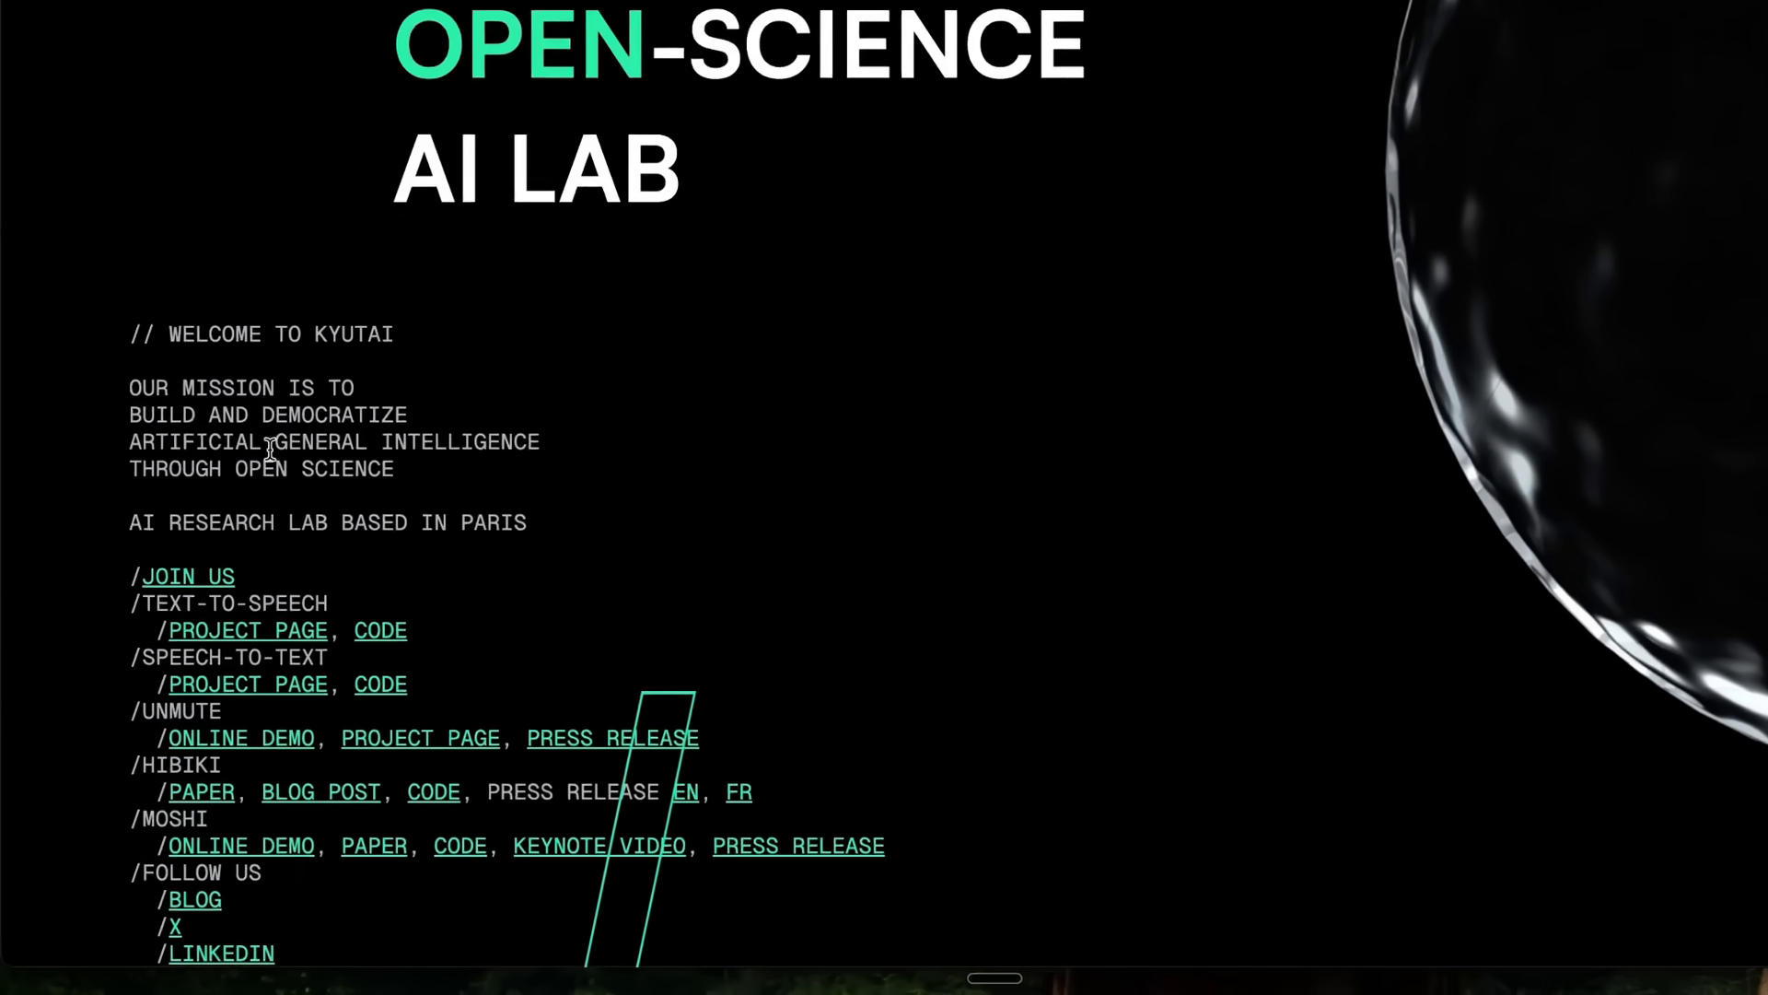
{"action": "scroll", "scroll_direction": "down", "scroll_amount": 3}
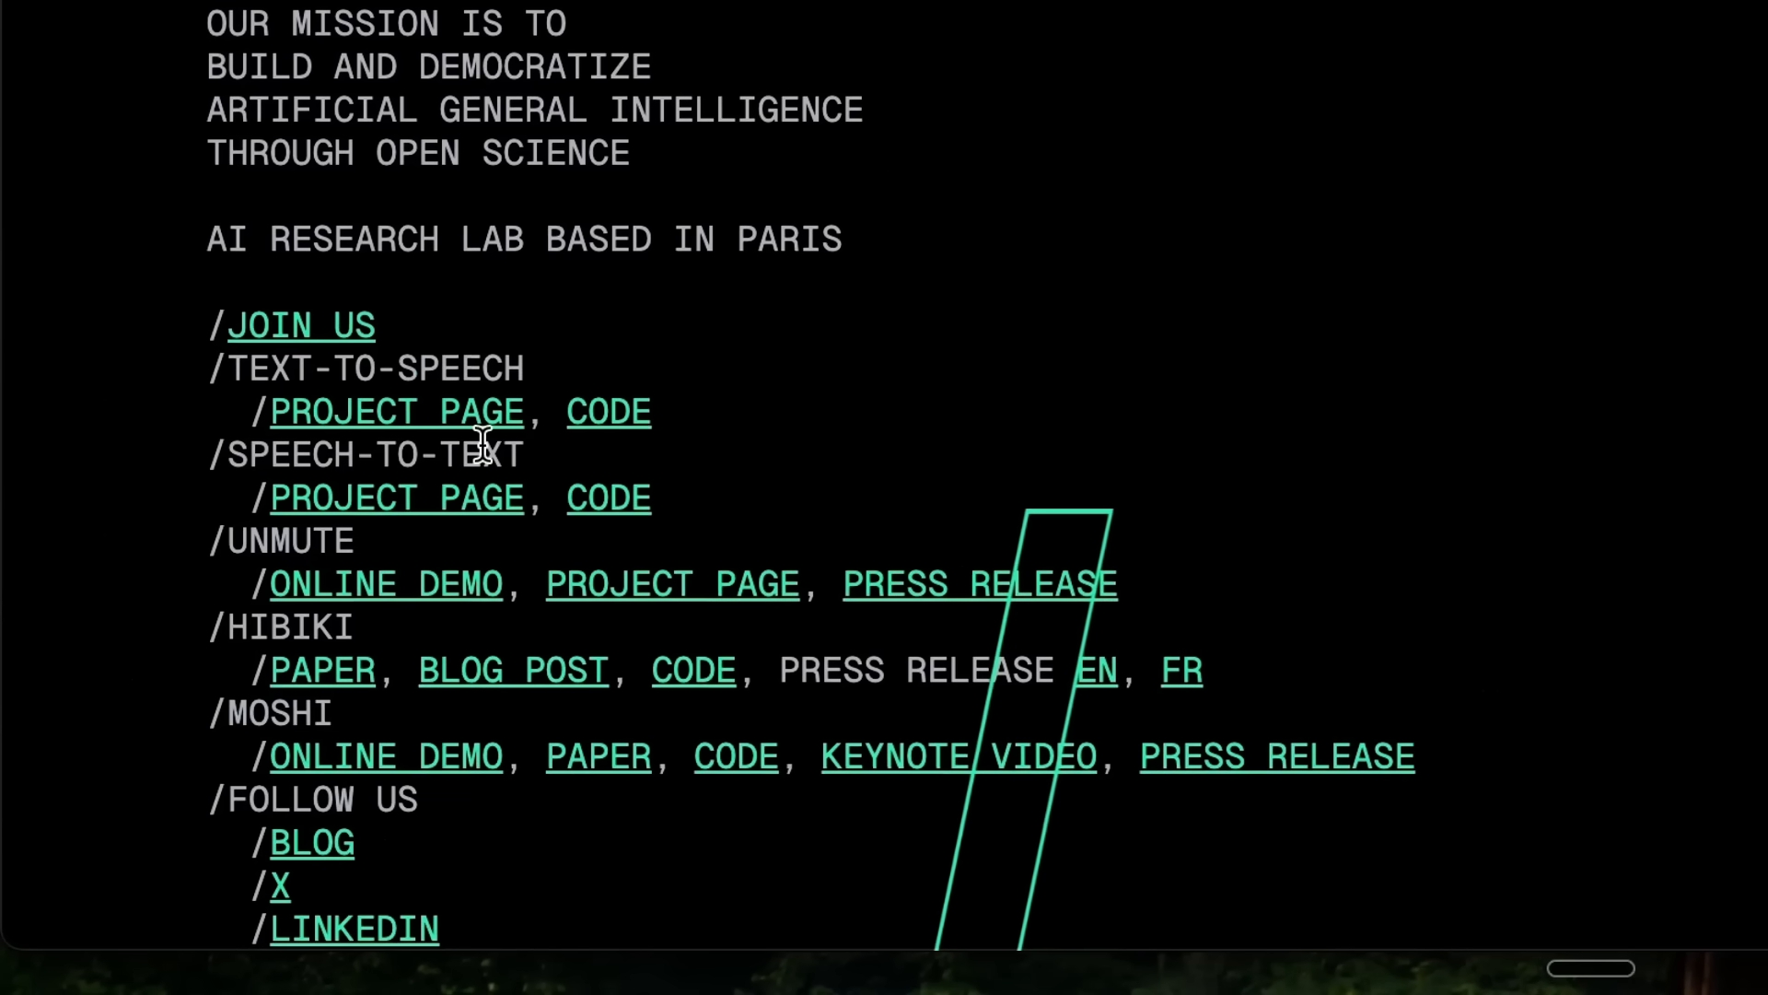
{"action": "scroll", "scroll_direction": "up", "scroll_amount": 3}
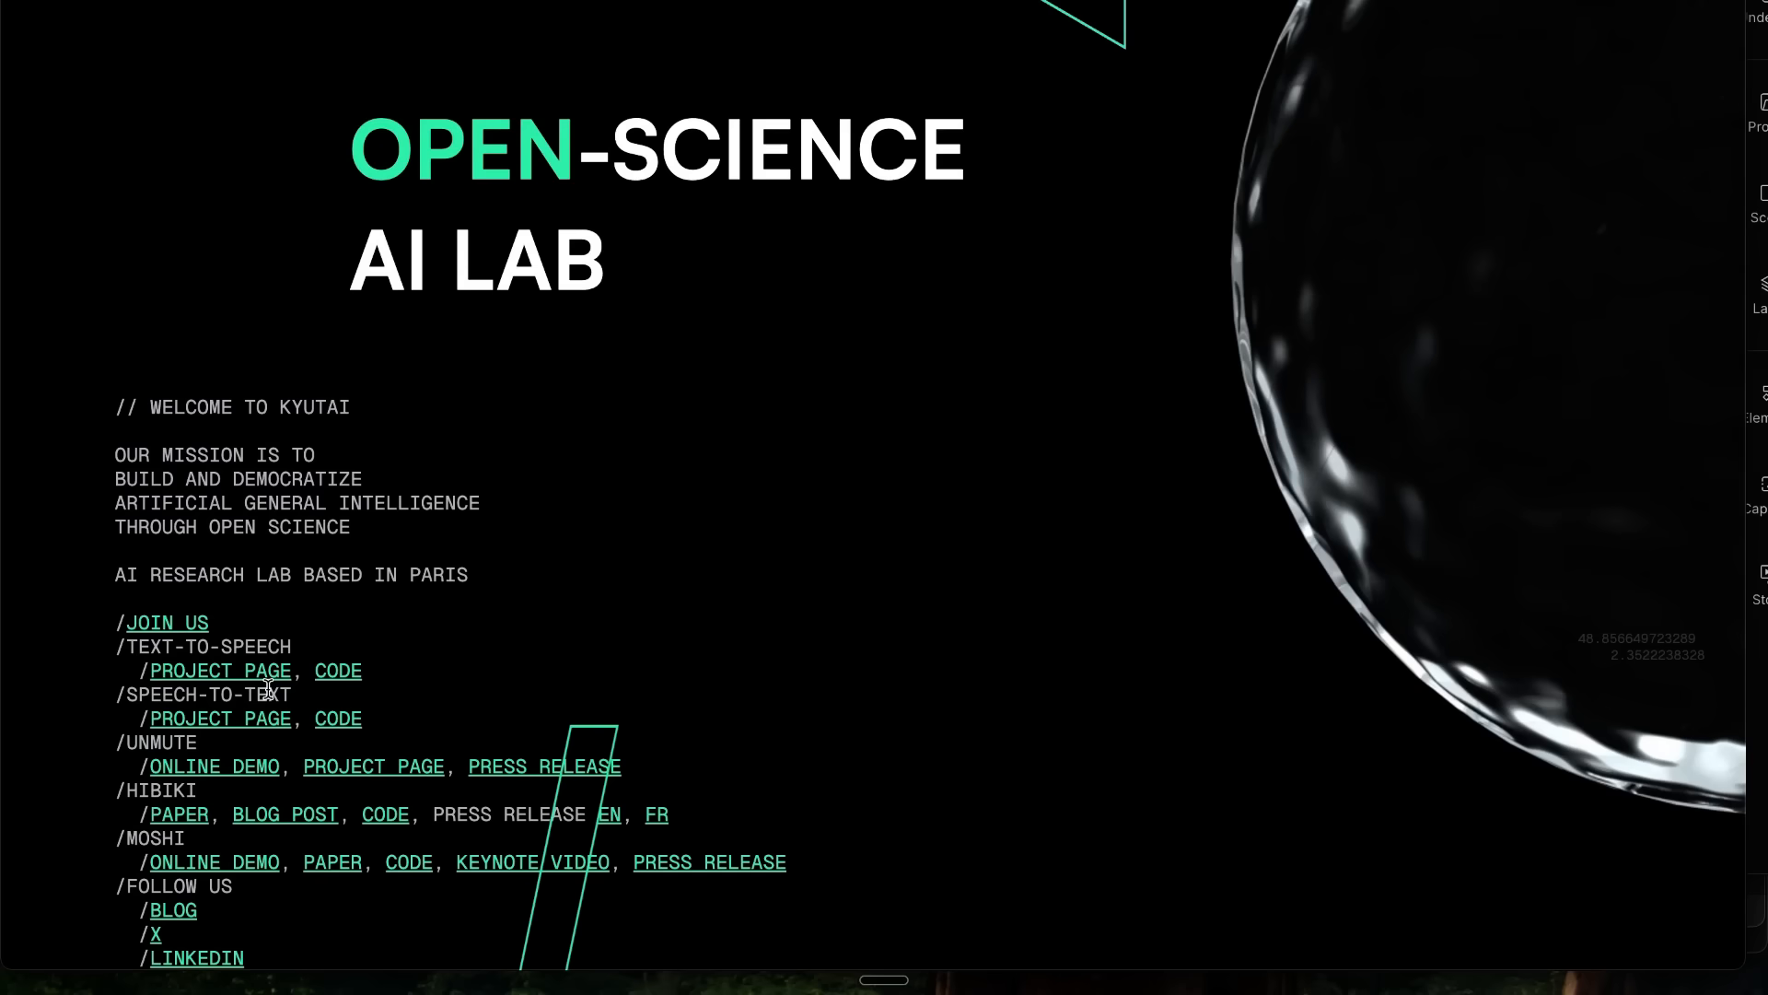
Step: Go to the Speech-to-Text project page and start its live transcription demo
{"action": "left_click", "coordinate": [219, 719]}
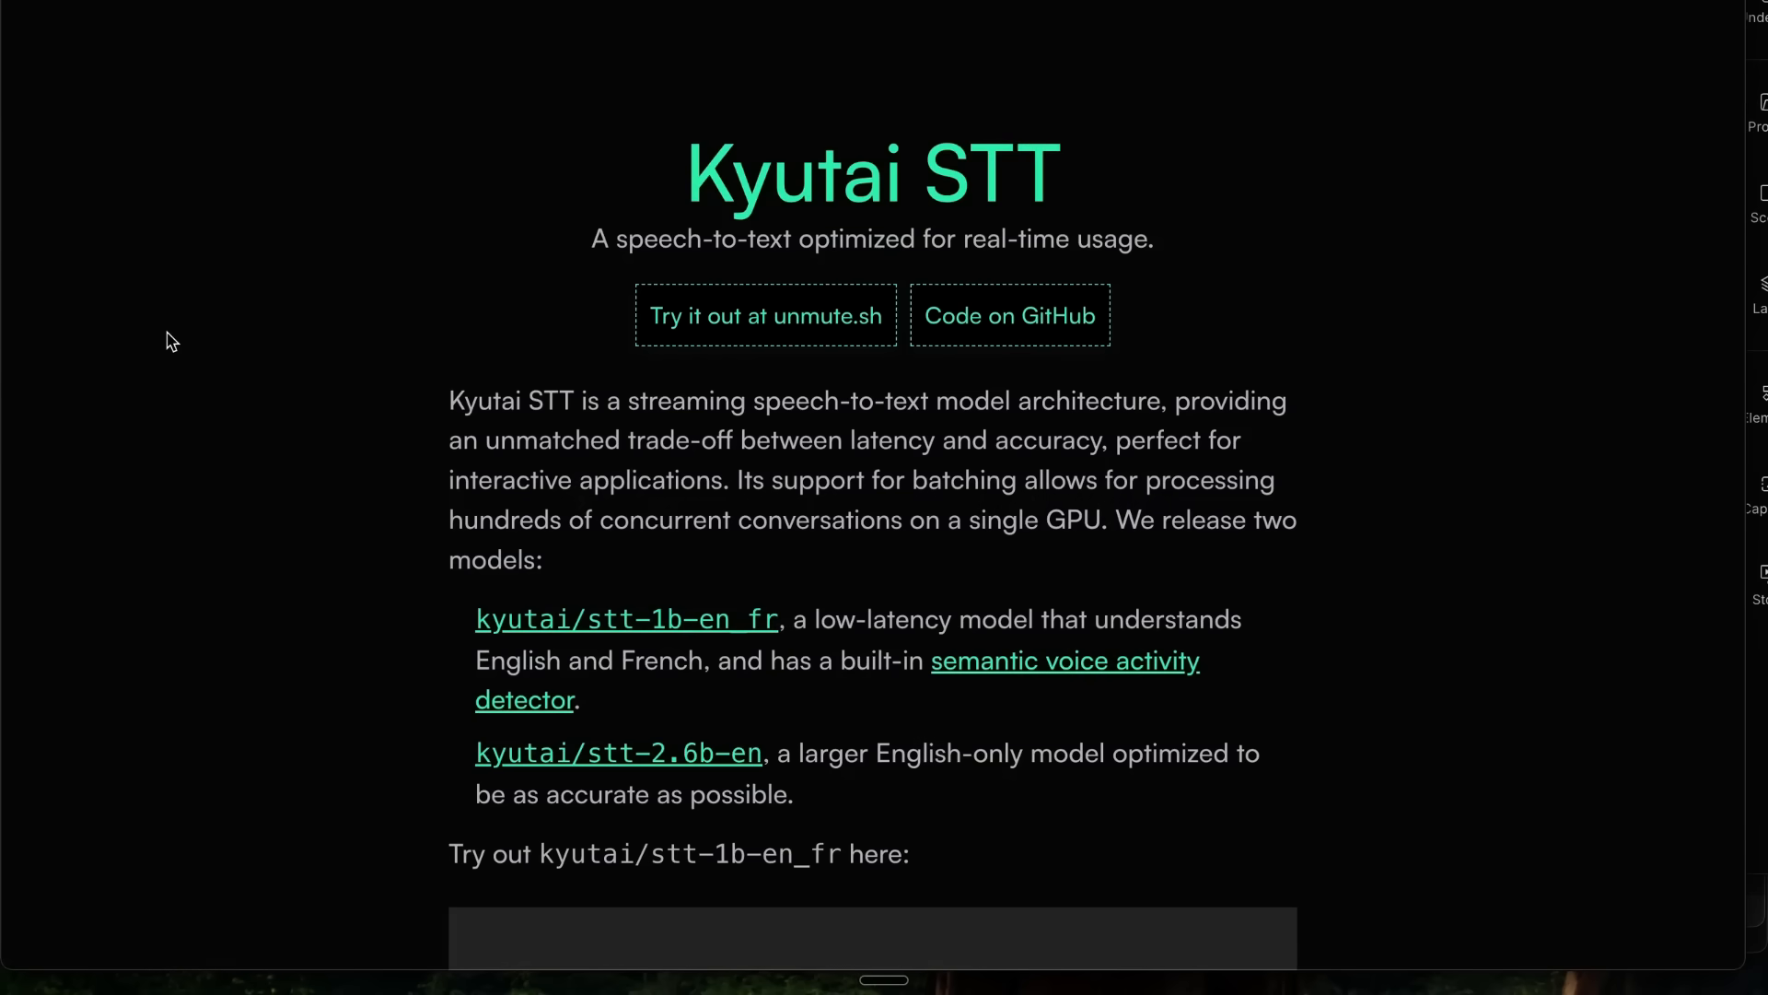
{"action": "mouse_move", "coordinate": [324, 514]}
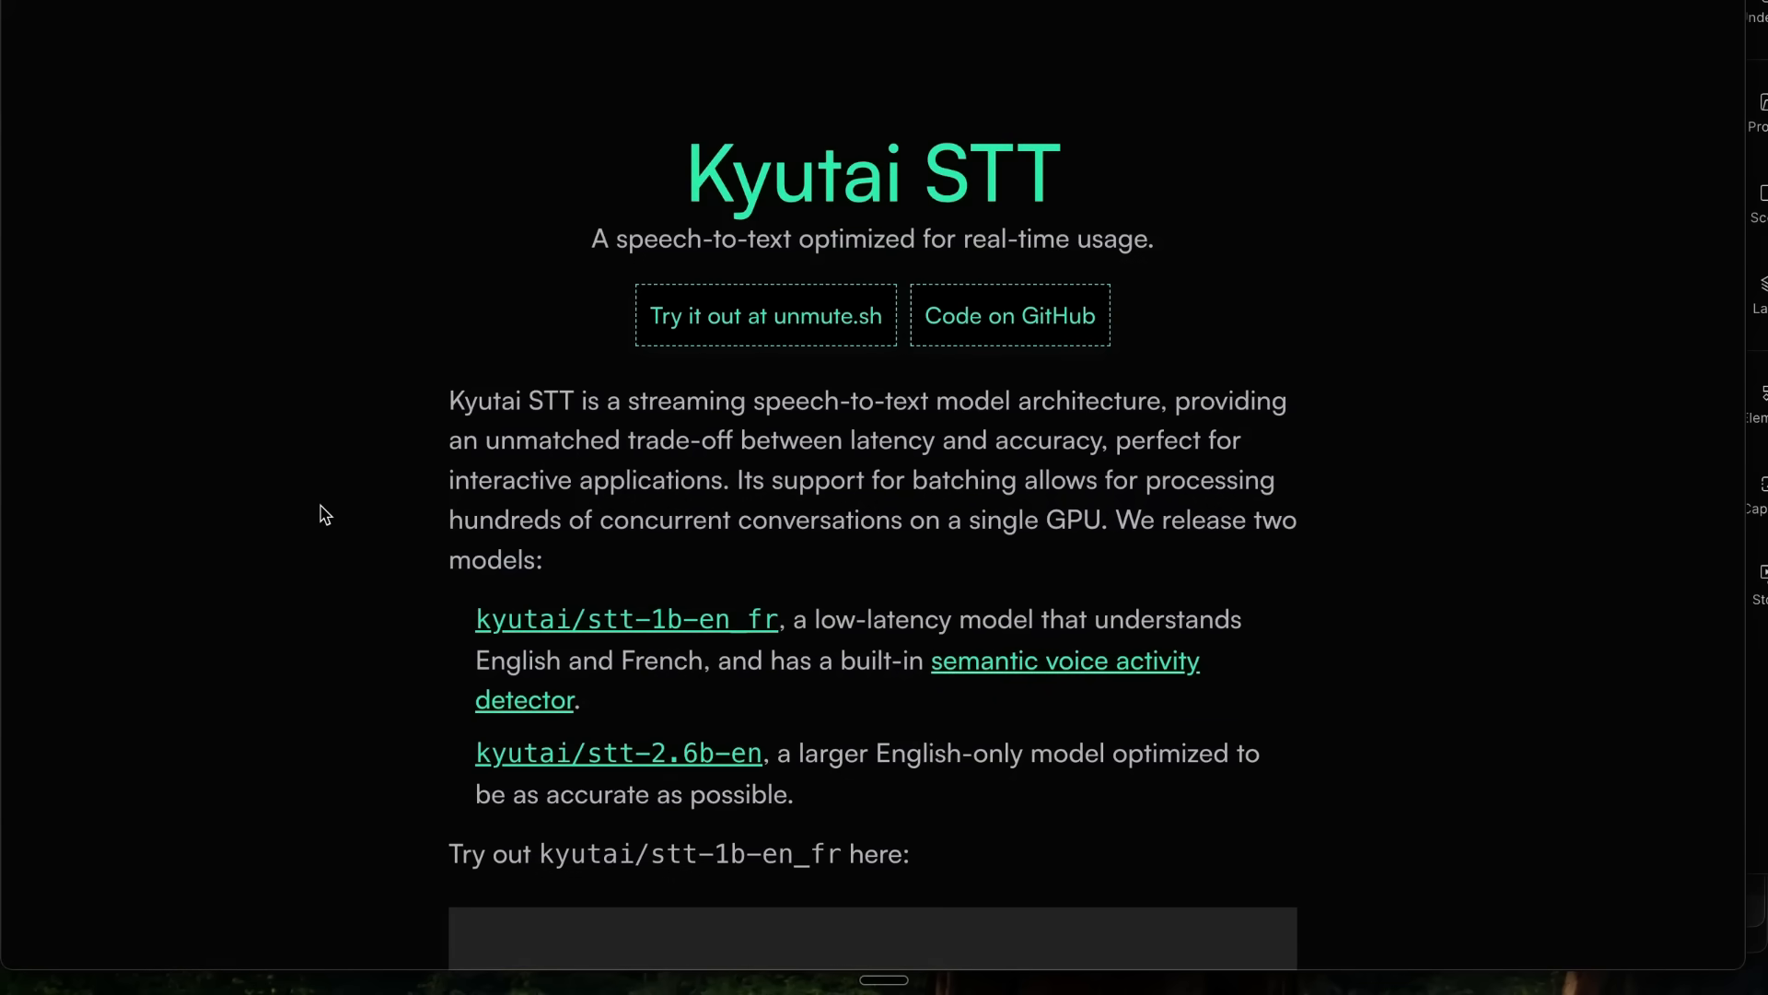
{"action": "scroll", "scroll_direction": "down", "scroll_amount": 3}
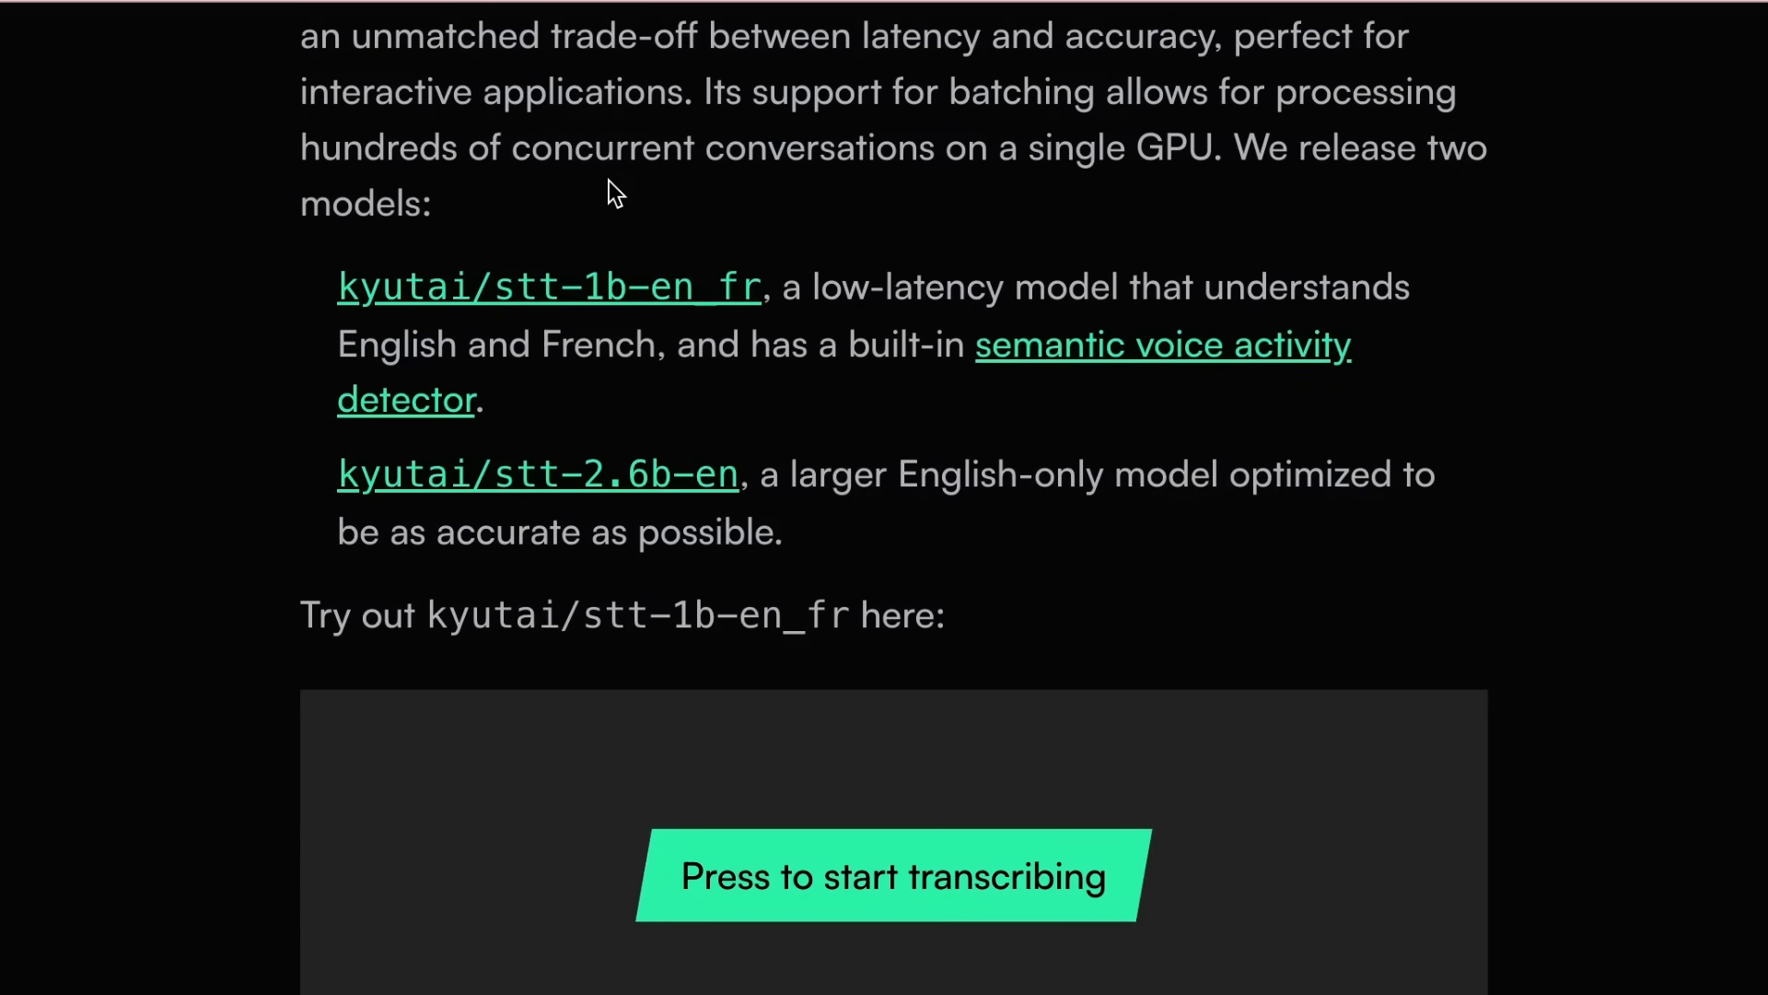
{"action": "mouse_move", "coordinate": [1210, 656]}
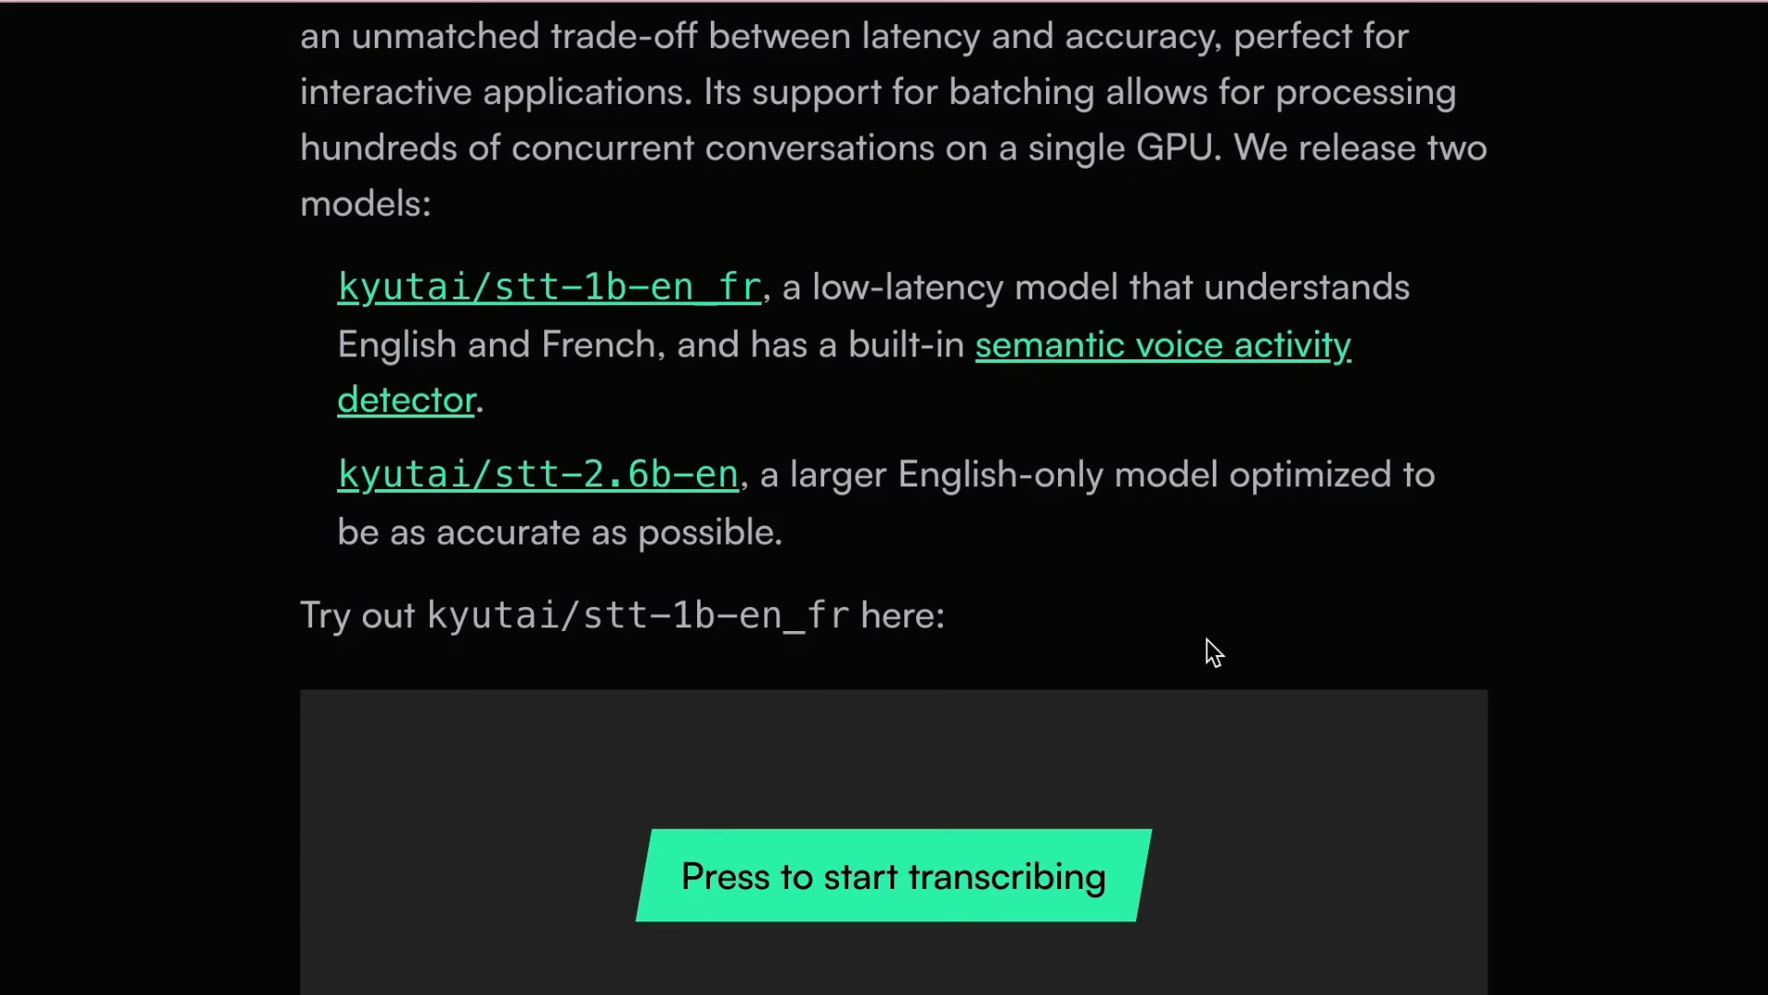
{"action": "left_click", "coordinate": [890, 876]}
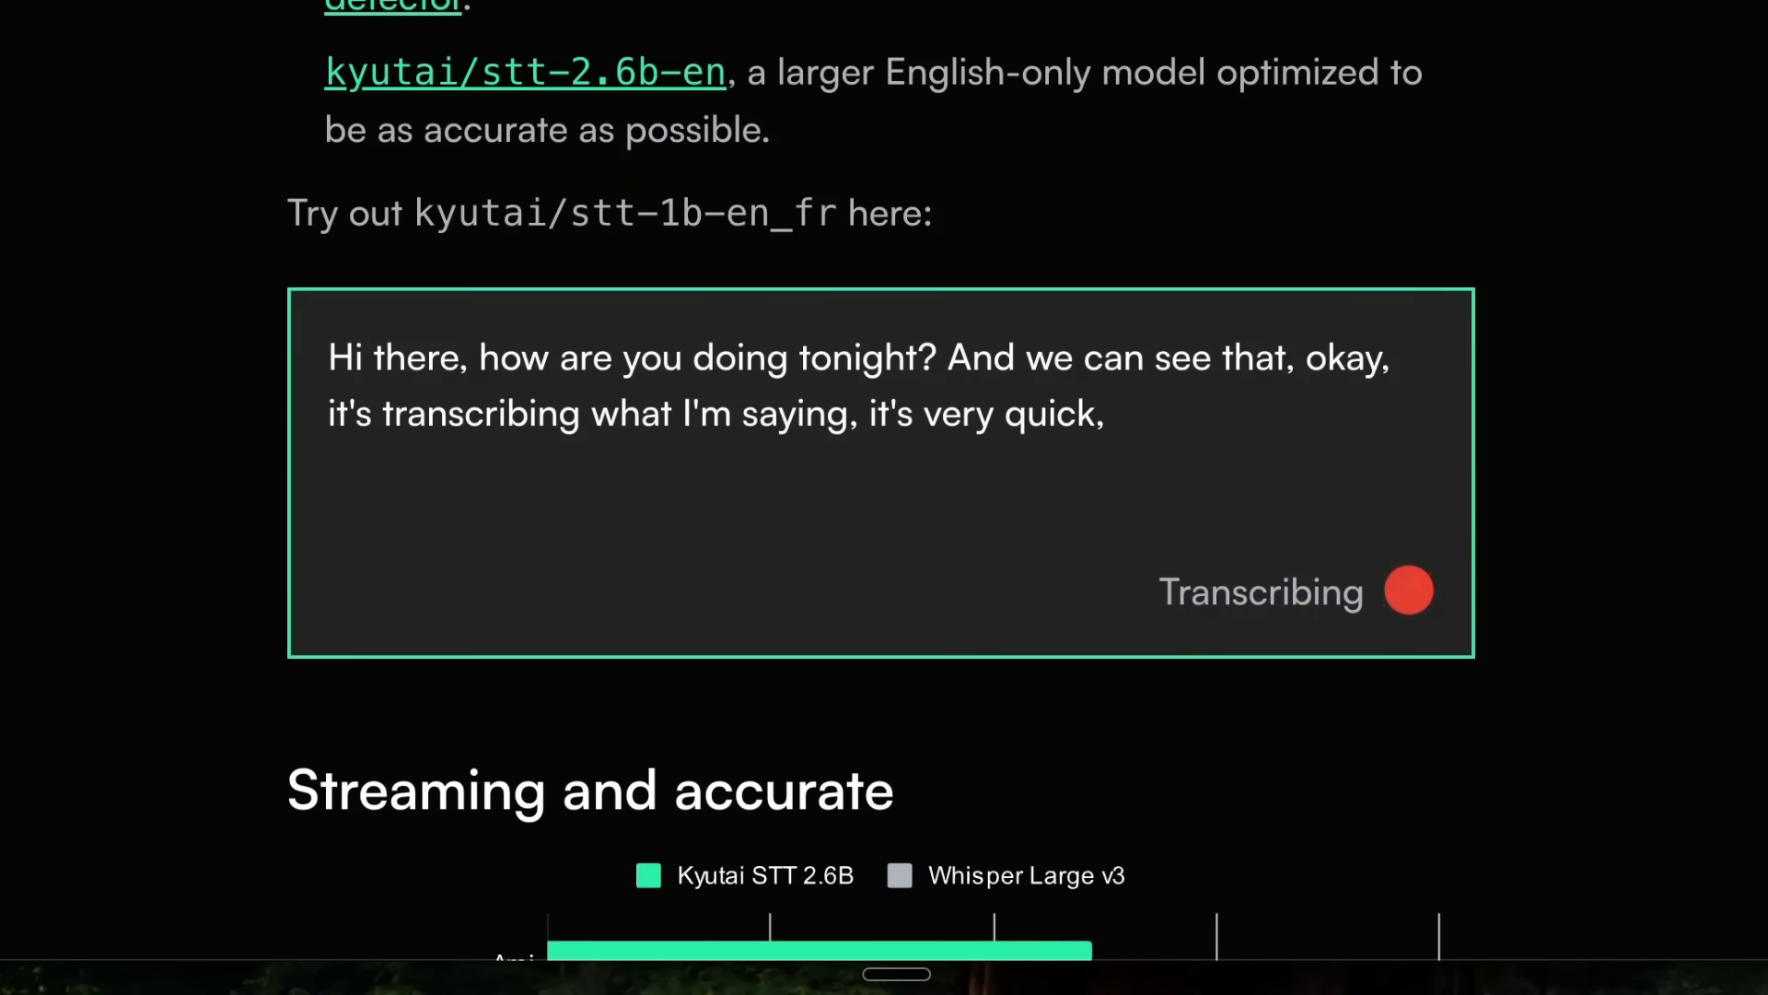
Step: Scroll through the Kyutai STT article below and back above the demo
{"action": "scroll", "scroll_direction": "down", "scroll_amount": 3}
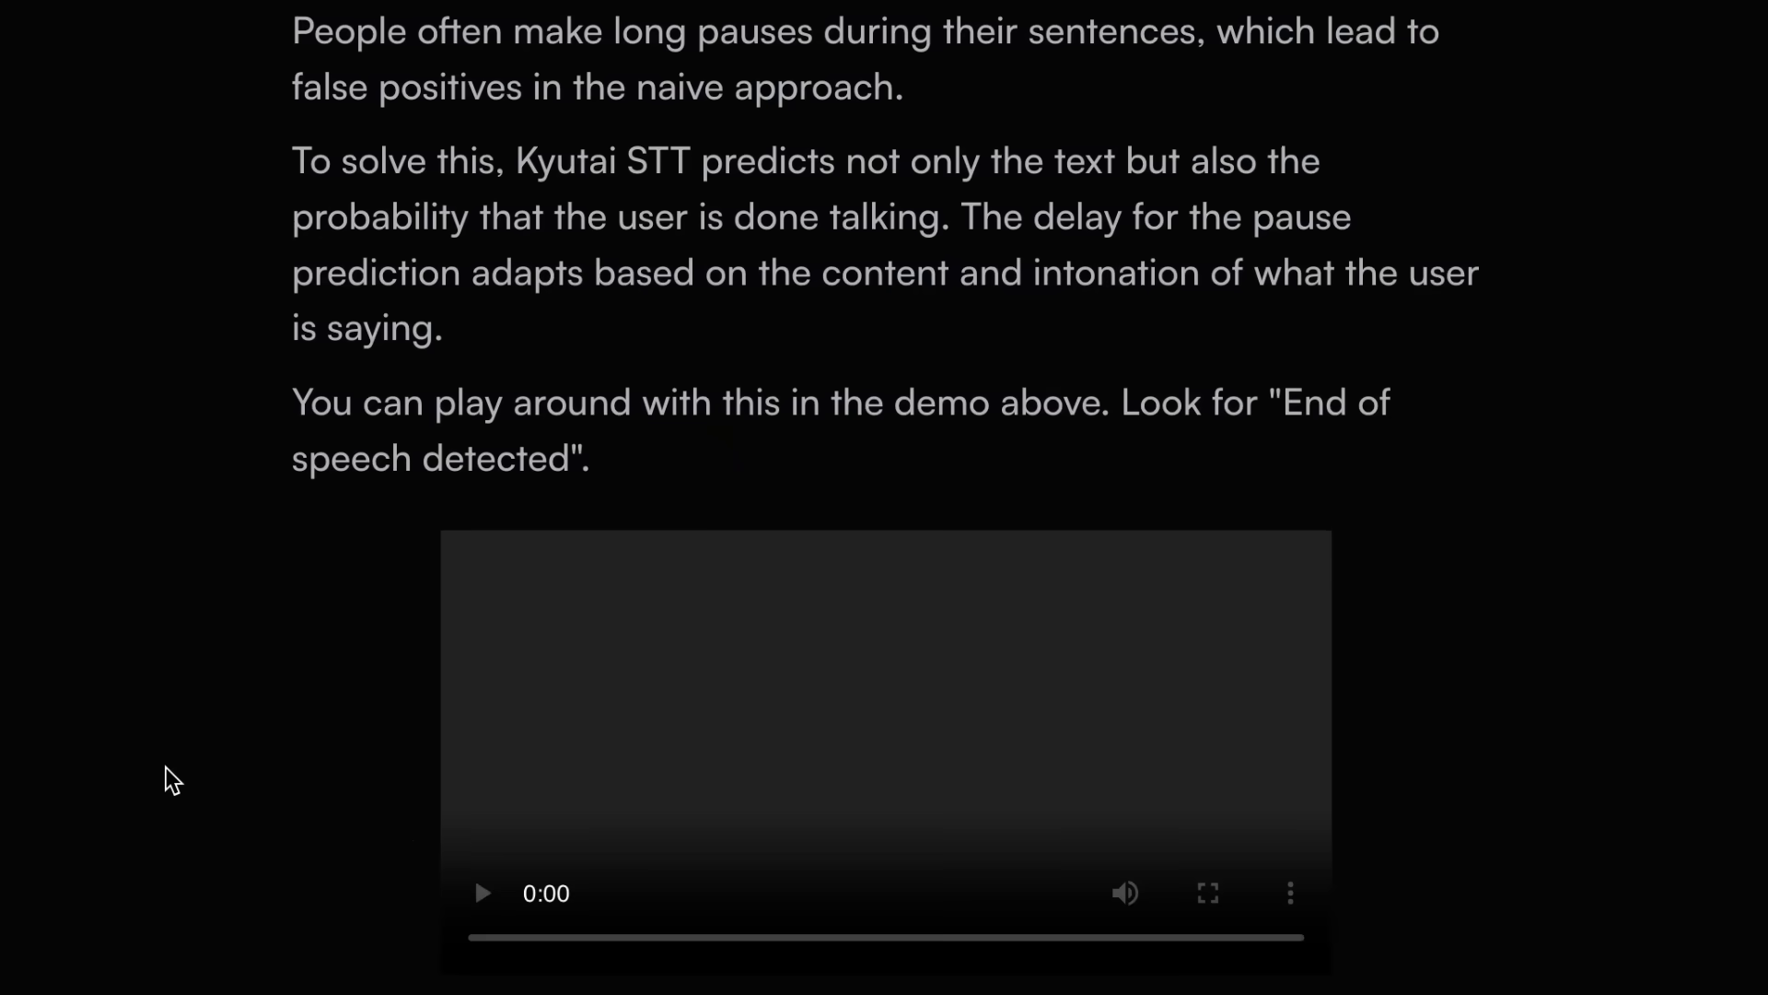
{"action": "scroll", "scroll_direction": "down", "scroll_amount": 3}
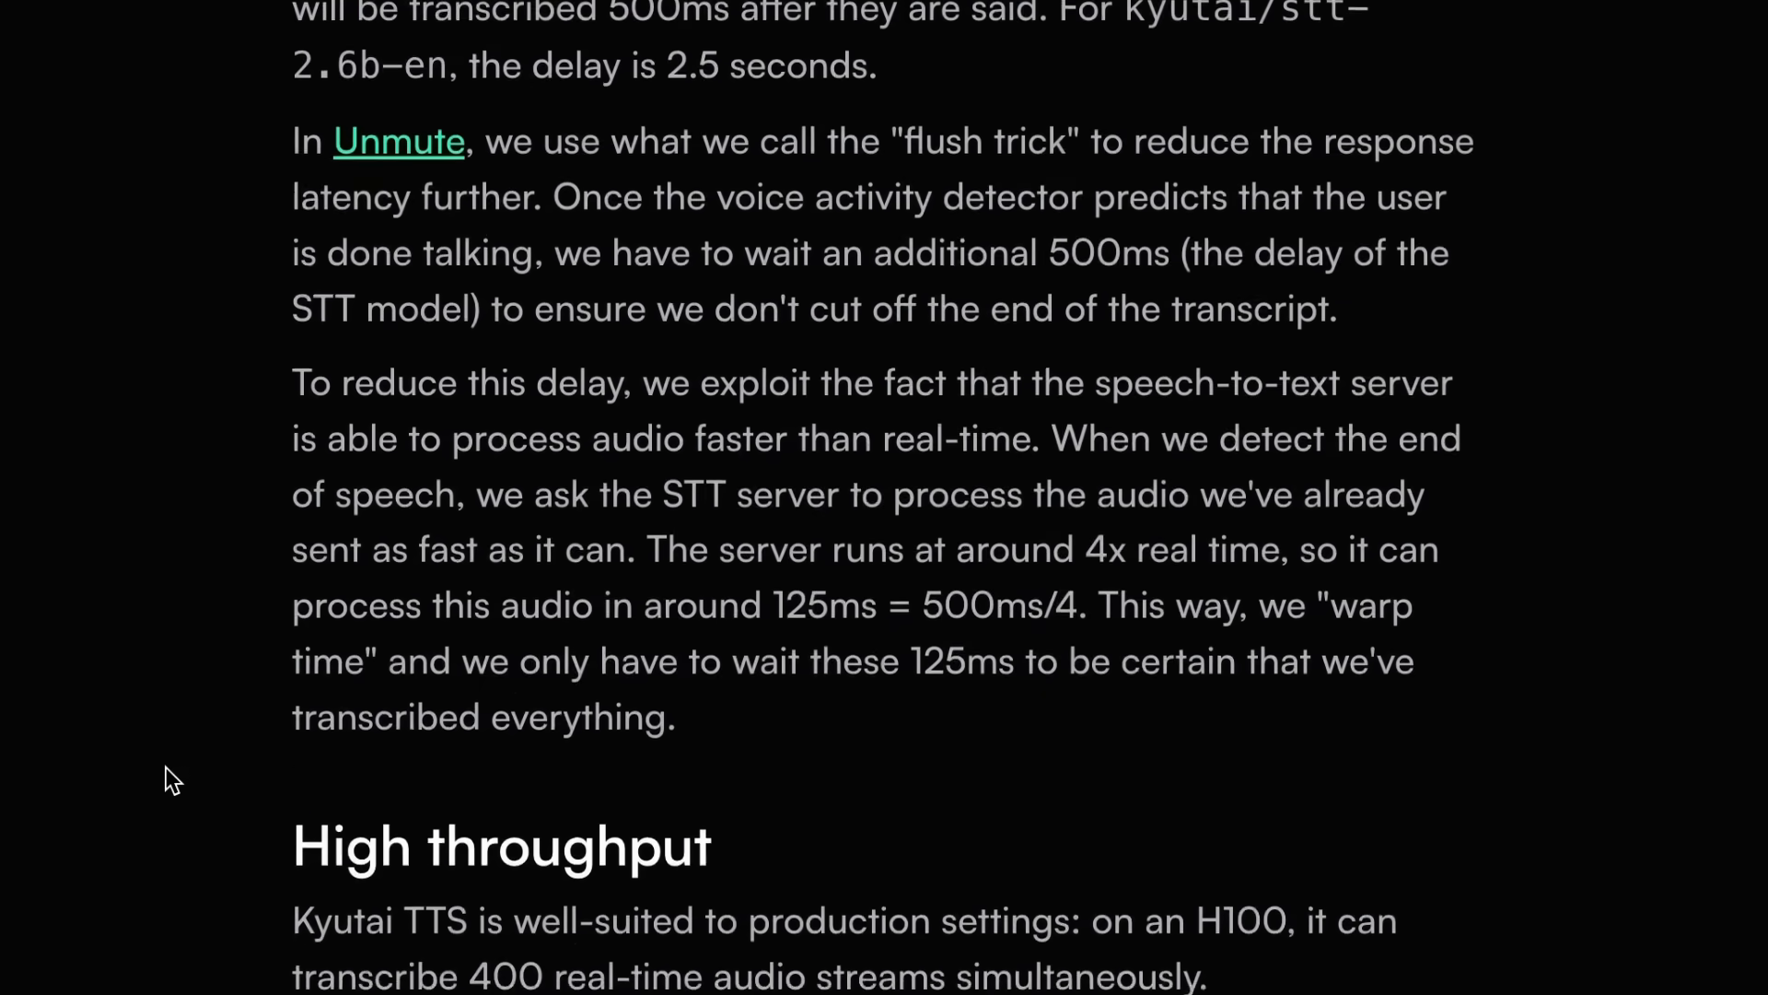
{"action": "scroll", "scroll_direction": "up", "scroll_amount": 3}
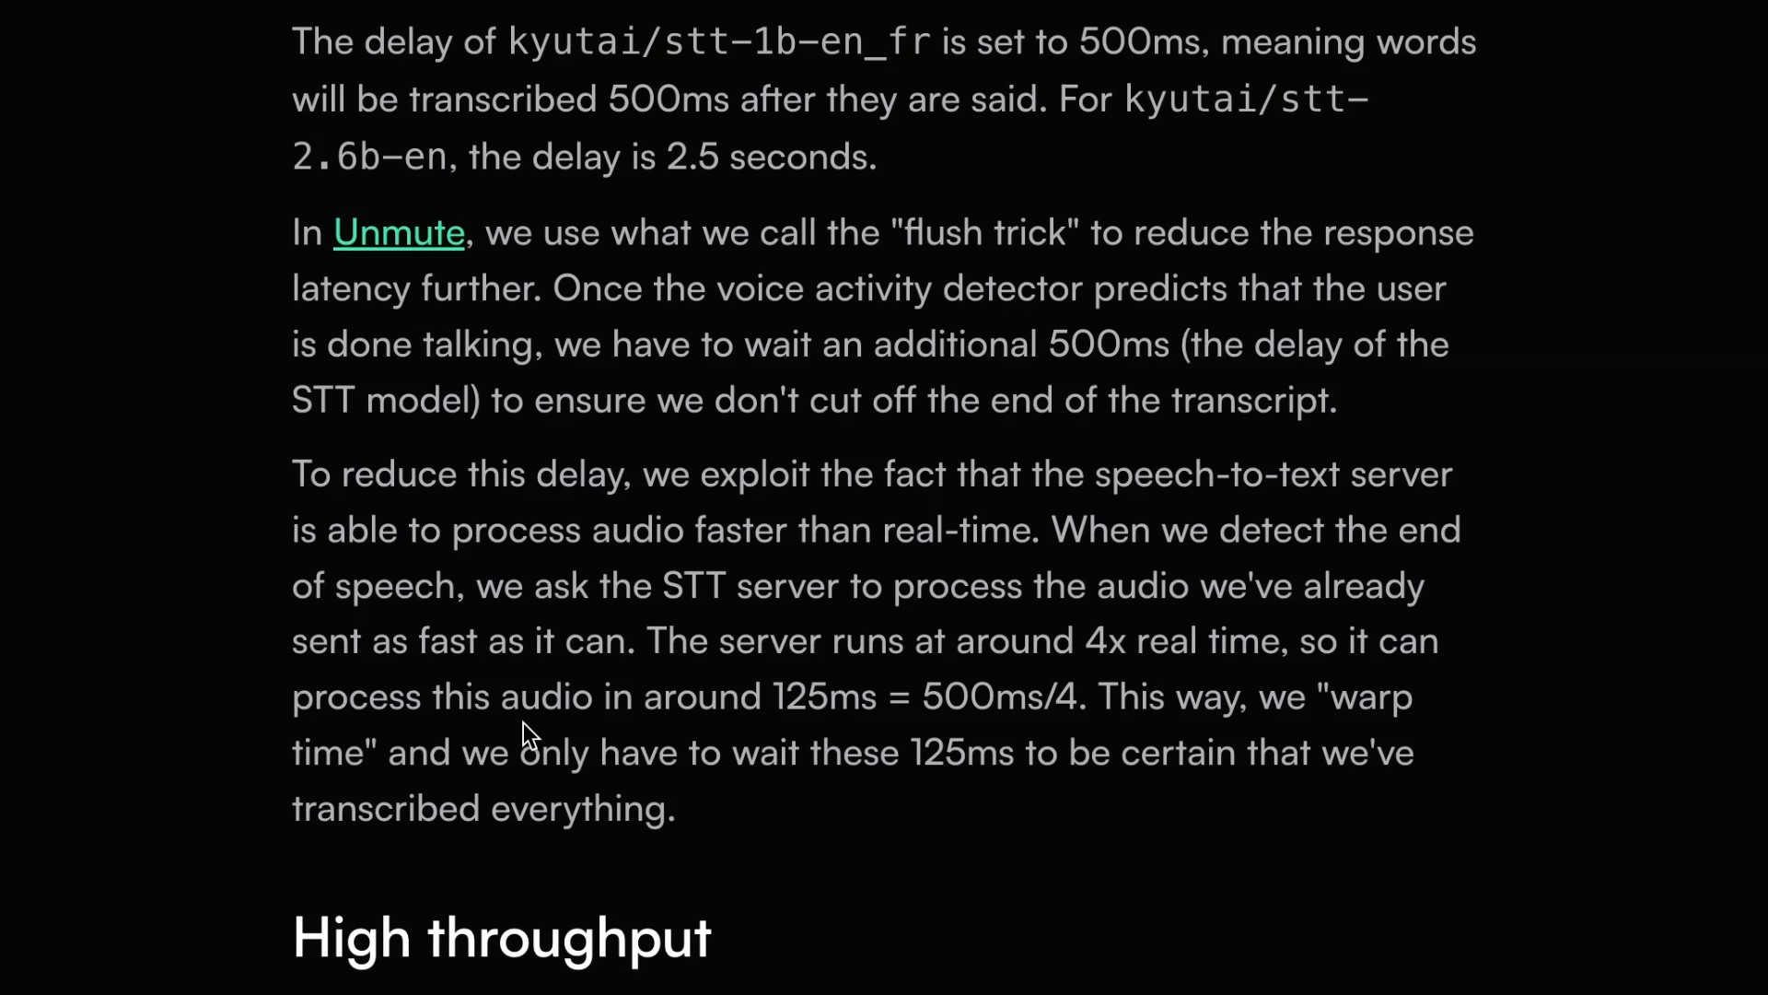
{"action": "scroll", "scroll_direction": "up", "scroll_amount": 3}
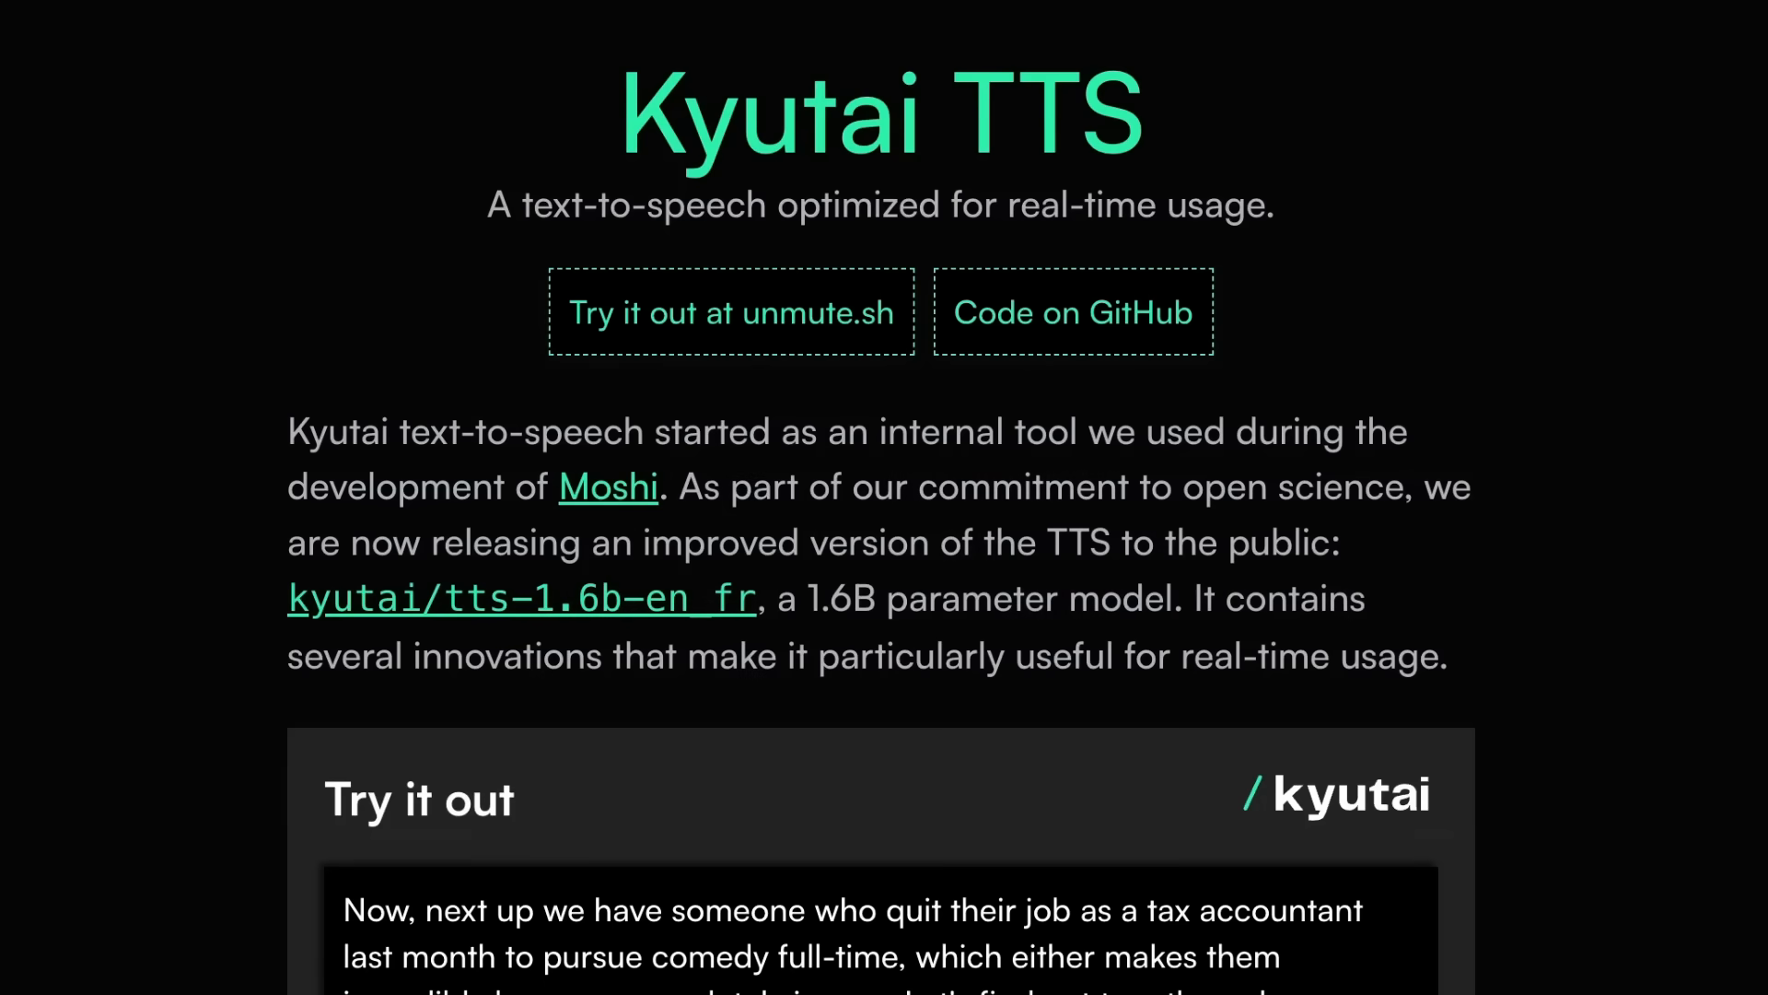
Step: Scroll to the Try it out demo and choose the Calming (US, m) voice
{"action": "scroll", "scroll_direction": "down", "scroll_amount": 3}
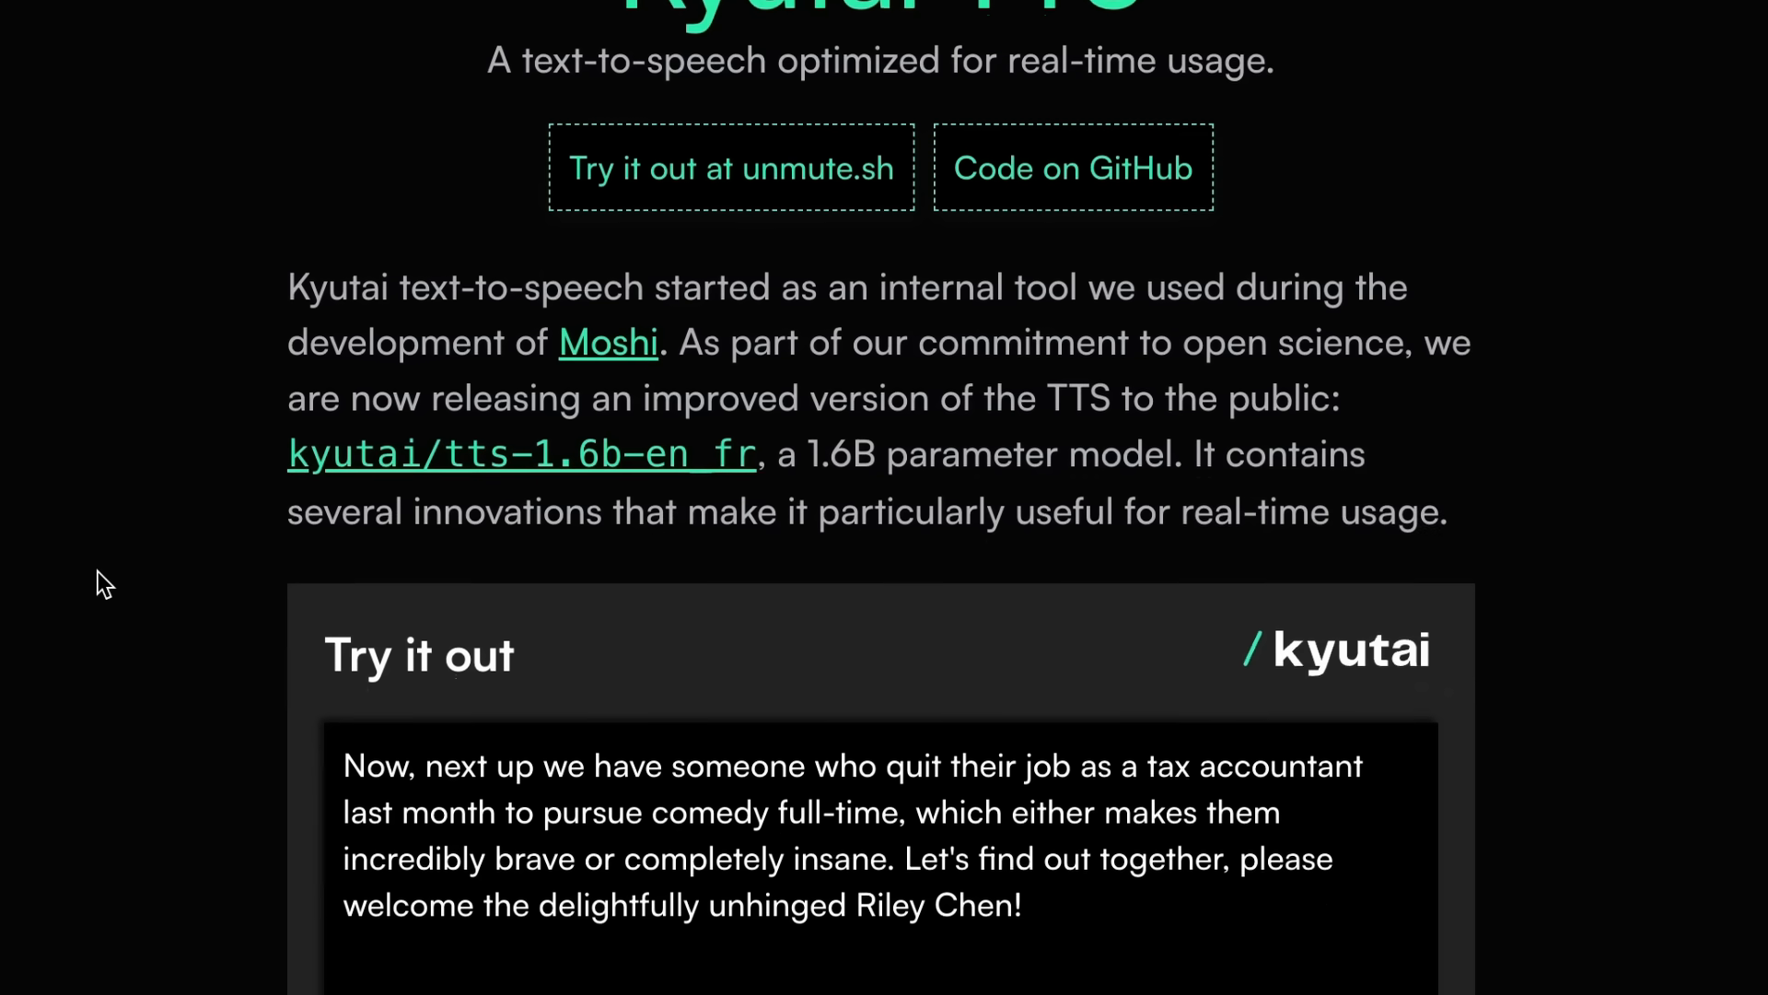
{"action": "scroll", "scroll_direction": "down", "scroll_amount": 3}
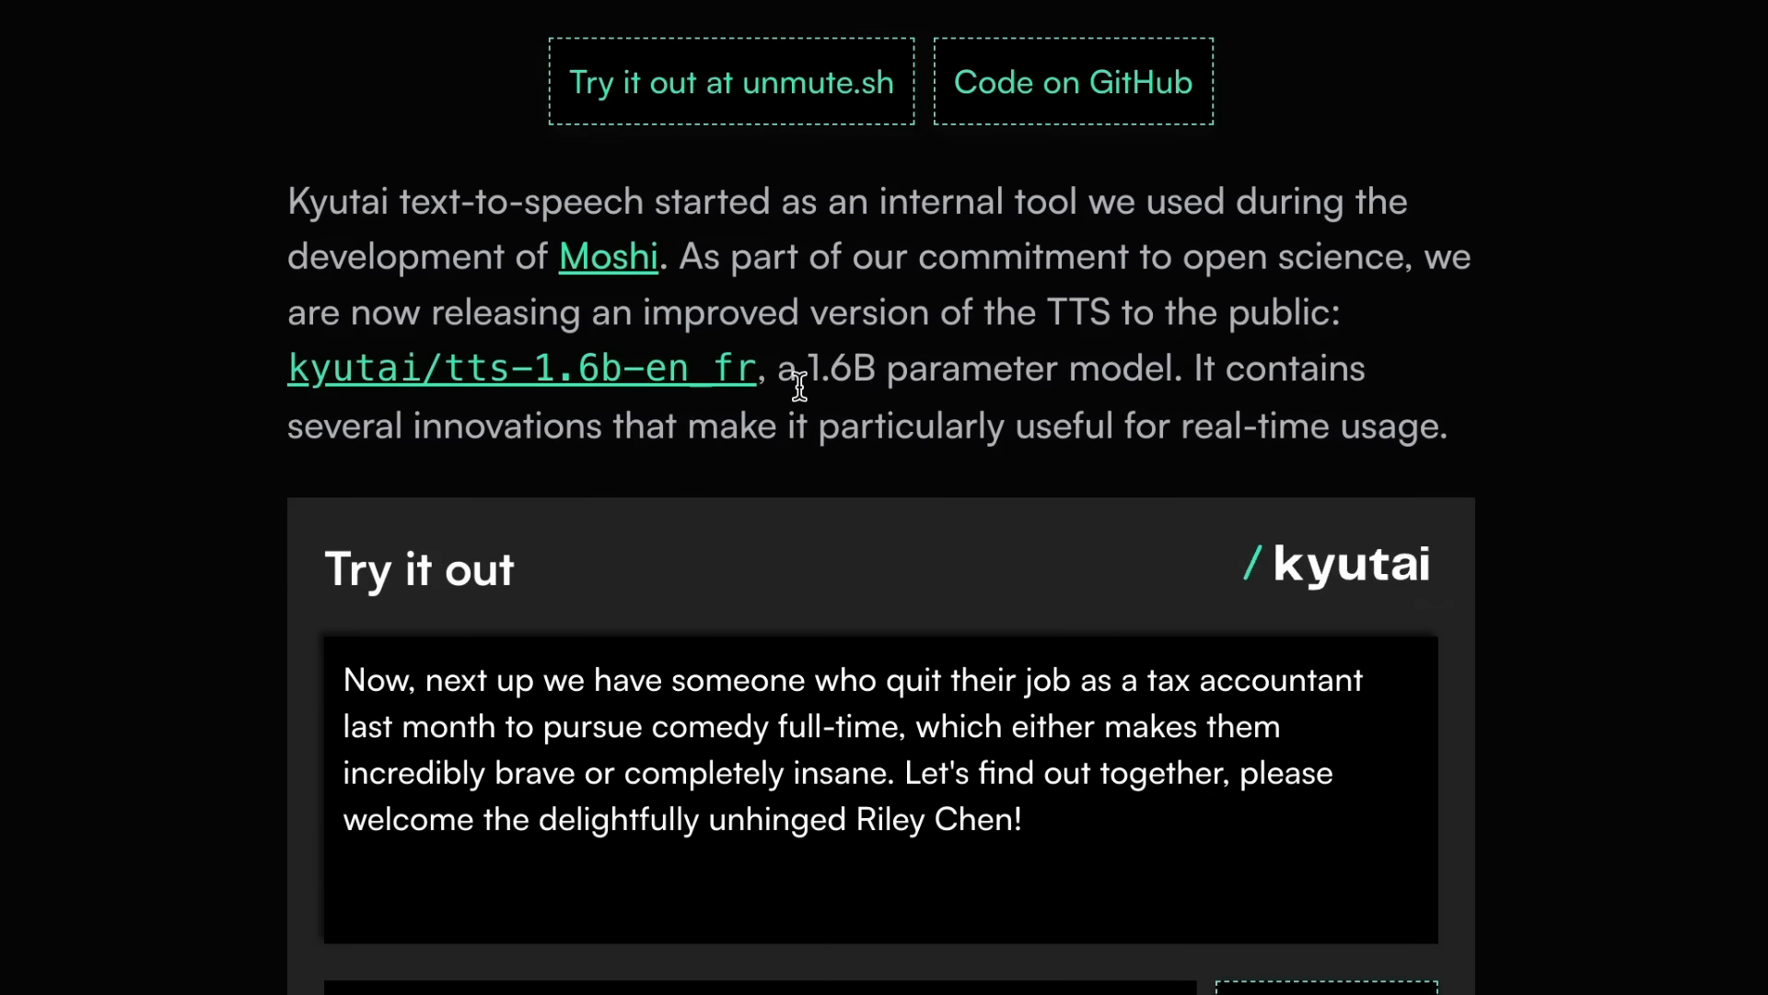
{"action": "scroll", "scroll_direction": "down", "scroll_amount": 3}
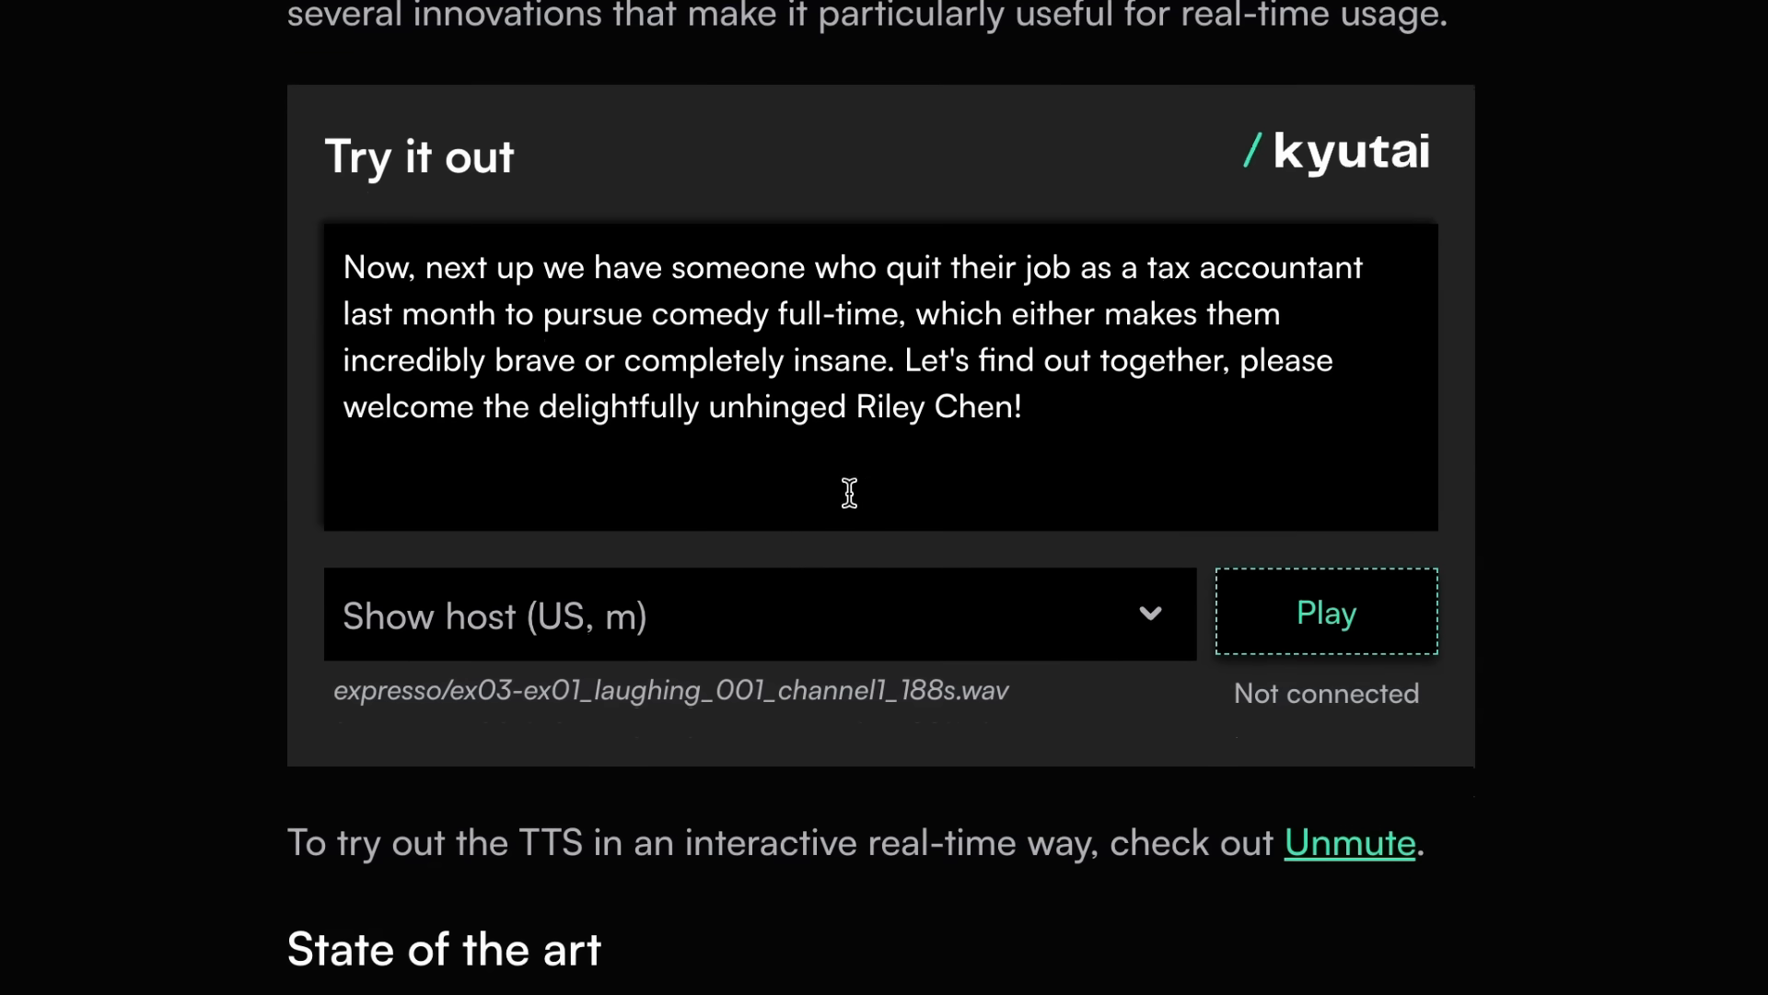
{"action": "left_click", "coordinate": [757, 615]}
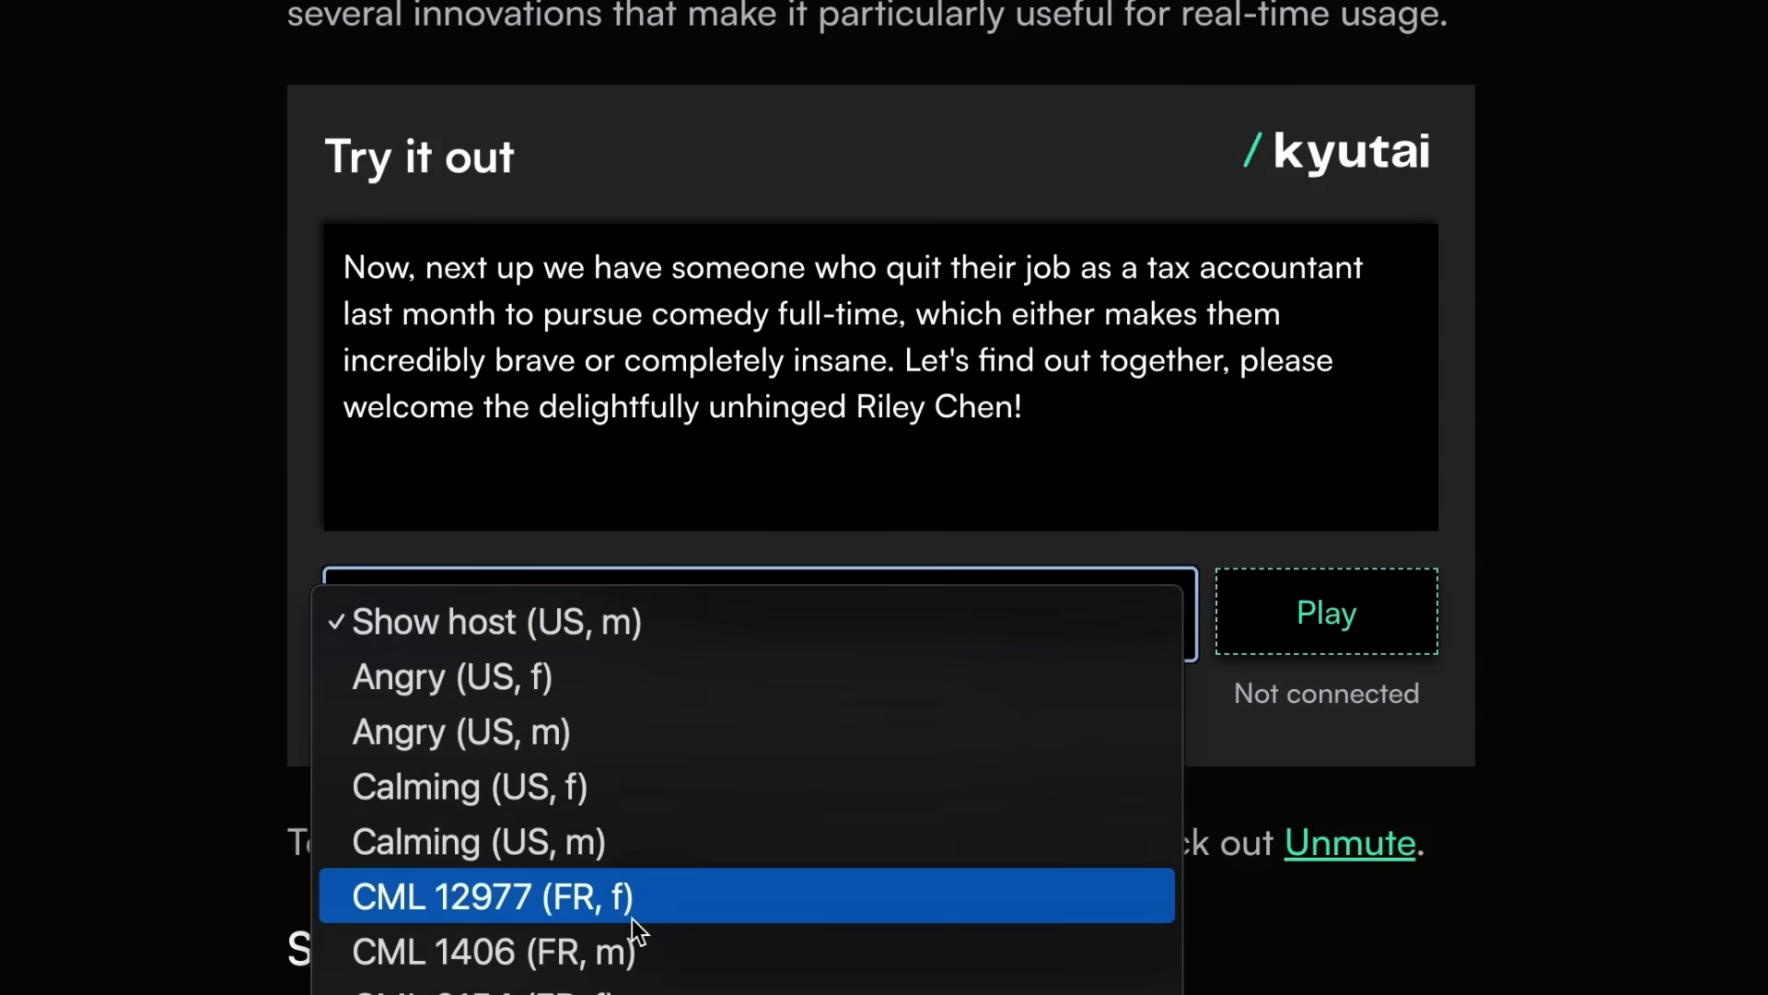
{"action": "left_click", "coordinate": [495, 621]}
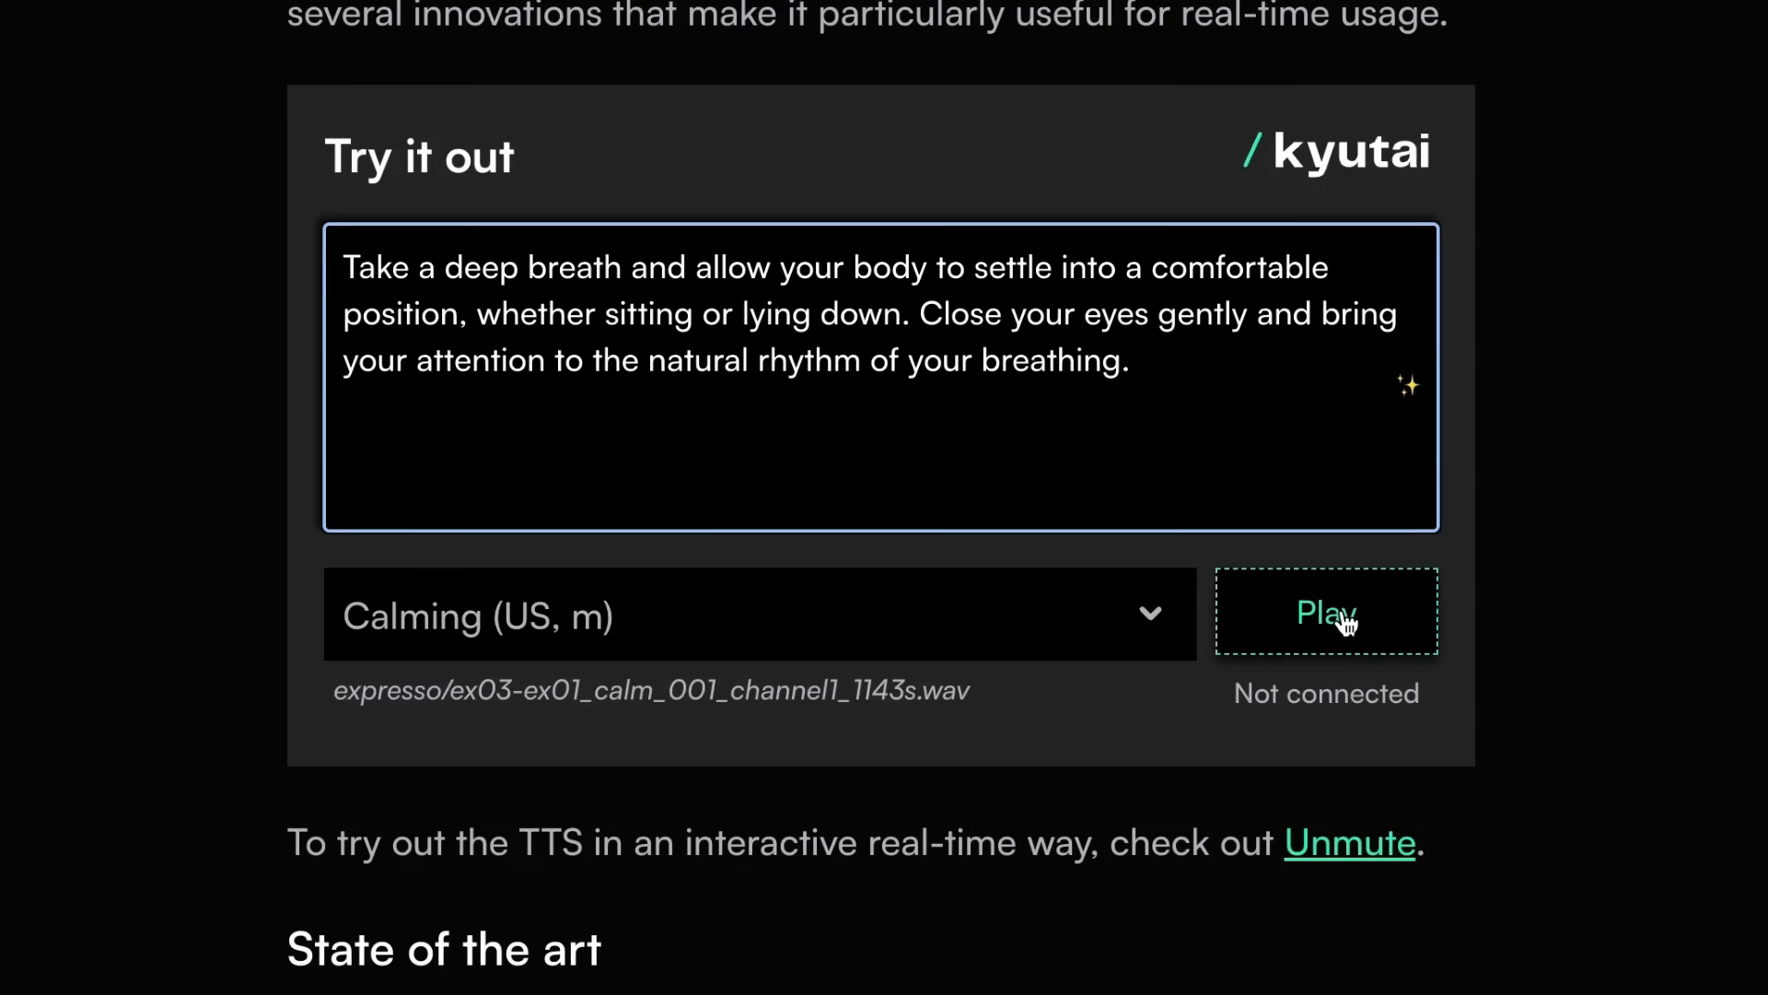
Step: Generate and play the calming breathing passage aloud
{"action": "left_click", "coordinate": [345, 267]}
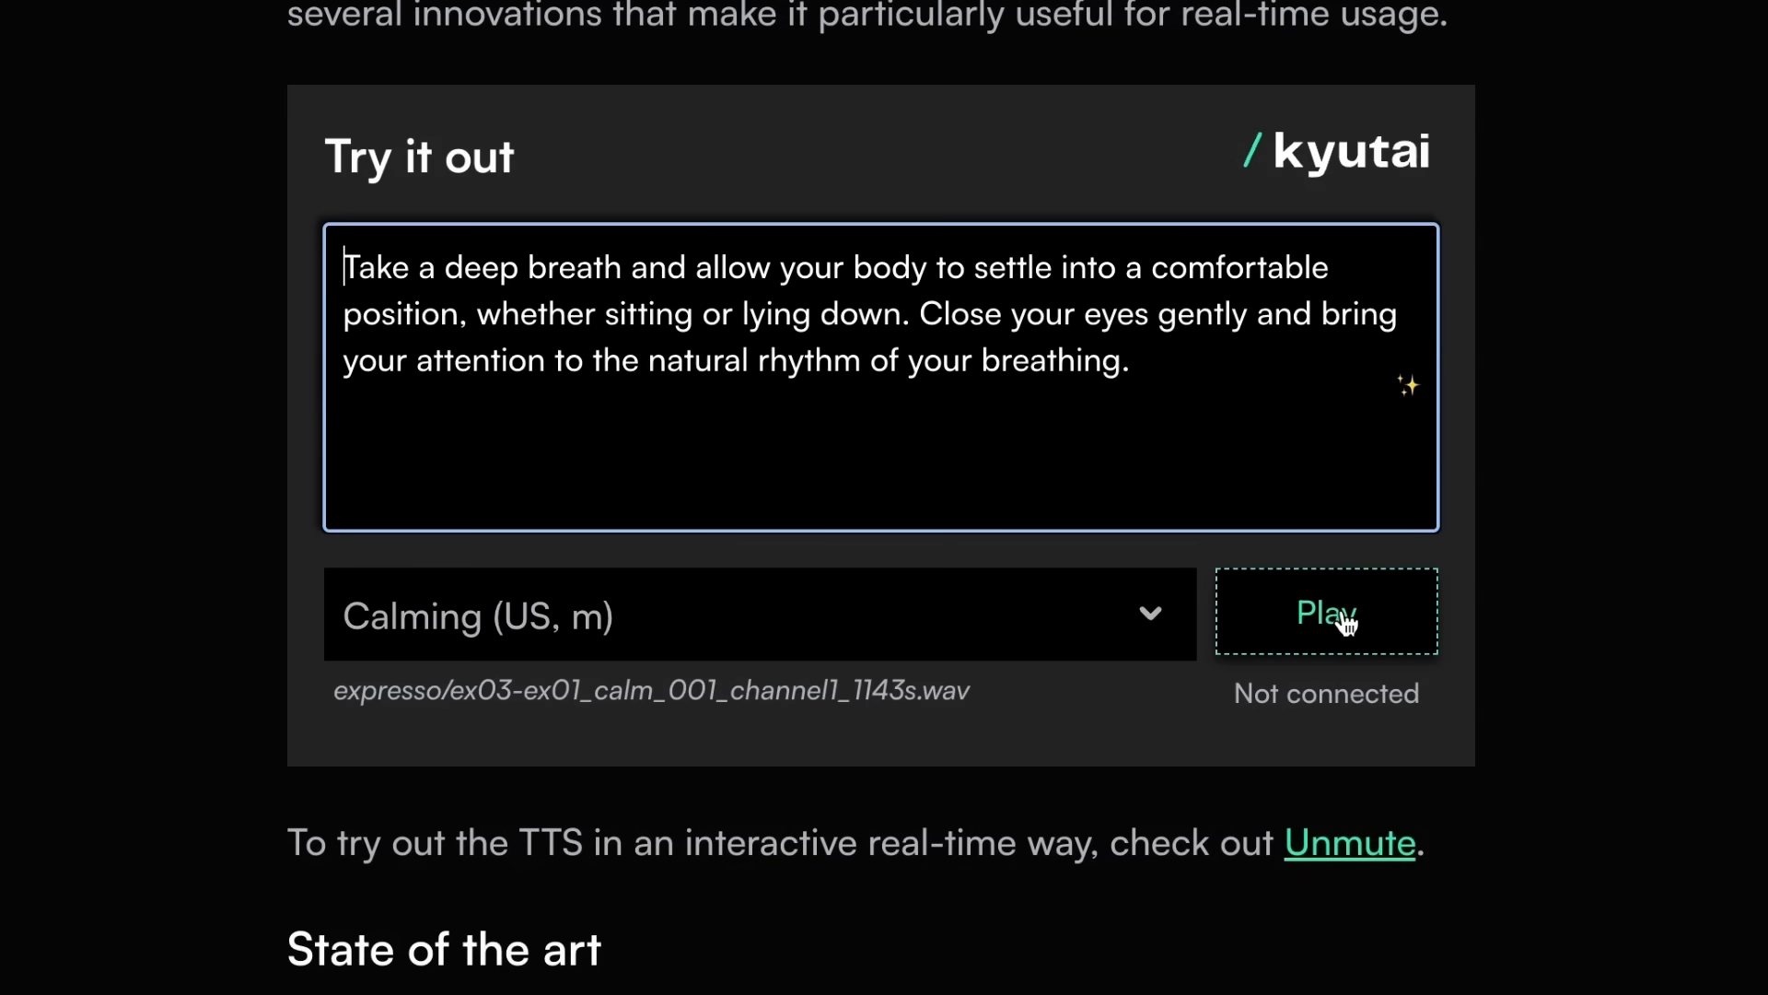
{"action": "left_click", "coordinate": [1326, 612]}
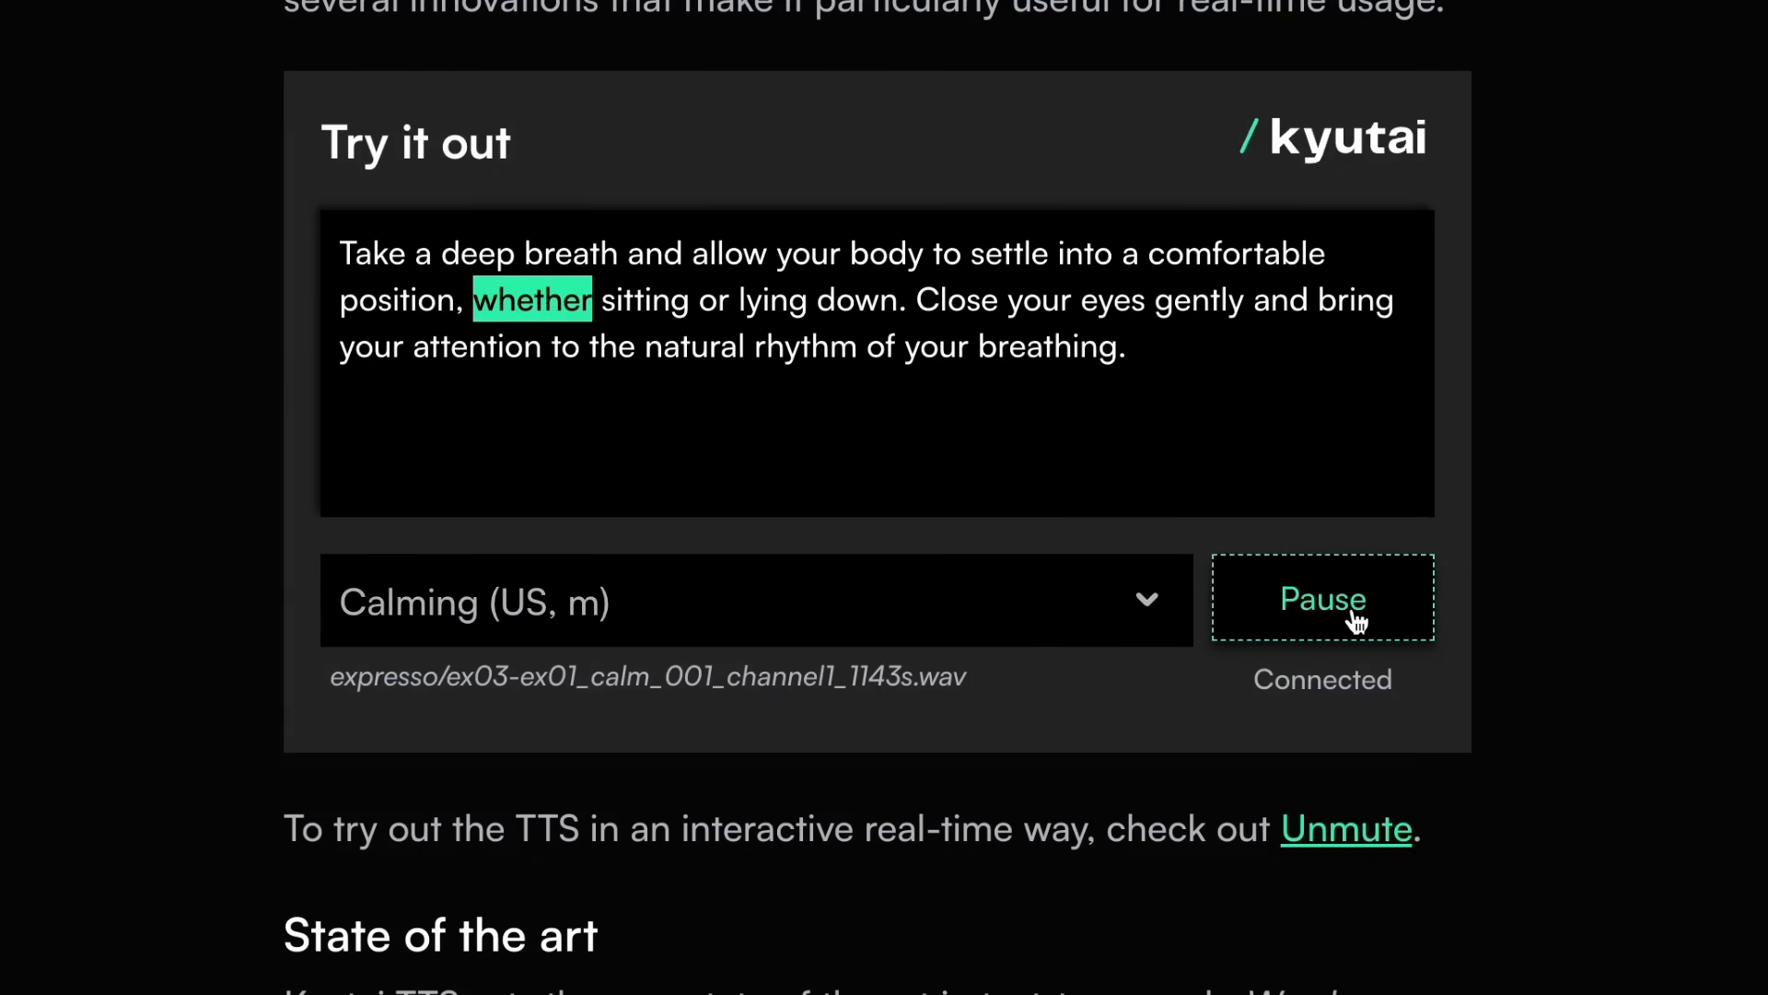
Step: Scroll down past State of the art to the Voice cloning demo video
{"action": "scroll", "scroll_direction": "down", "scroll_amount": 3}
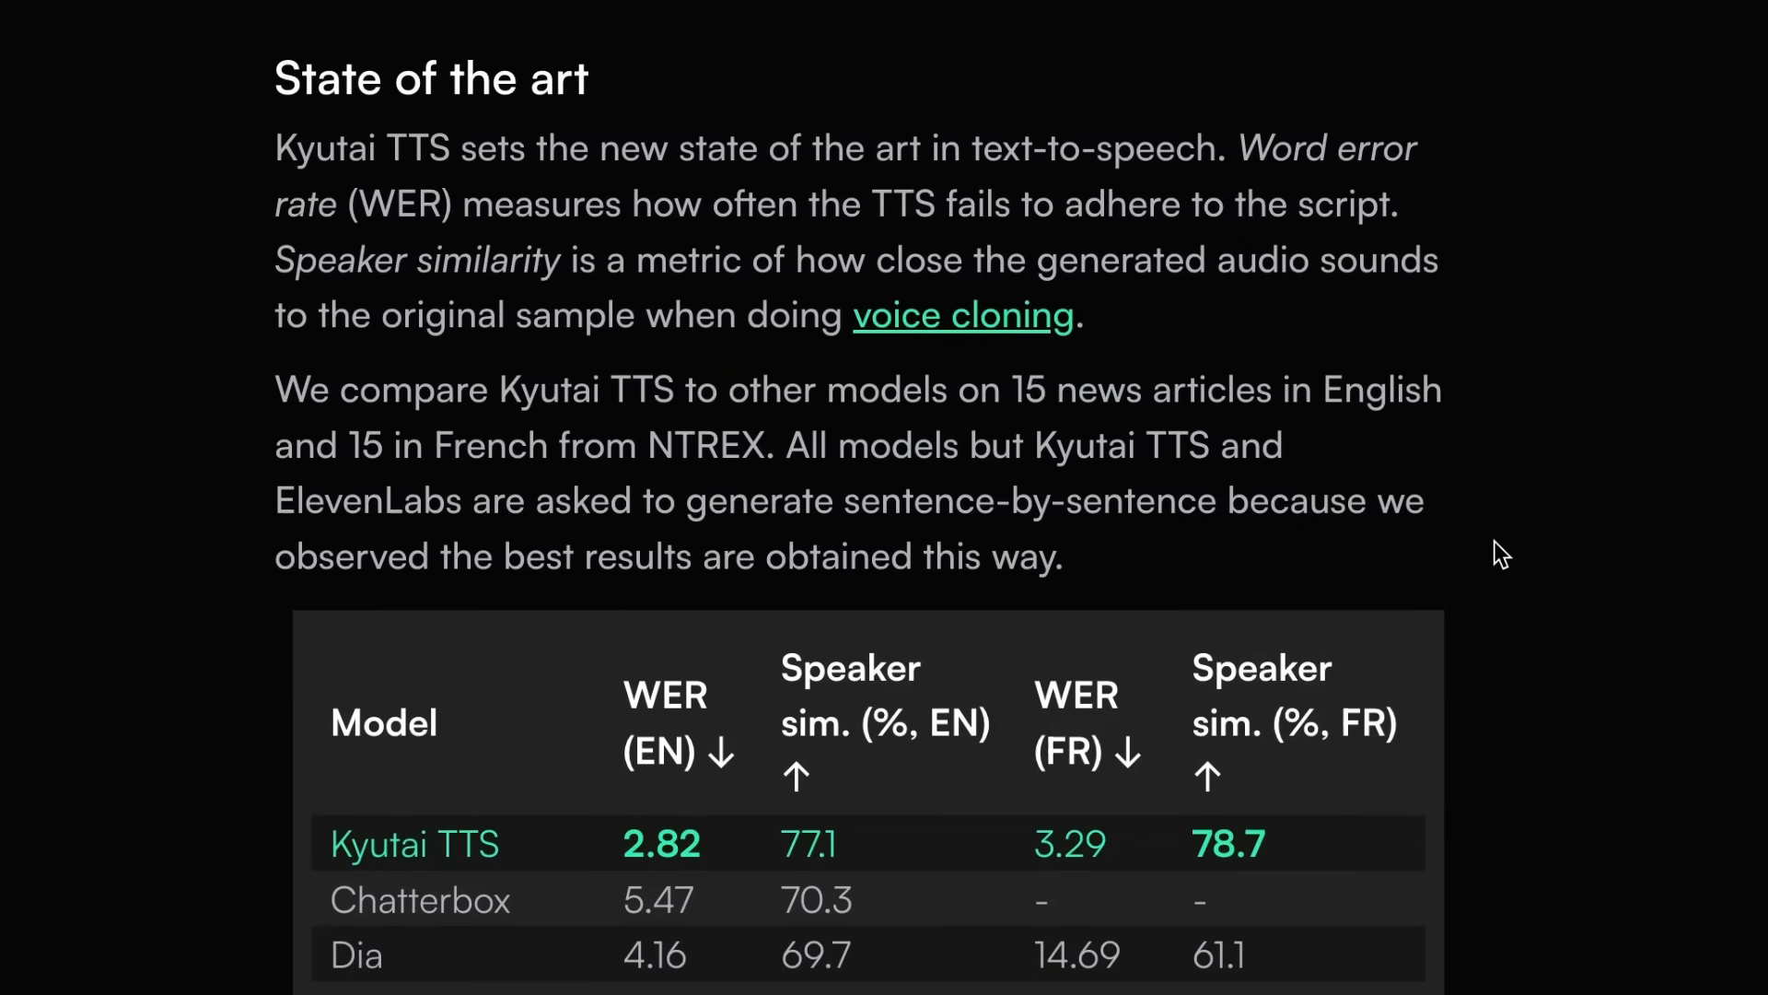
{"action": "scroll", "scroll_direction": "down", "scroll_amount": 3}
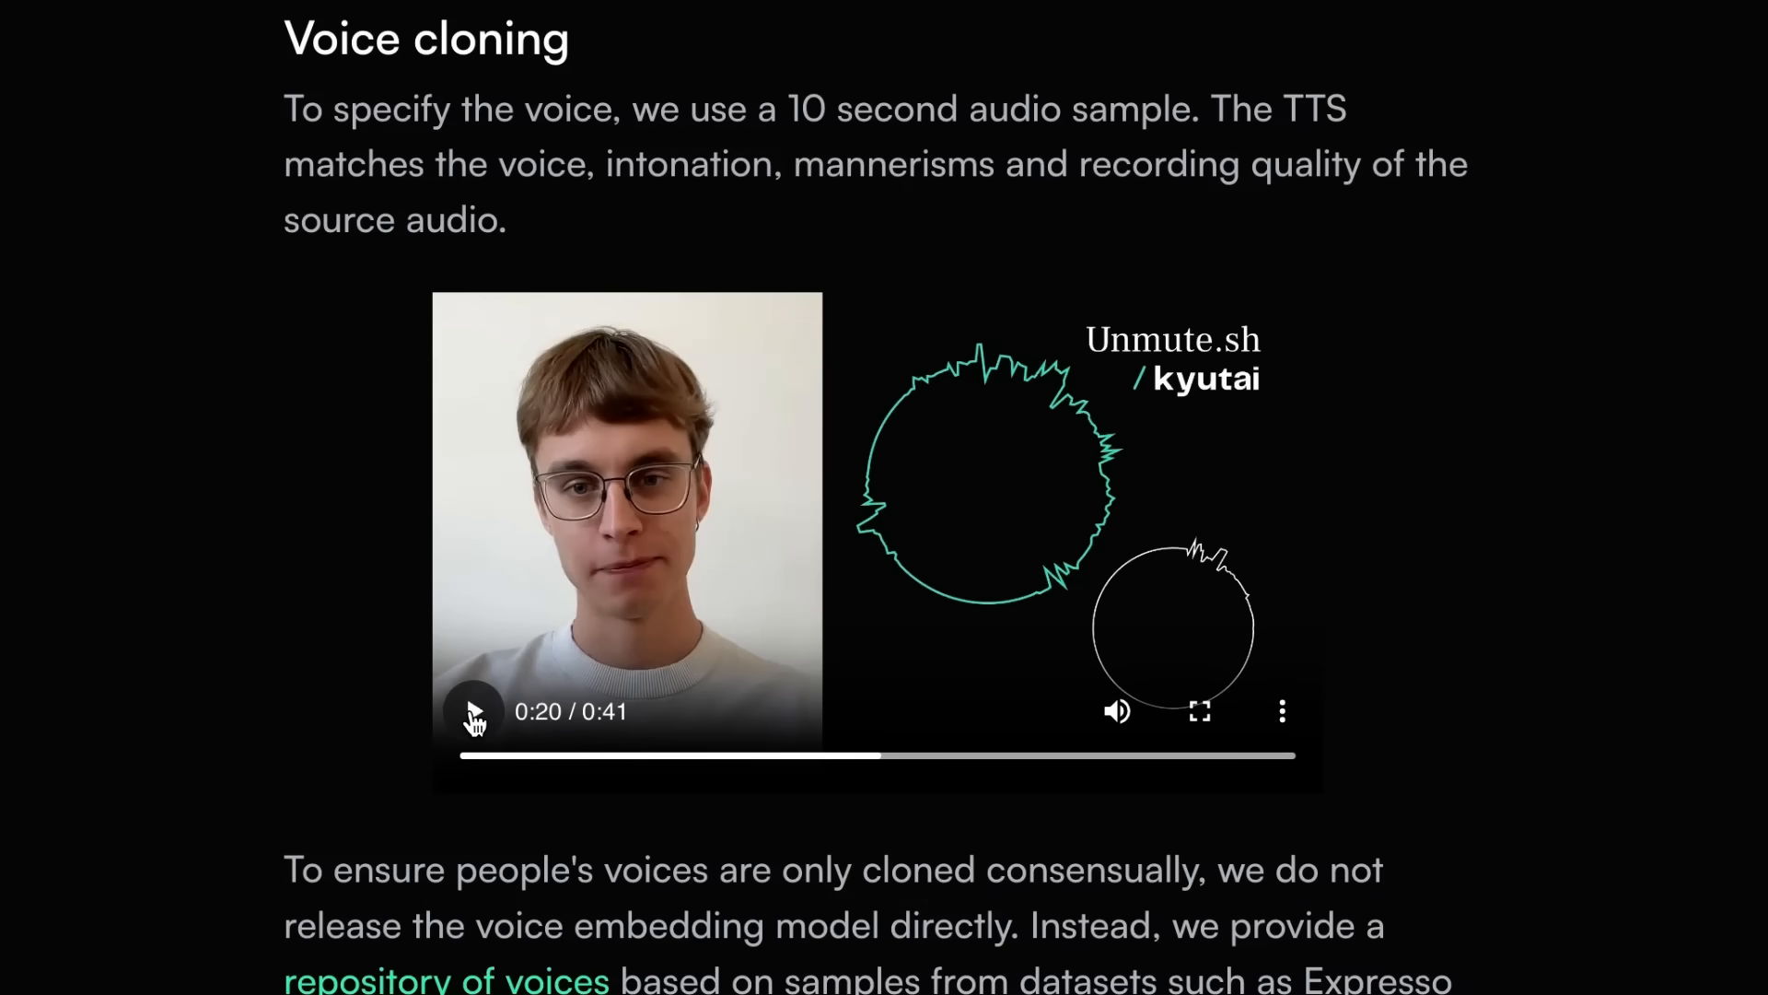
{"action": "scroll", "scroll_direction": "down", "scroll_amount": 3}
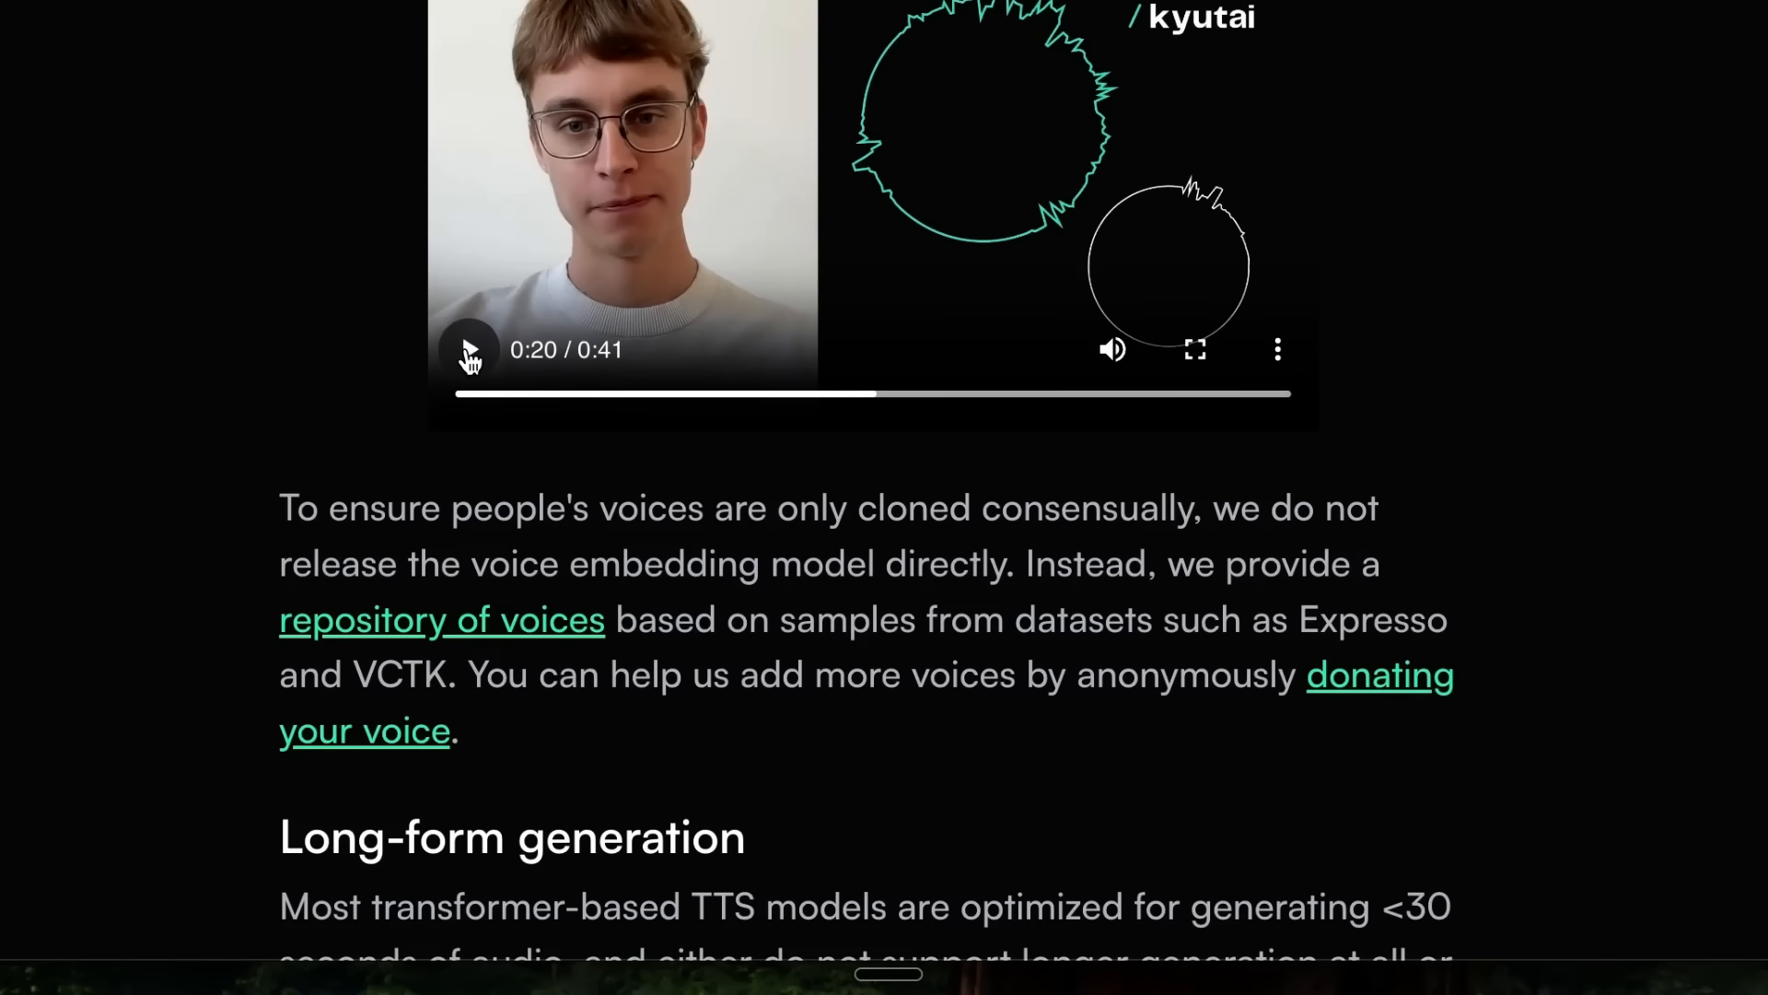
{"action": "scroll", "scroll_direction": "down", "scroll_amount": 3}
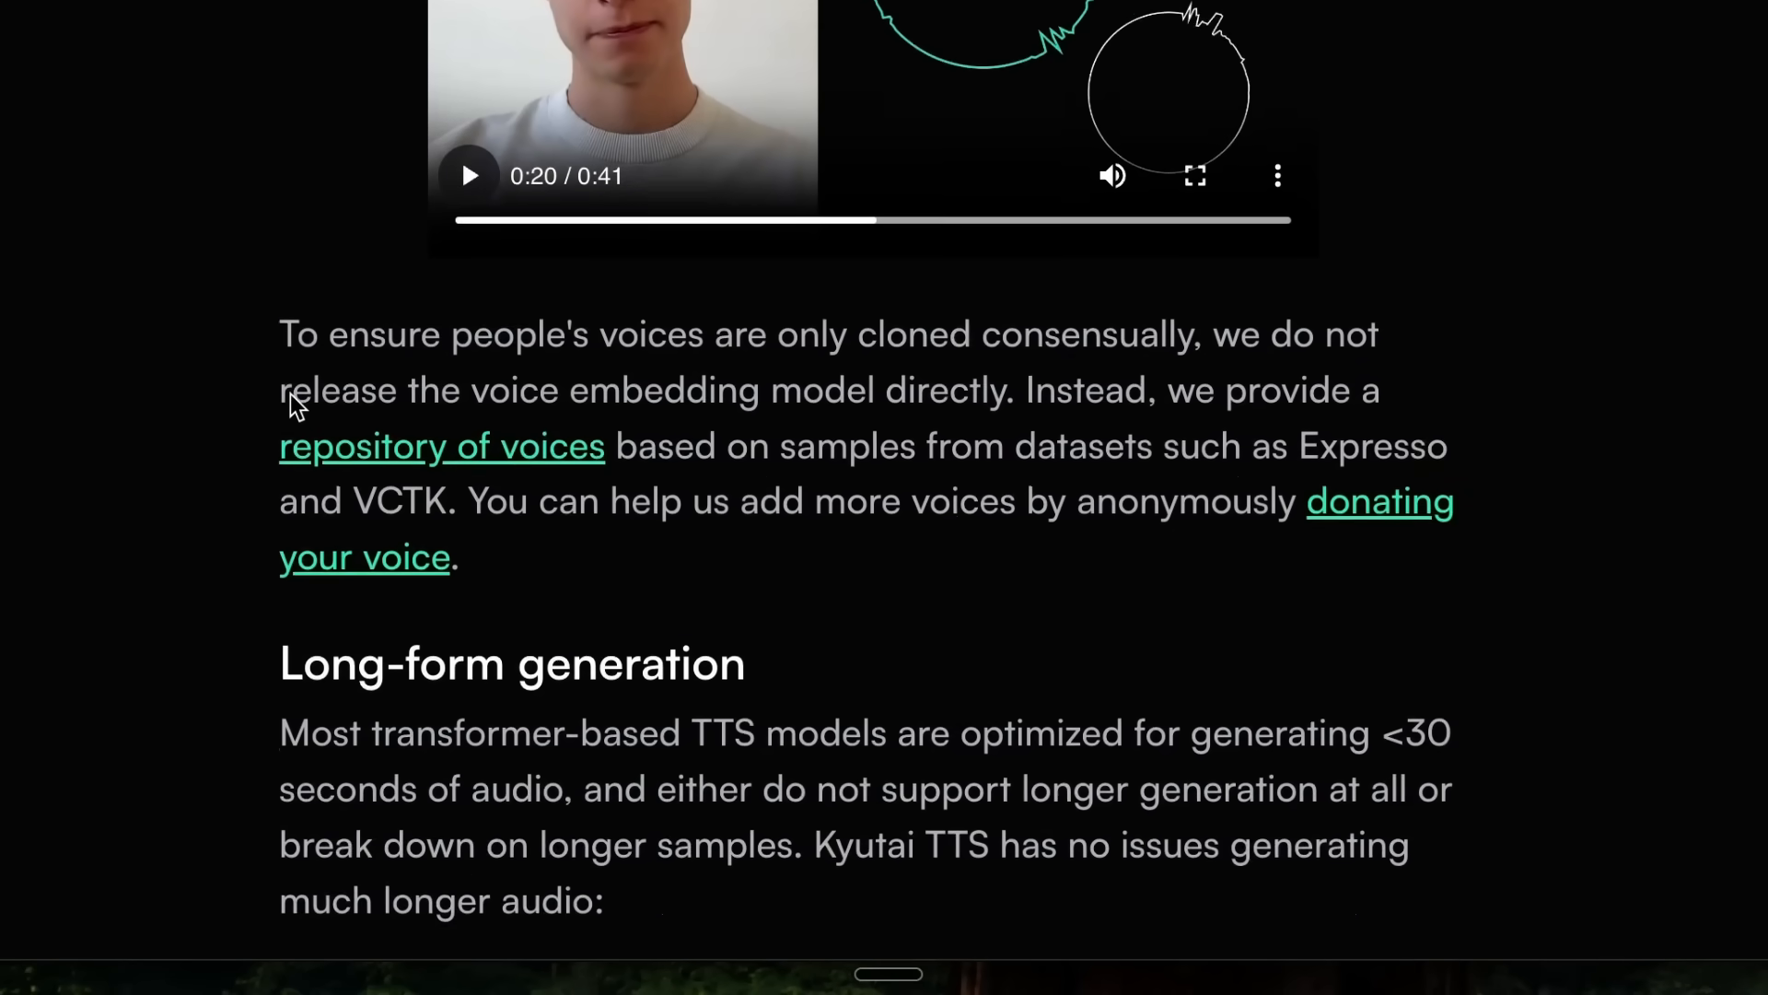
{"action": "scroll", "scroll_direction": "down", "scroll_amount": 3}
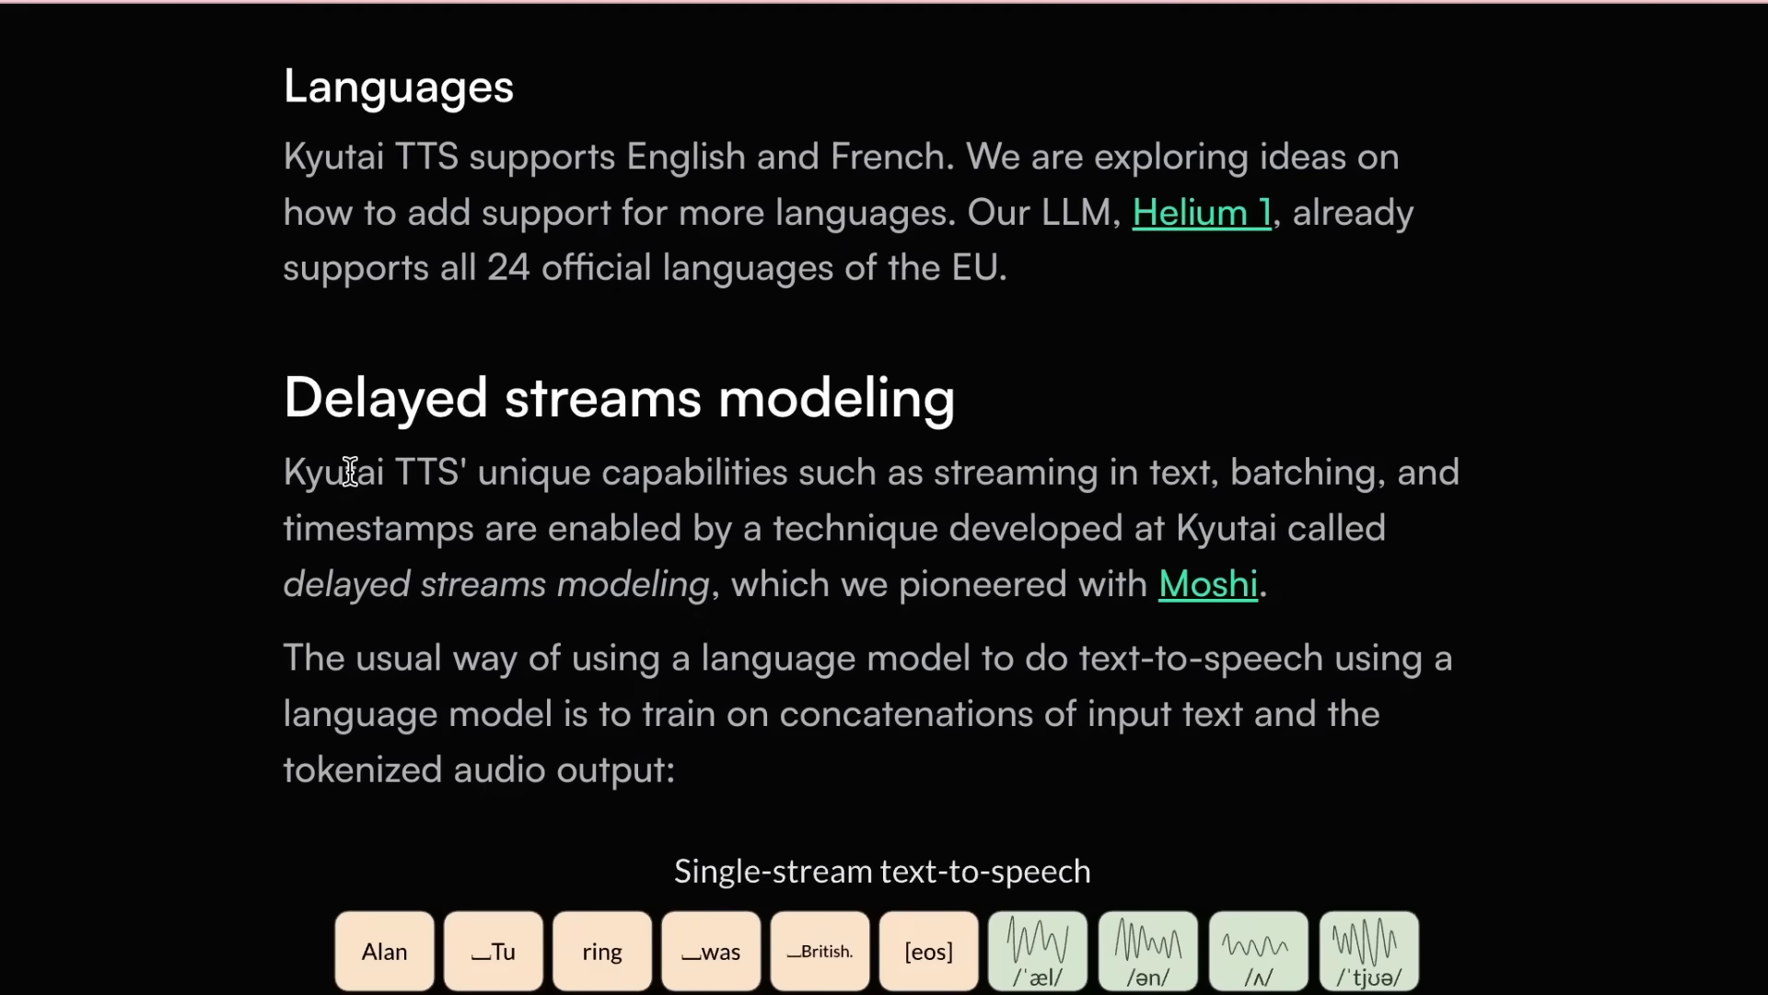
{"action": "mouse_move", "coordinate": [1028, 154]}
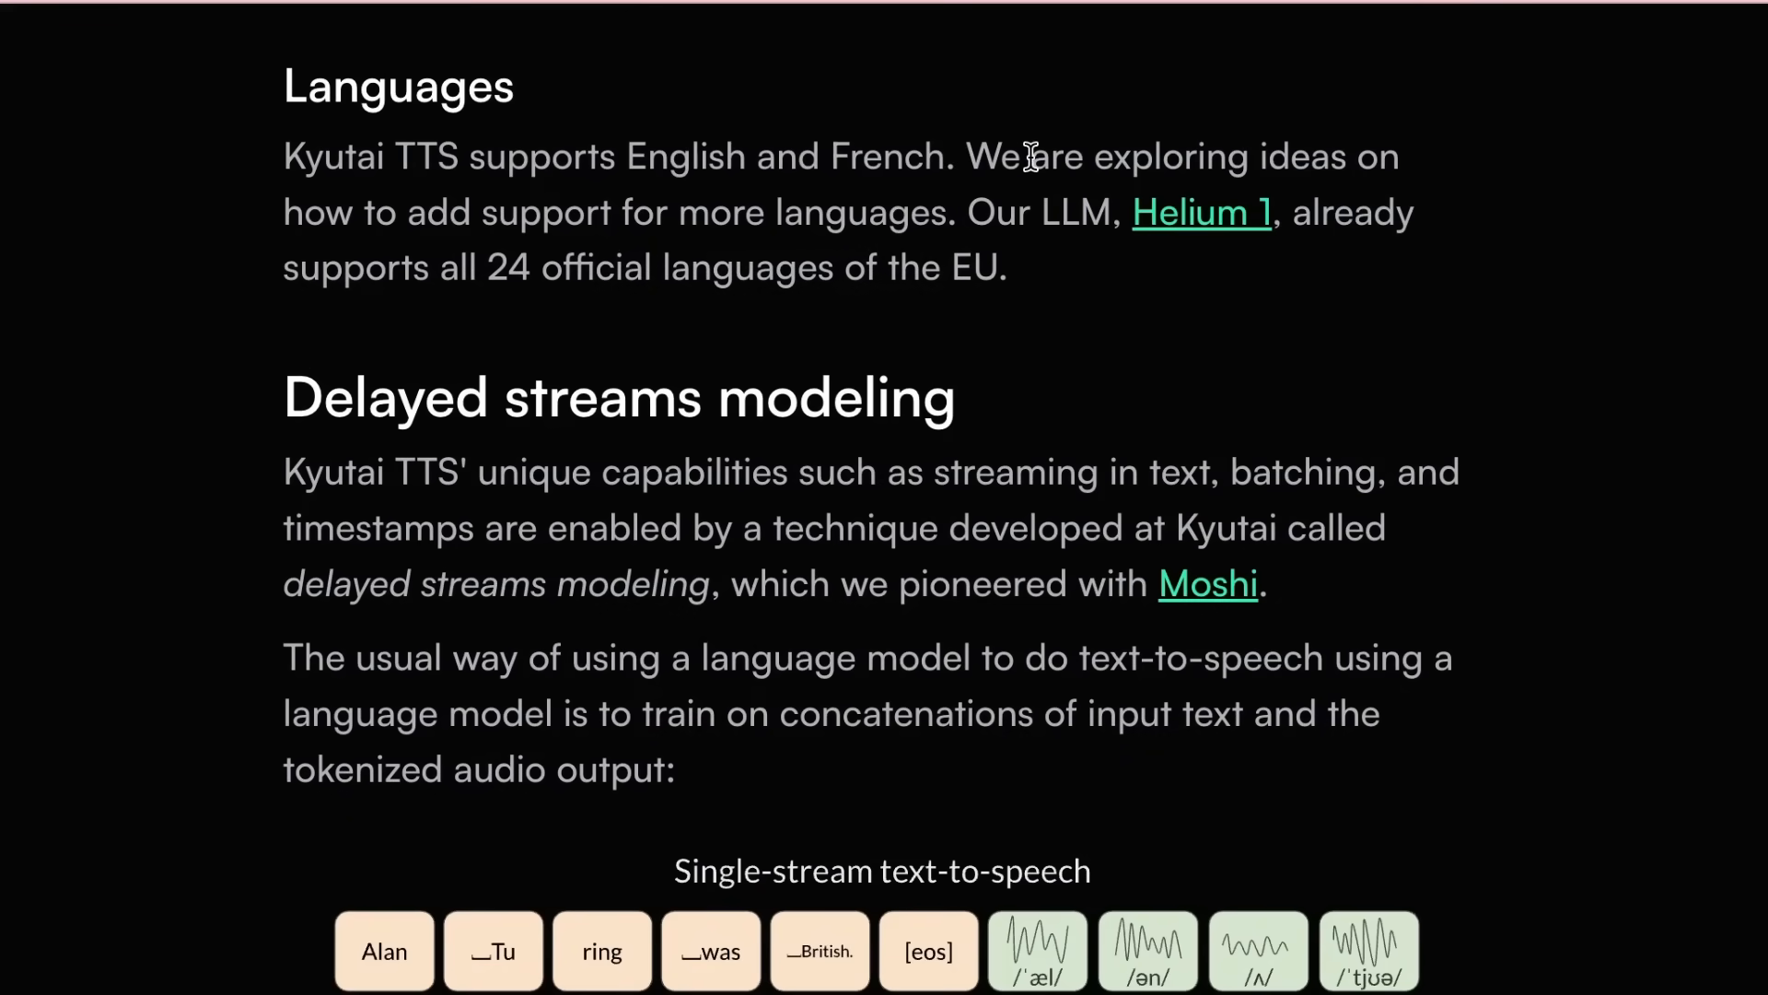
{"action": "mouse_move", "coordinate": [919, 124]}
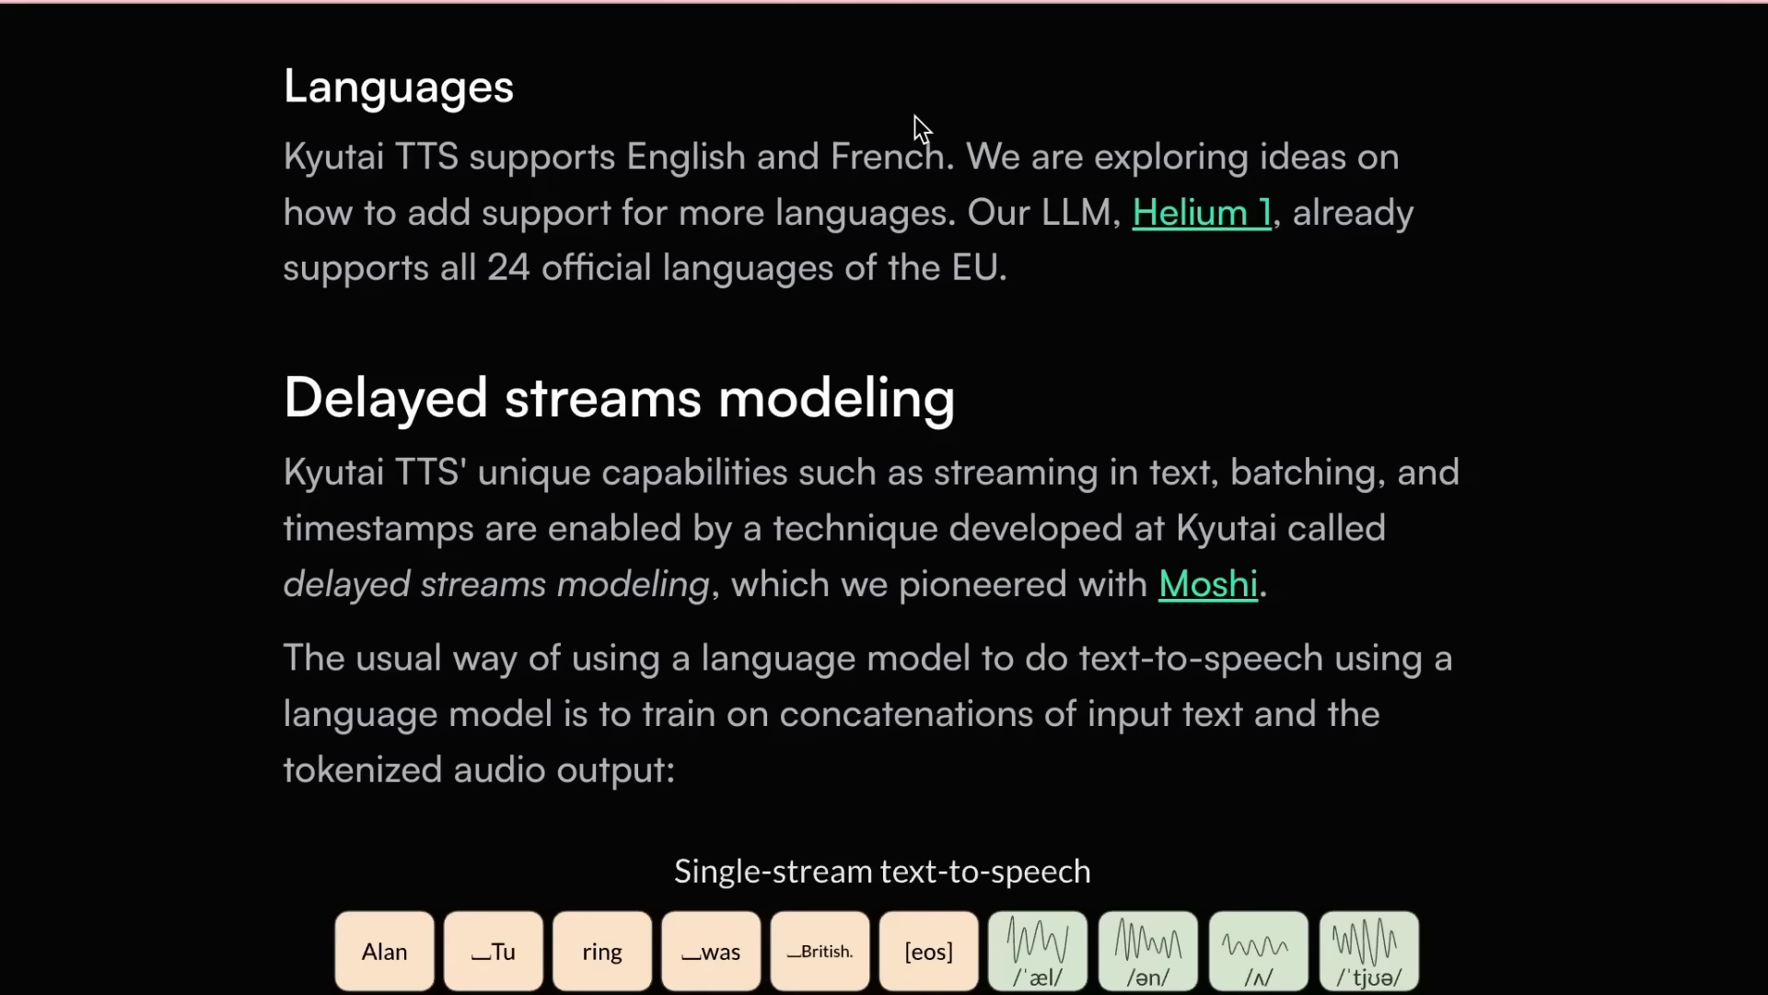
{"action": "mouse_move", "coordinate": [935, 129]}
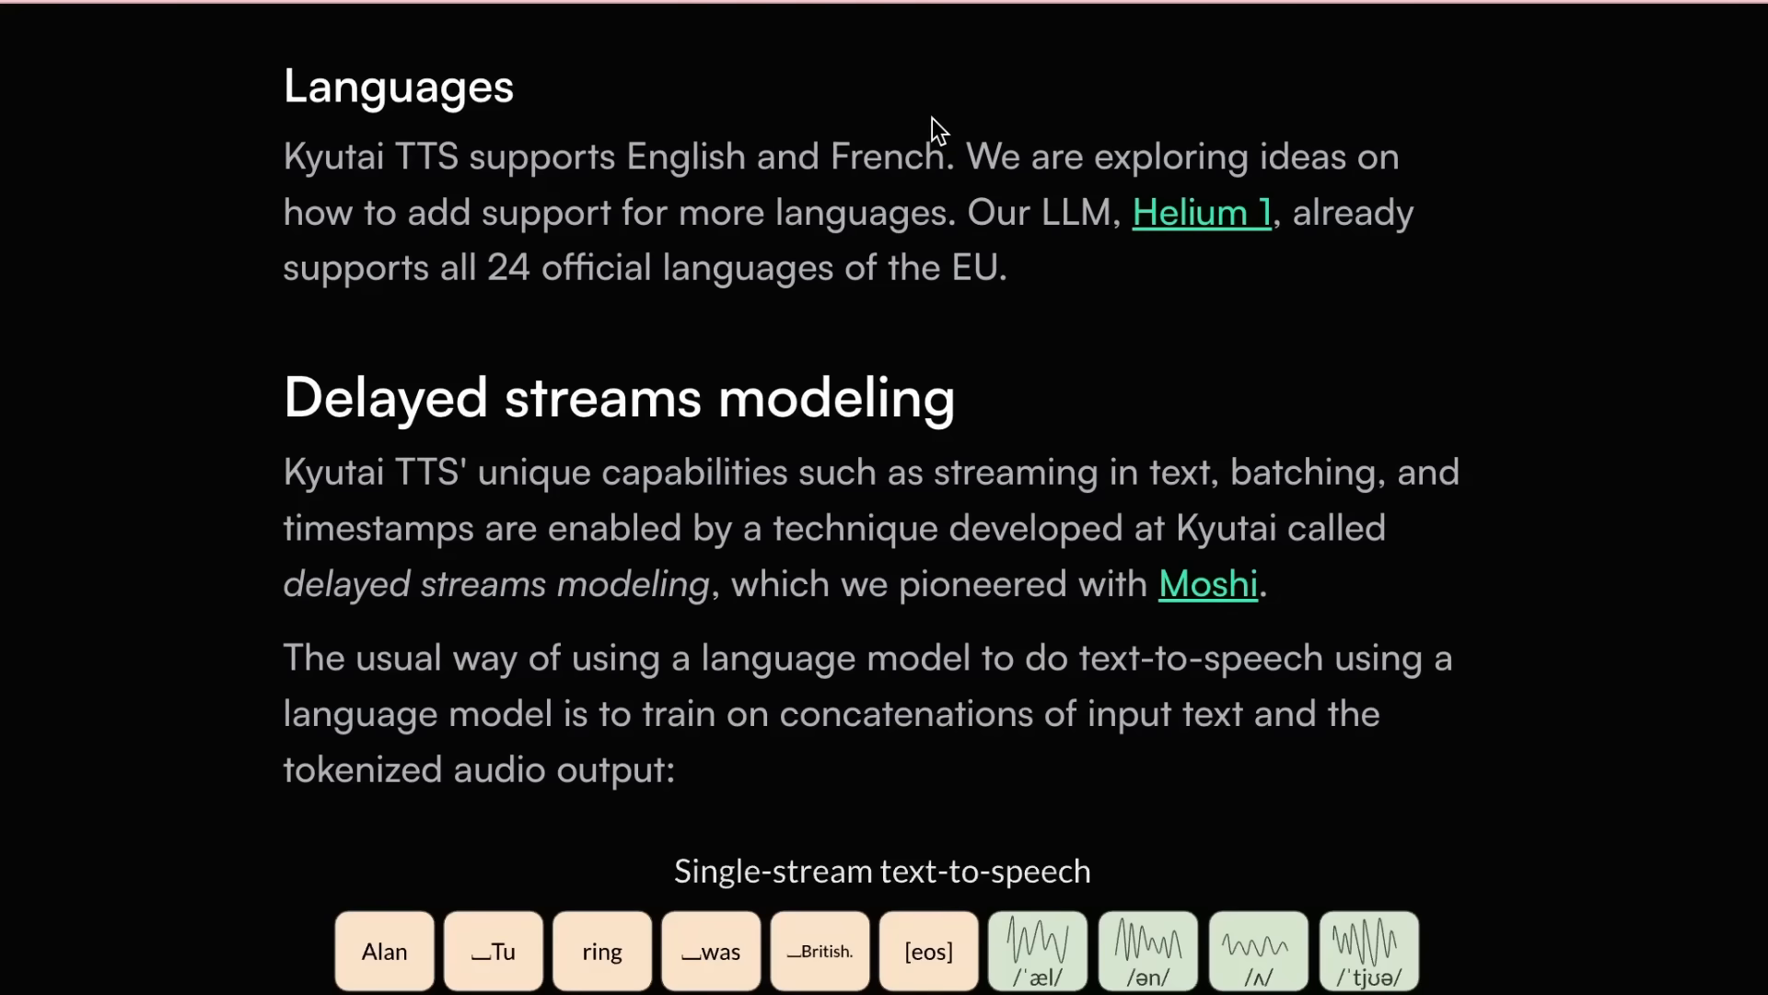
{"action": "scroll", "scroll_direction": "down", "scroll_amount": 3}
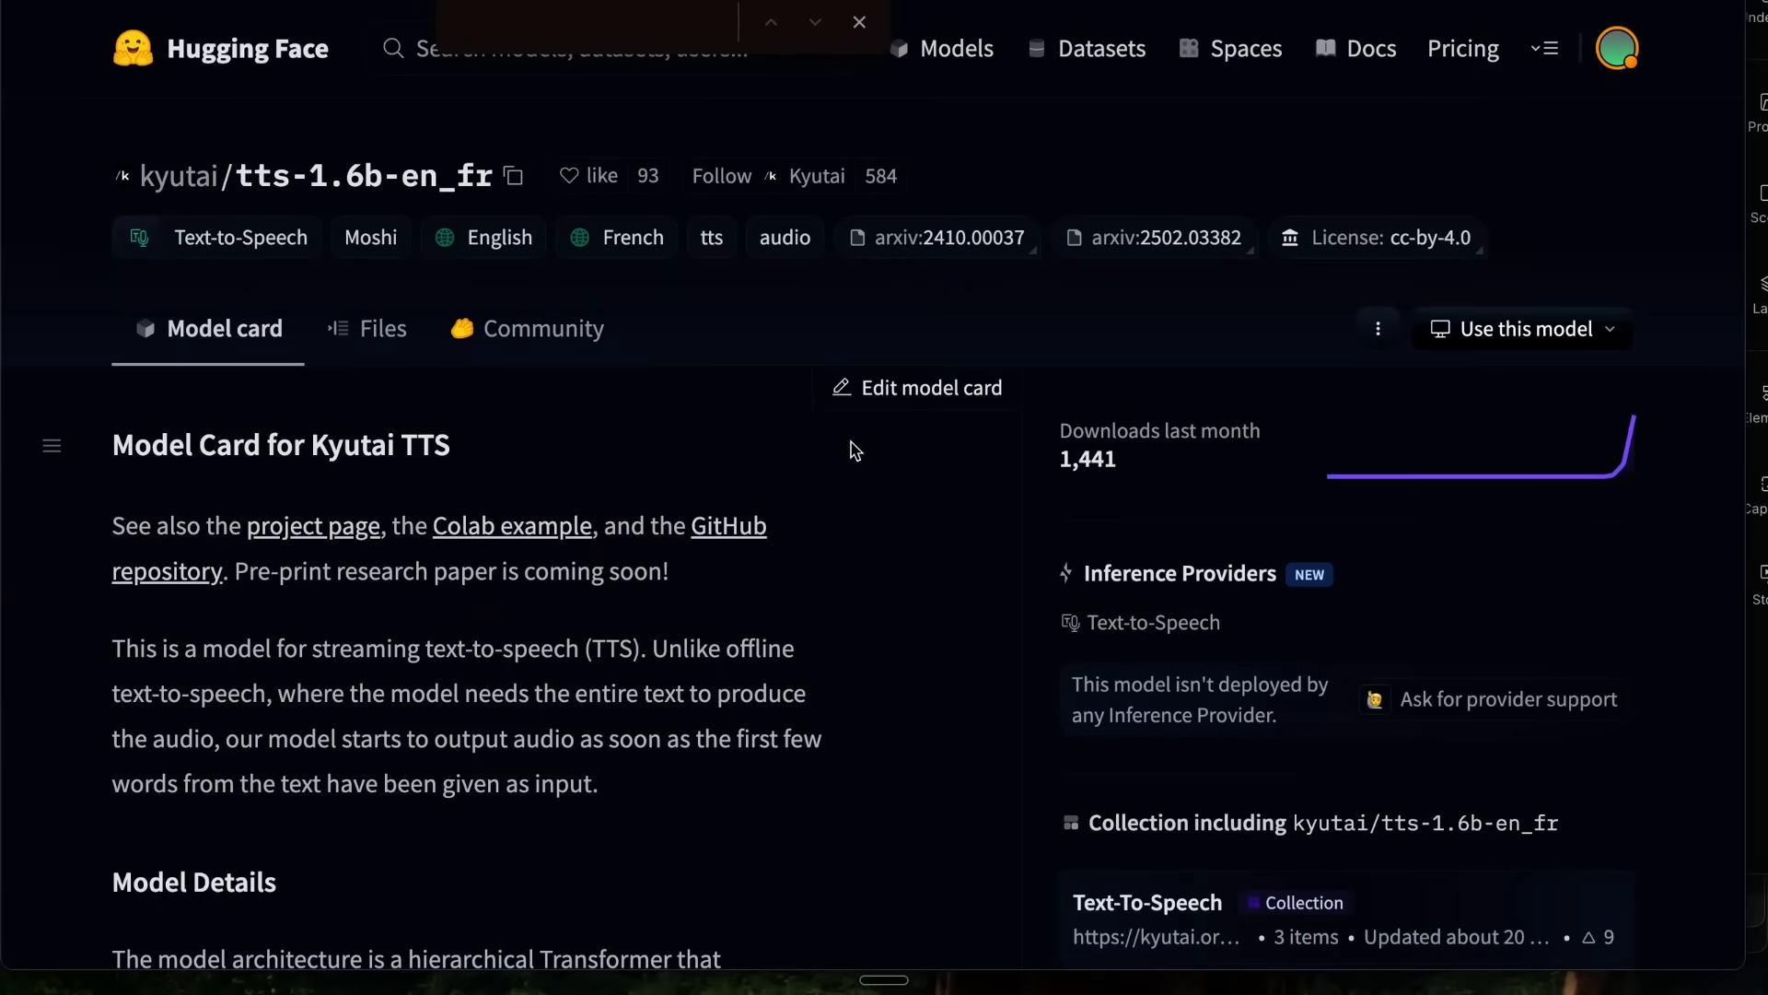
Step: Scroll Kyutai's Hugging Face organization page down to its Collections section
{"action": "scroll", "scroll_direction": "down", "scroll_amount": 3}
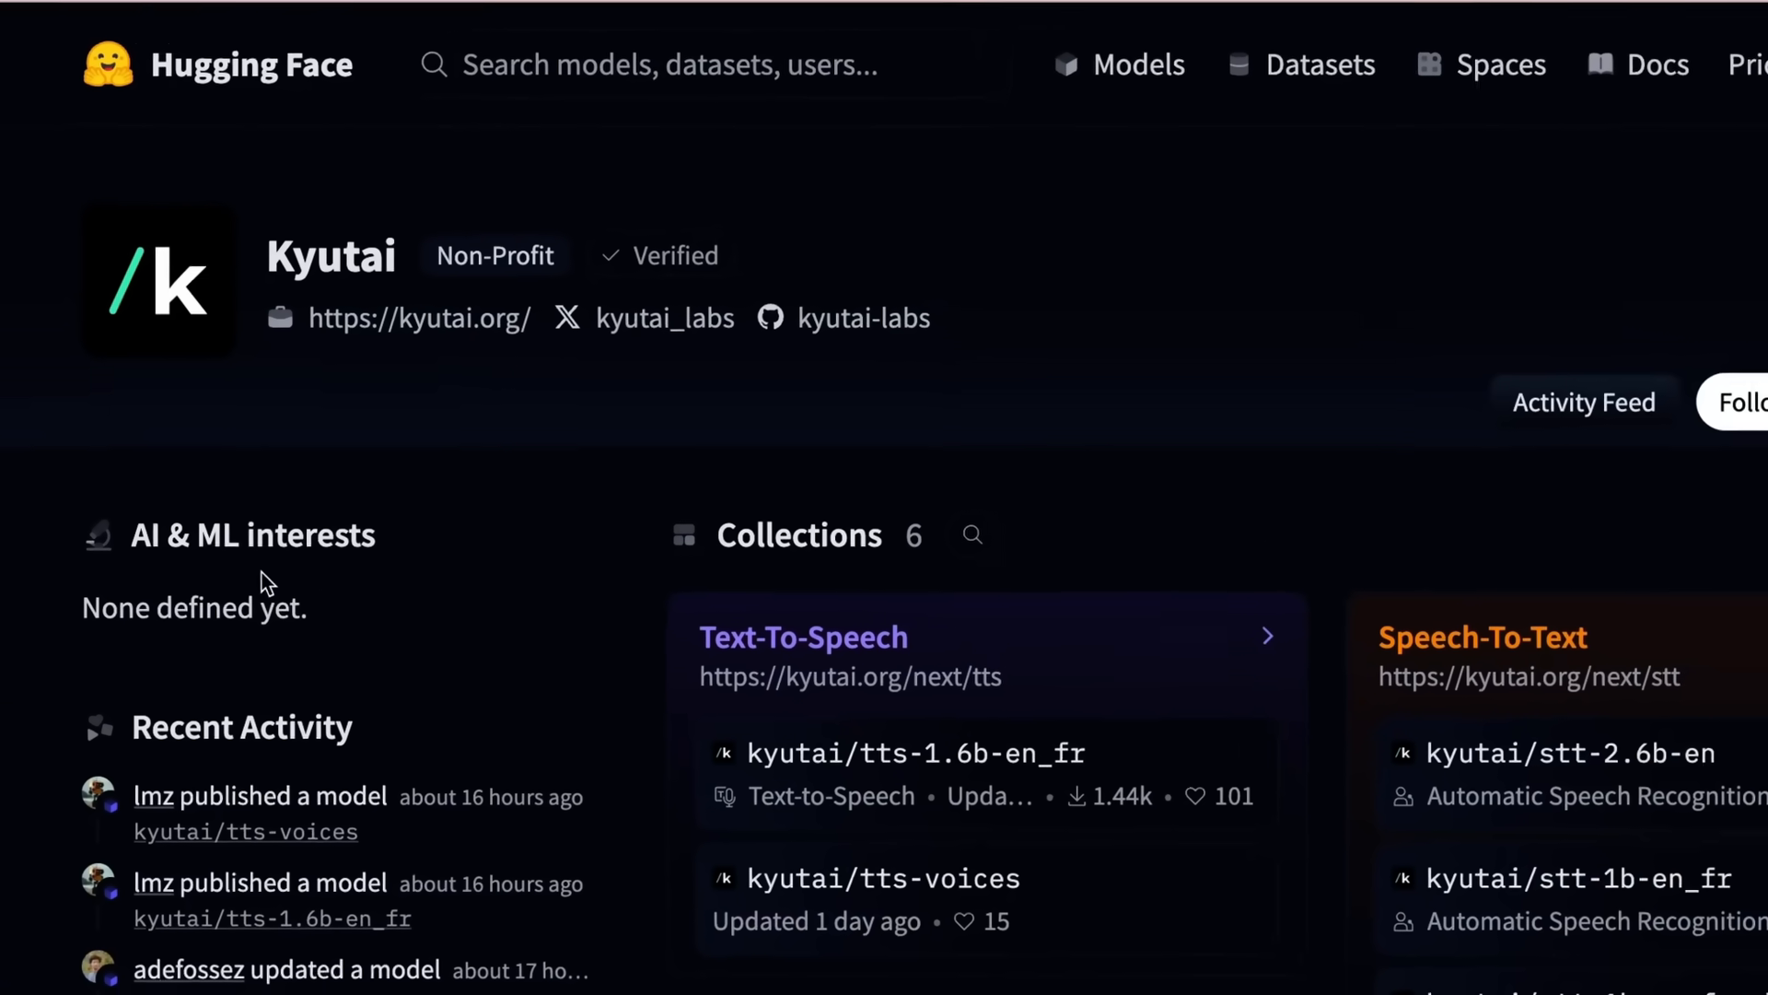
{"action": "scroll", "scroll_direction": "down", "scroll_amount": 3}
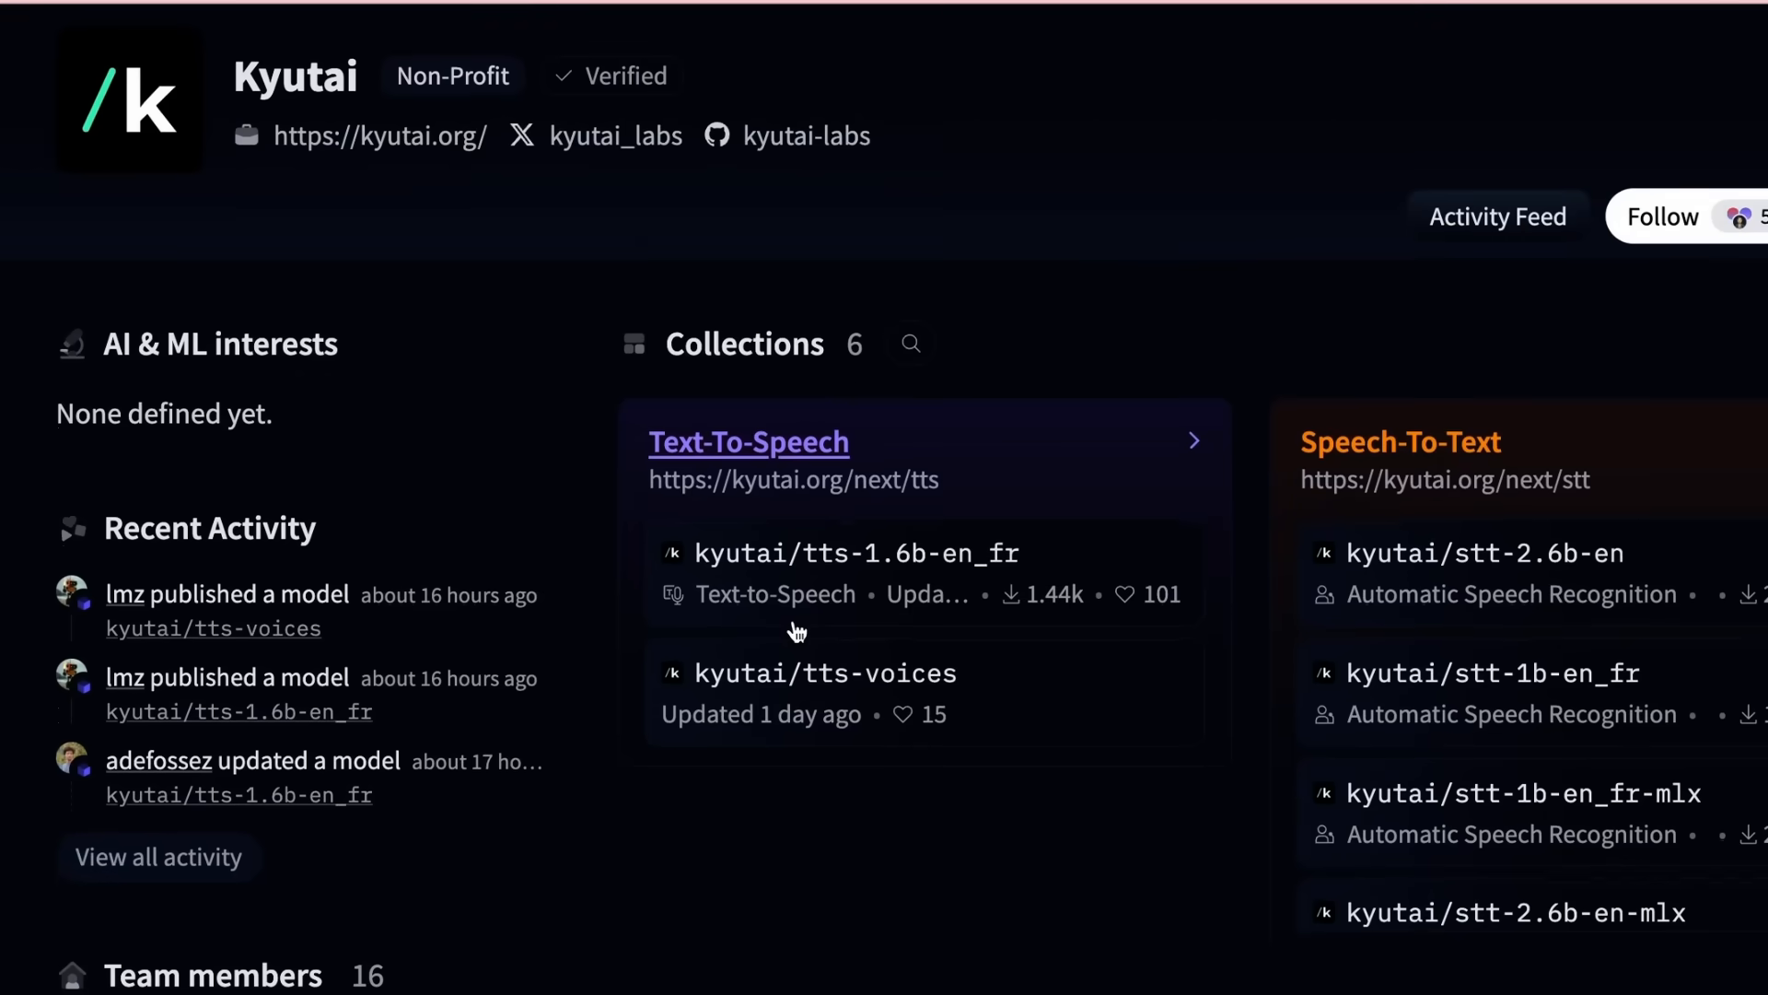
{"action": "mouse_move", "coordinate": [941, 513]}
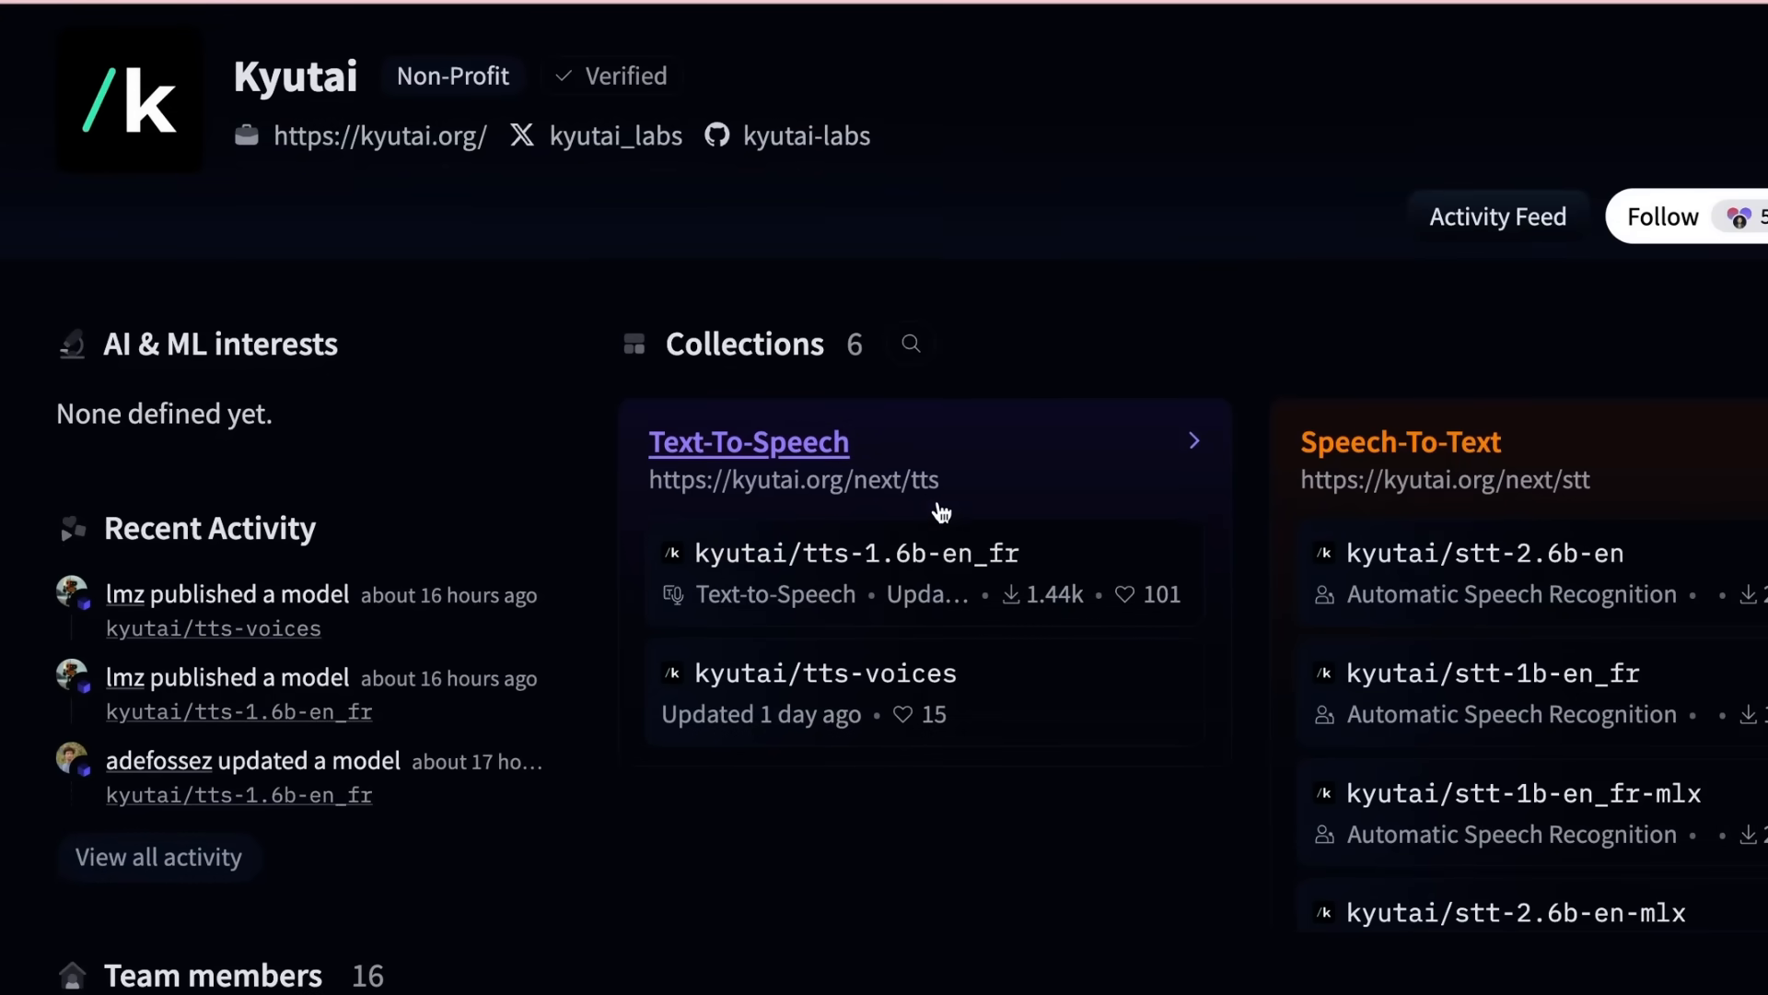
{"action": "scroll", "scroll_direction": "down", "scroll_amount": 3}
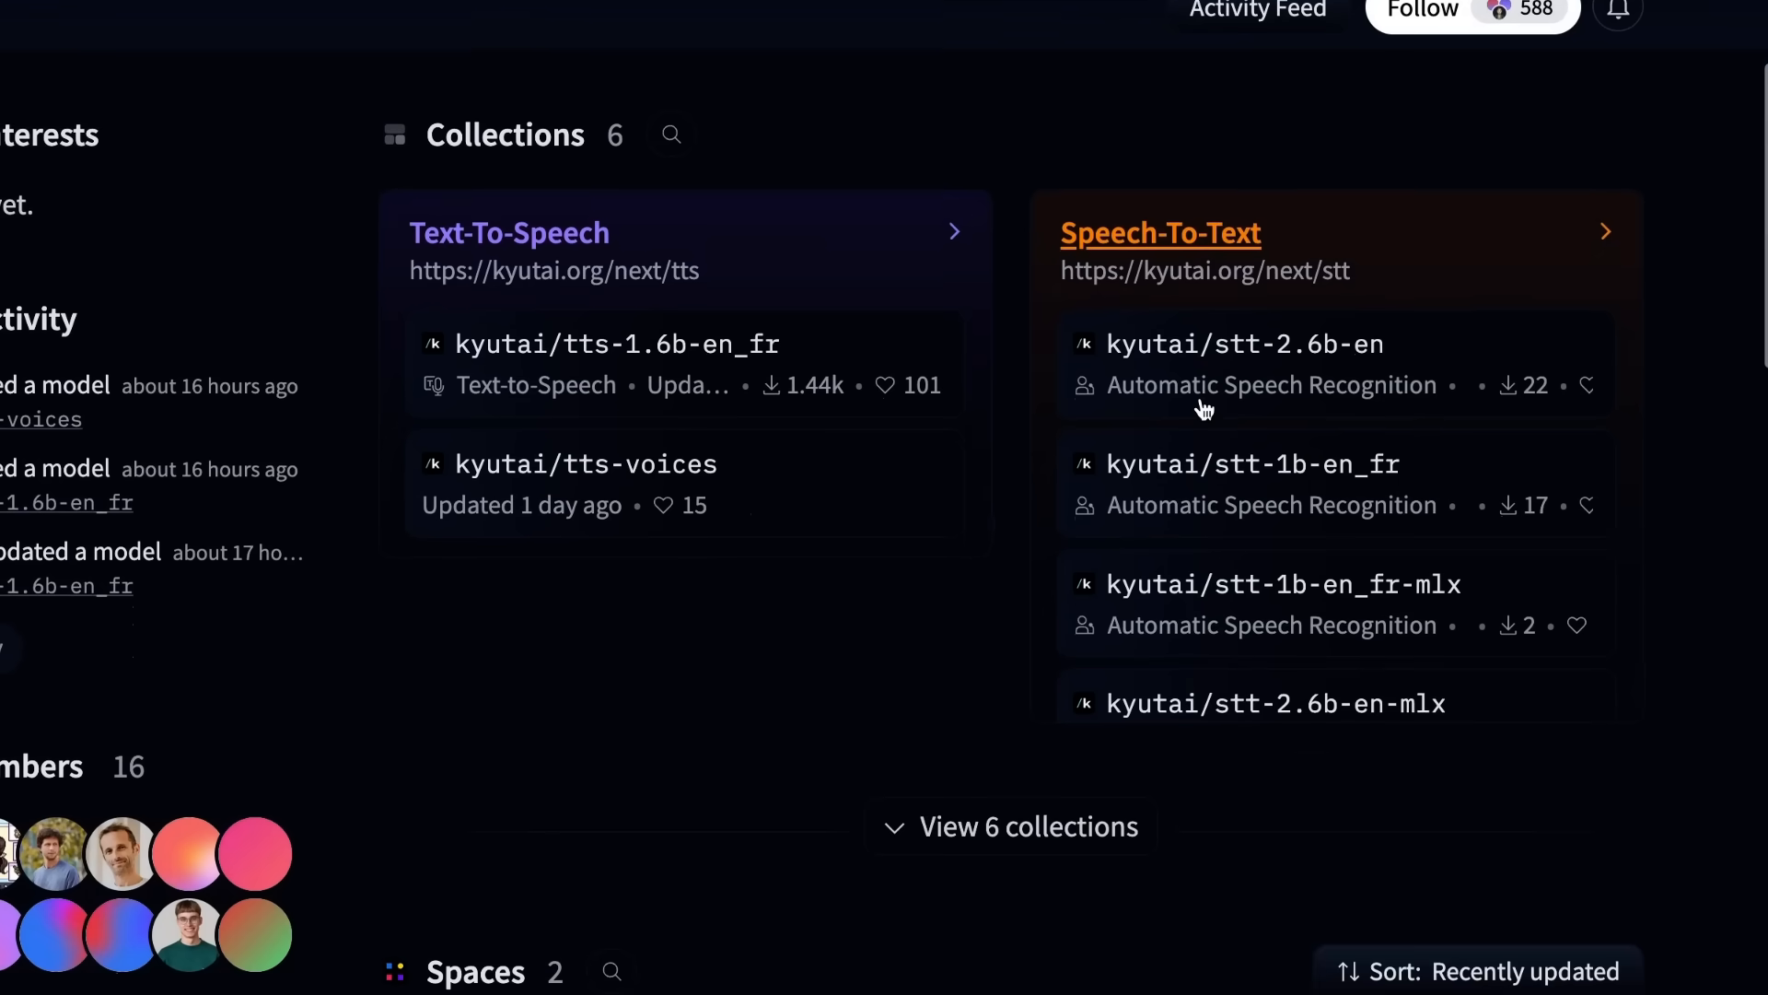
{"action": "mouse_move", "coordinate": [1208, 302]}
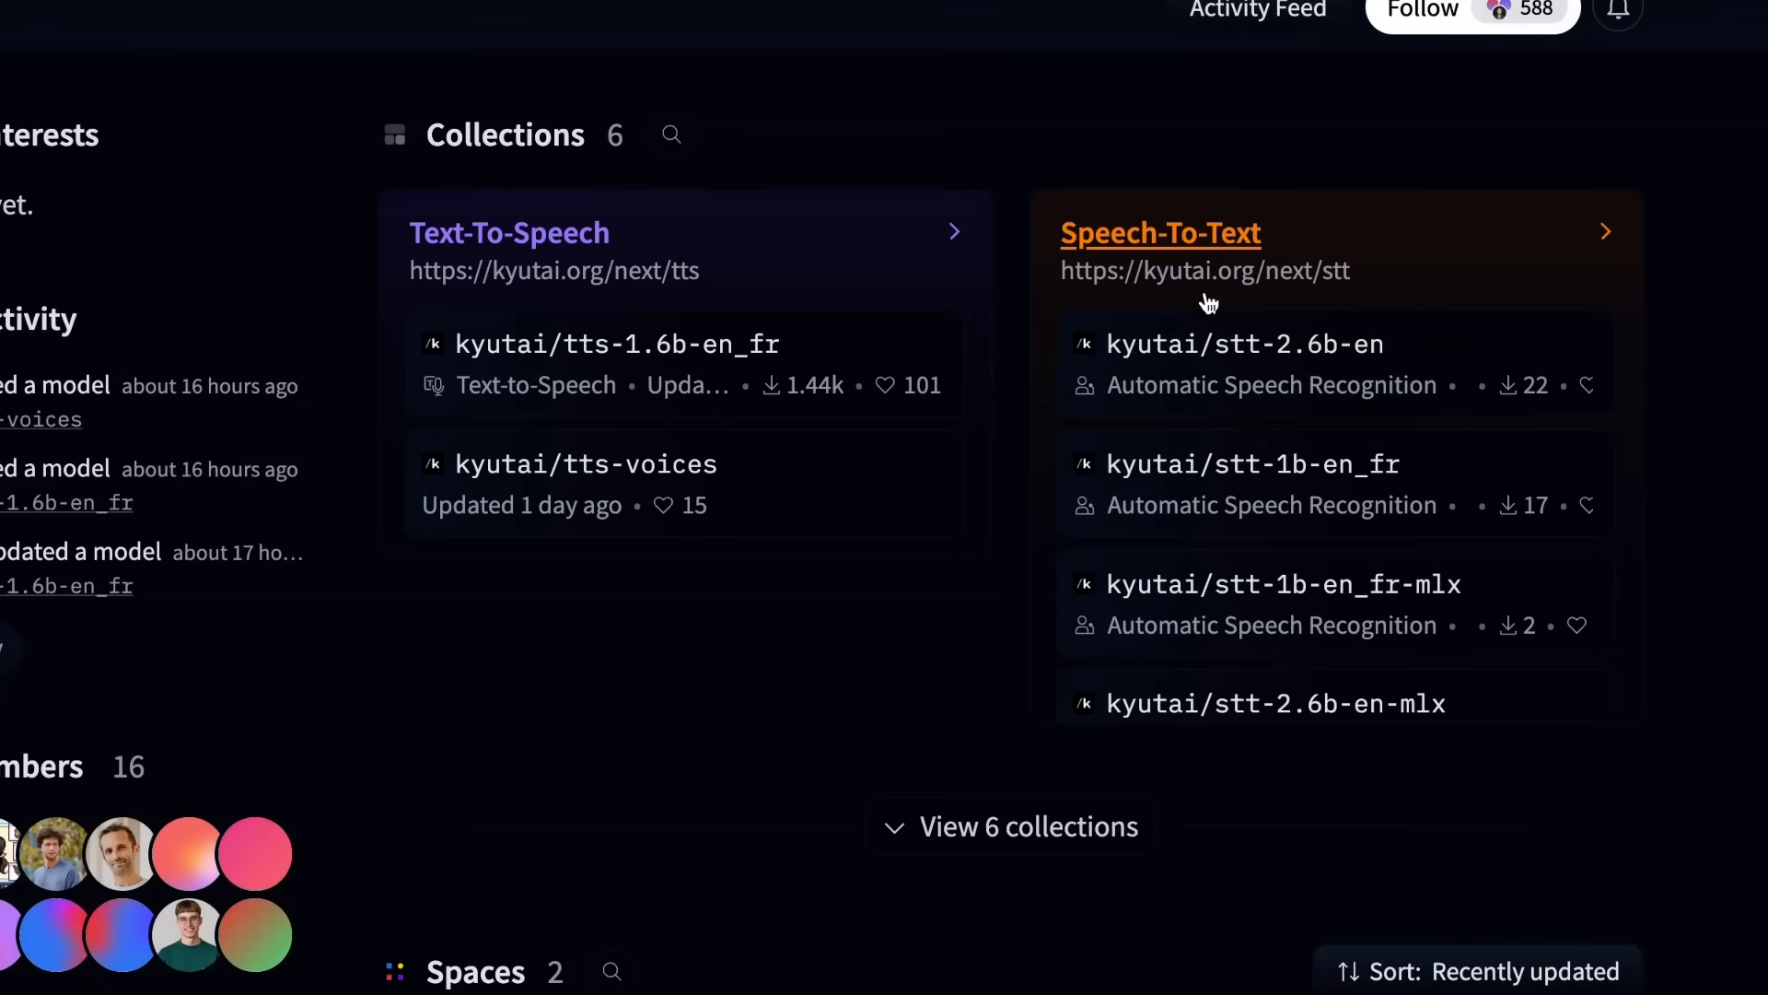
{"action": "scroll", "scroll_direction": "down", "scroll_amount": 3}
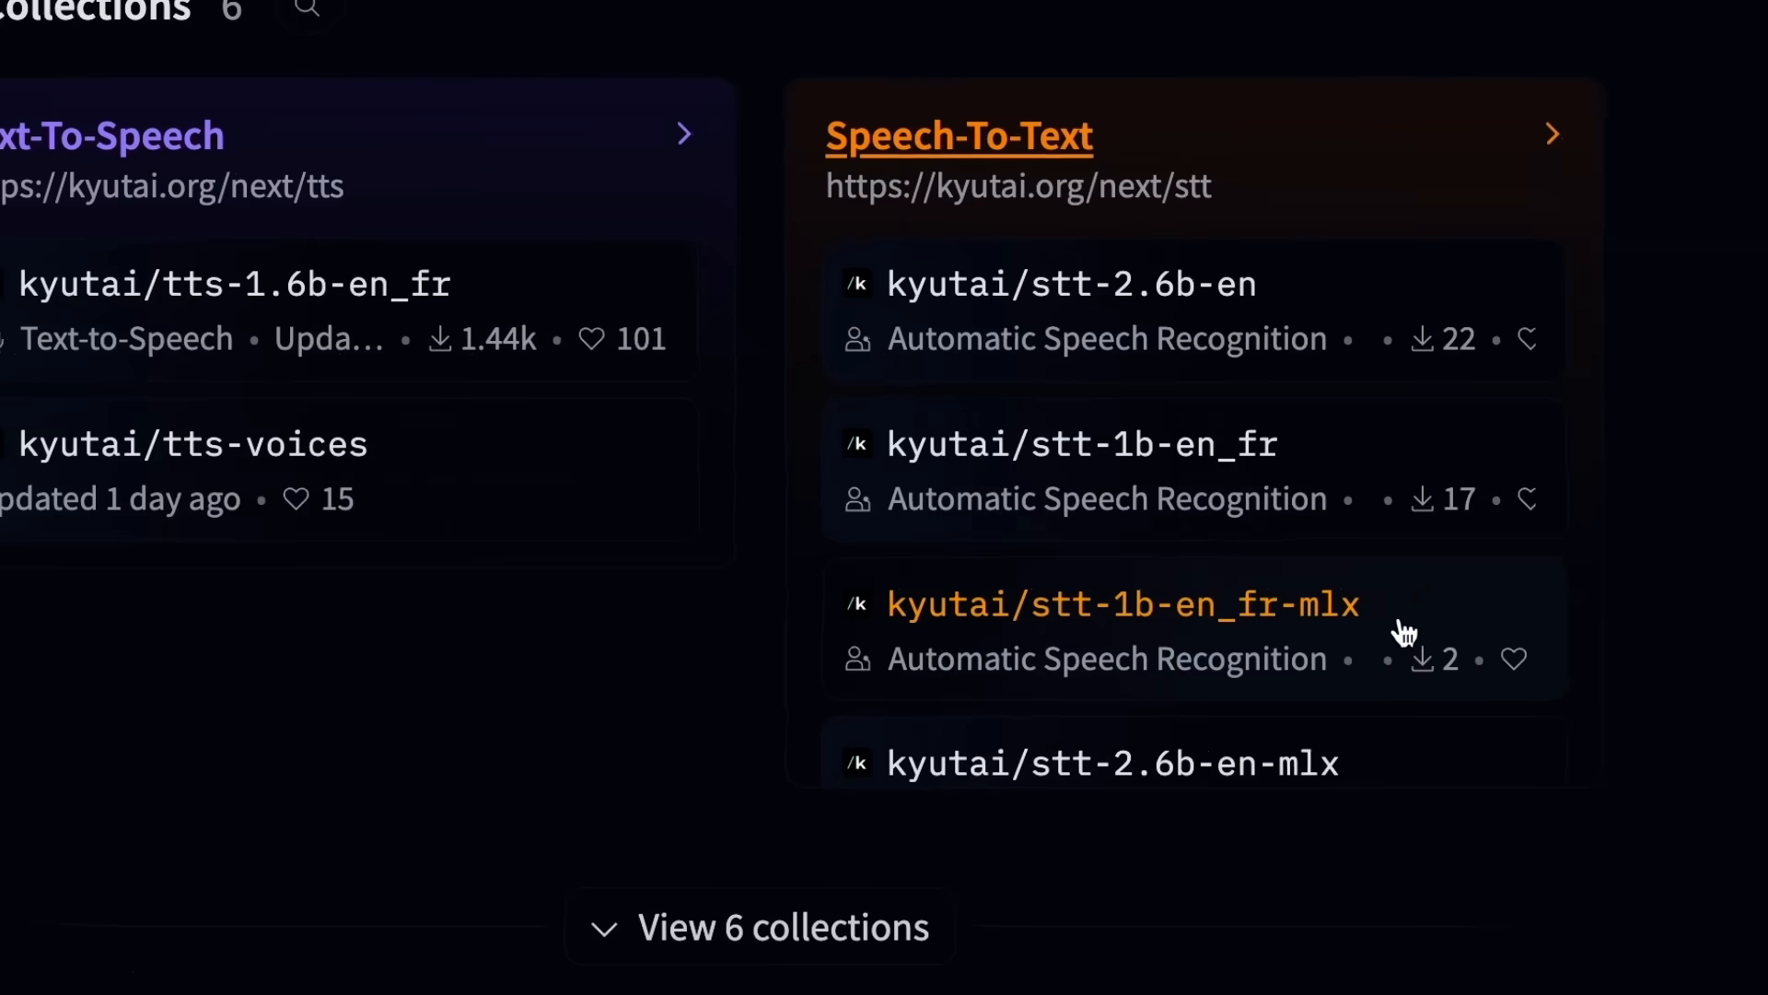
{"action": "mouse_move", "coordinate": [1089, 746]}
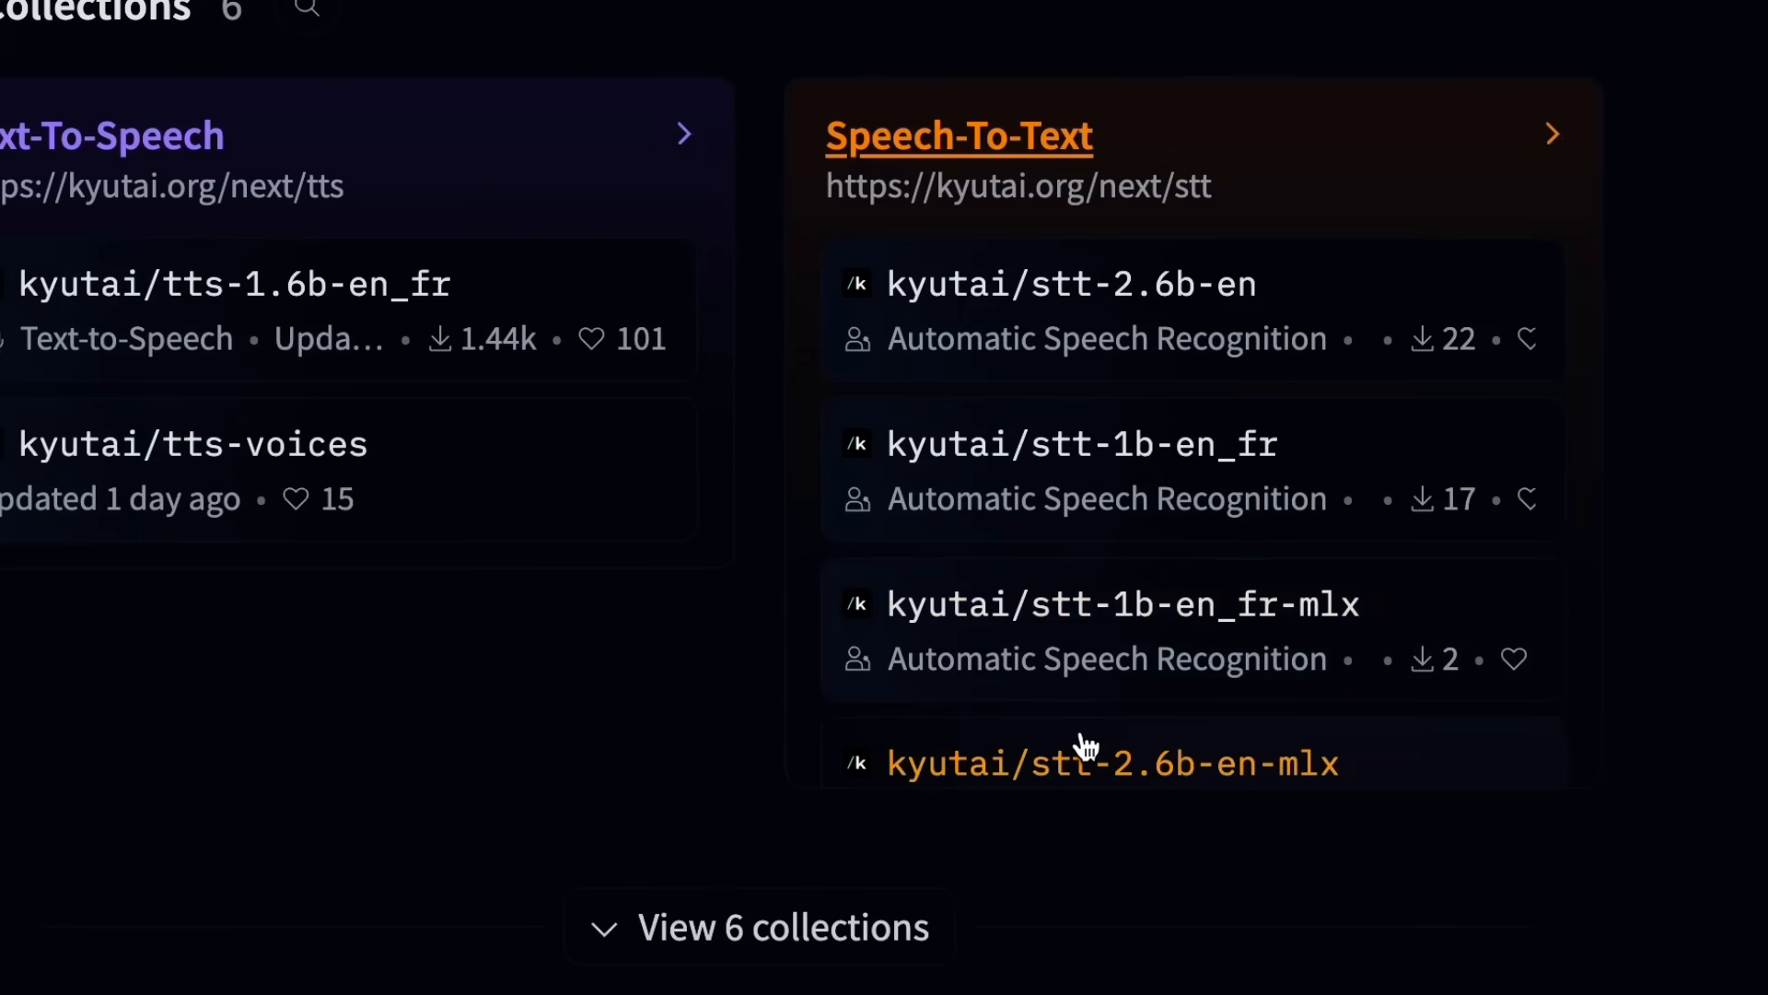
{"action": "mouse_move", "coordinate": [996, 641]}
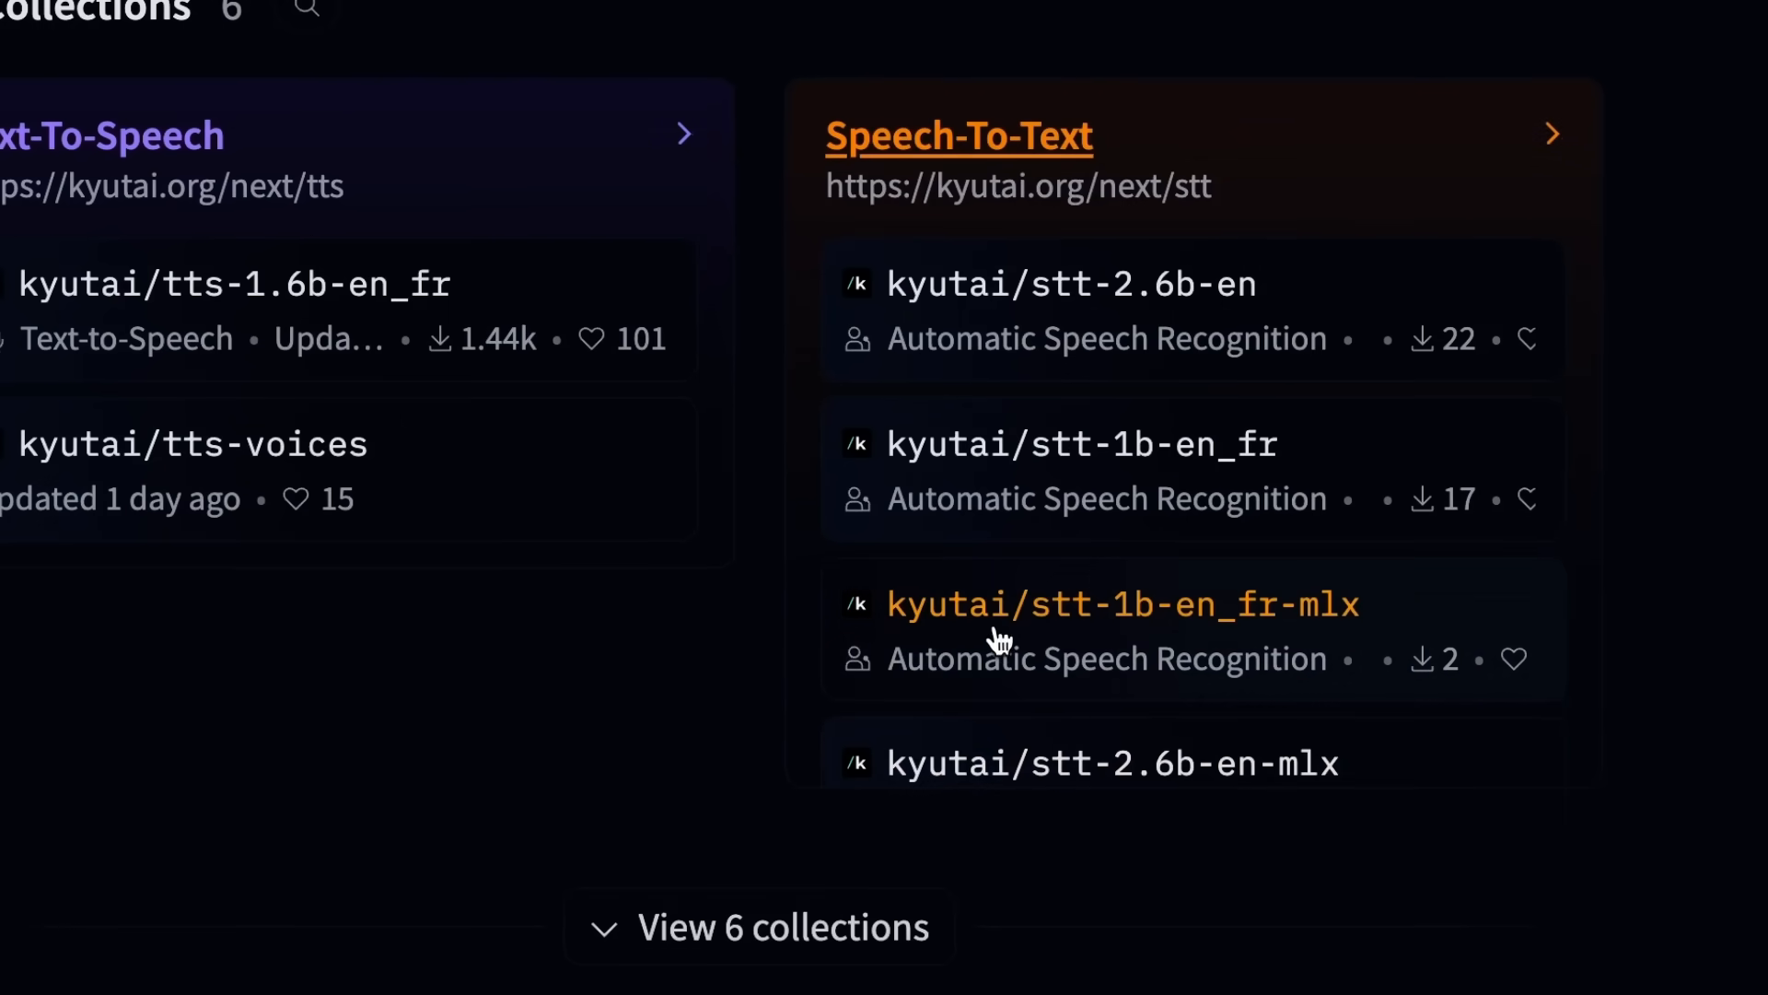
Step: Open the kyutai/tts-1.6b-en_fr model card and scroll to its Training Data section
{"action": "left_click", "coordinate": [234, 284]}
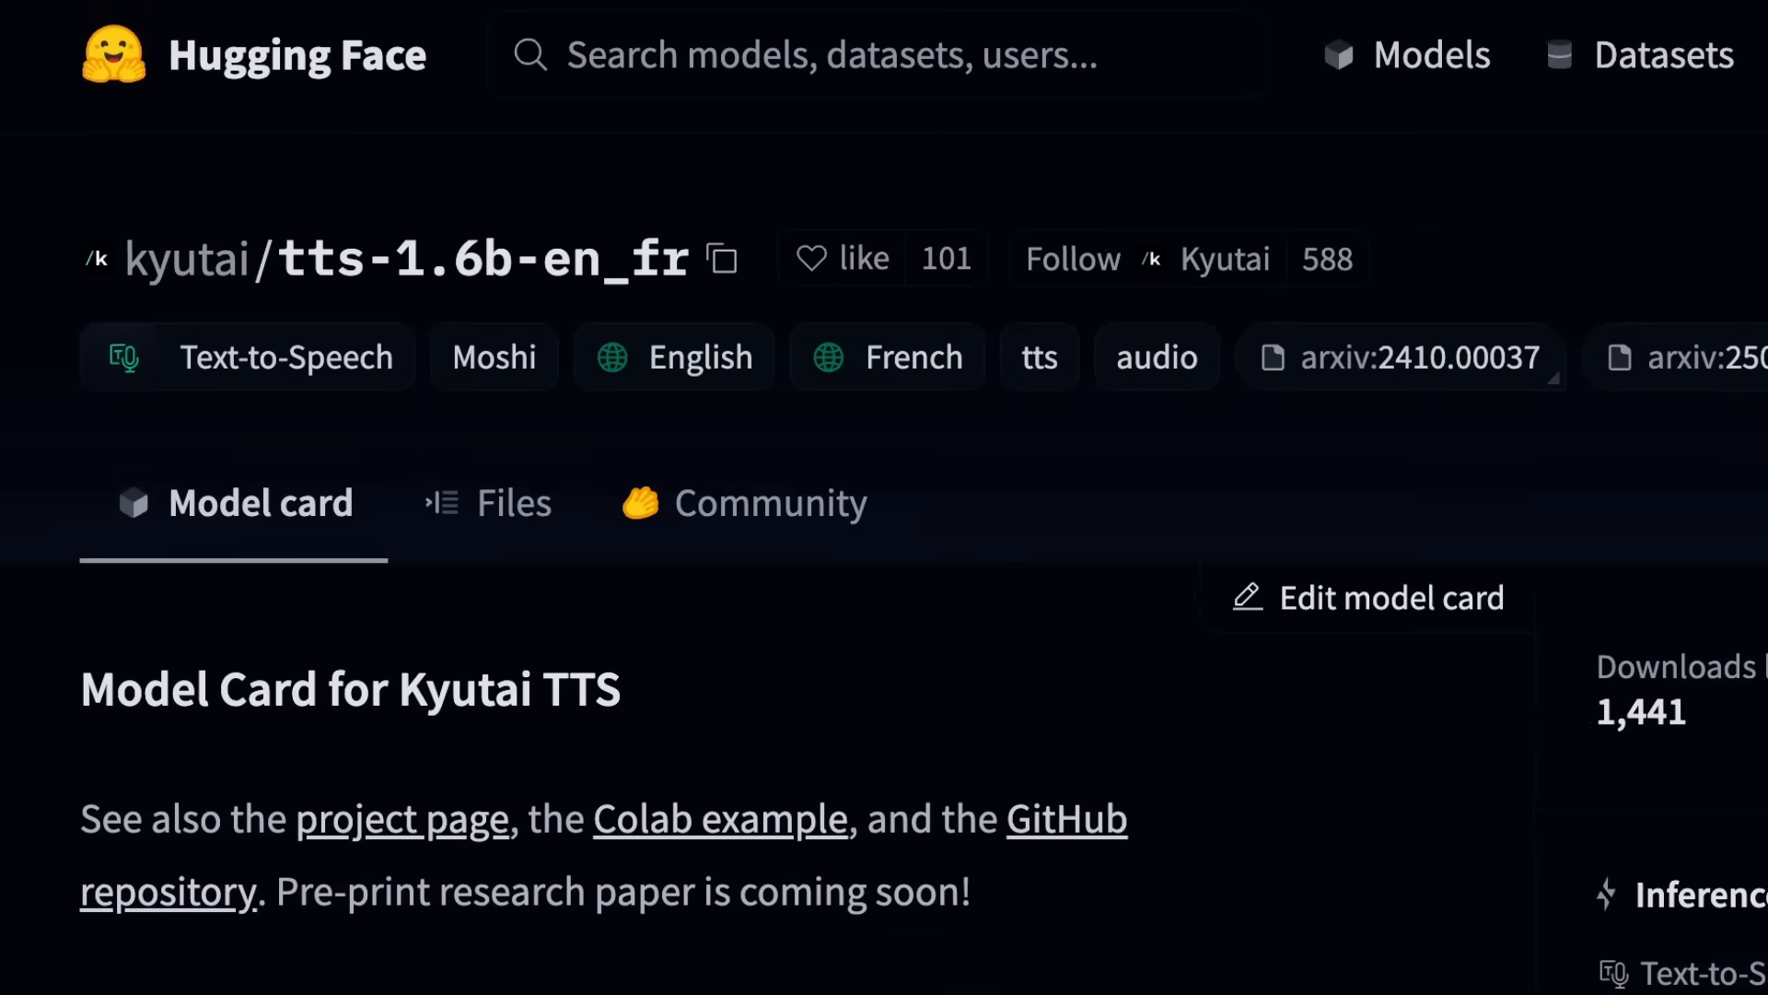
{"action": "scroll", "scroll_direction": "down", "scroll_amount": 3}
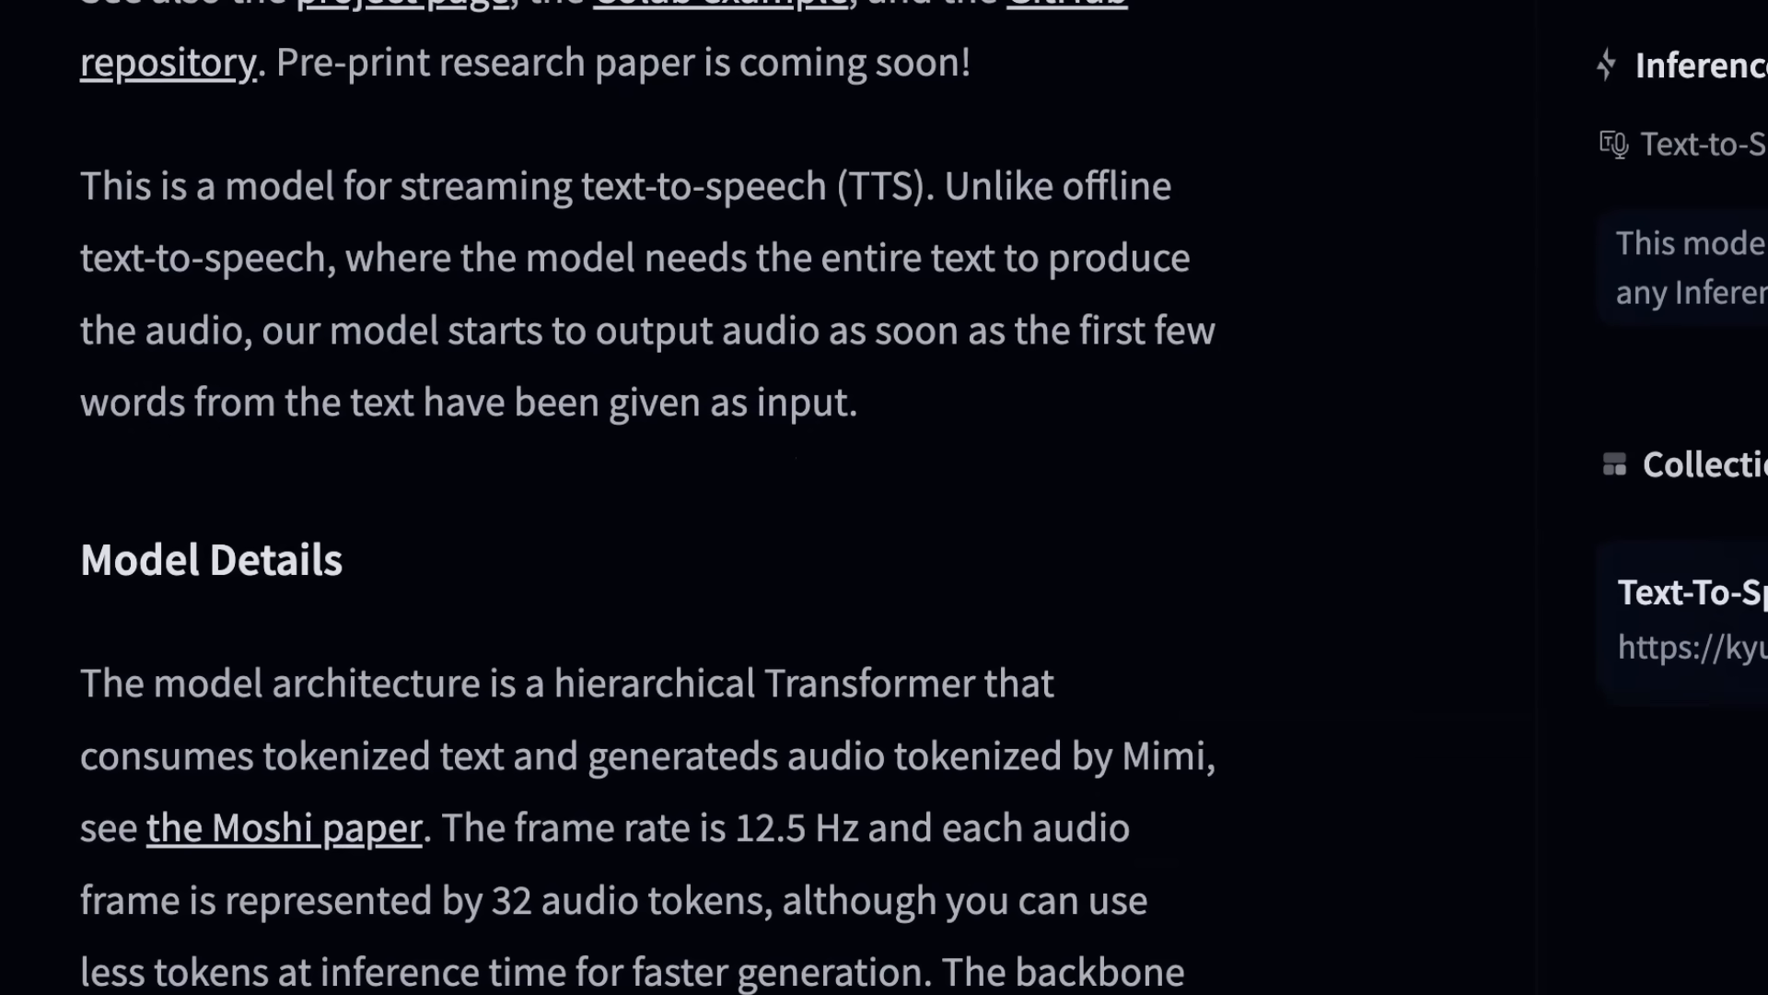
{"action": "scroll", "scroll_direction": "down", "scroll_amount": 3}
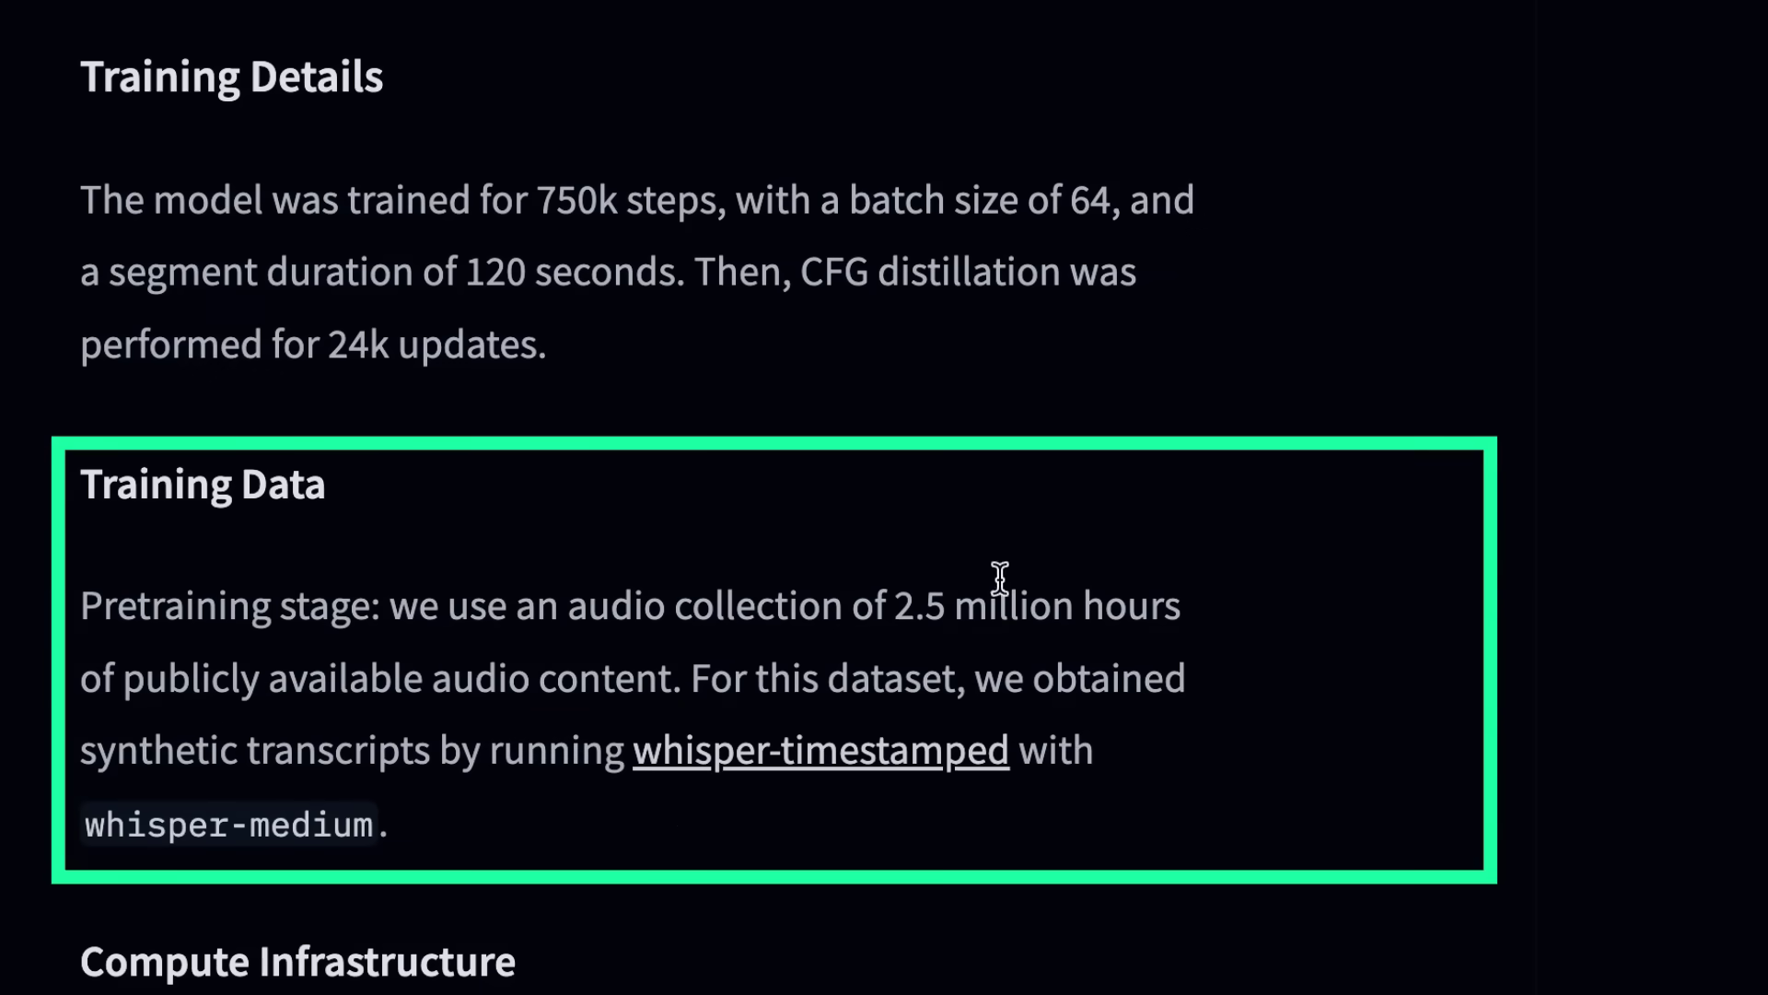
{"action": "mouse_move", "coordinate": [1285, 583]}
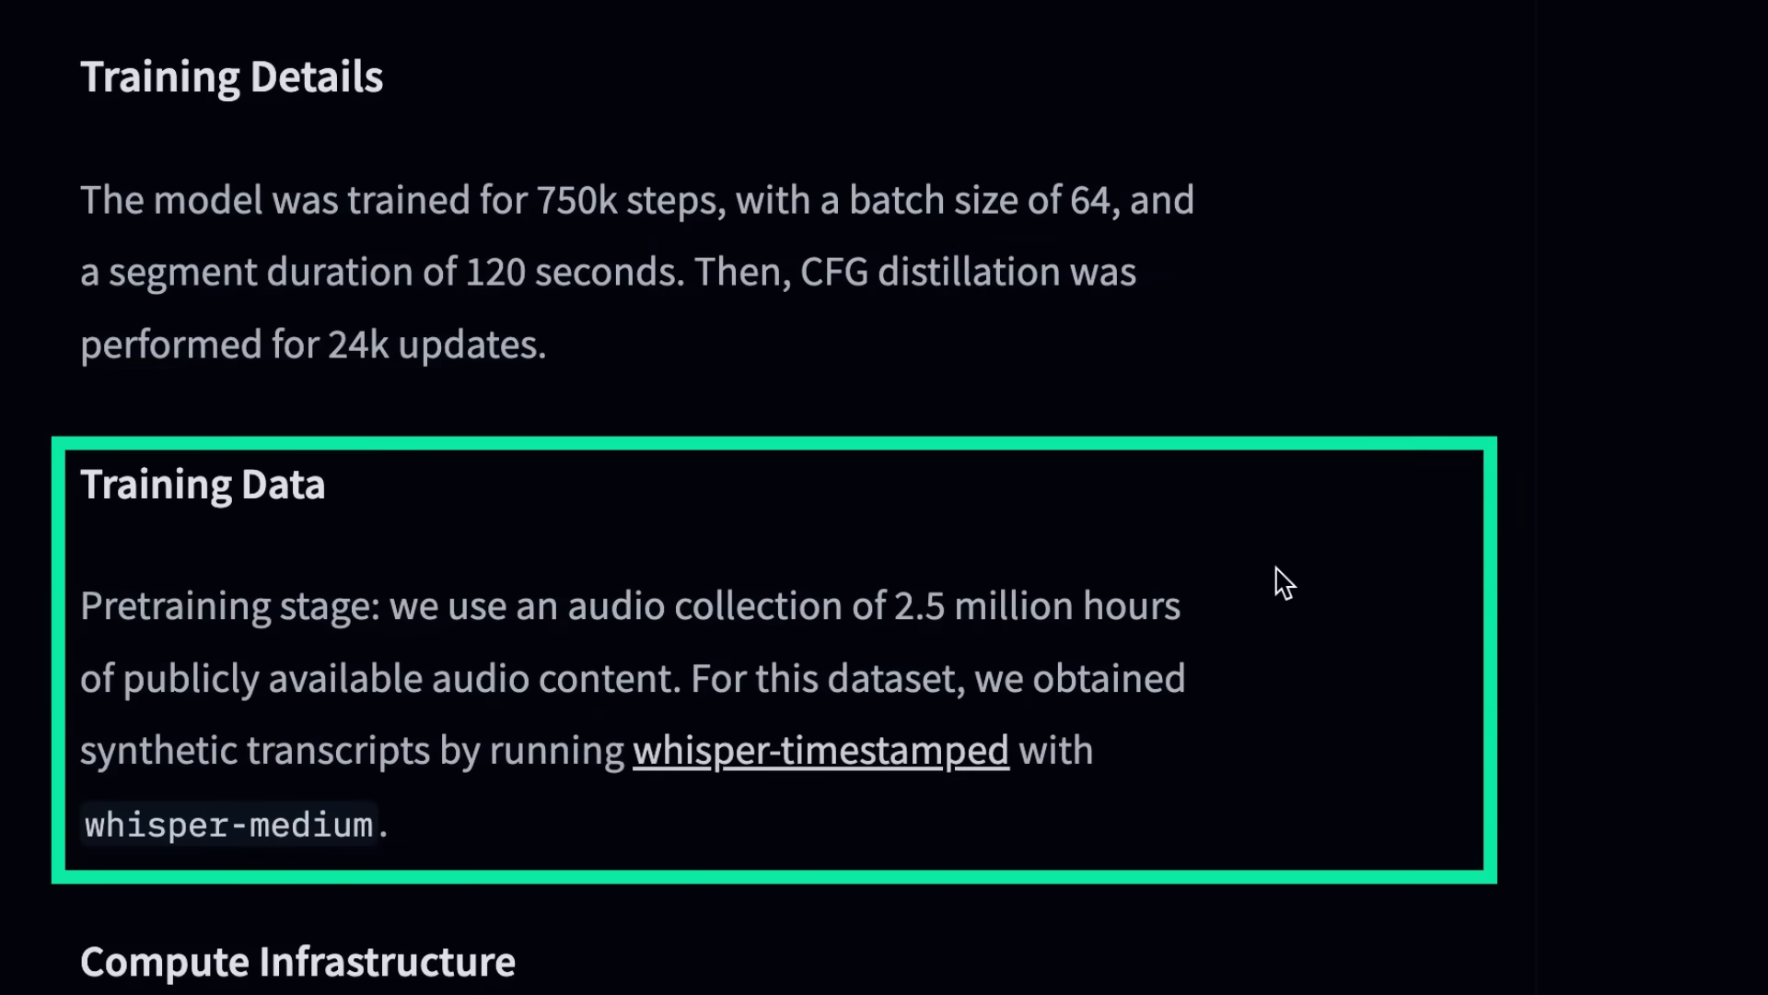
{"action": "mouse_move", "coordinate": [1319, 606]}
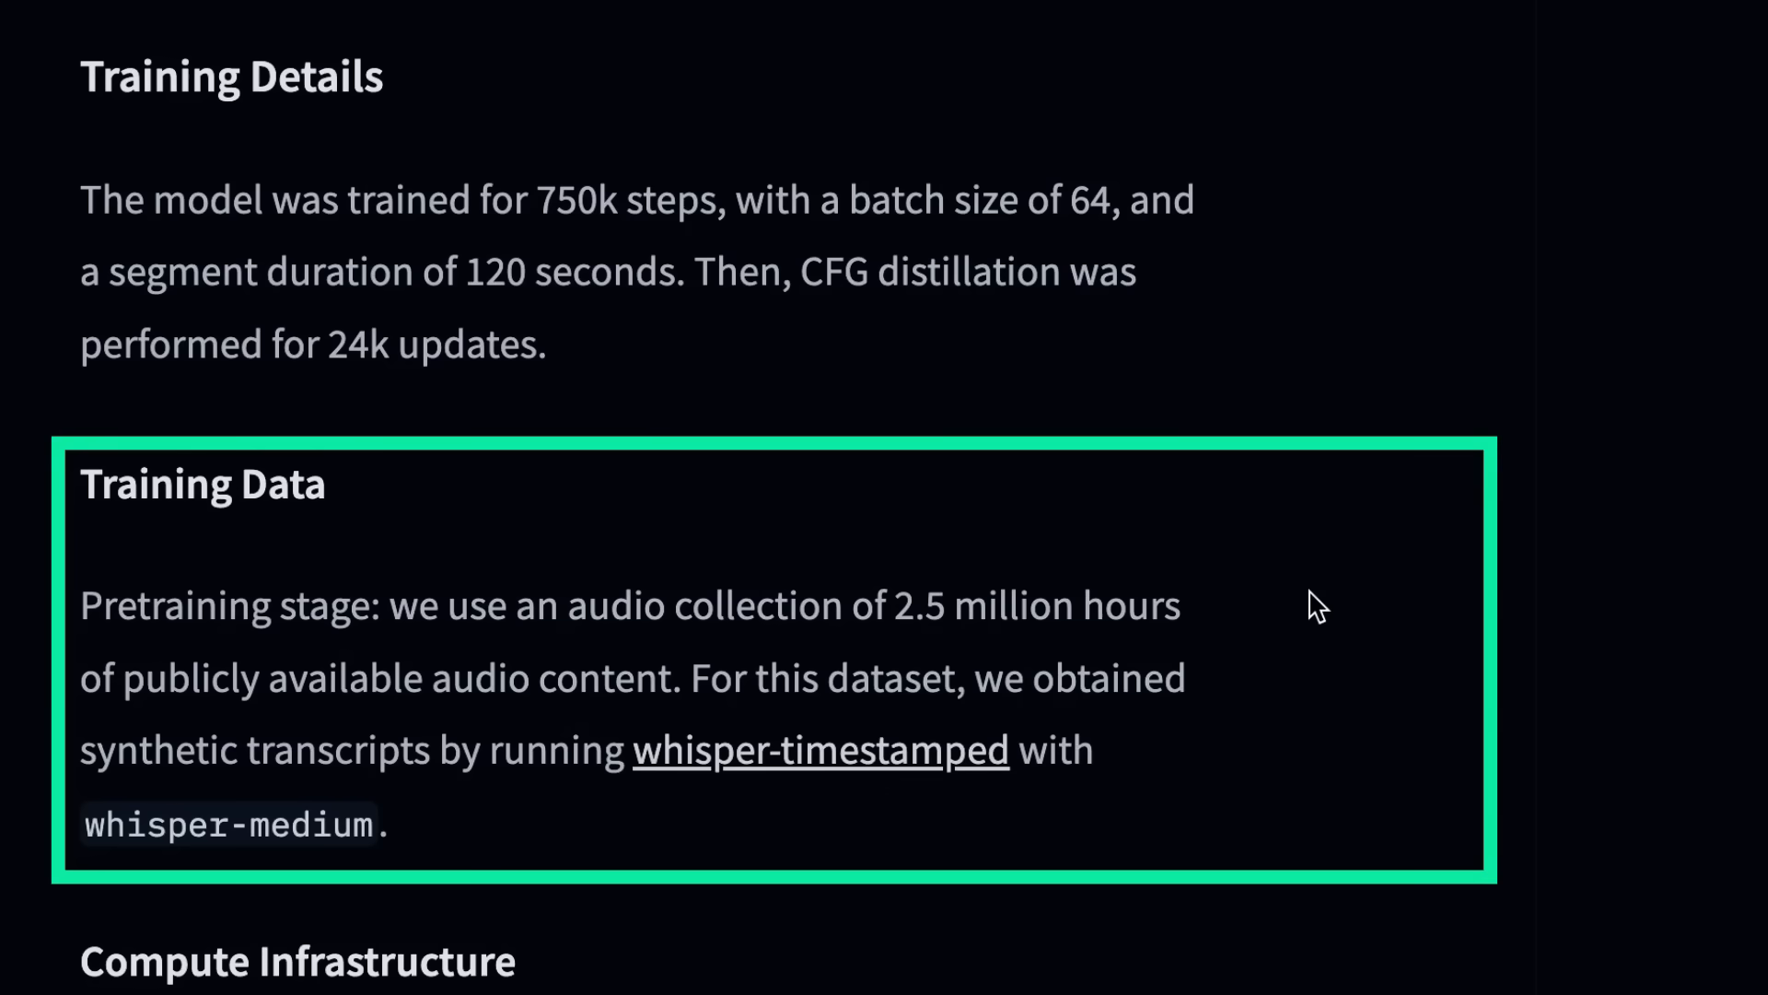
{"action": "mouse_move", "coordinate": [325, 954]}
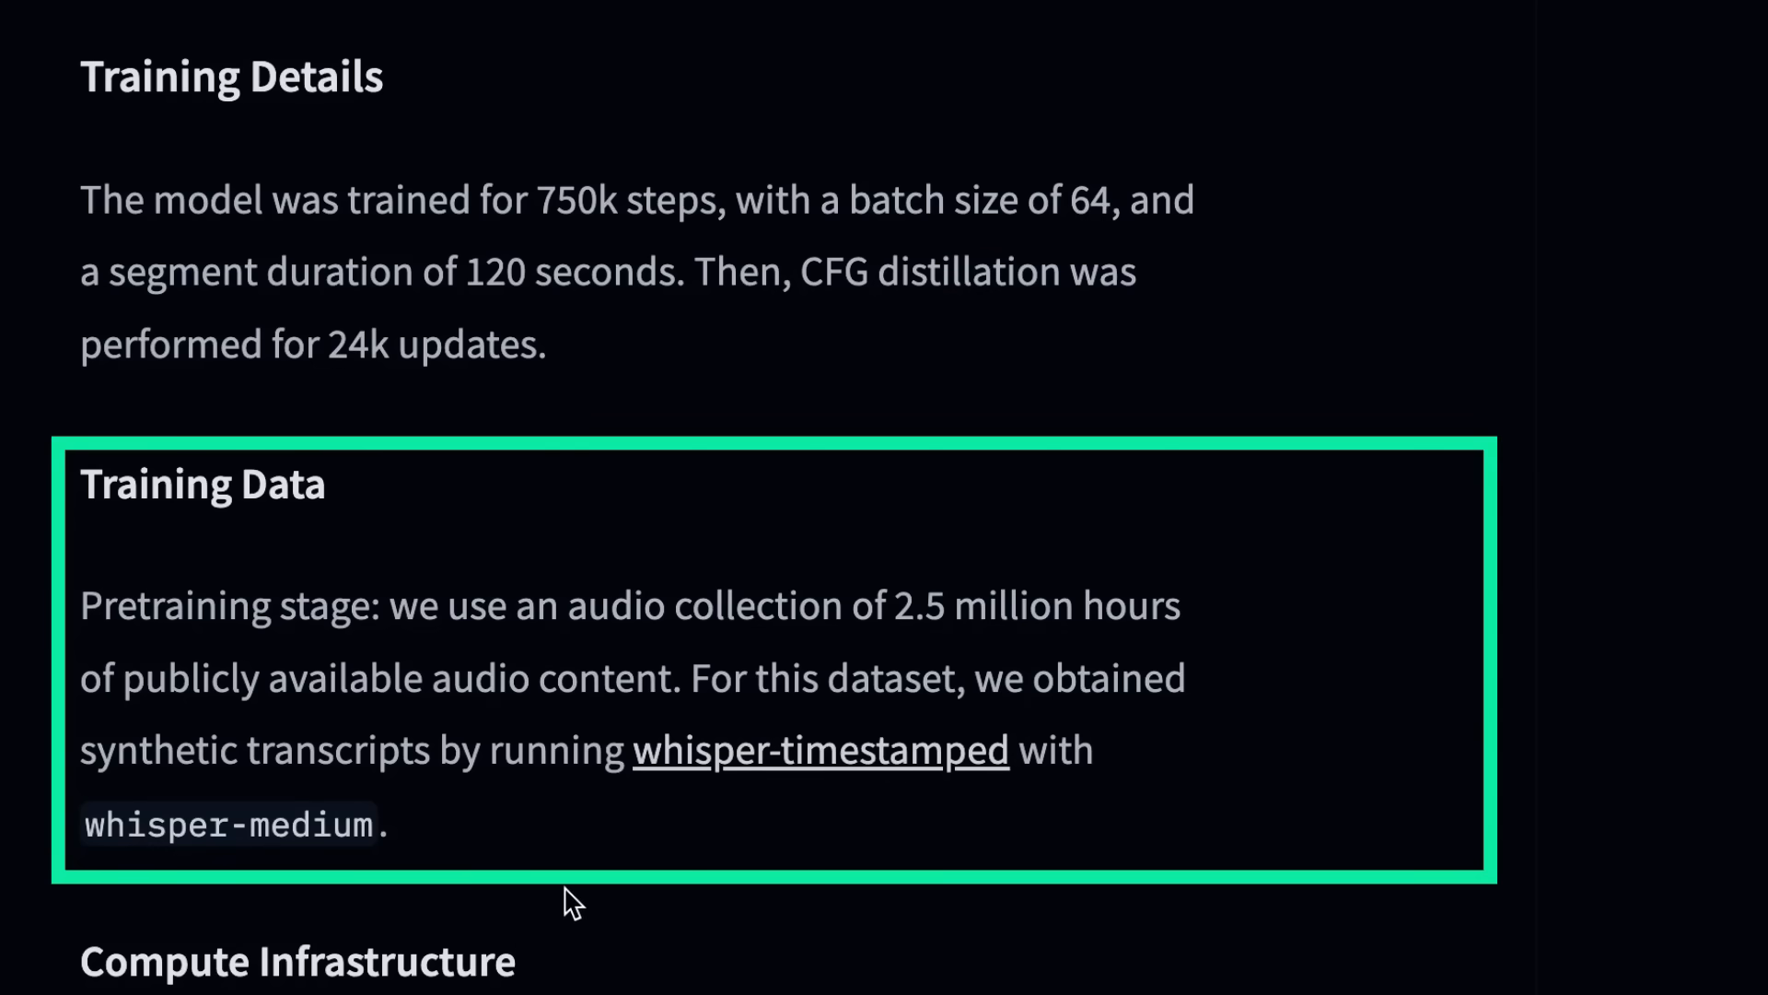
{"action": "mouse_move", "coordinate": [181, 881]}
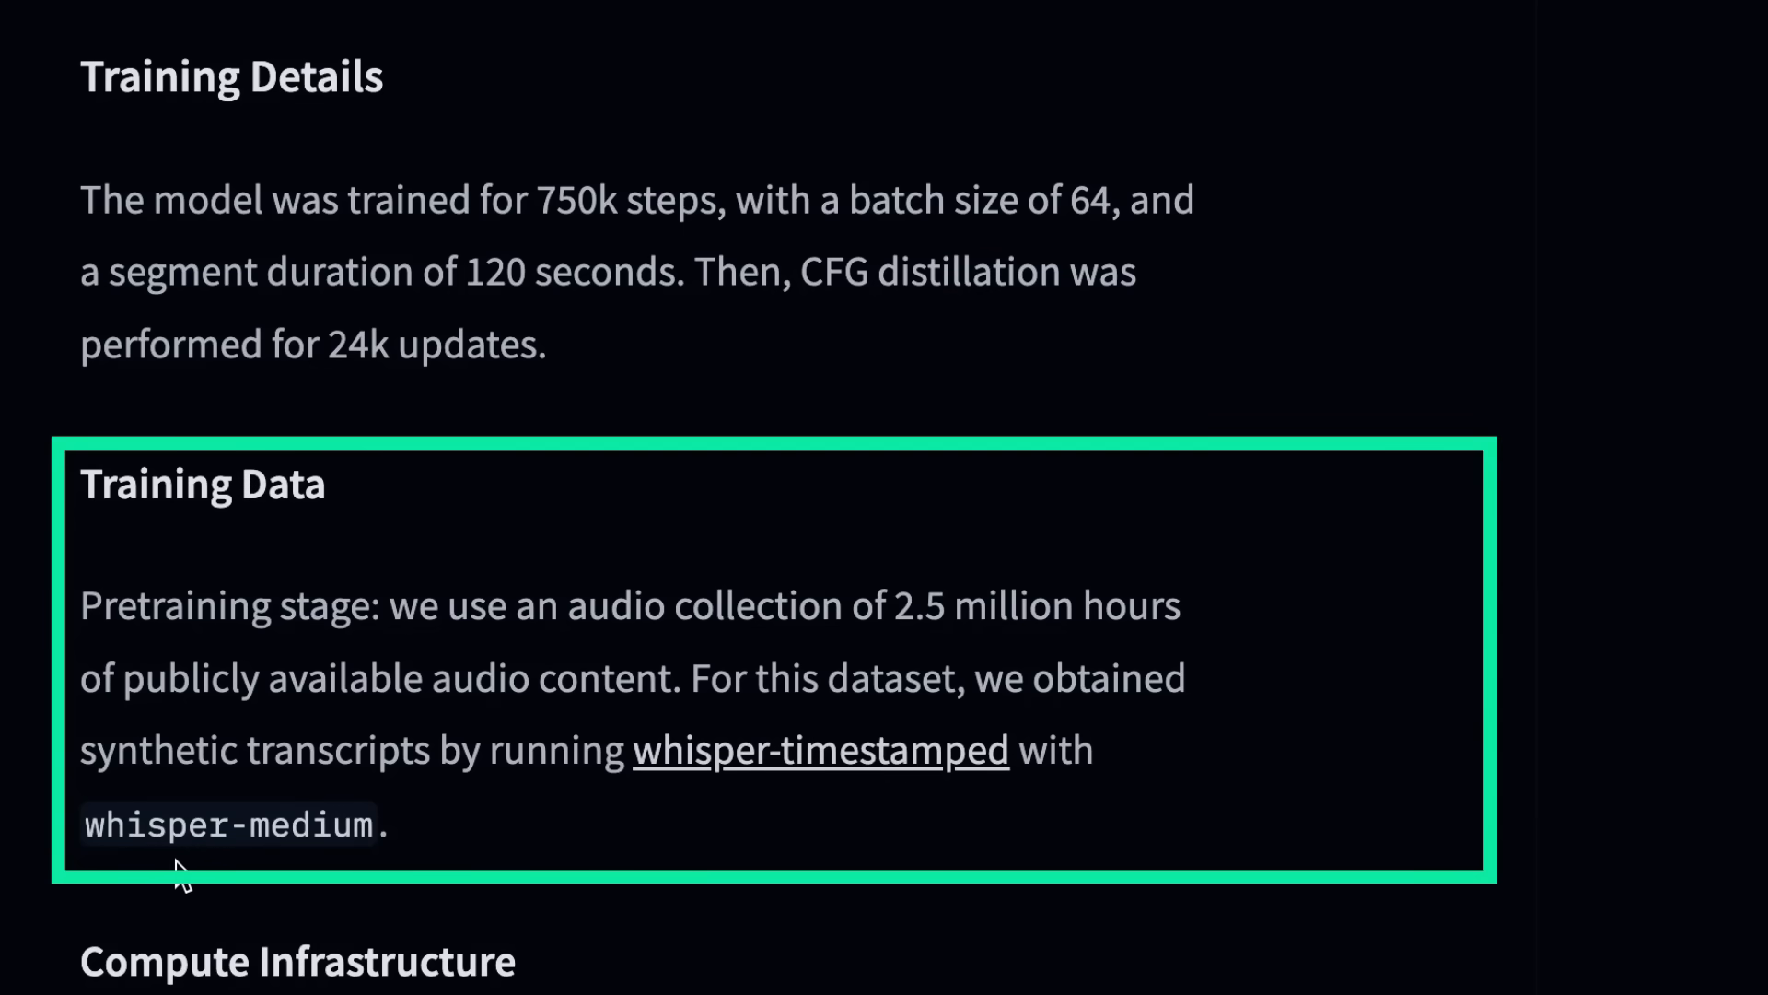
{"action": "mouse_move", "coordinate": [551, 840]}
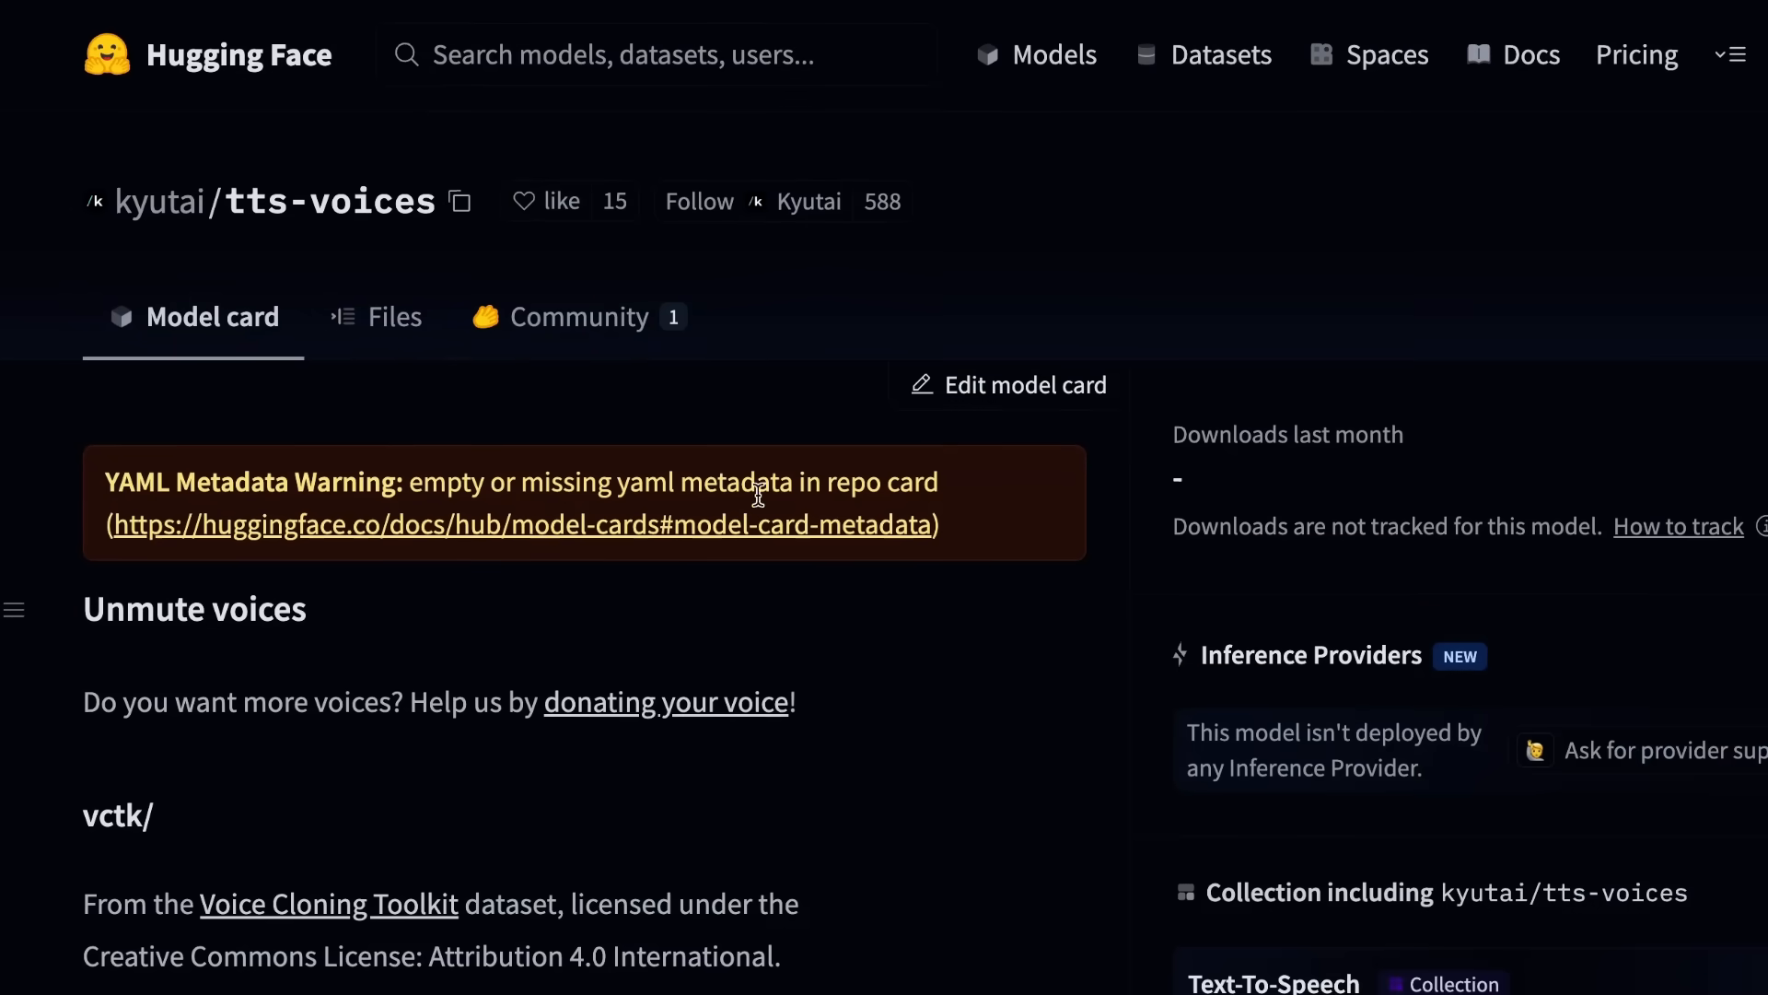
{"action": "mouse_move", "coordinate": [772, 415]}
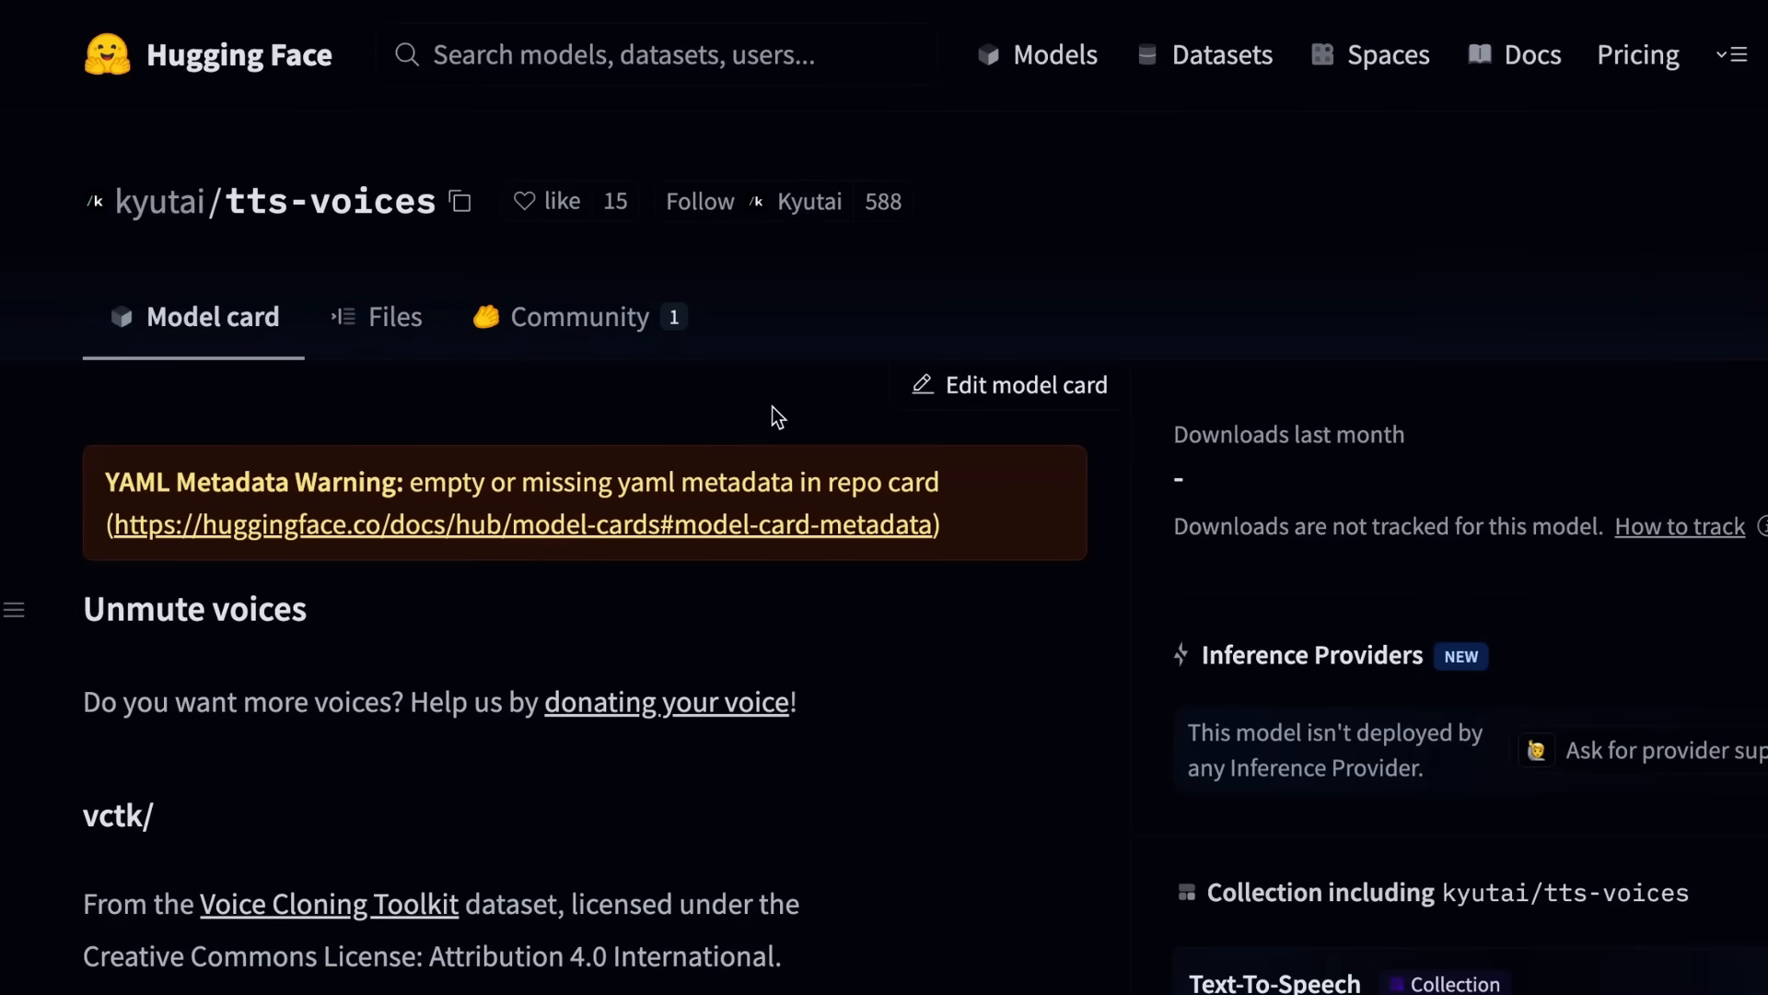
{"action": "mouse_move", "coordinate": [688, 365]}
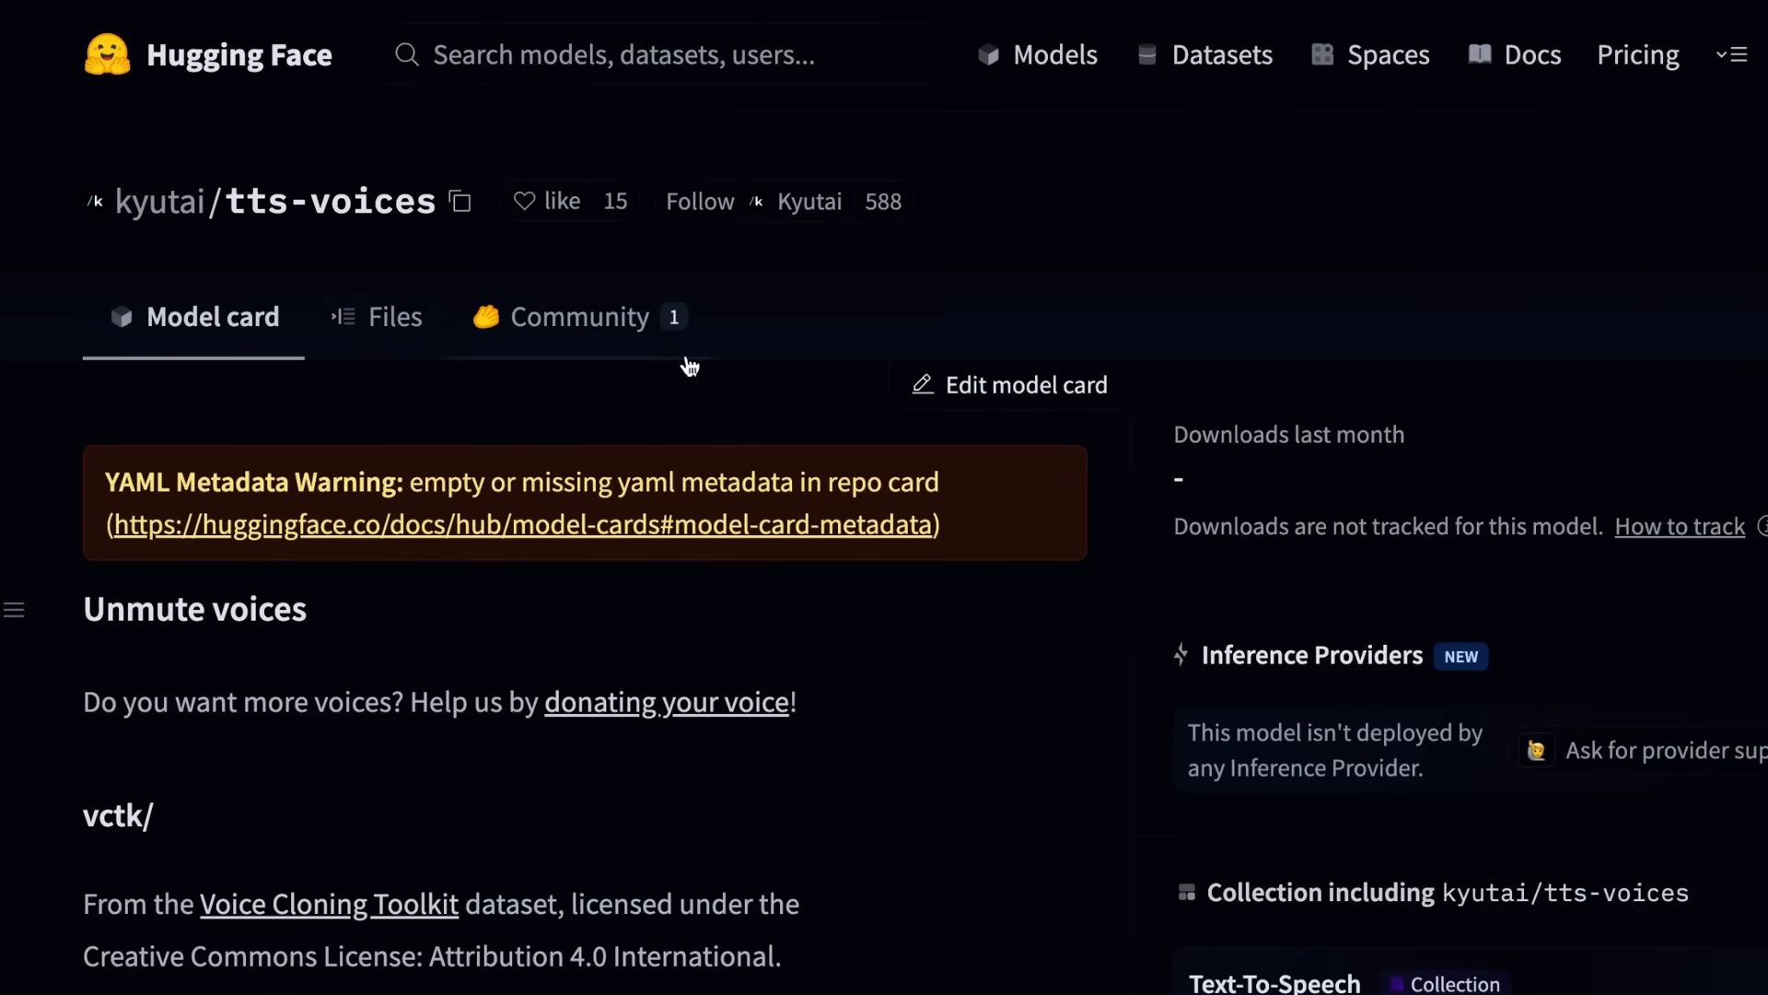
{"action": "mouse_move", "coordinate": [455, 22]}
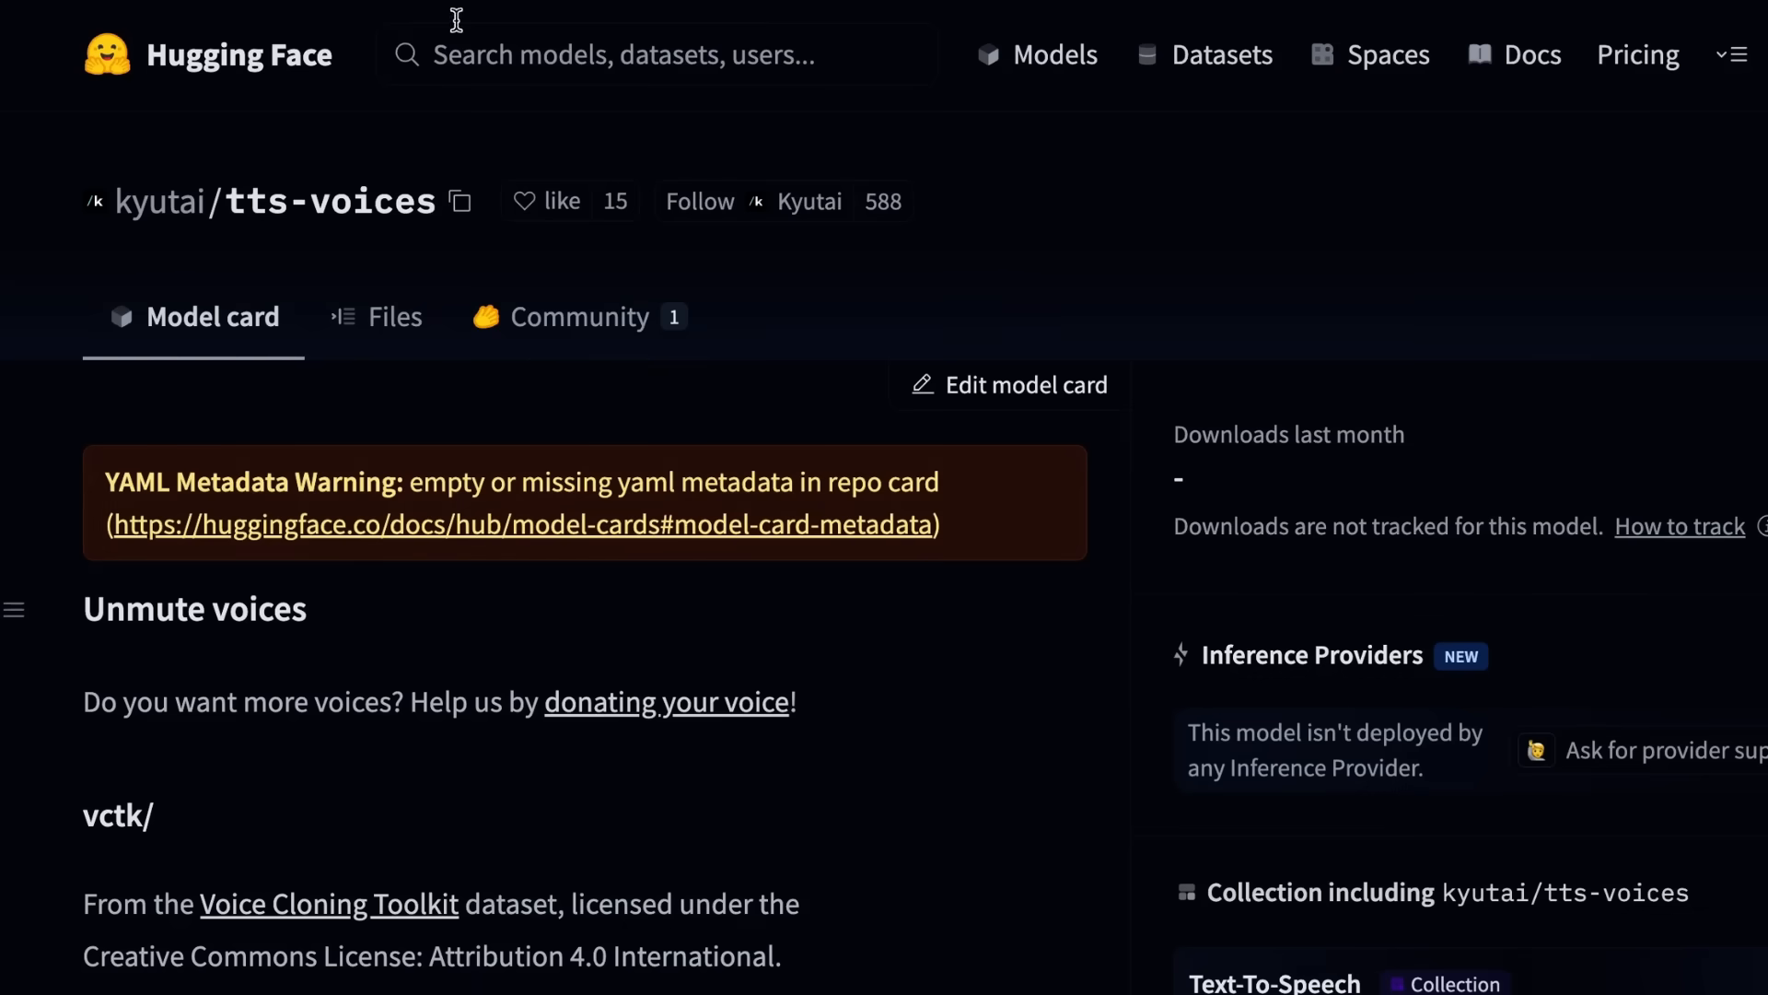
{"action": "mouse_move", "coordinate": [330, 201]}
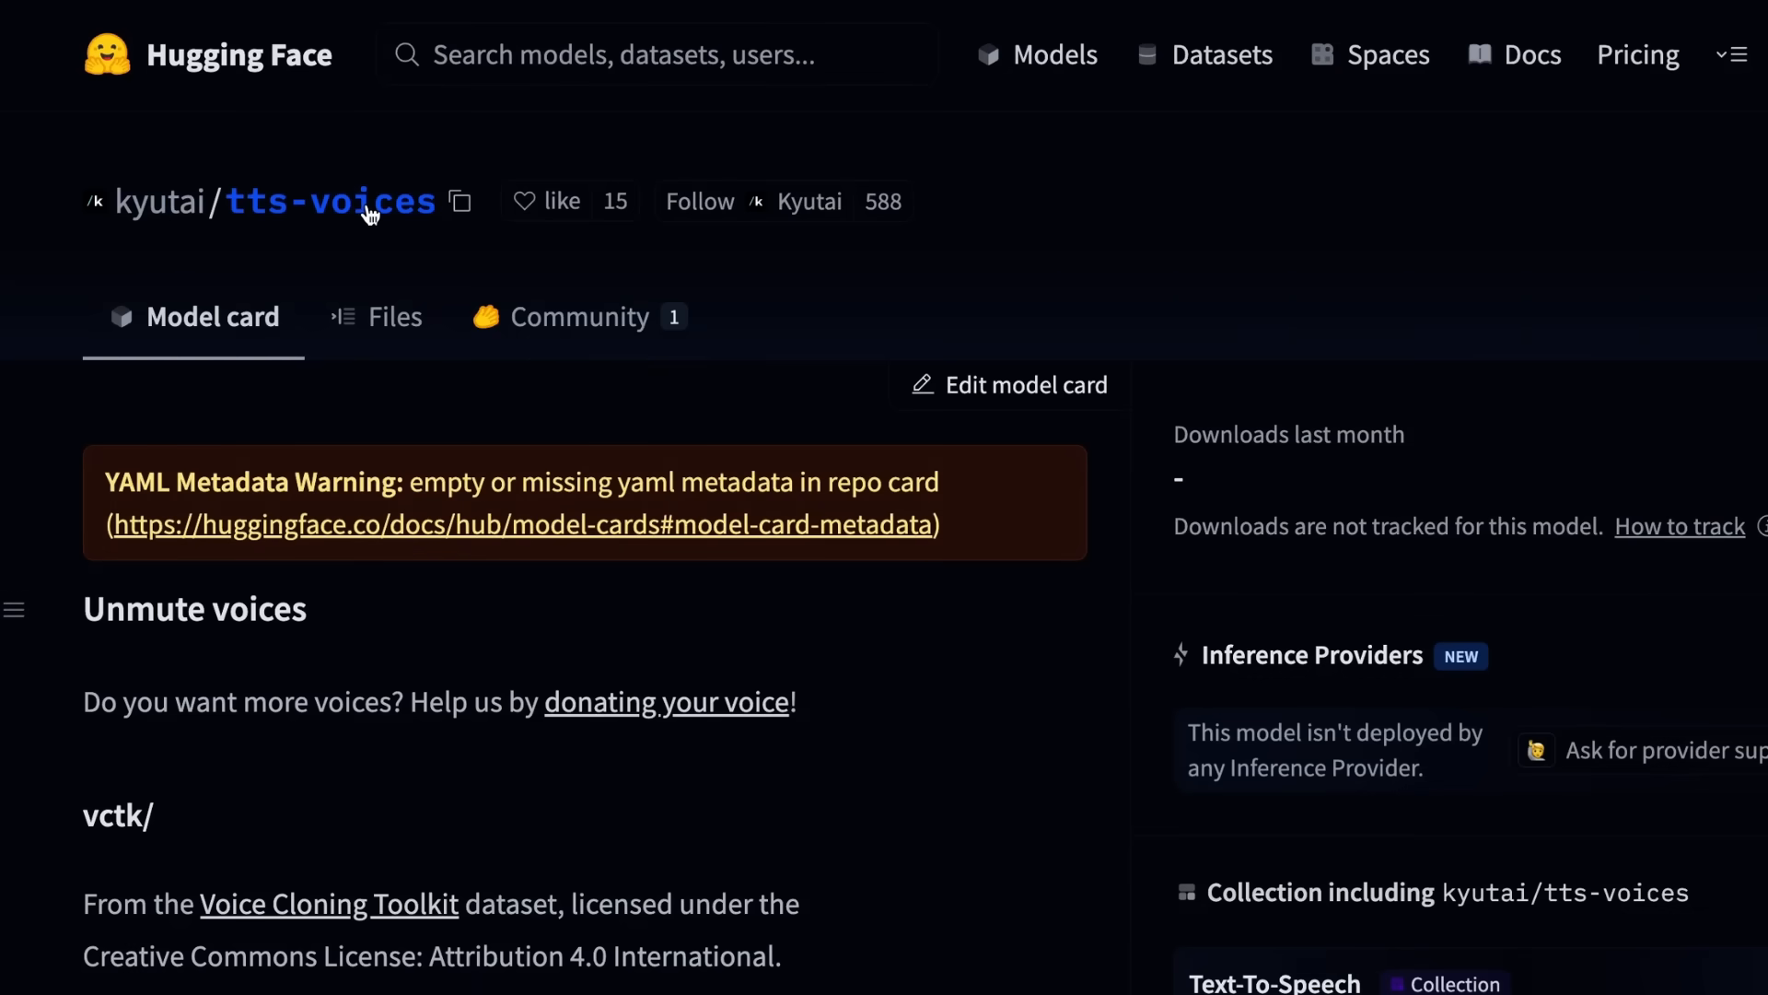
Step: Browse the kyutai/tts-voices file listing into a folder of per-voice .wav samples
{"action": "scroll", "scroll_direction": "down", "scroll_amount": 3}
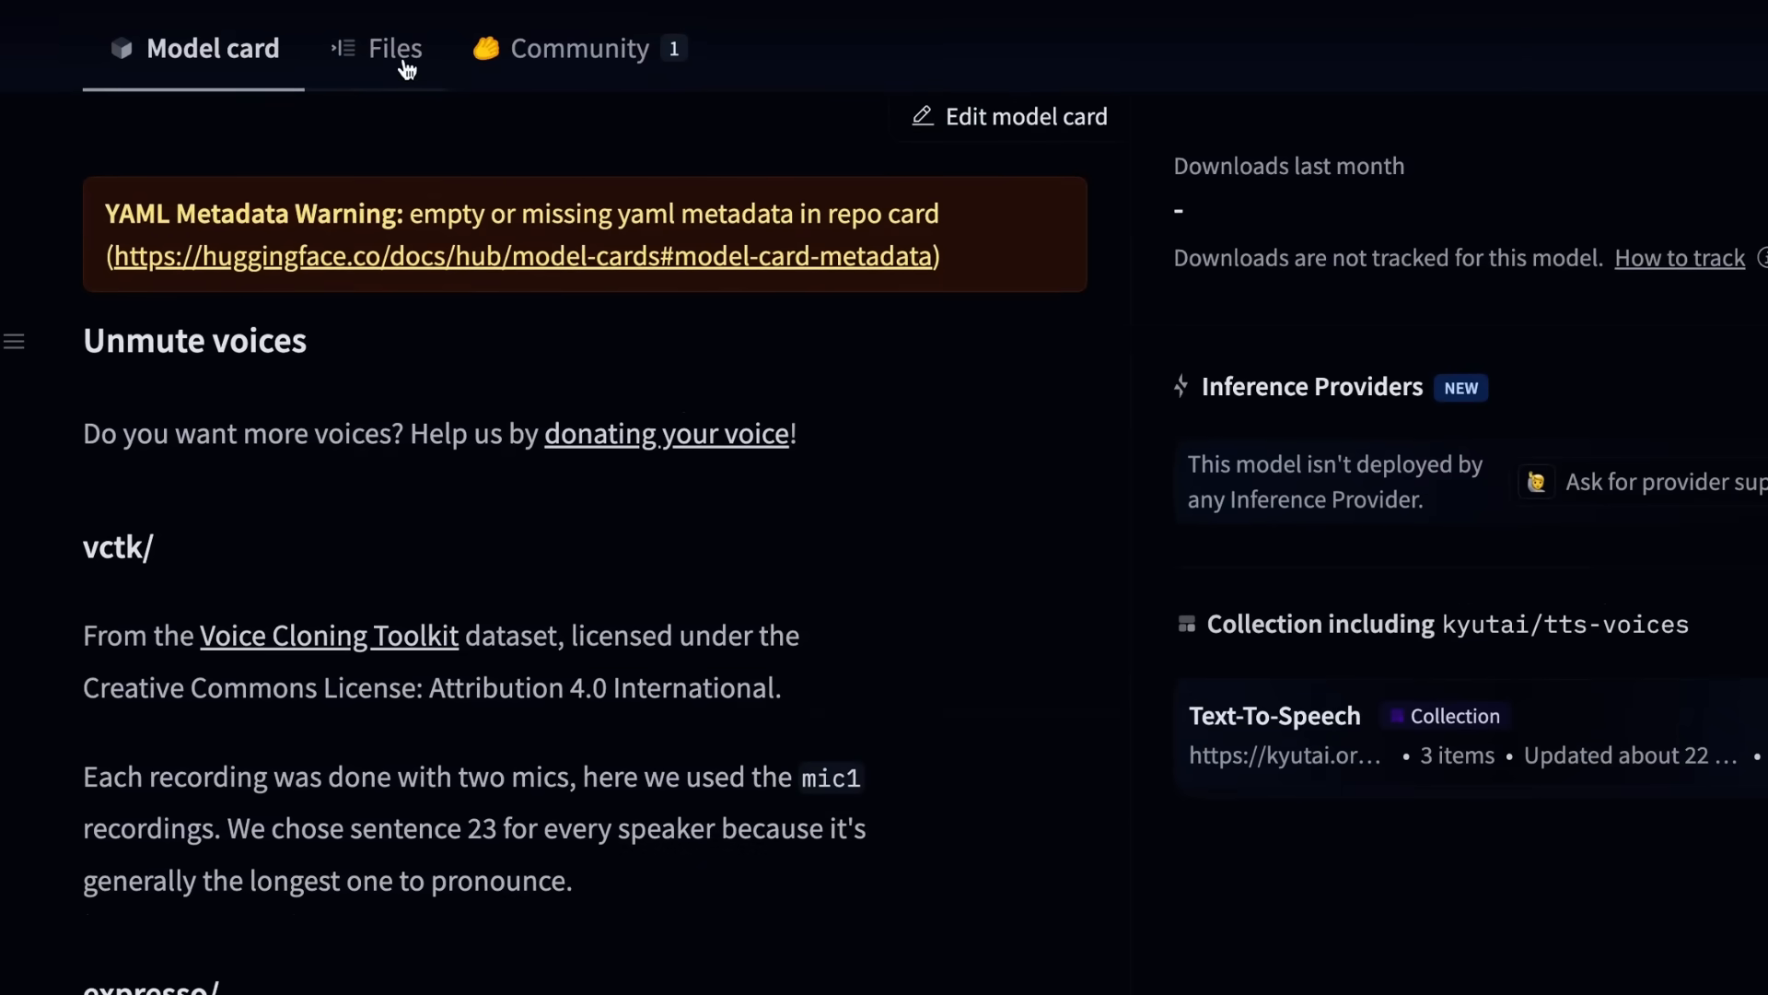
{"action": "left_click", "coordinate": [394, 48]}
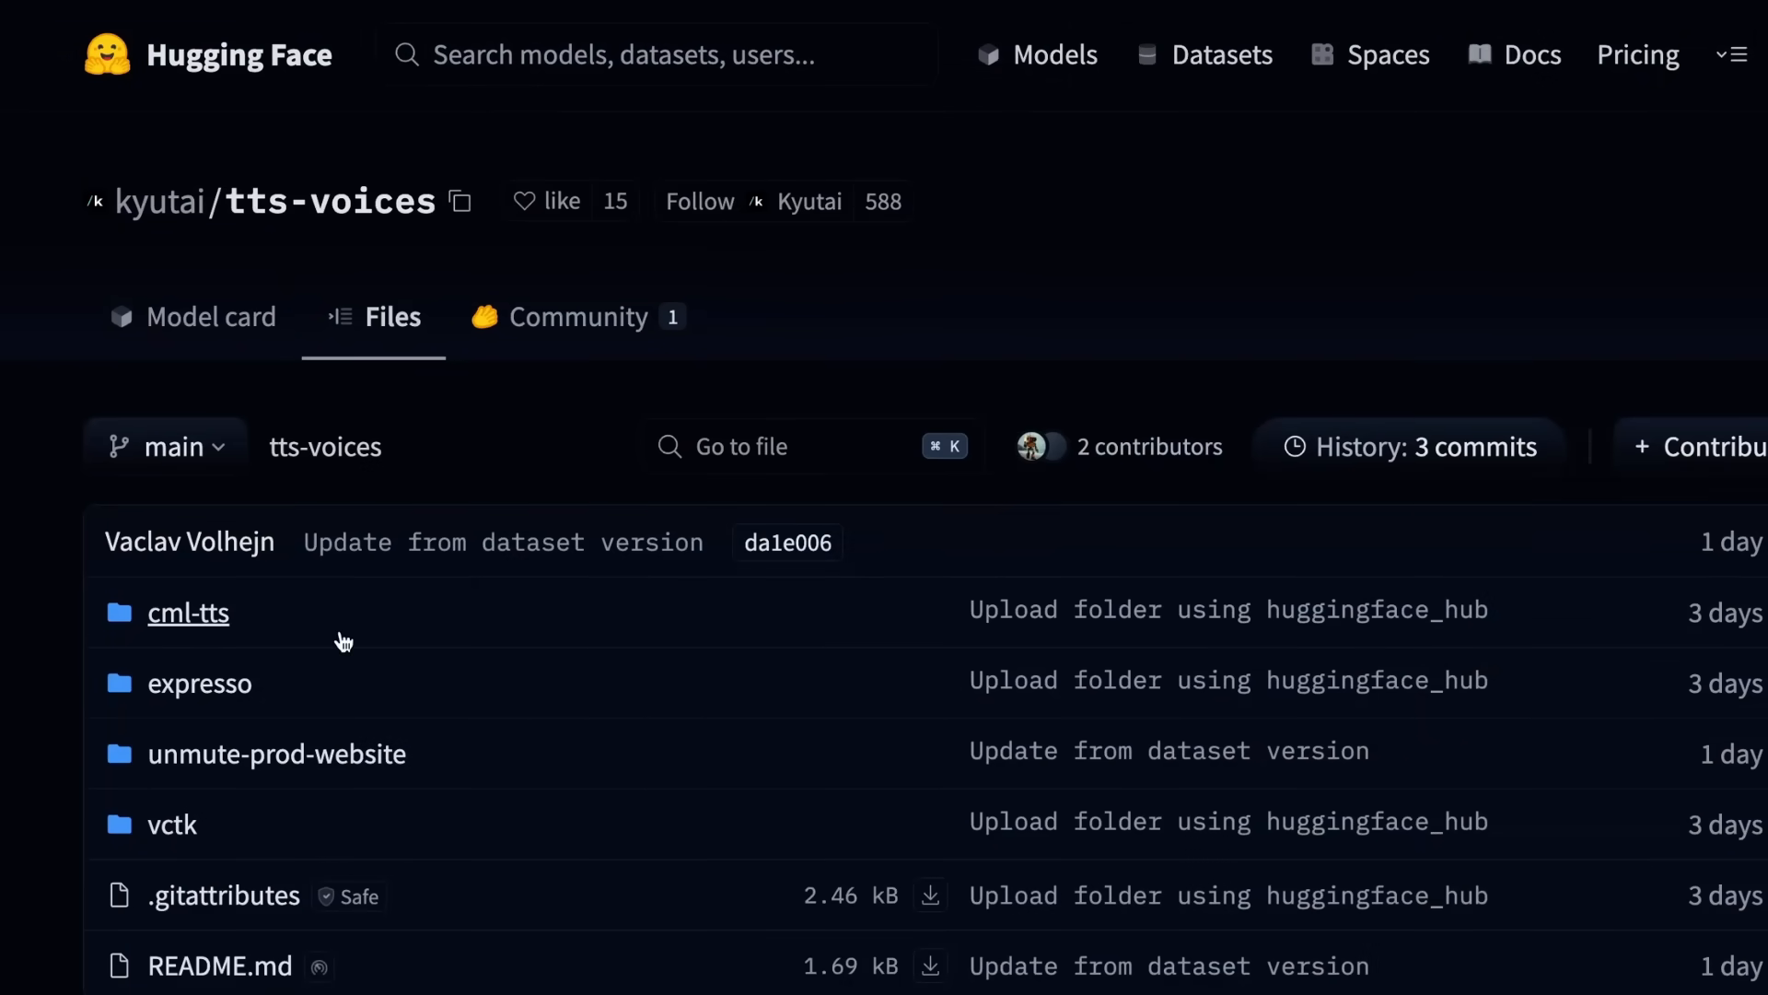
{"action": "left_click", "coordinate": [199, 681]}
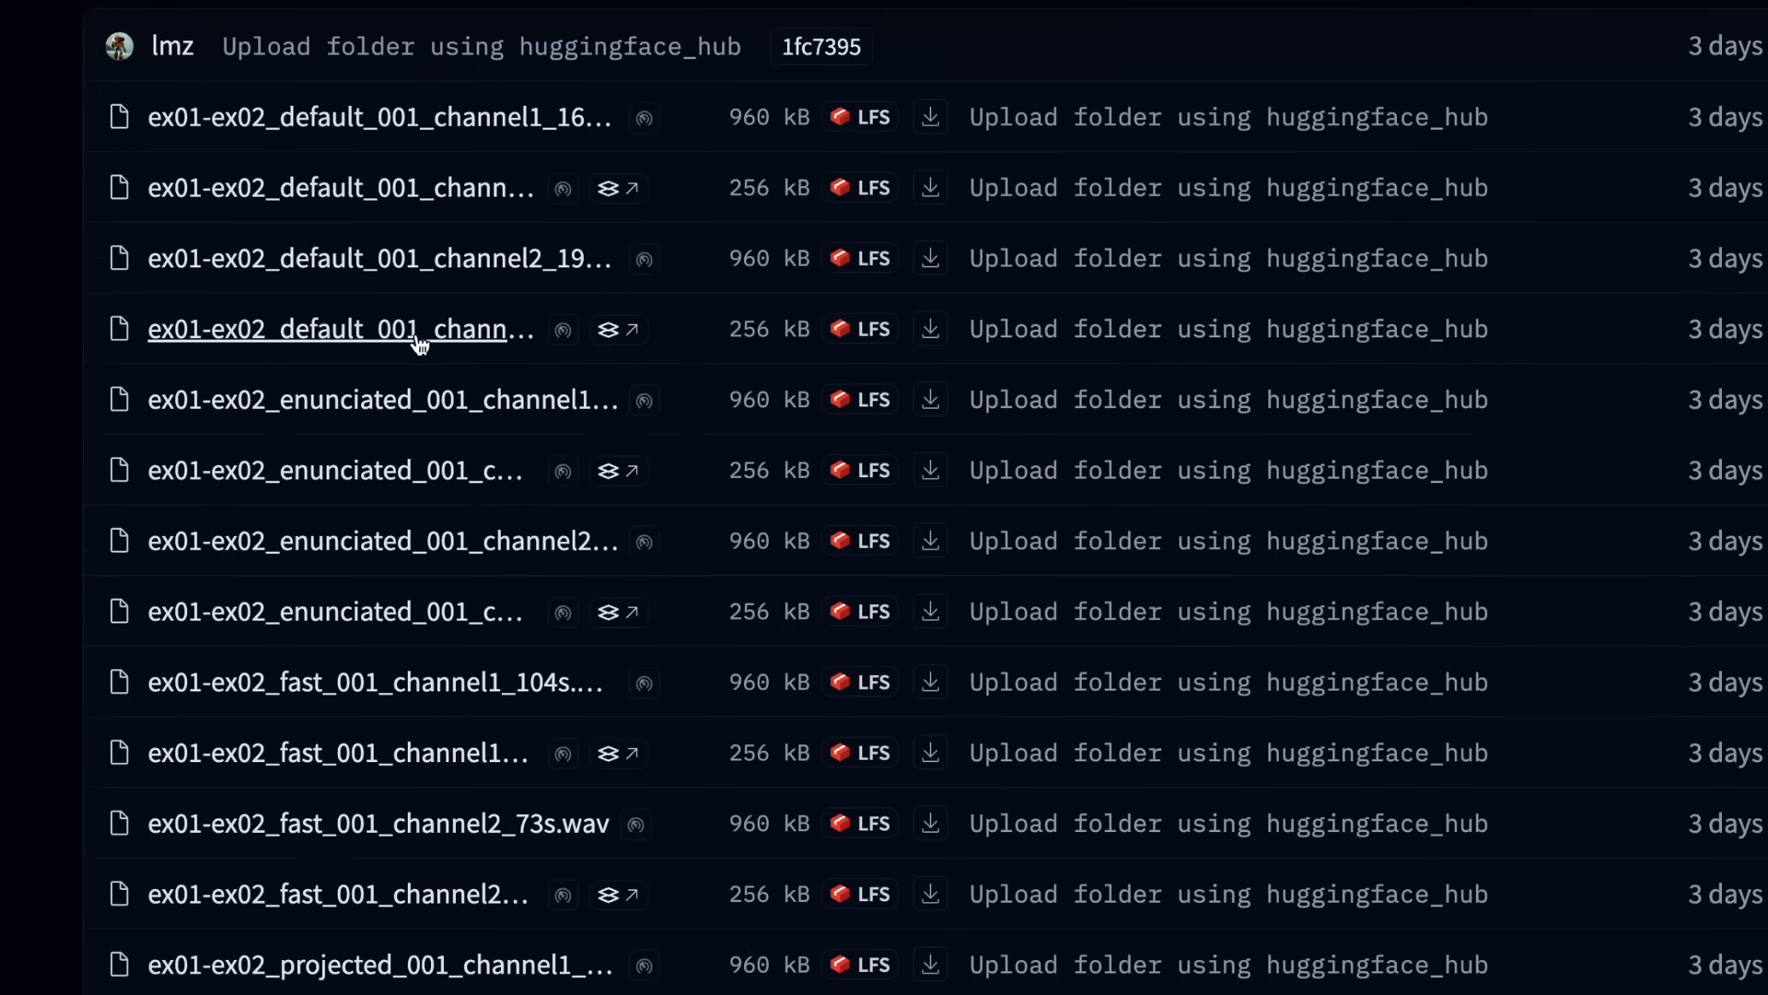
{"action": "mouse_move", "coordinate": [462, 271]}
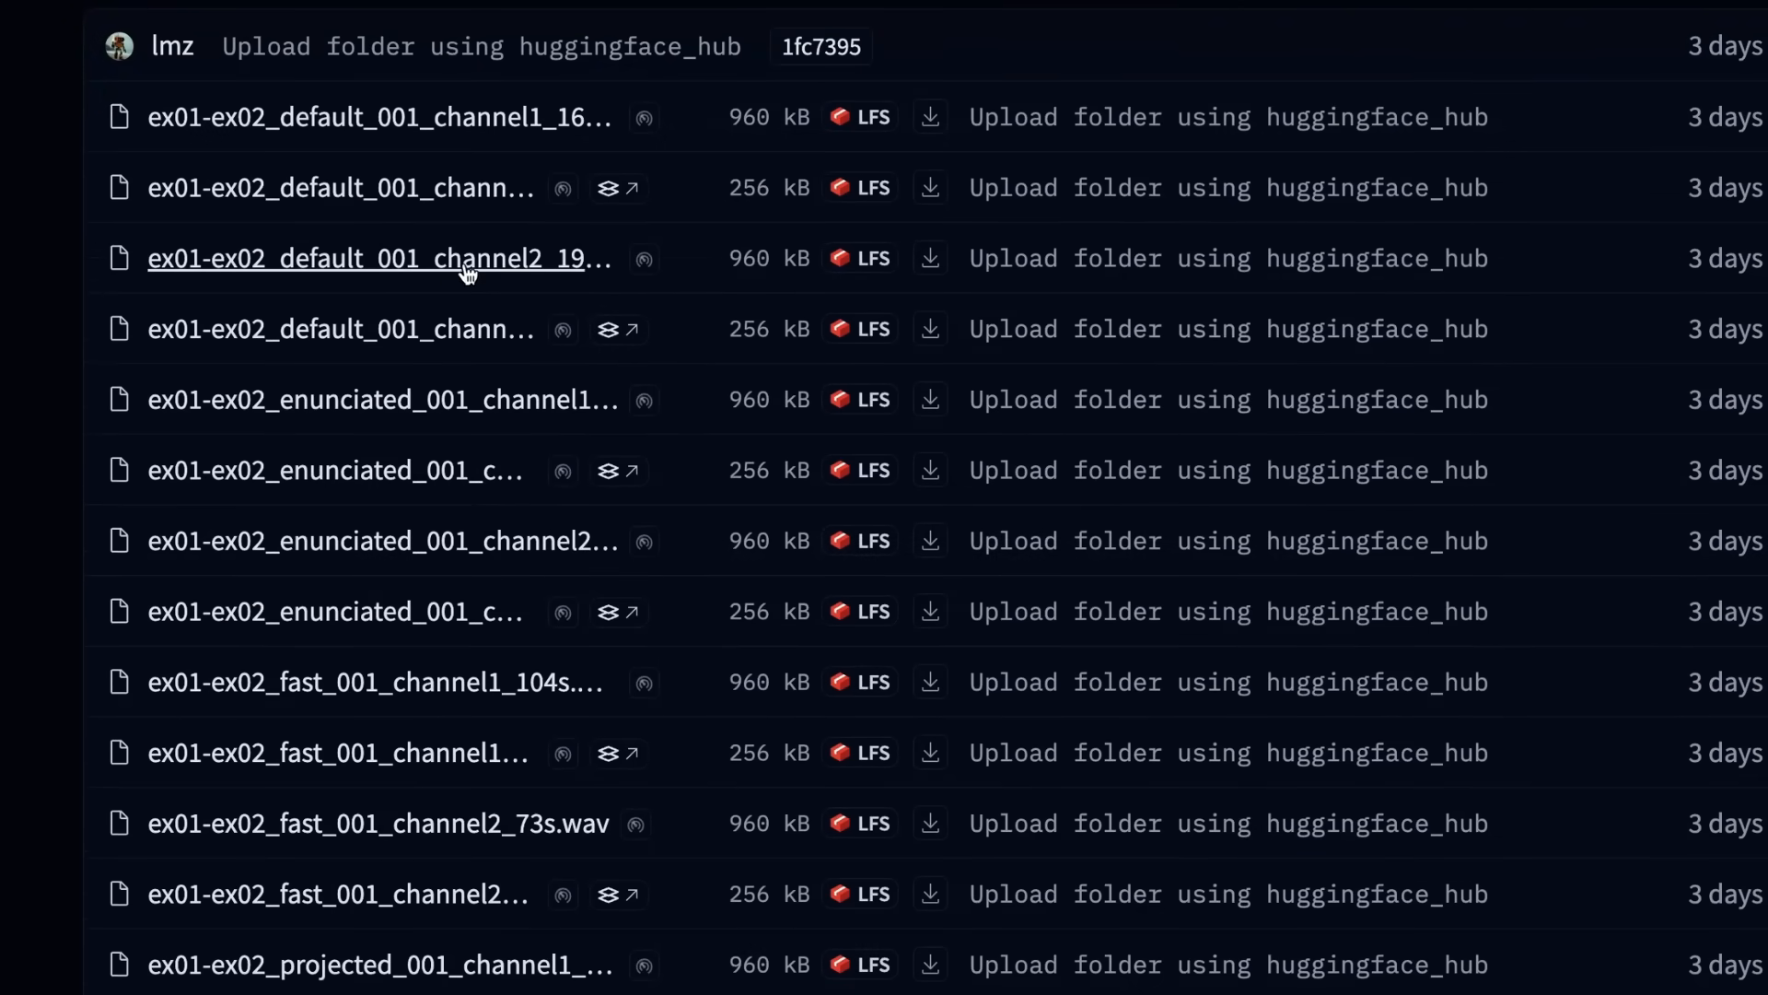
{"action": "mouse_move", "coordinate": [462, 339]}
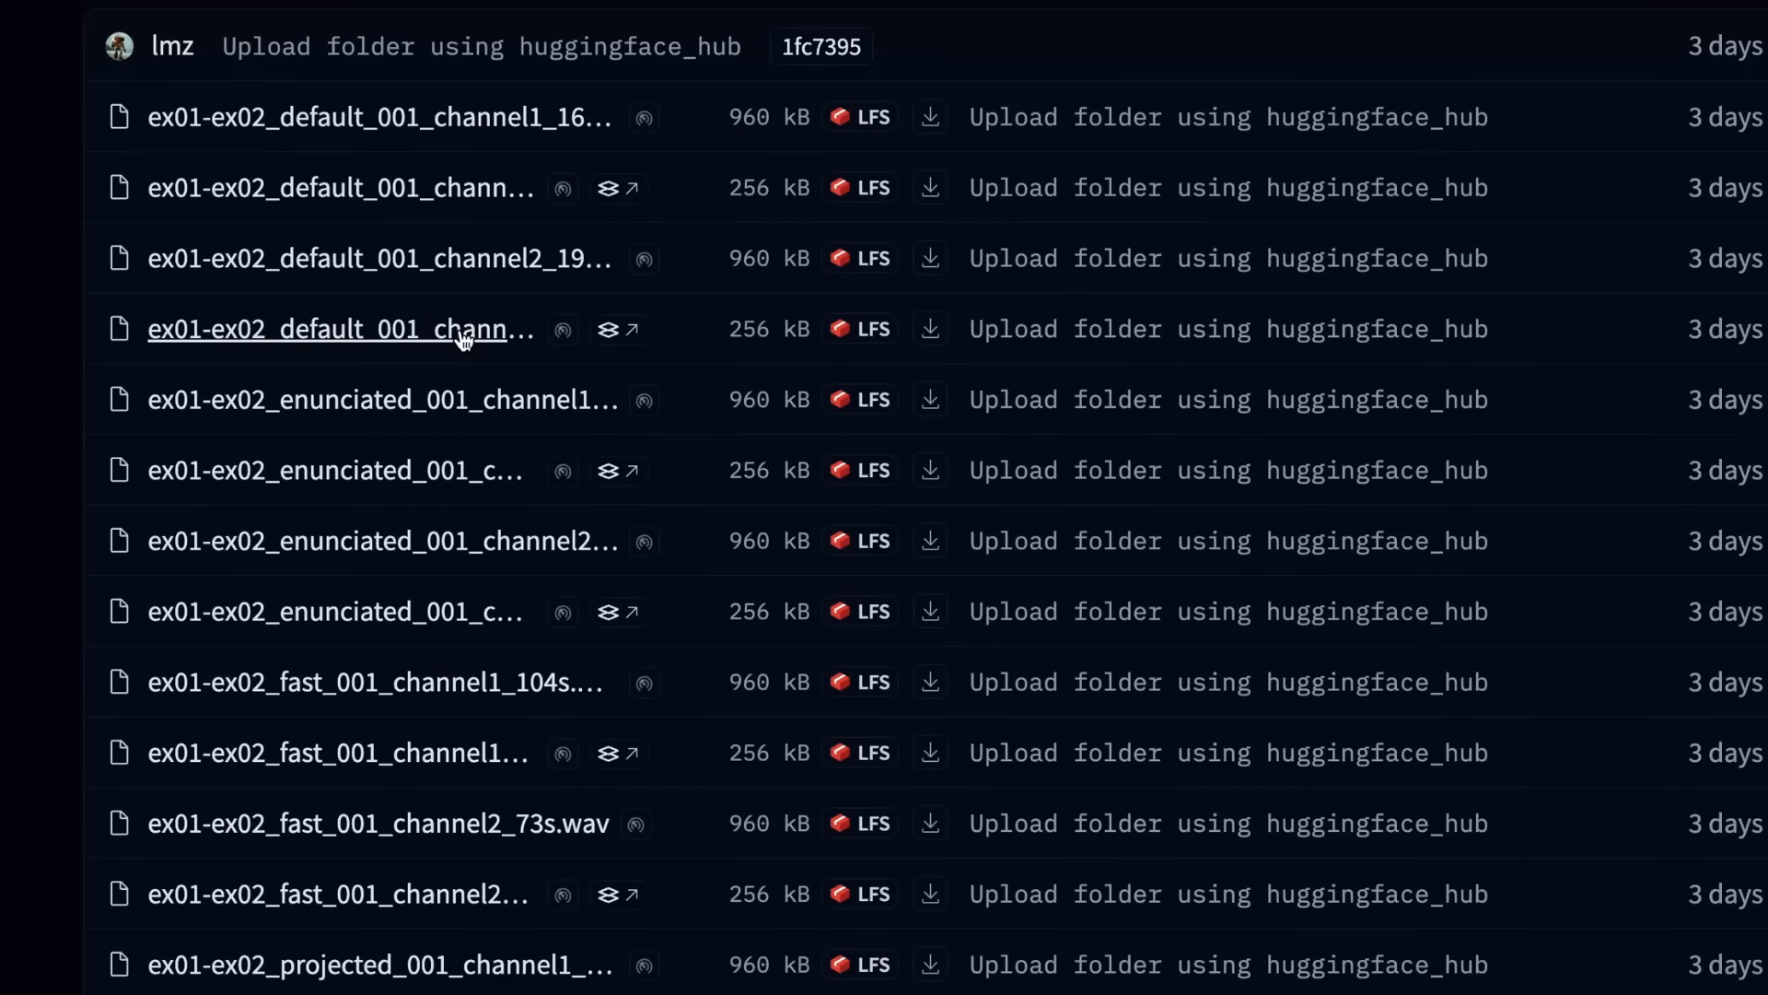
{"action": "scroll", "scroll_direction": "down", "scroll_amount": 3}
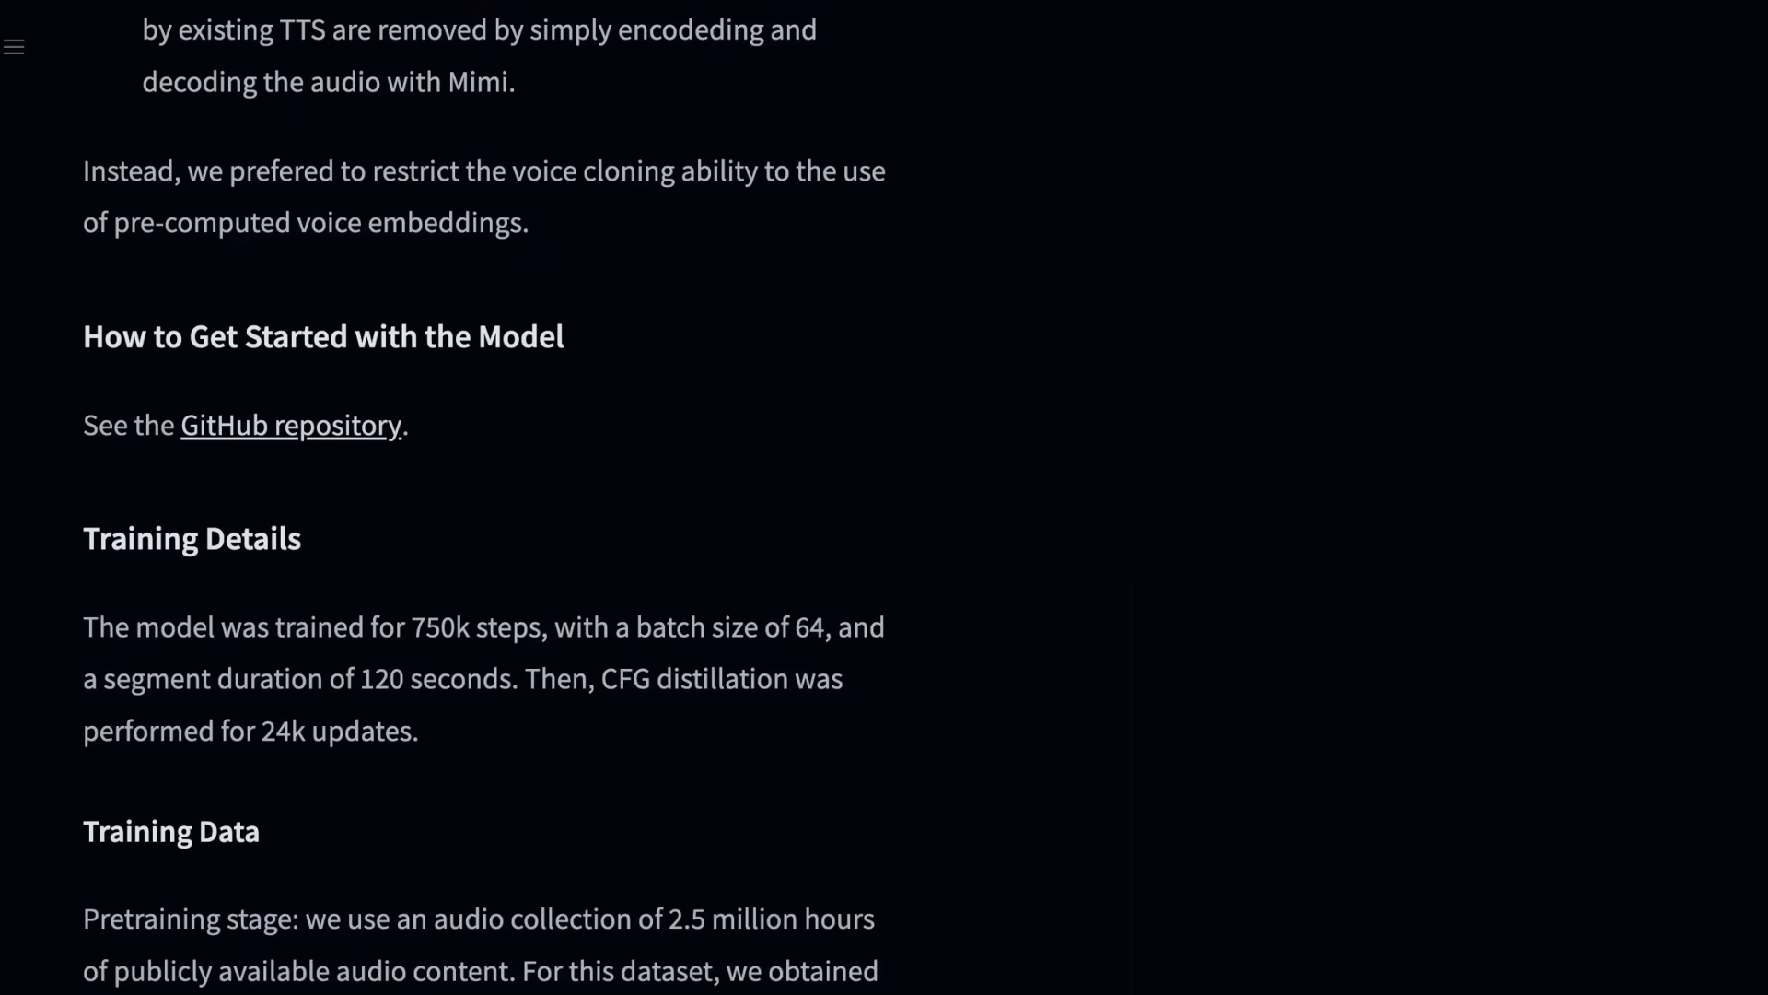
Step: Return to the Colab TTS notebook and play, then pause, the expresso happy voice sample
{"action": "left_click", "coordinate": [290, 425]}
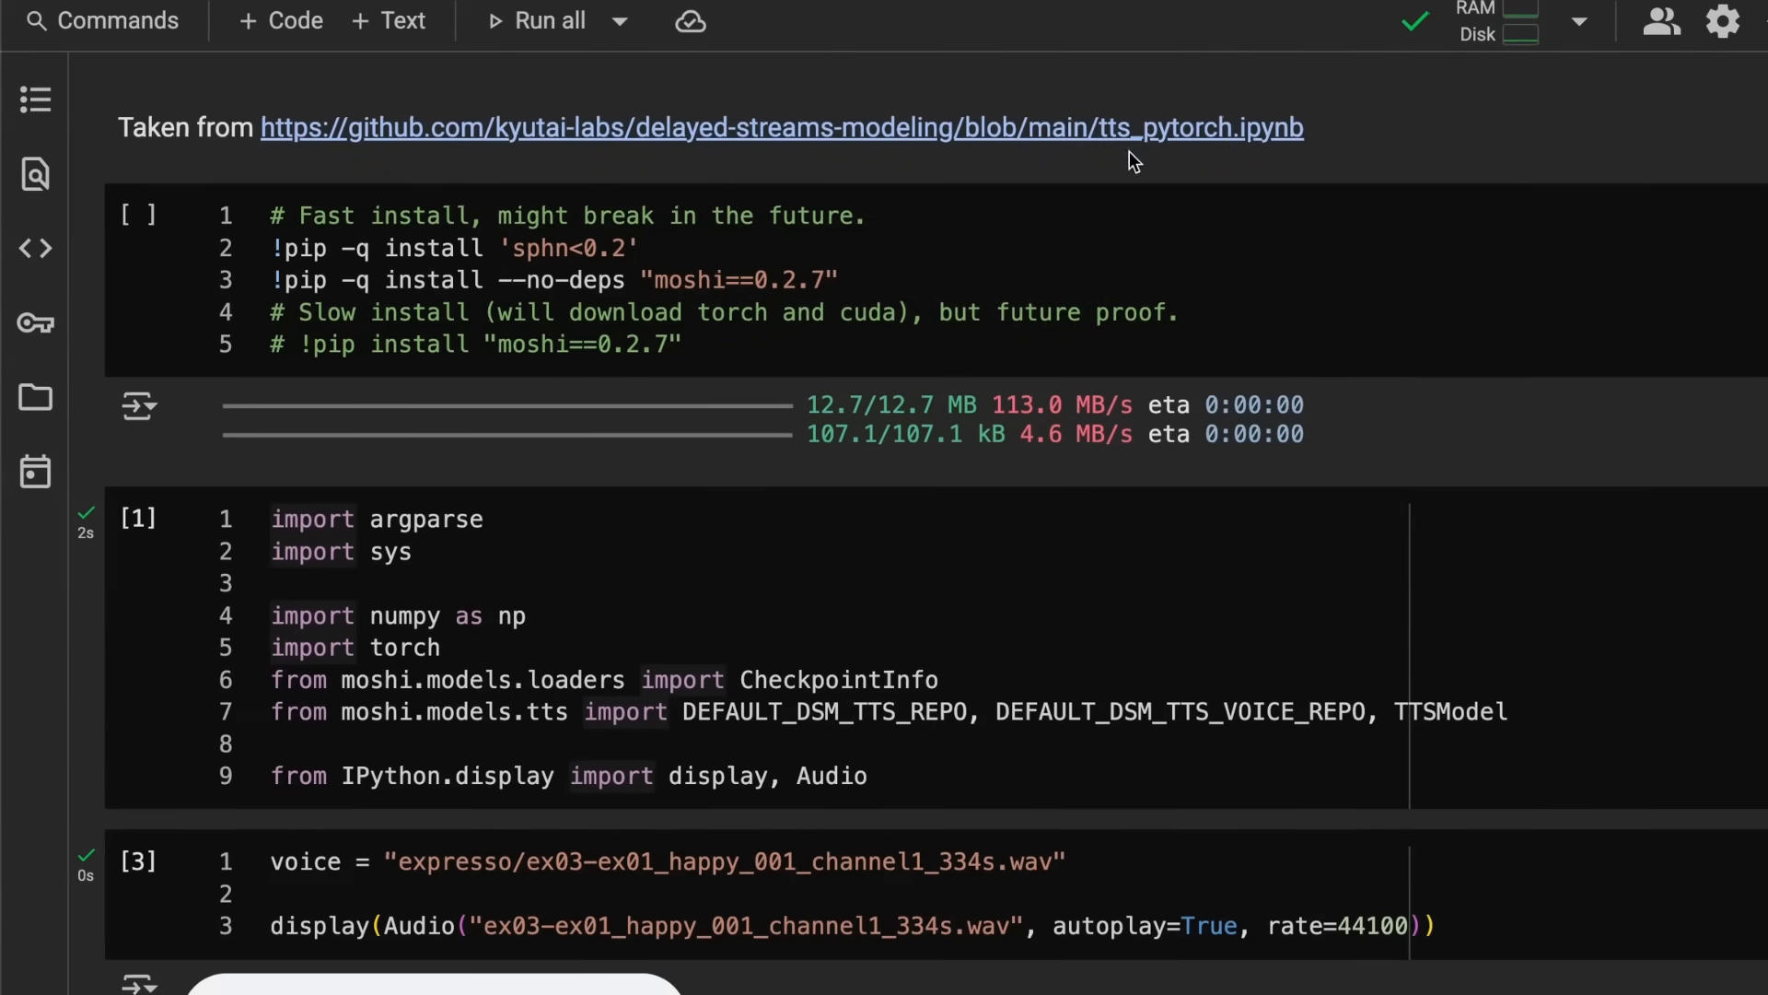
{"action": "mouse_move", "coordinate": [1177, 166]}
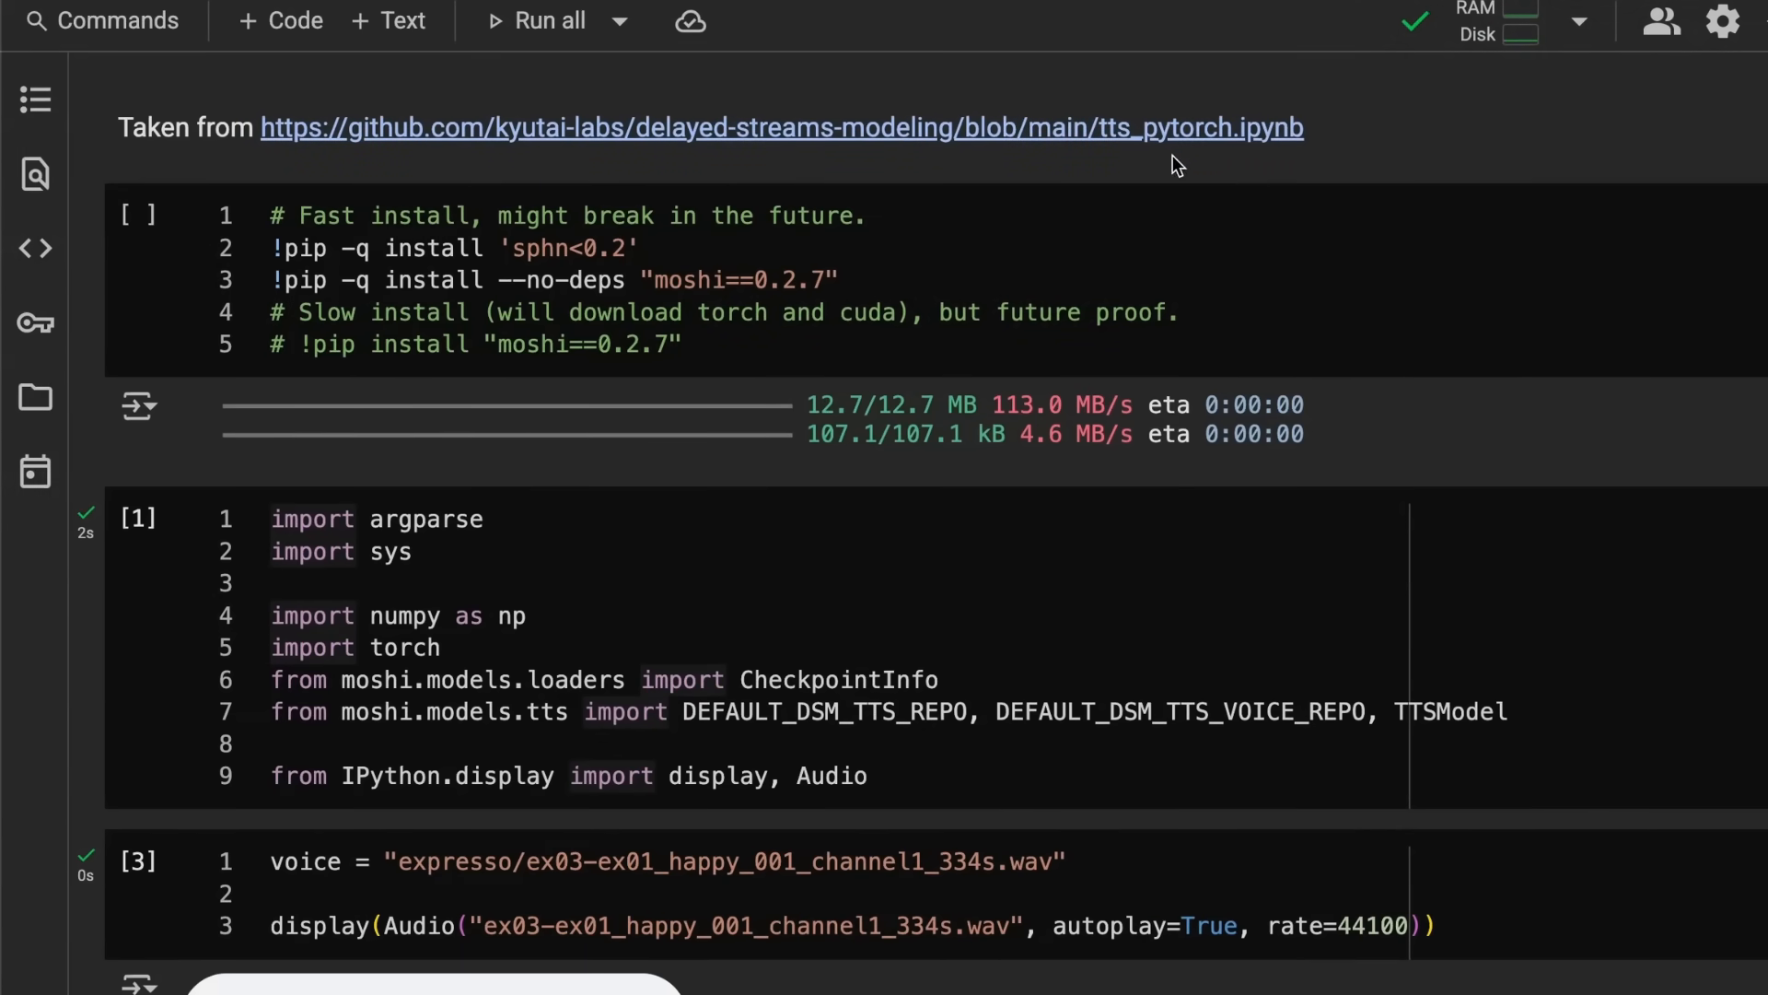
{"action": "scroll", "scroll_direction": "down", "scroll_amount": 3}
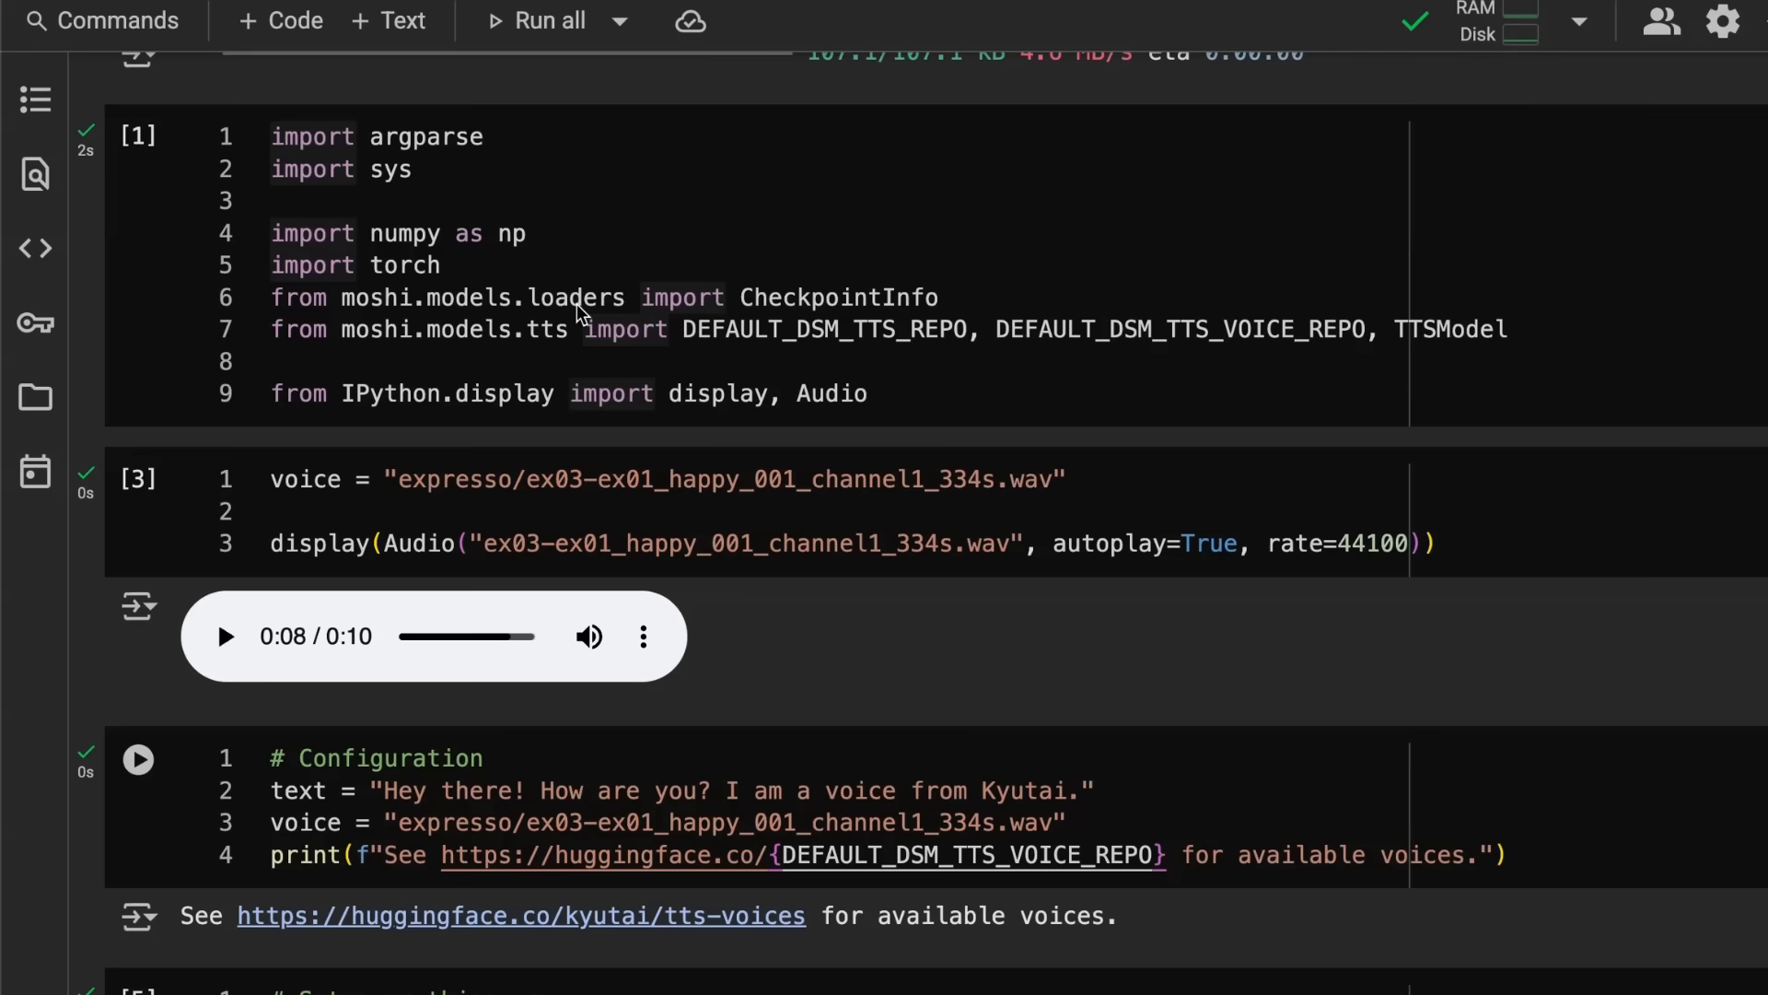
{"action": "mouse_move", "coordinate": [301, 645]}
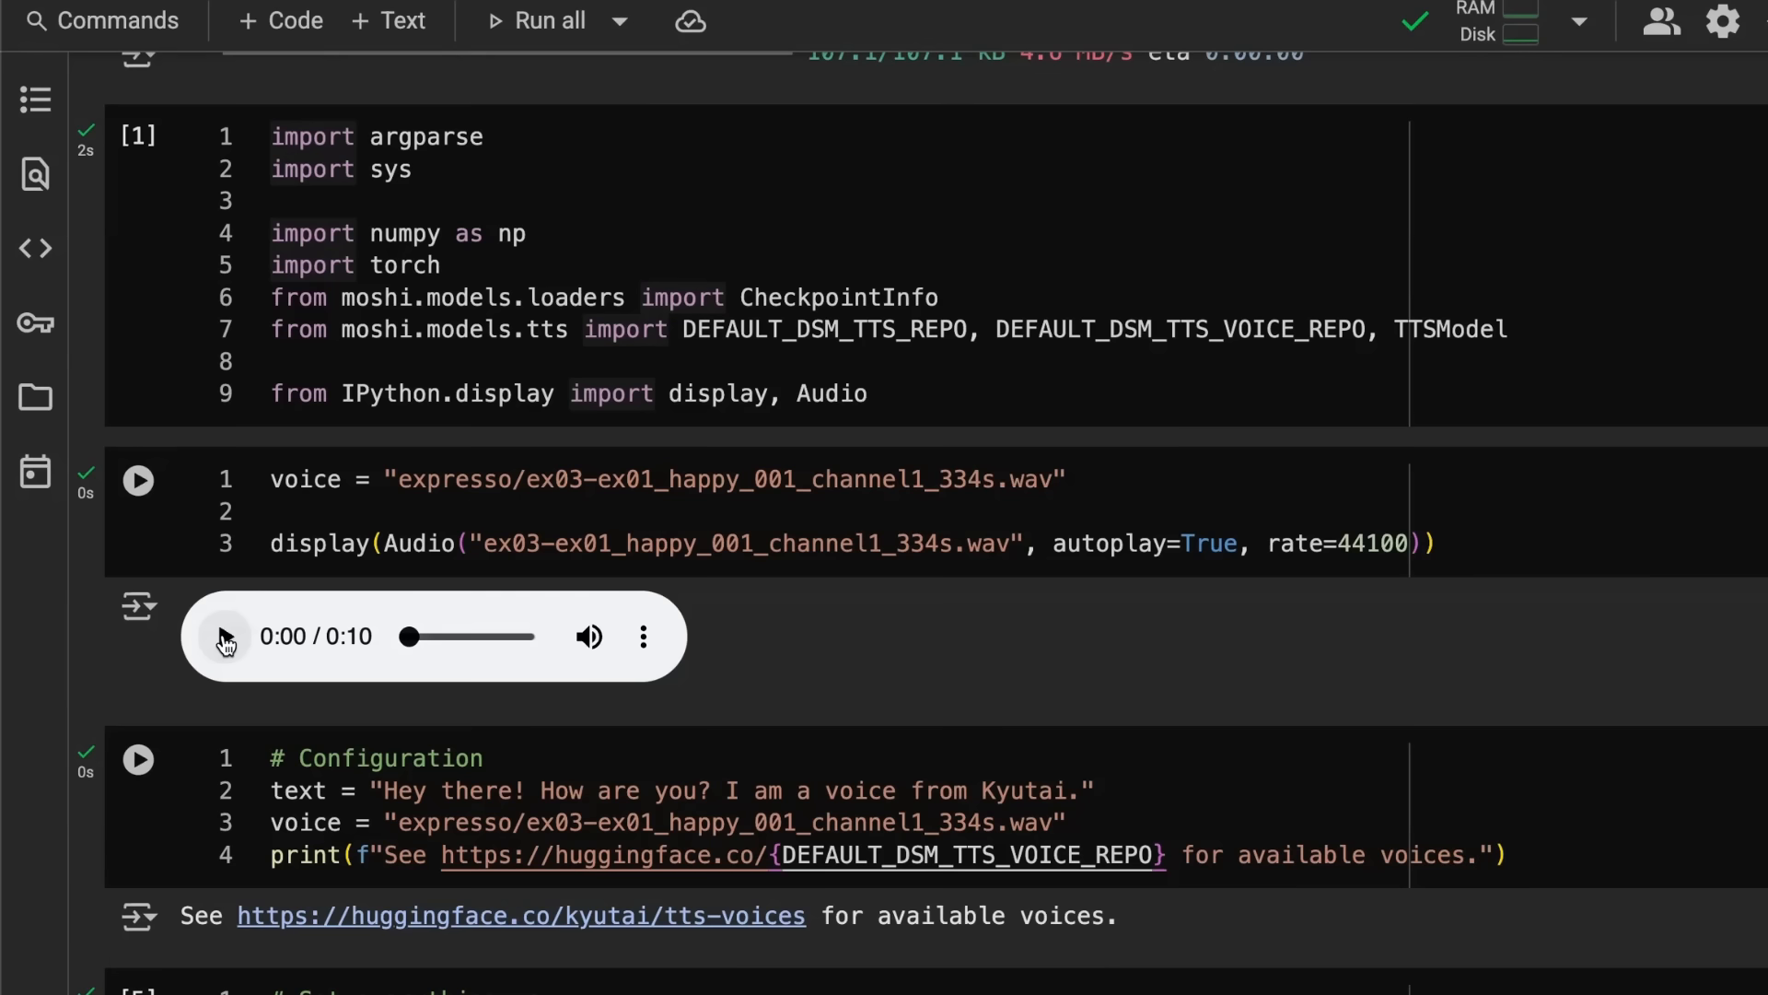
{"action": "mouse_move", "coordinate": [430, 488]}
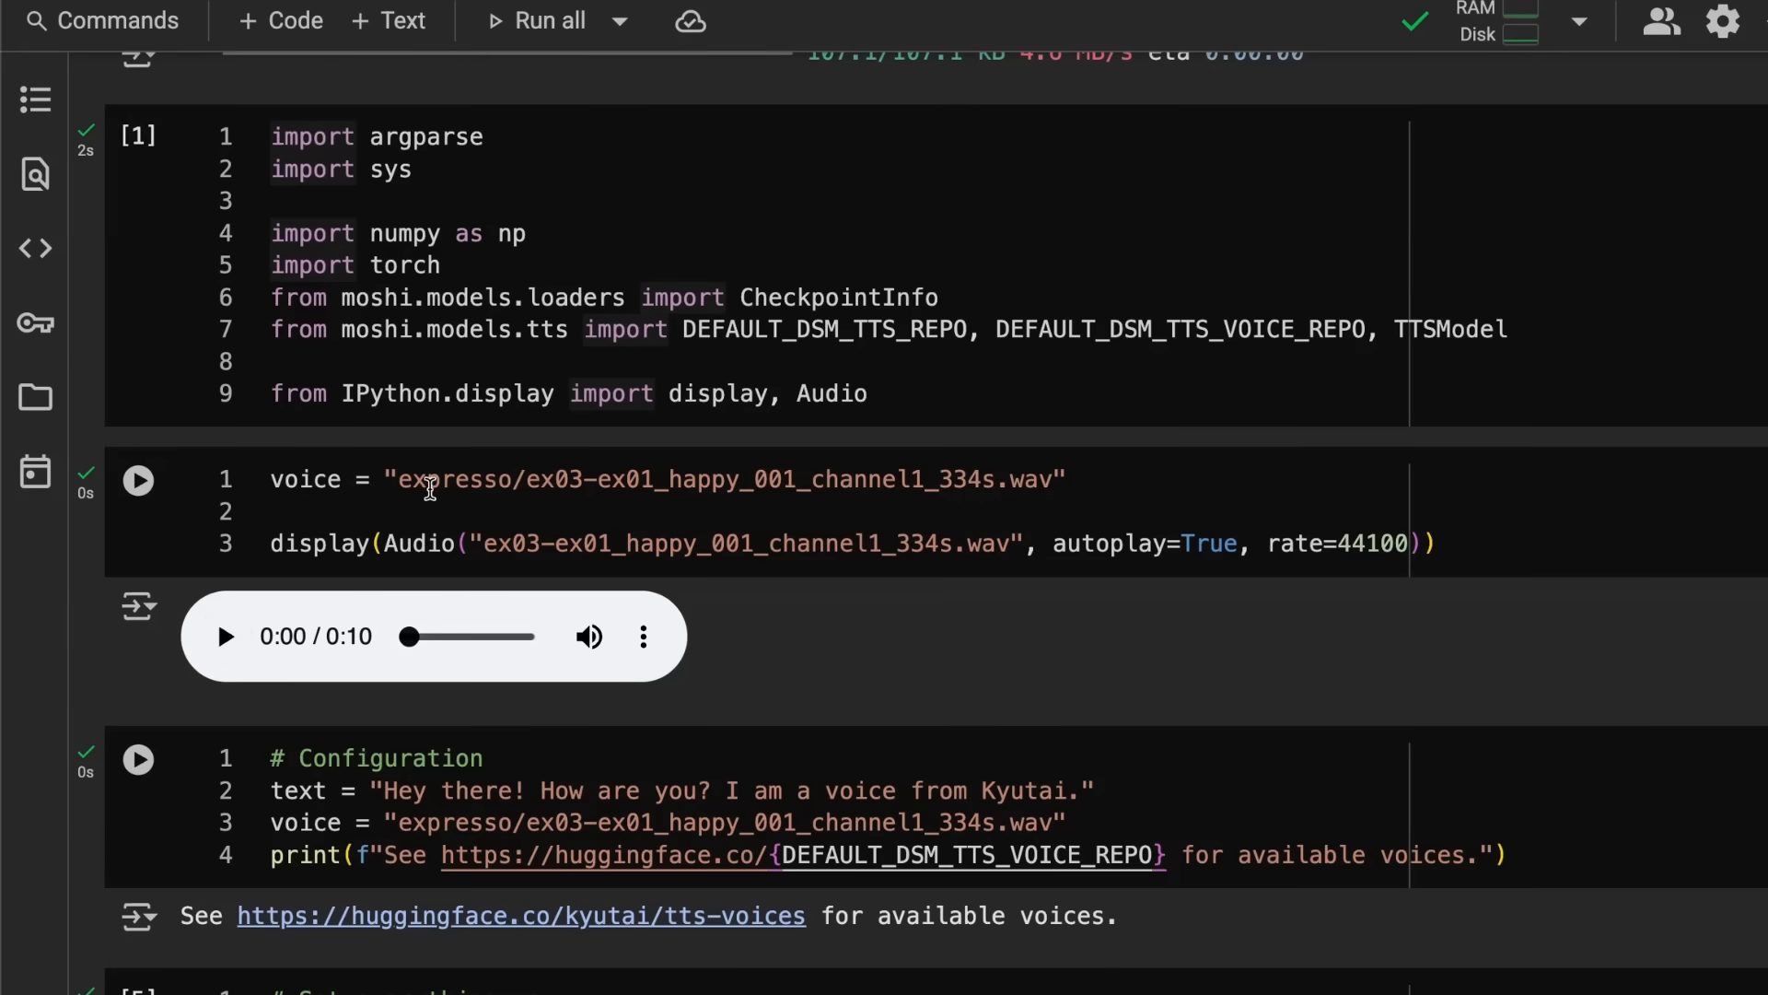
{"action": "left_click", "coordinate": [223, 636]}
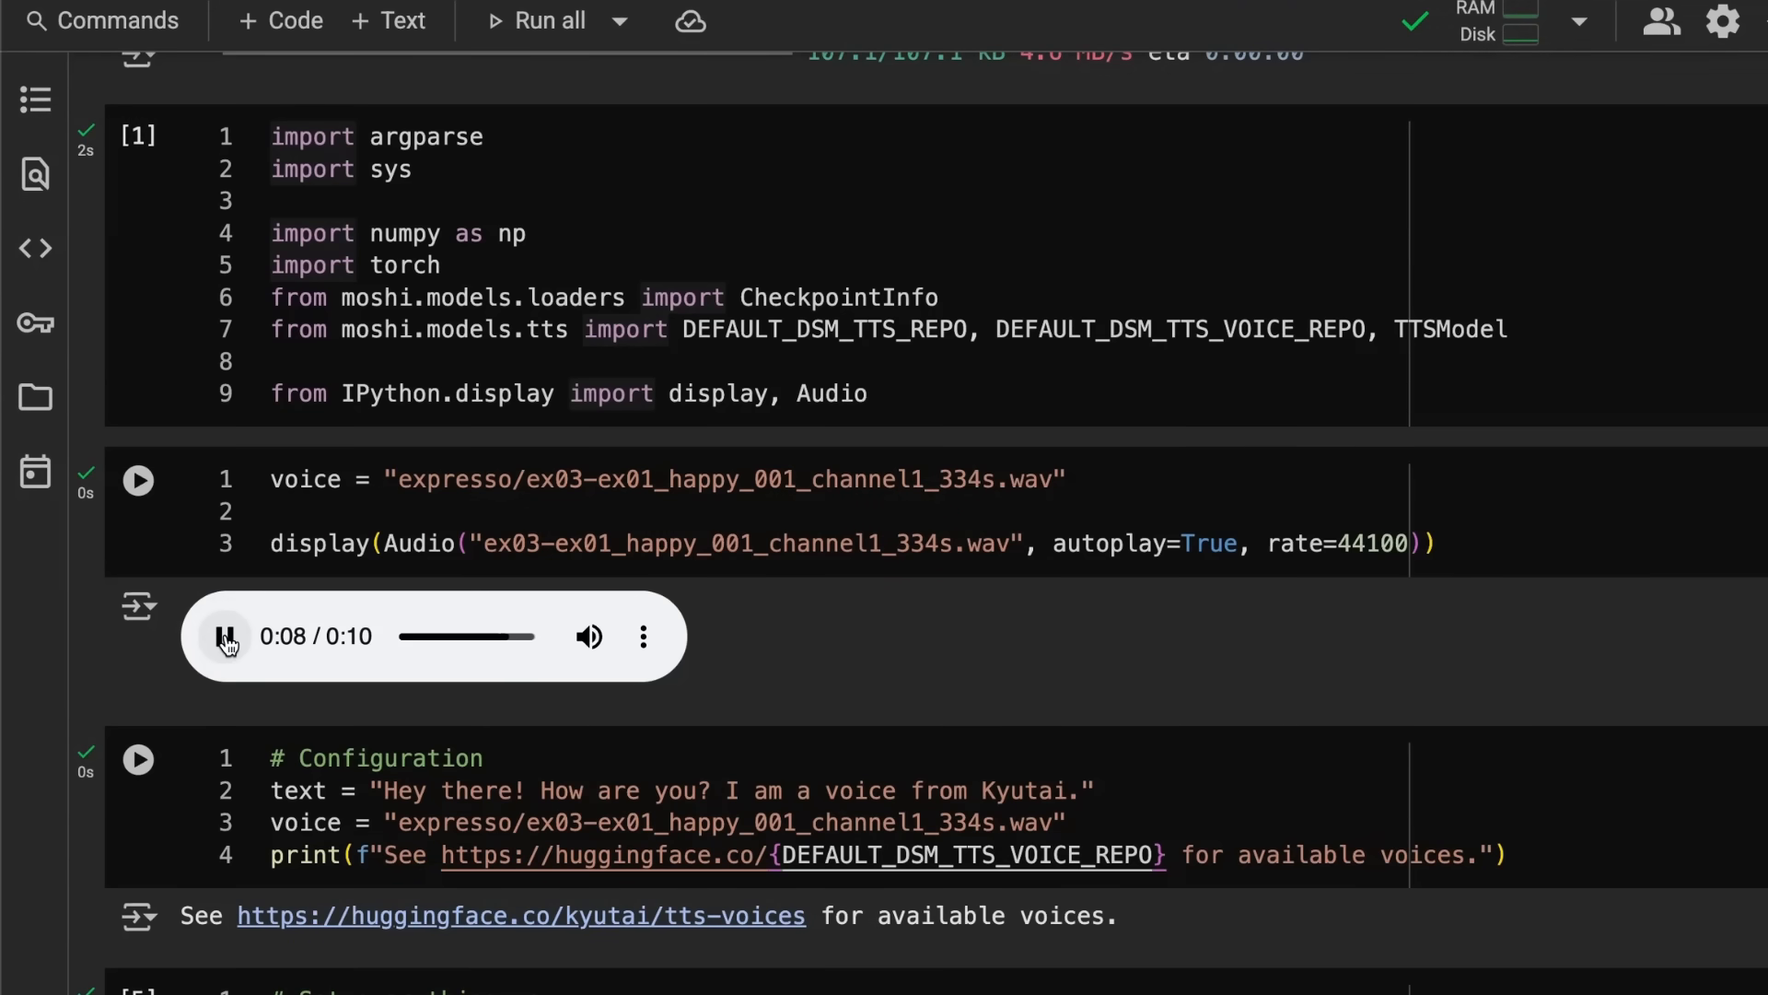
{"action": "left_click", "coordinate": [223, 636]}
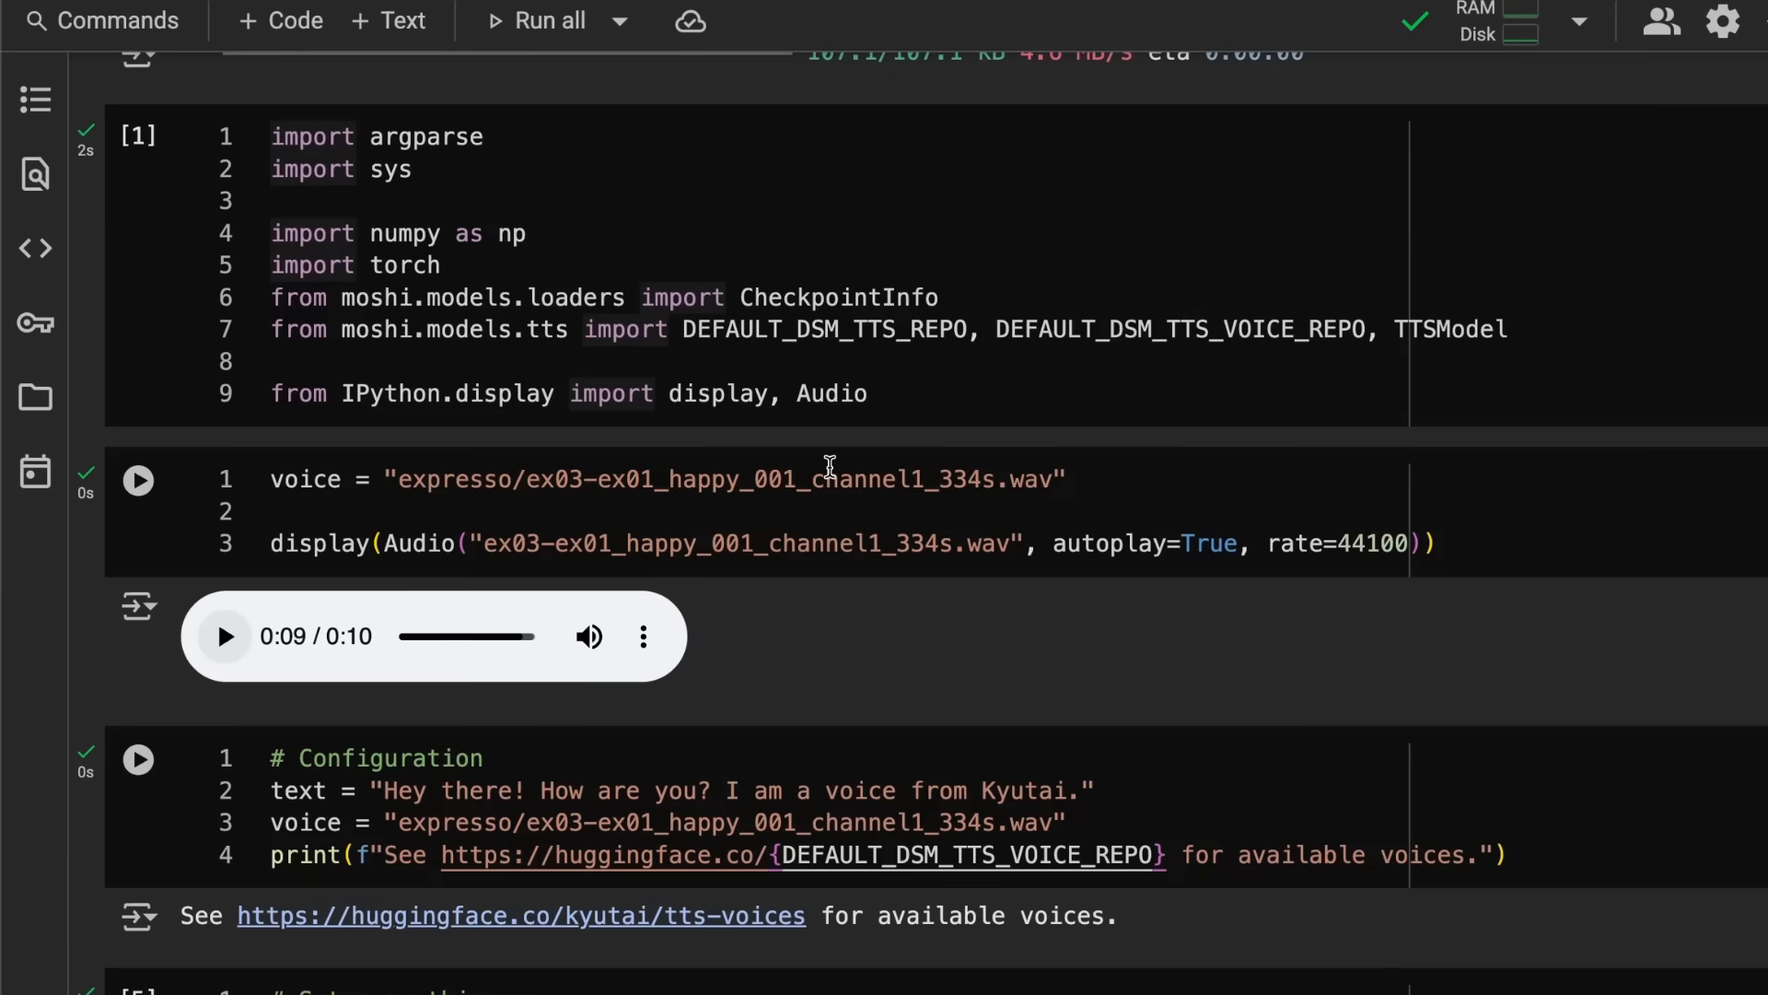
{"action": "mouse_move", "coordinate": [631, 604]}
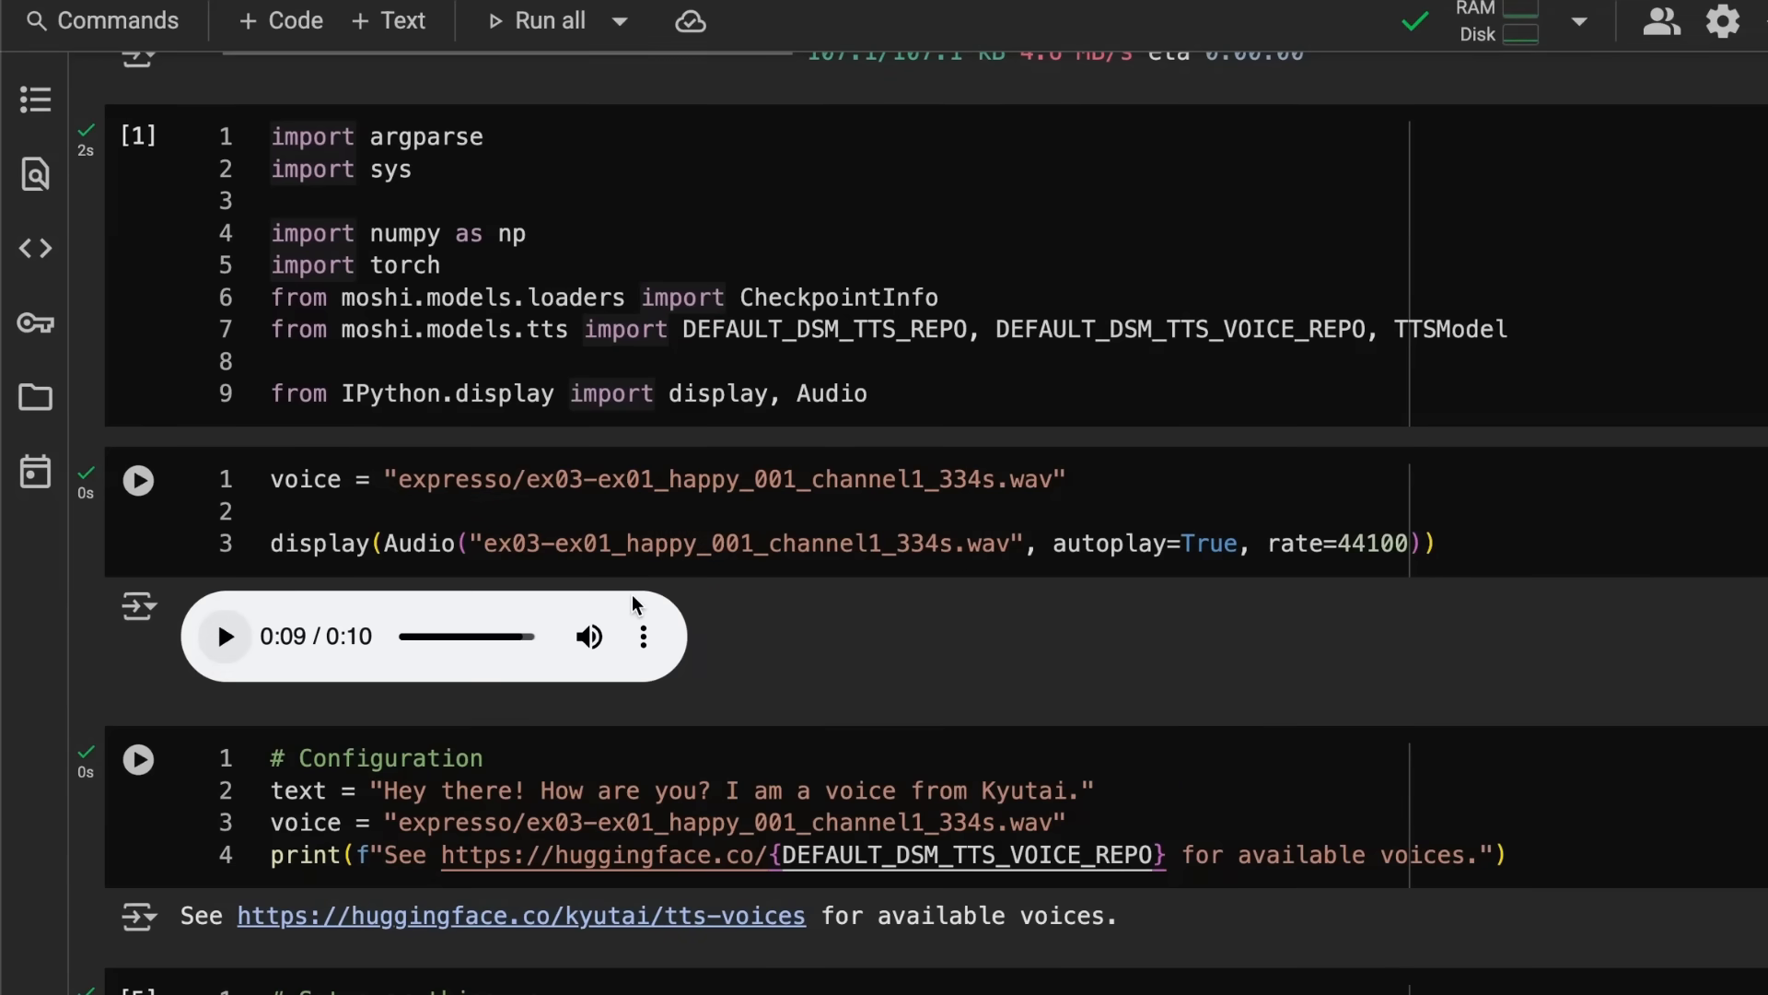
Step: Scroll past the Configuration cell to the 'Set everything up' model setup code
{"action": "scroll", "scroll_direction": "down", "scroll_amount": 3}
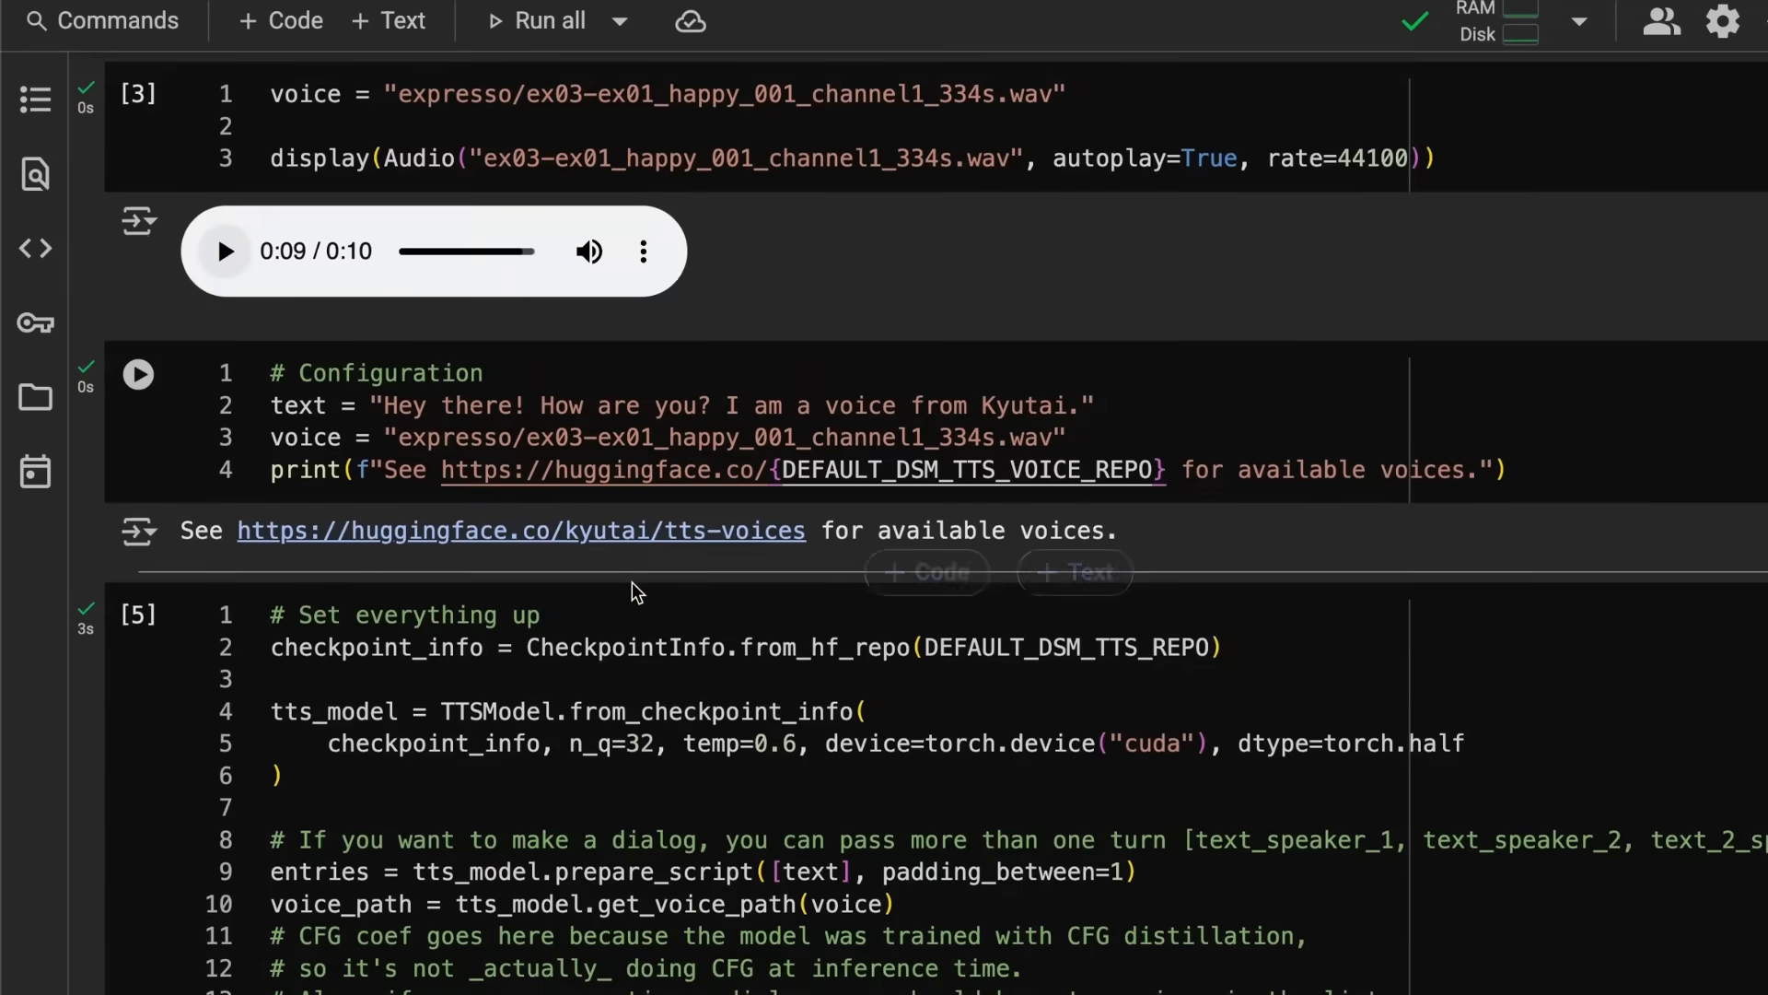
{"action": "scroll", "scroll_direction": "down", "scroll_amount": 3}
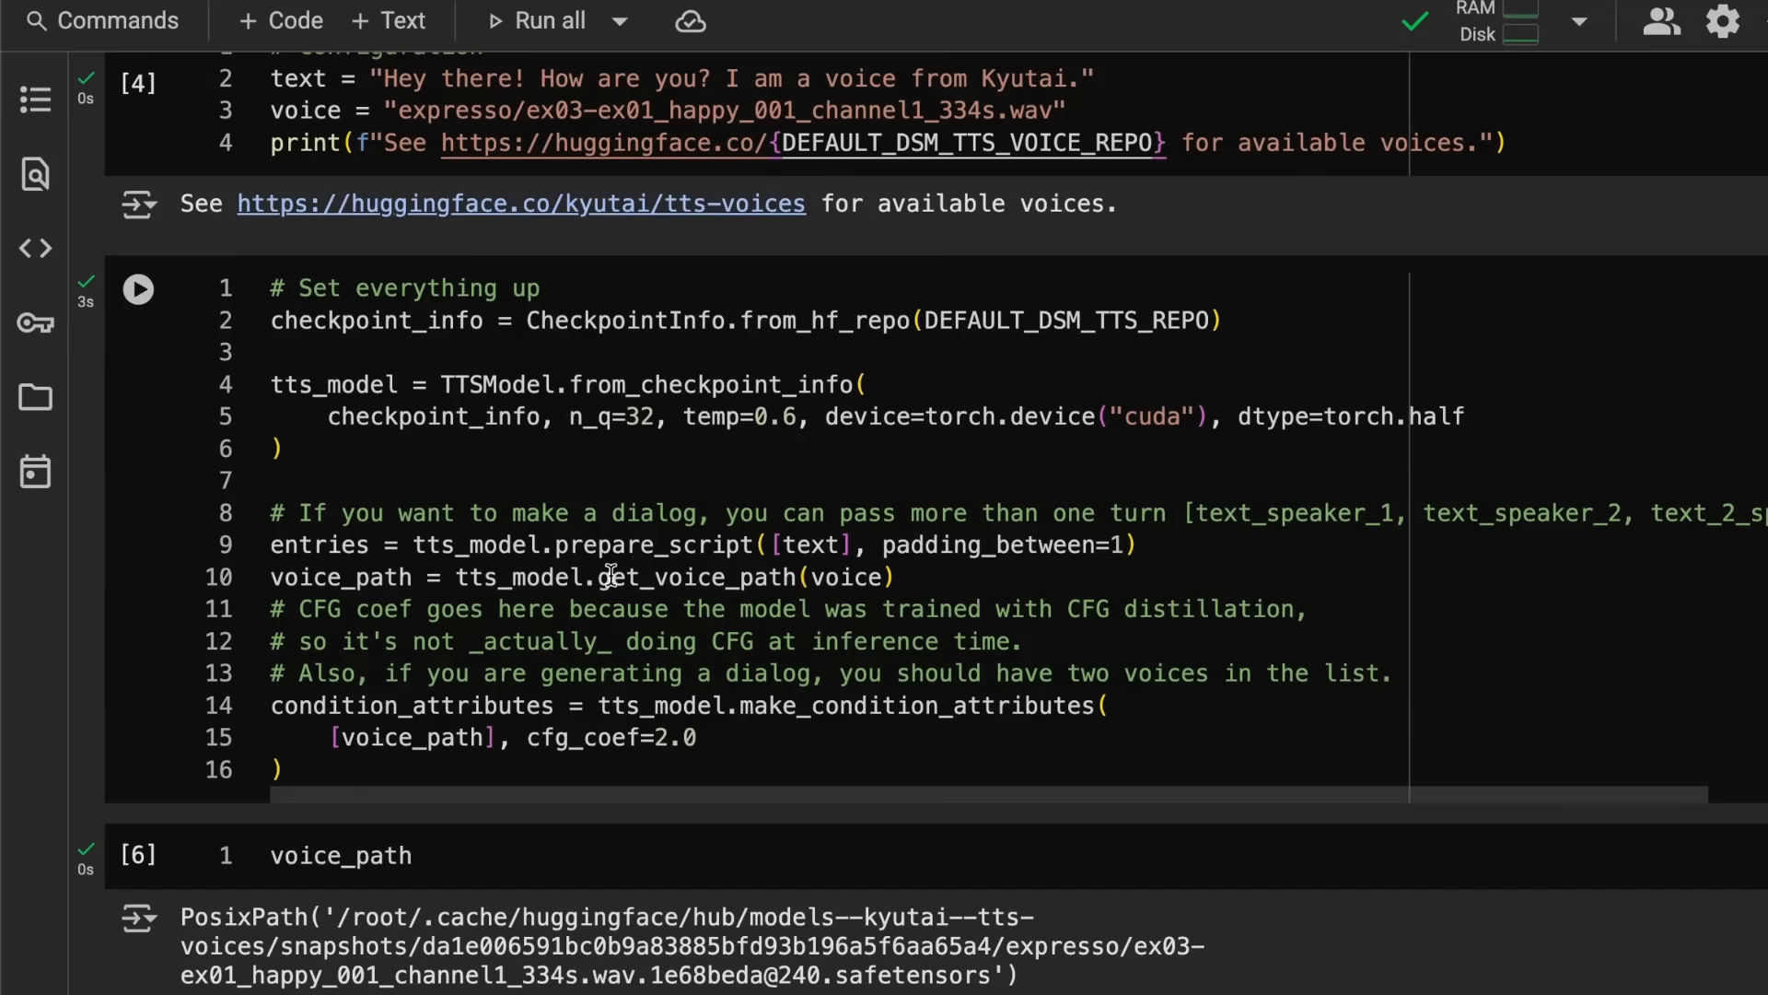
{"action": "mouse_move", "coordinate": [676, 577]}
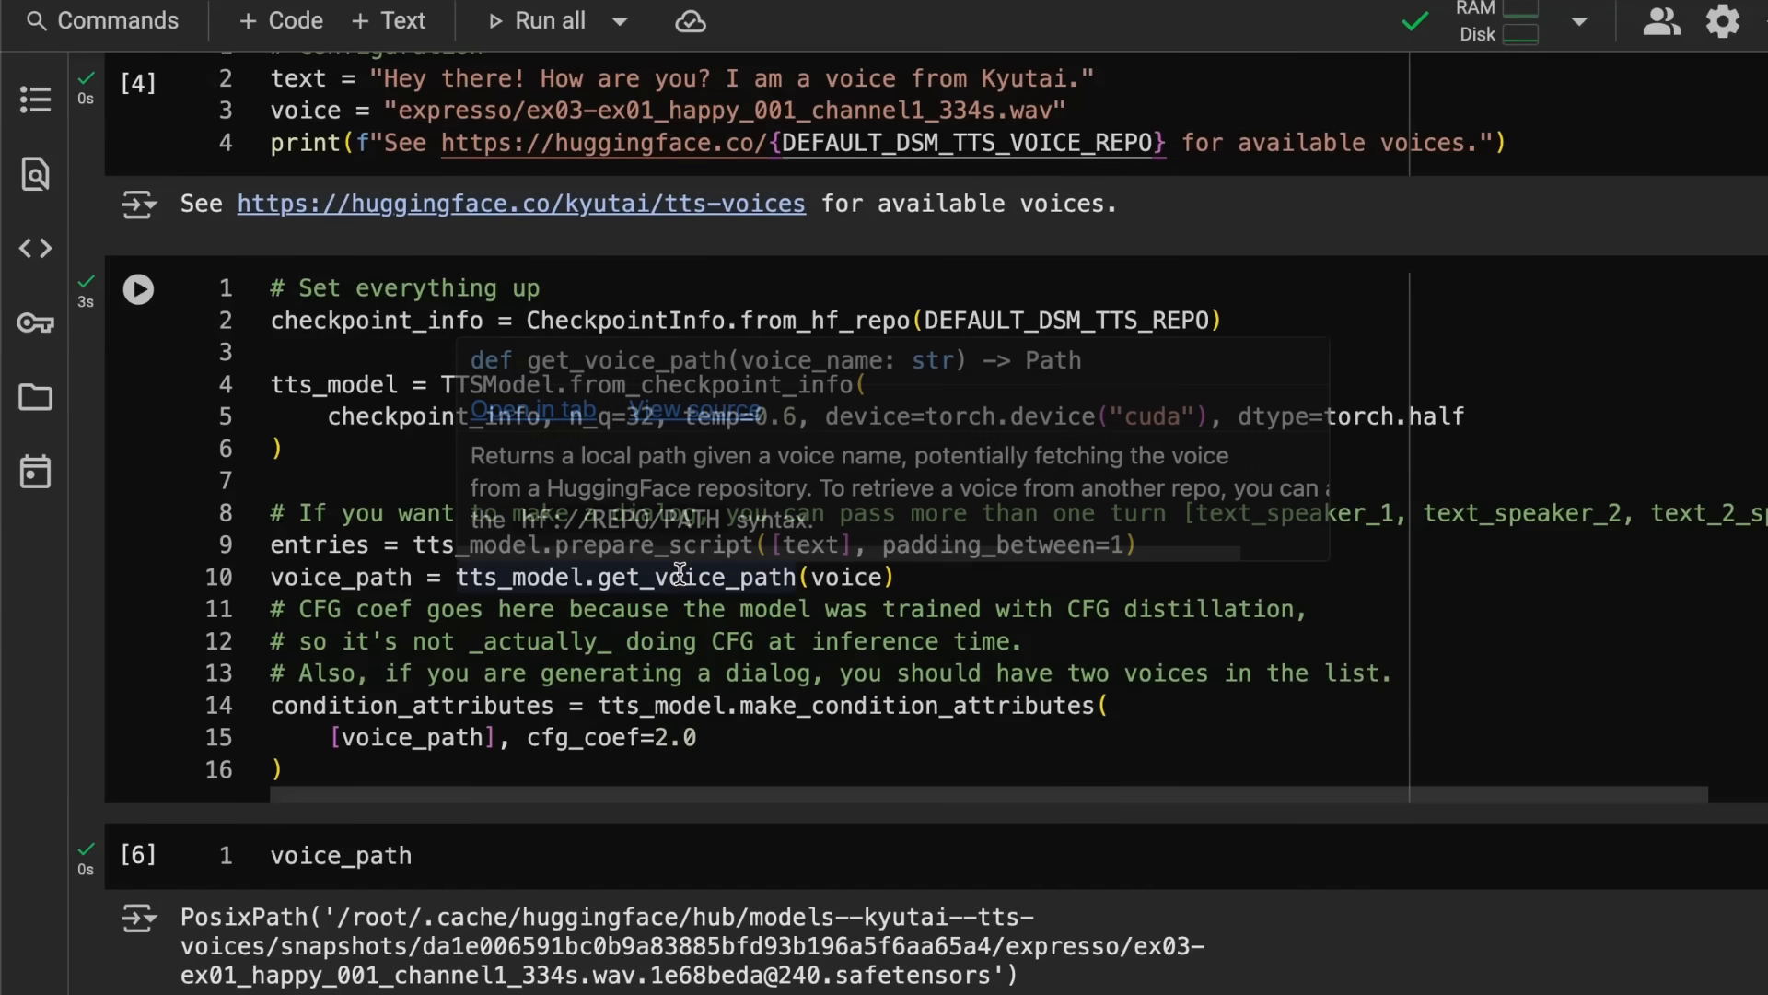
{"action": "scroll", "scroll_direction": "down", "scroll_amount": 3}
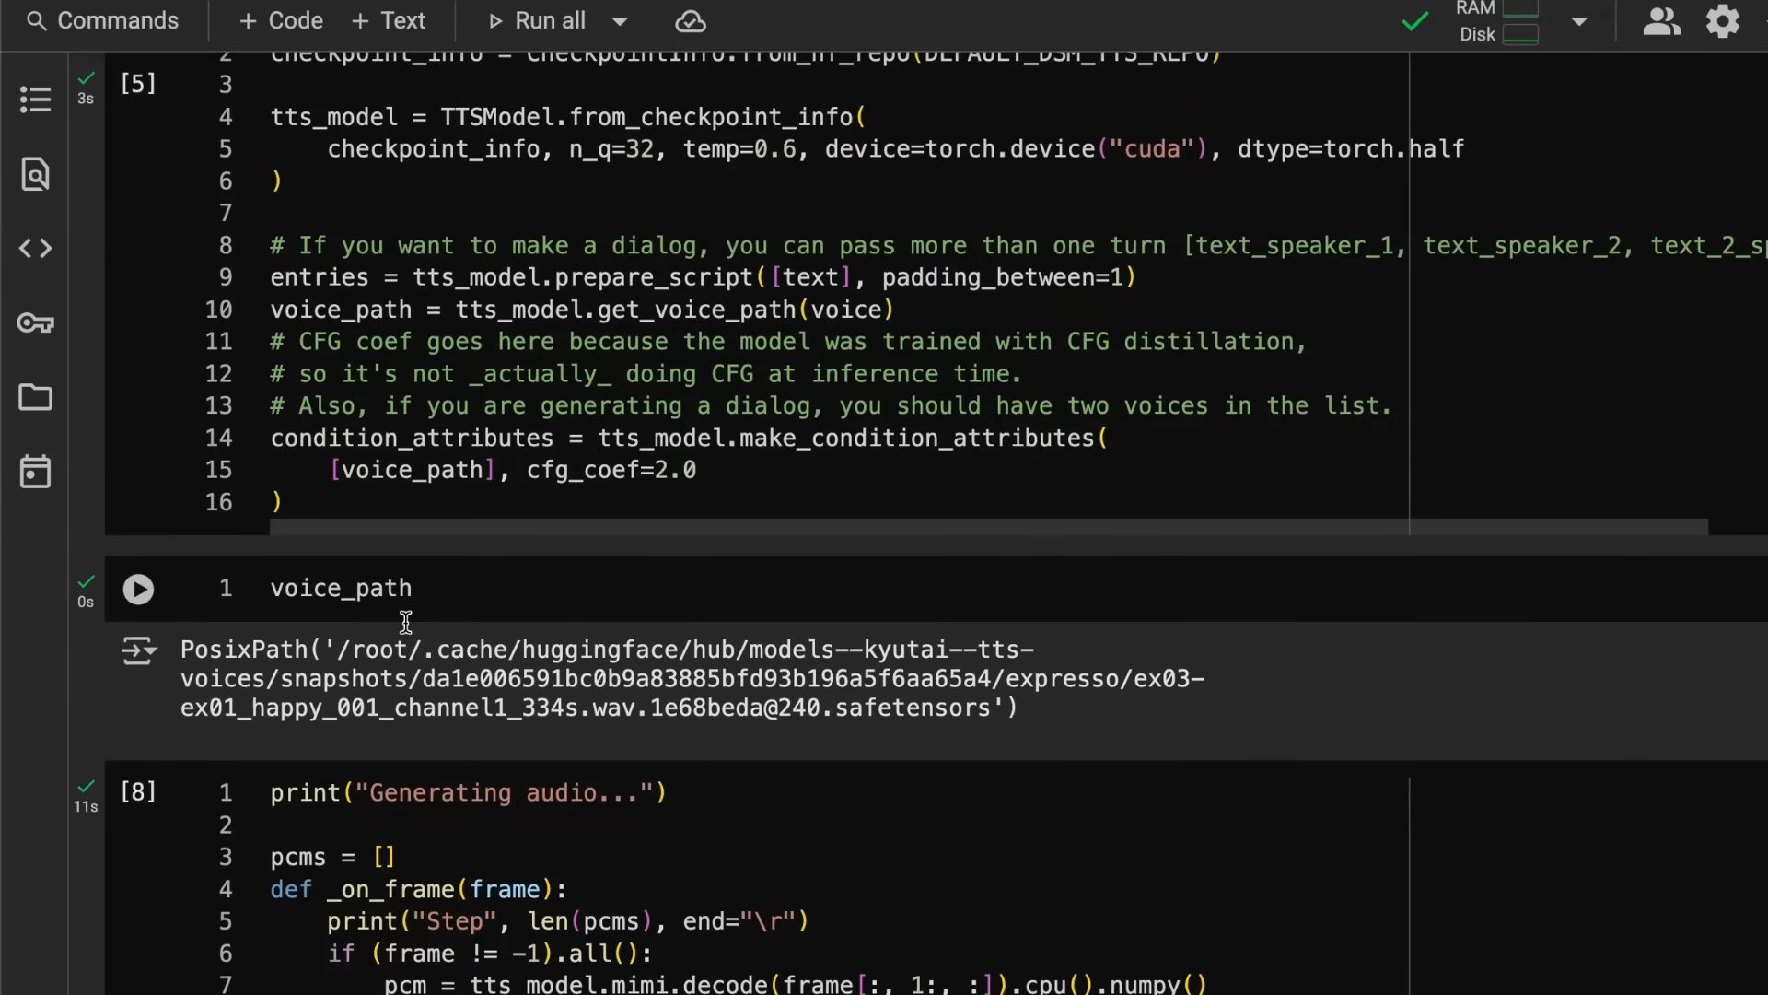
{"action": "mouse_move", "coordinate": [1111, 676]}
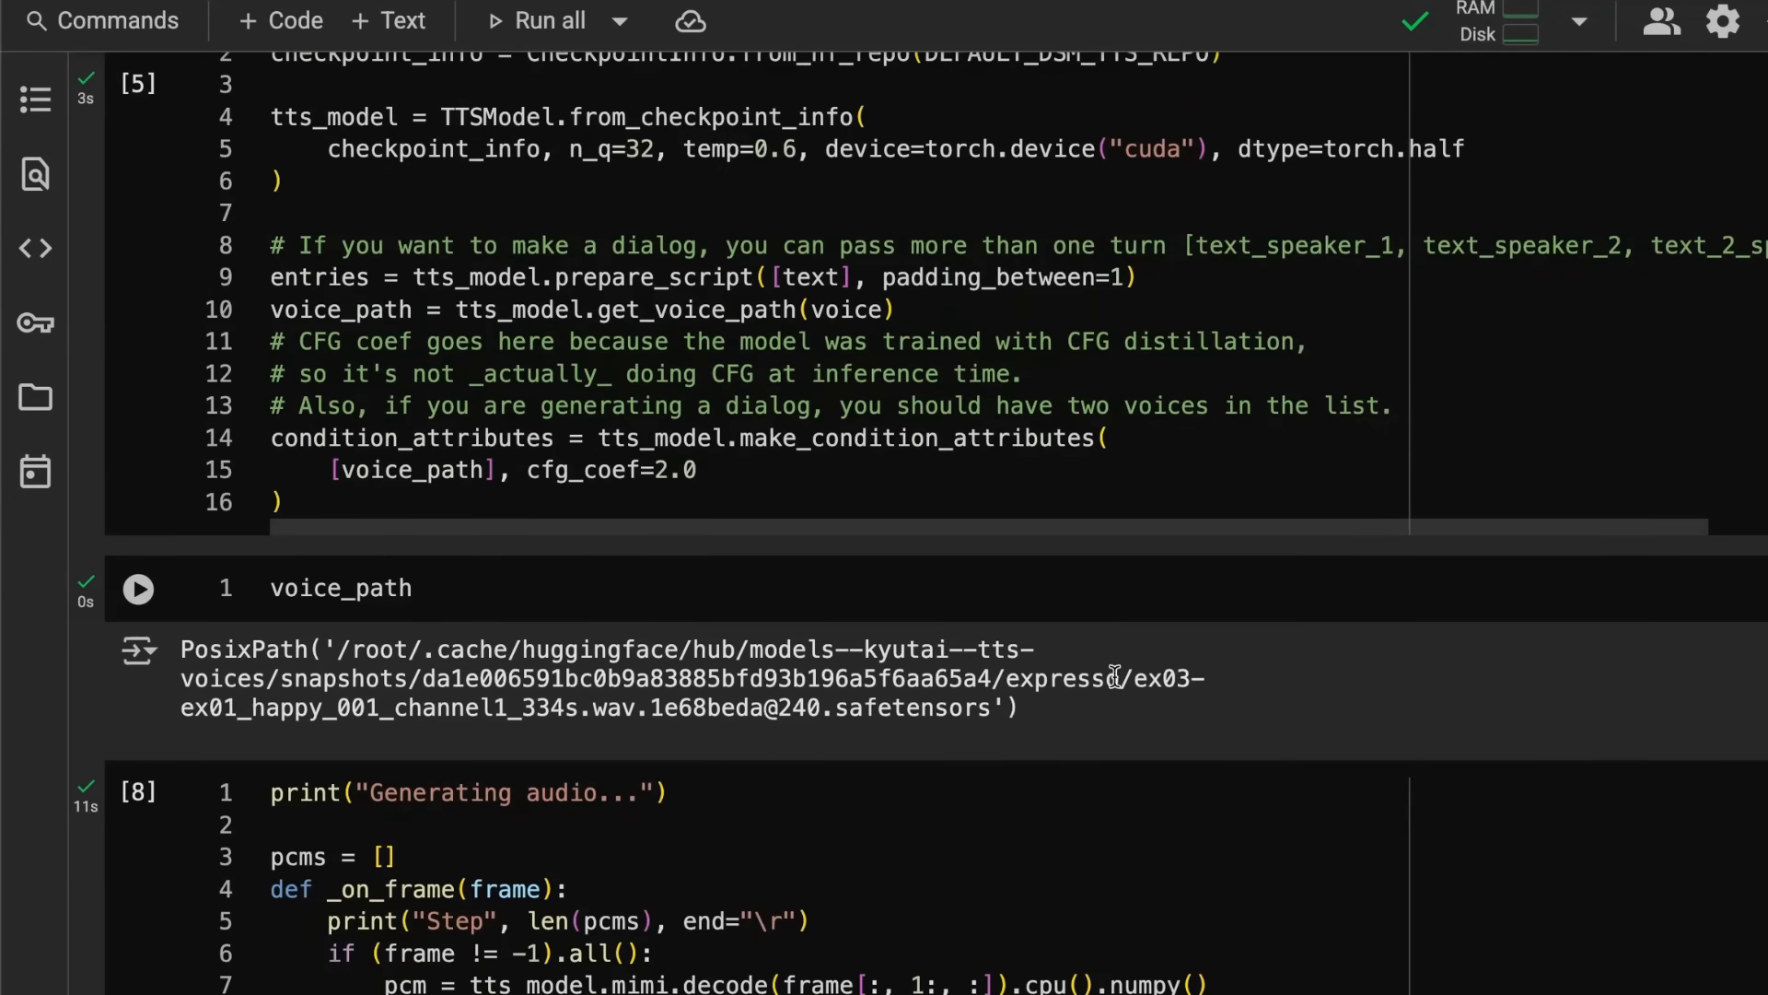
{"action": "mouse_move", "coordinate": [721, 736]}
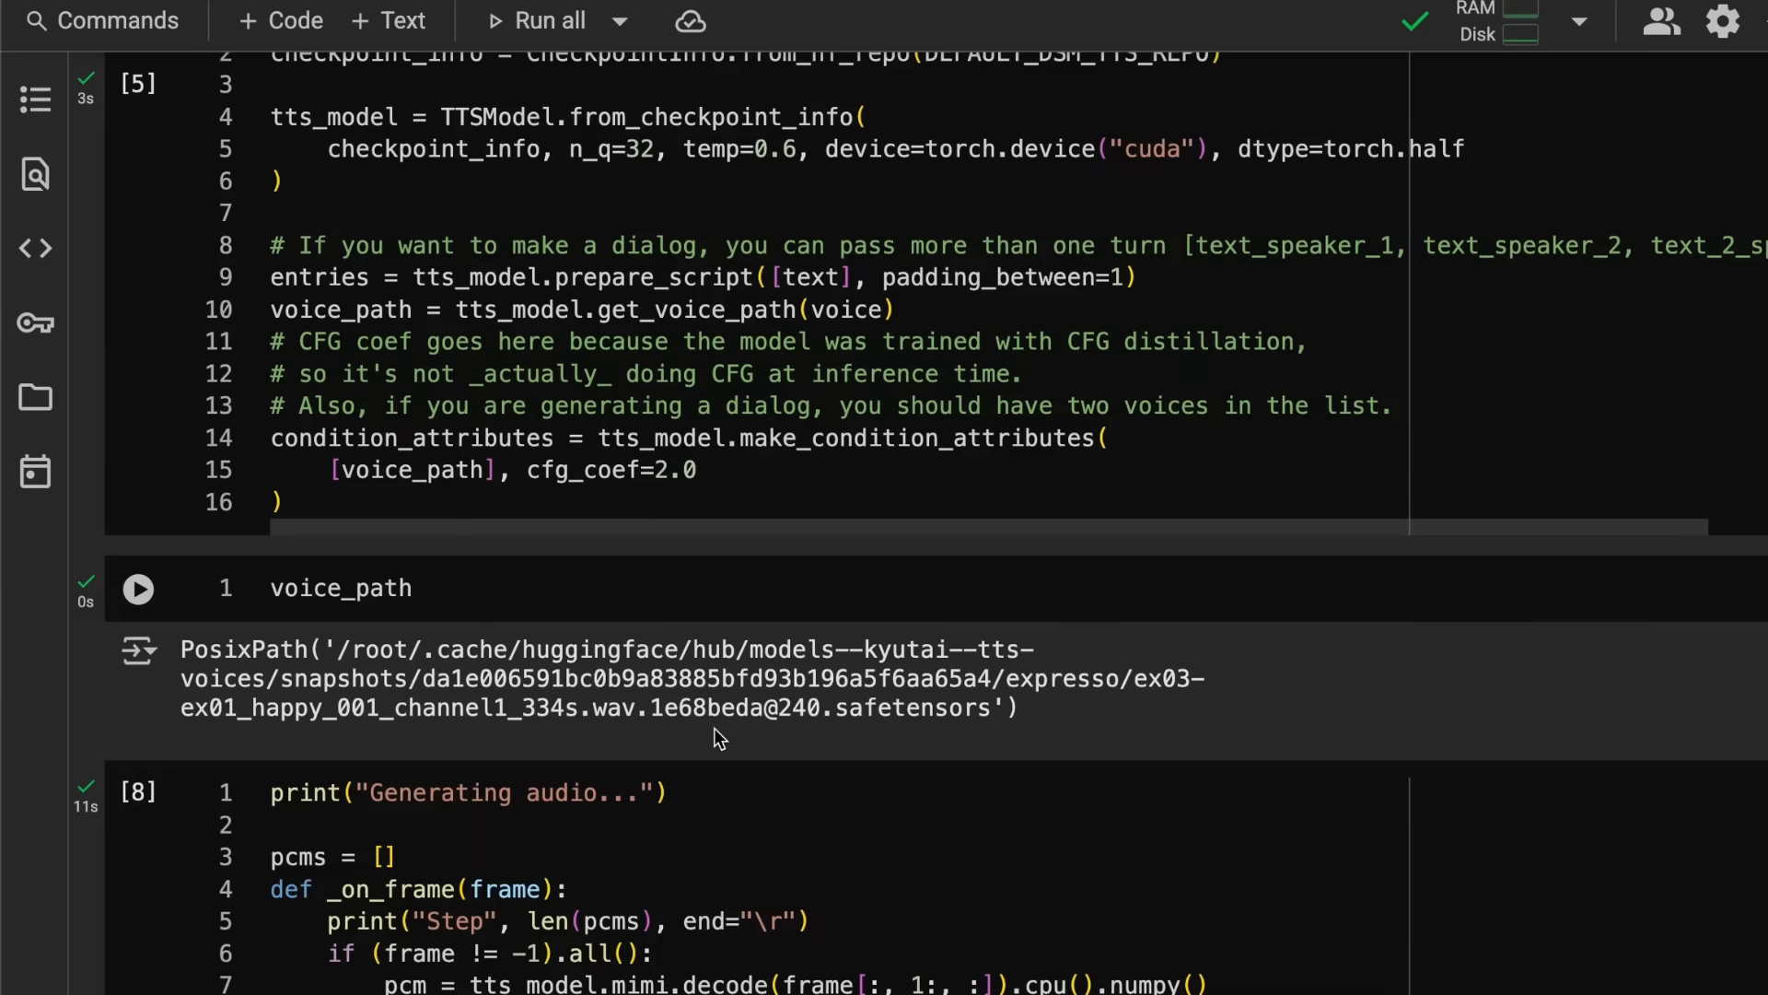
{"action": "mouse_move", "coordinate": [758, 685]}
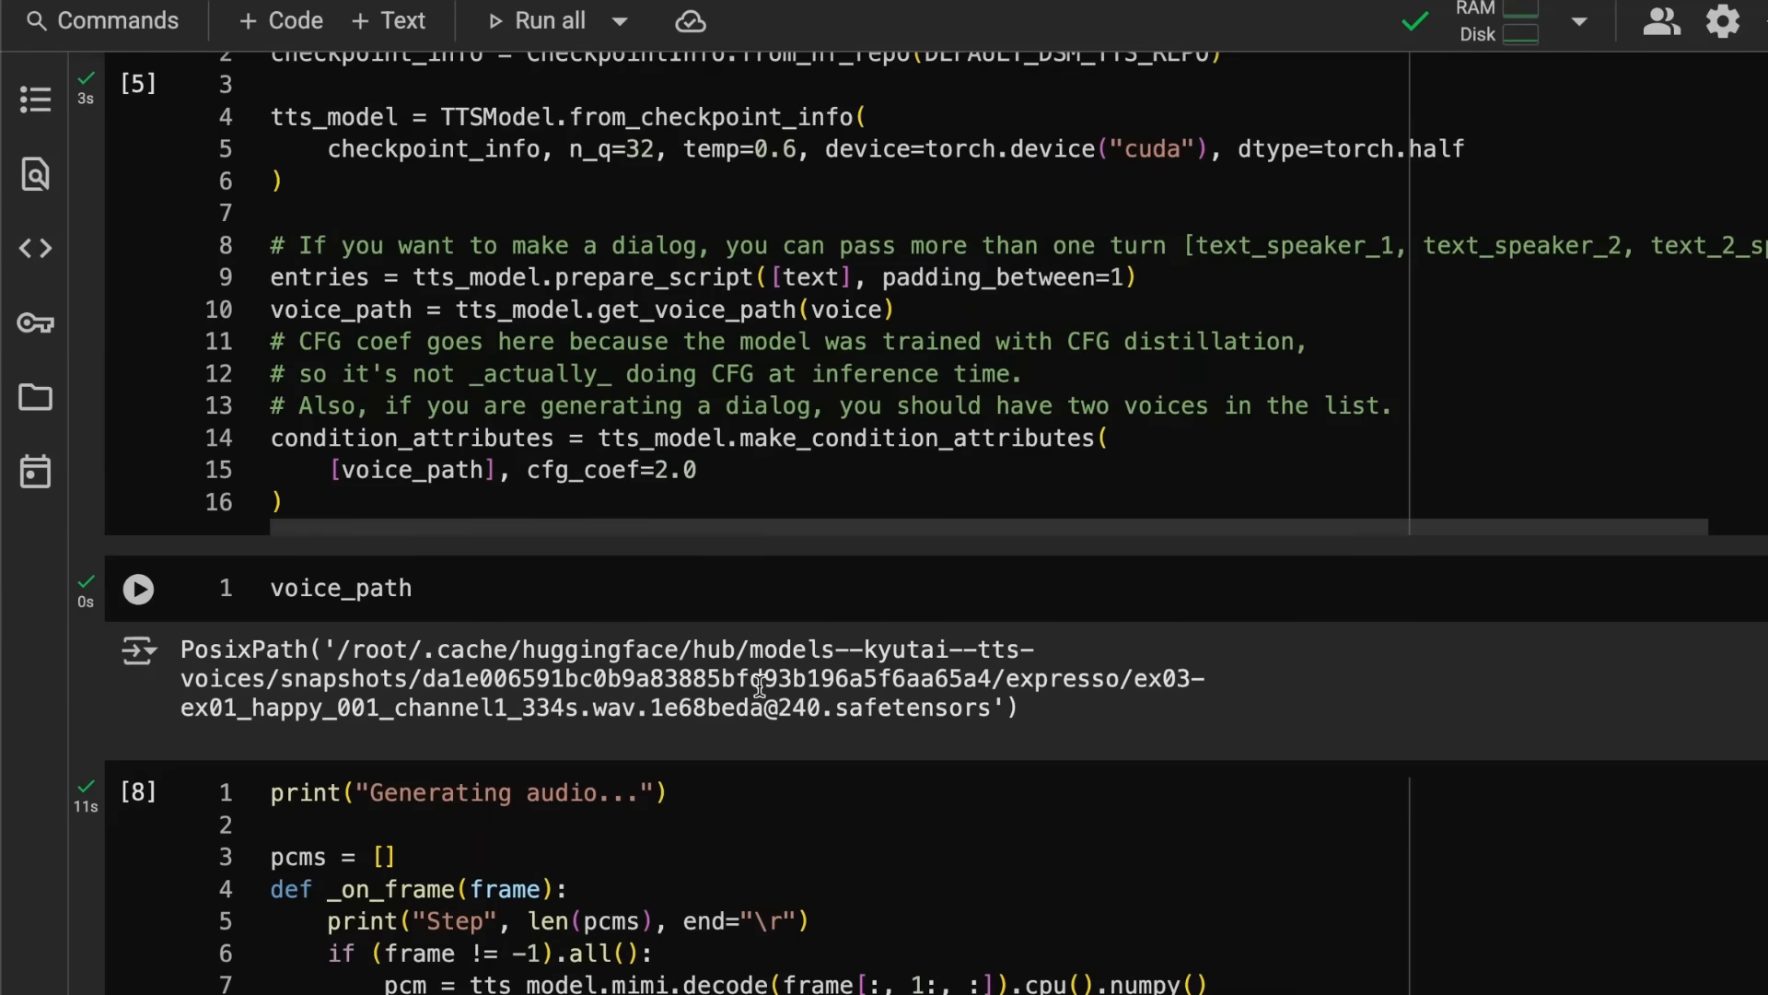
{"action": "mouse_move", "coordinate": [1037, 486]}
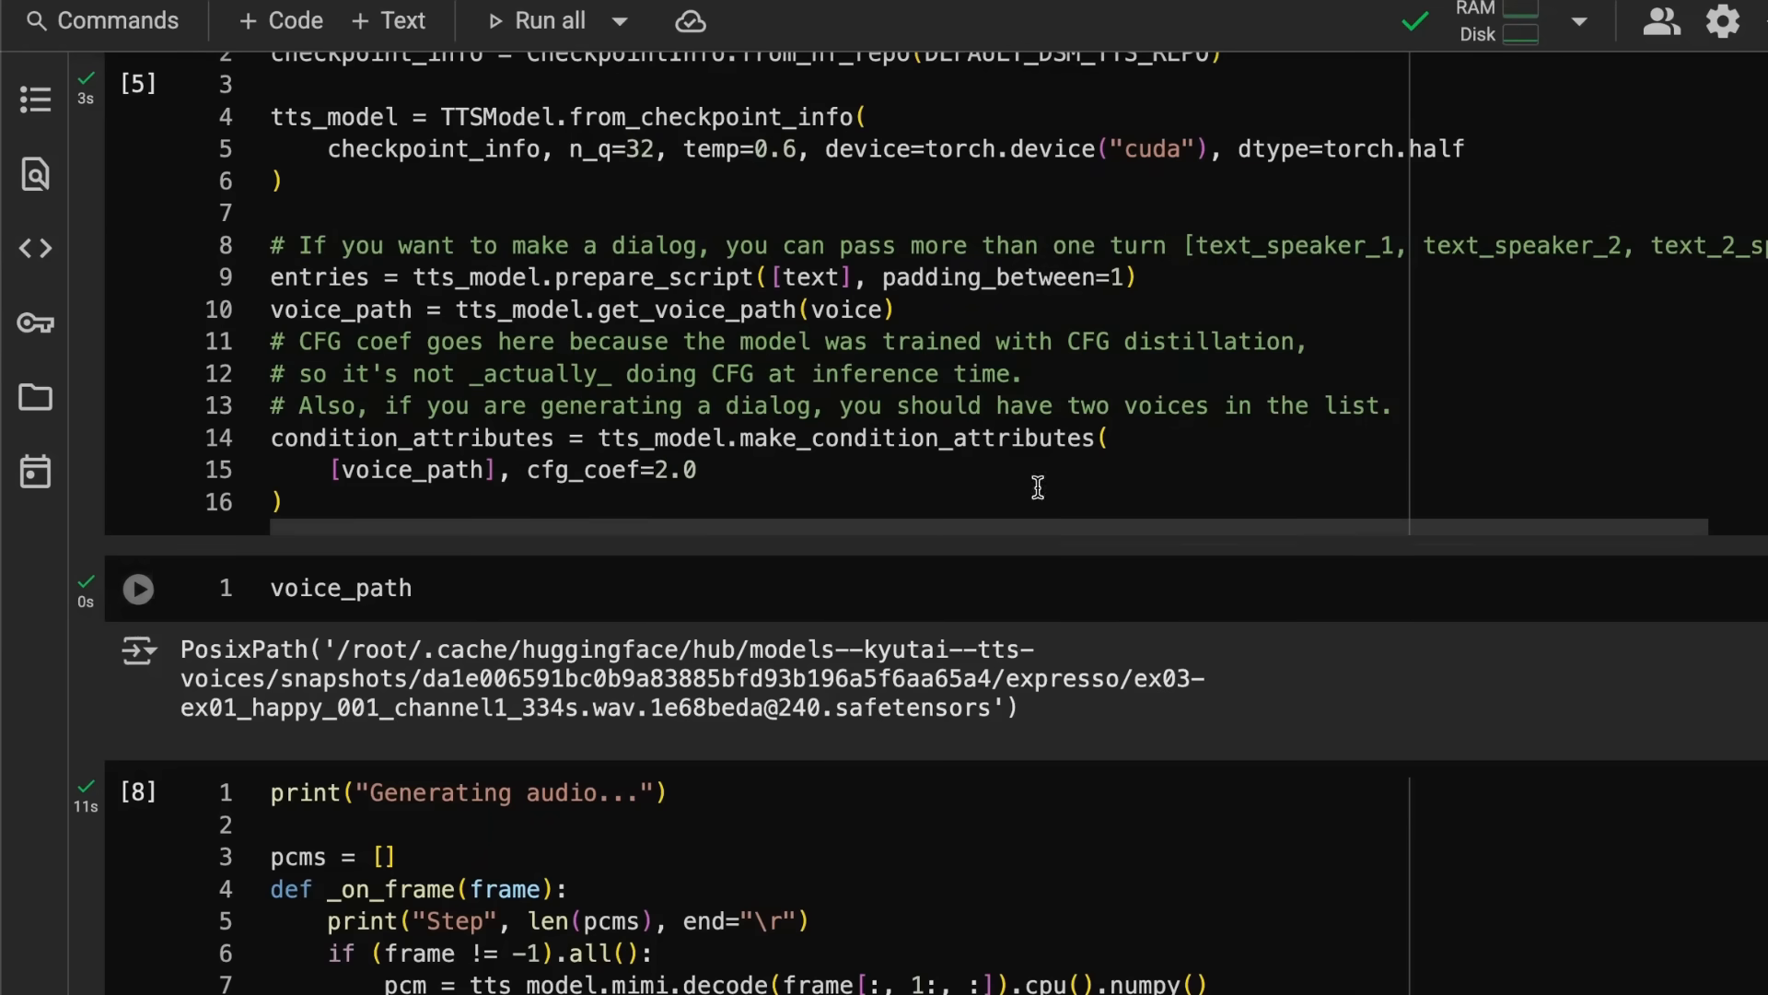
{"action": "scroll", "scroll_direction": "up", "scroll_amount": 3}
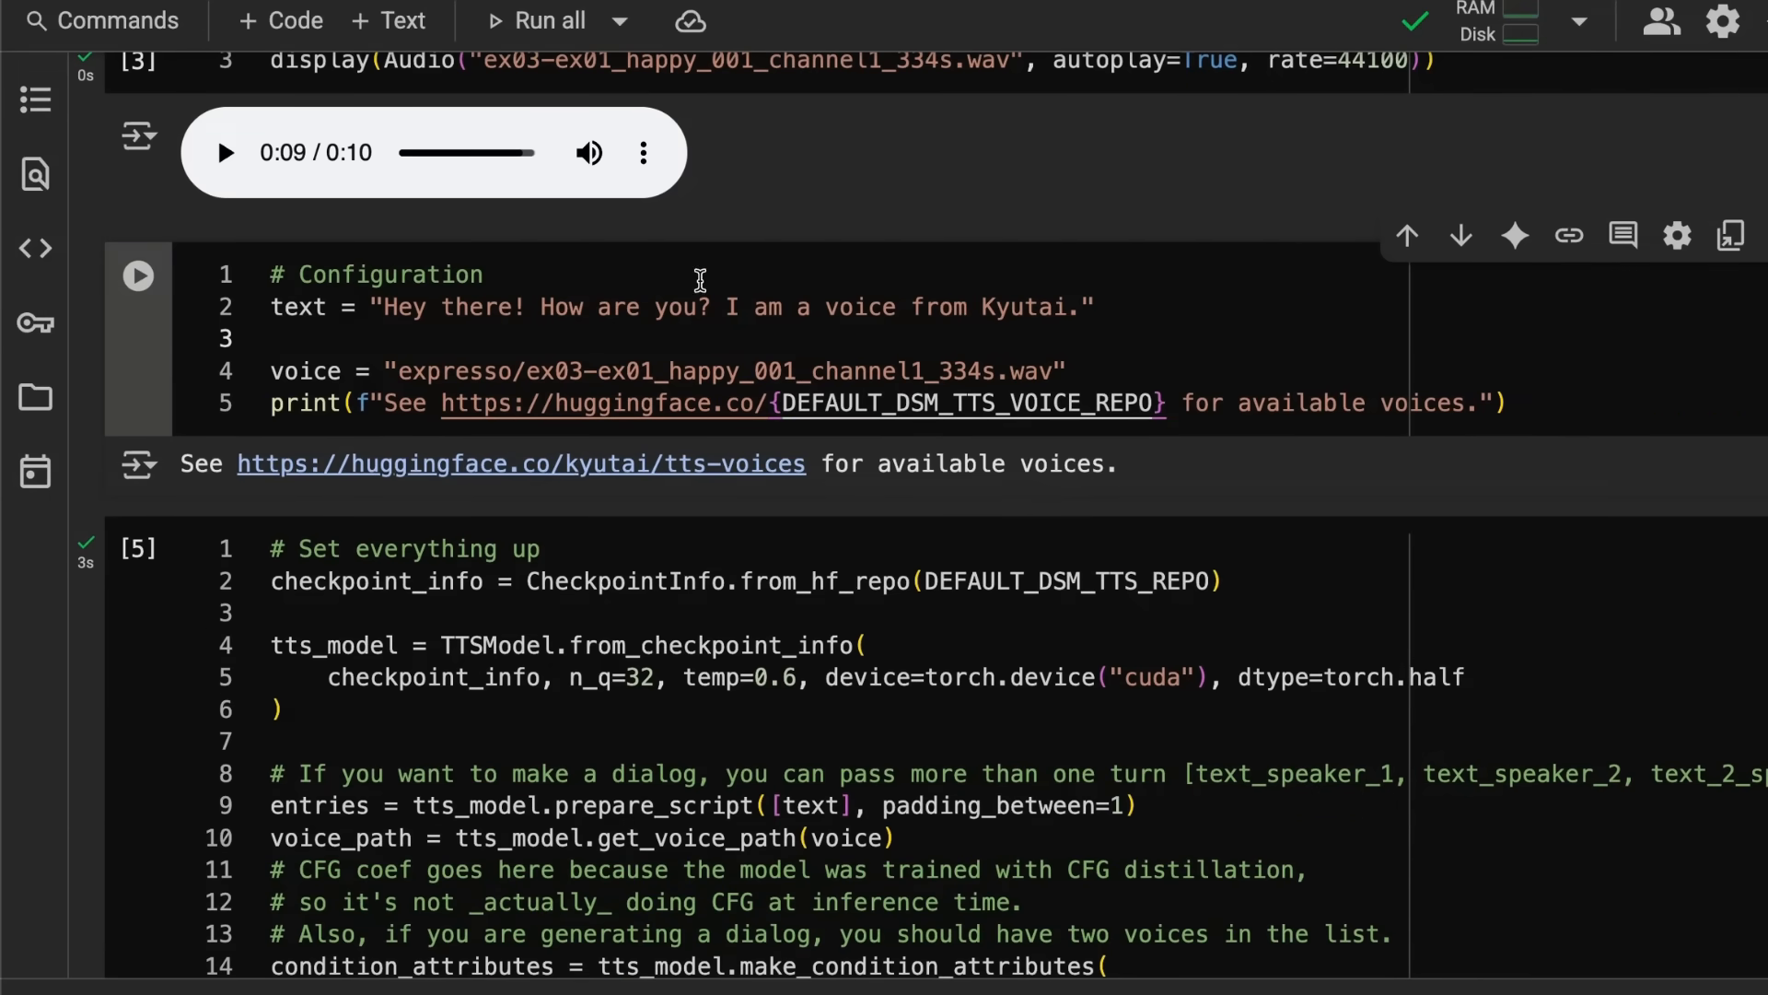
Step: Scroll on to the voice_path output showing the cached expresso happy safetensors embedding
{"action": "scroll", "scroll_direction": "down", "scroll_amount": 3}
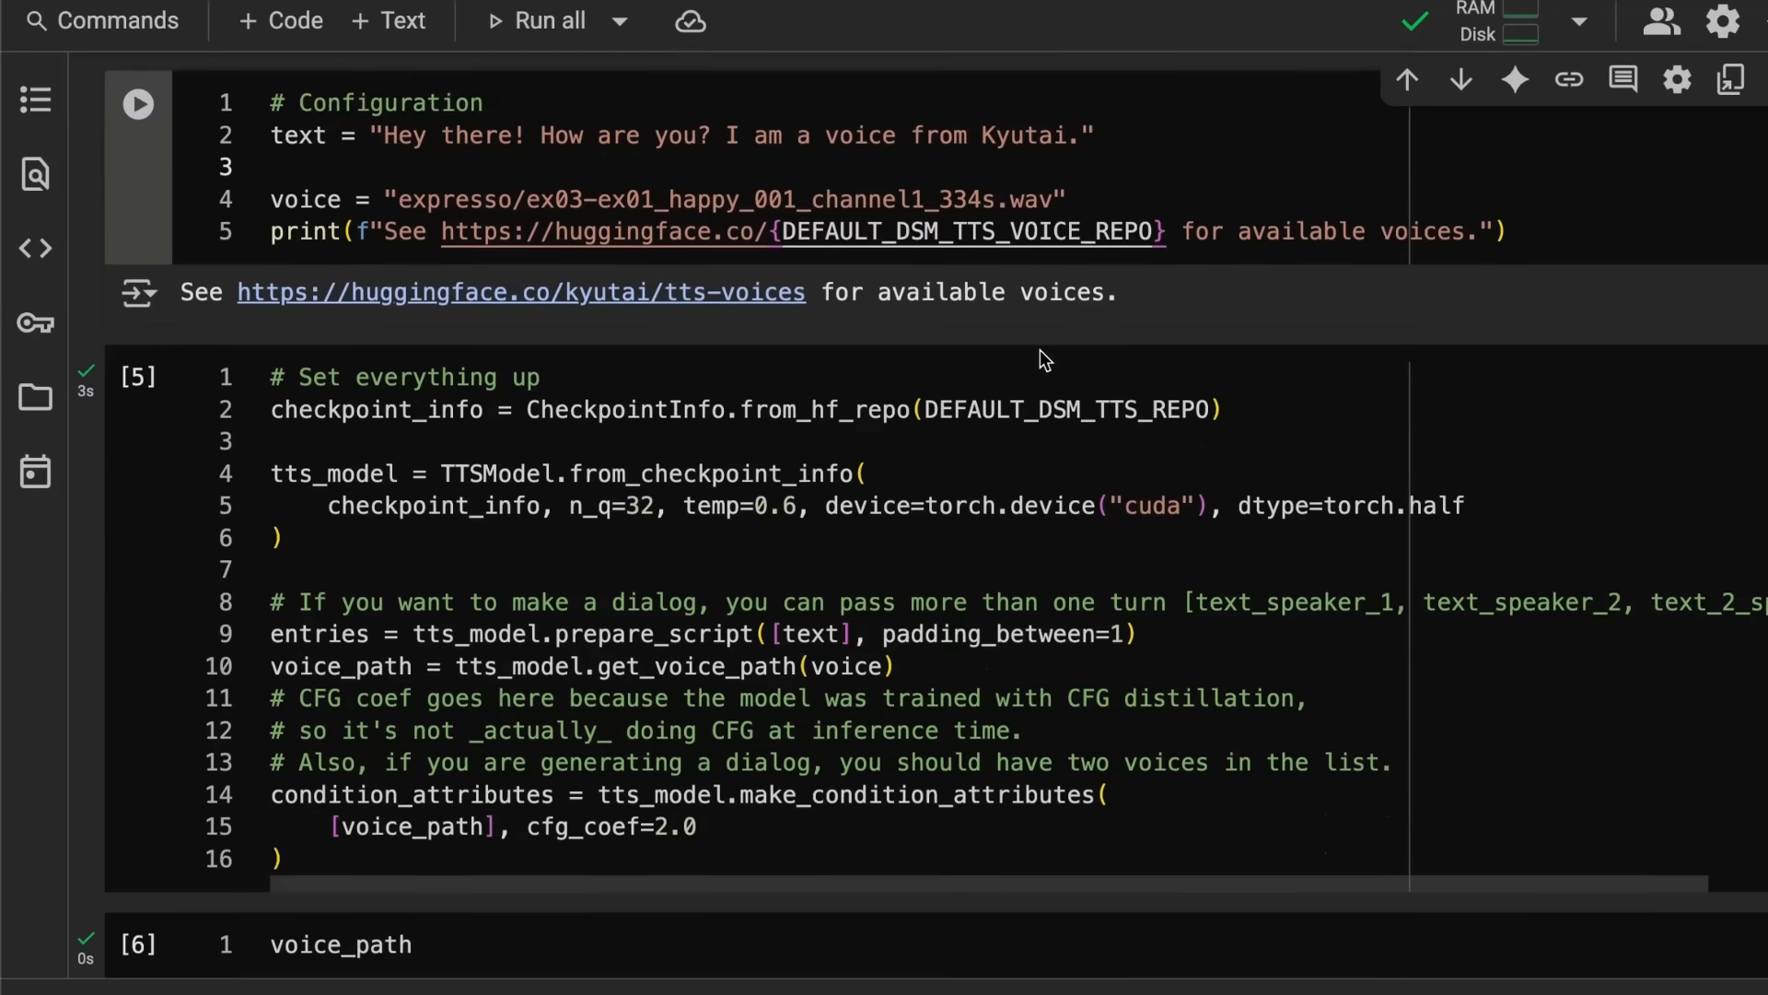
{"action": "scroll", "scroll_direction": "down", "scroll_amount": 3}
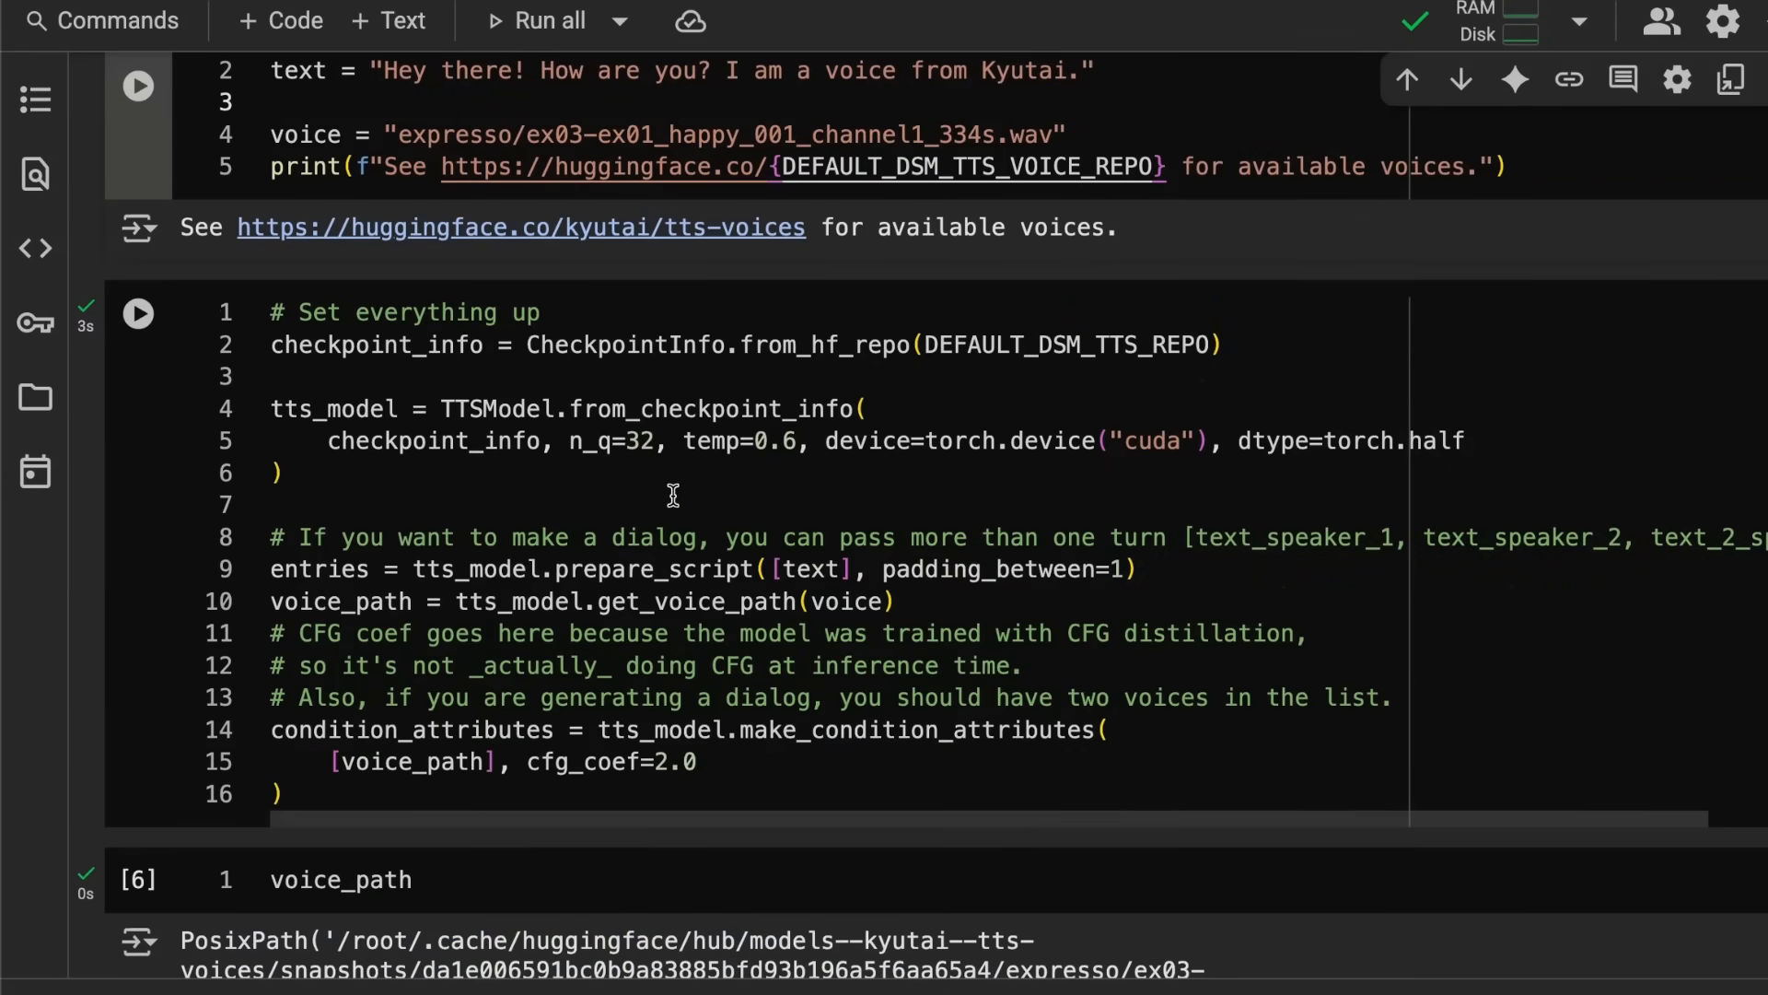
{"action": "scroll", "scroll_direction": "down", "scroll_amount": 3}
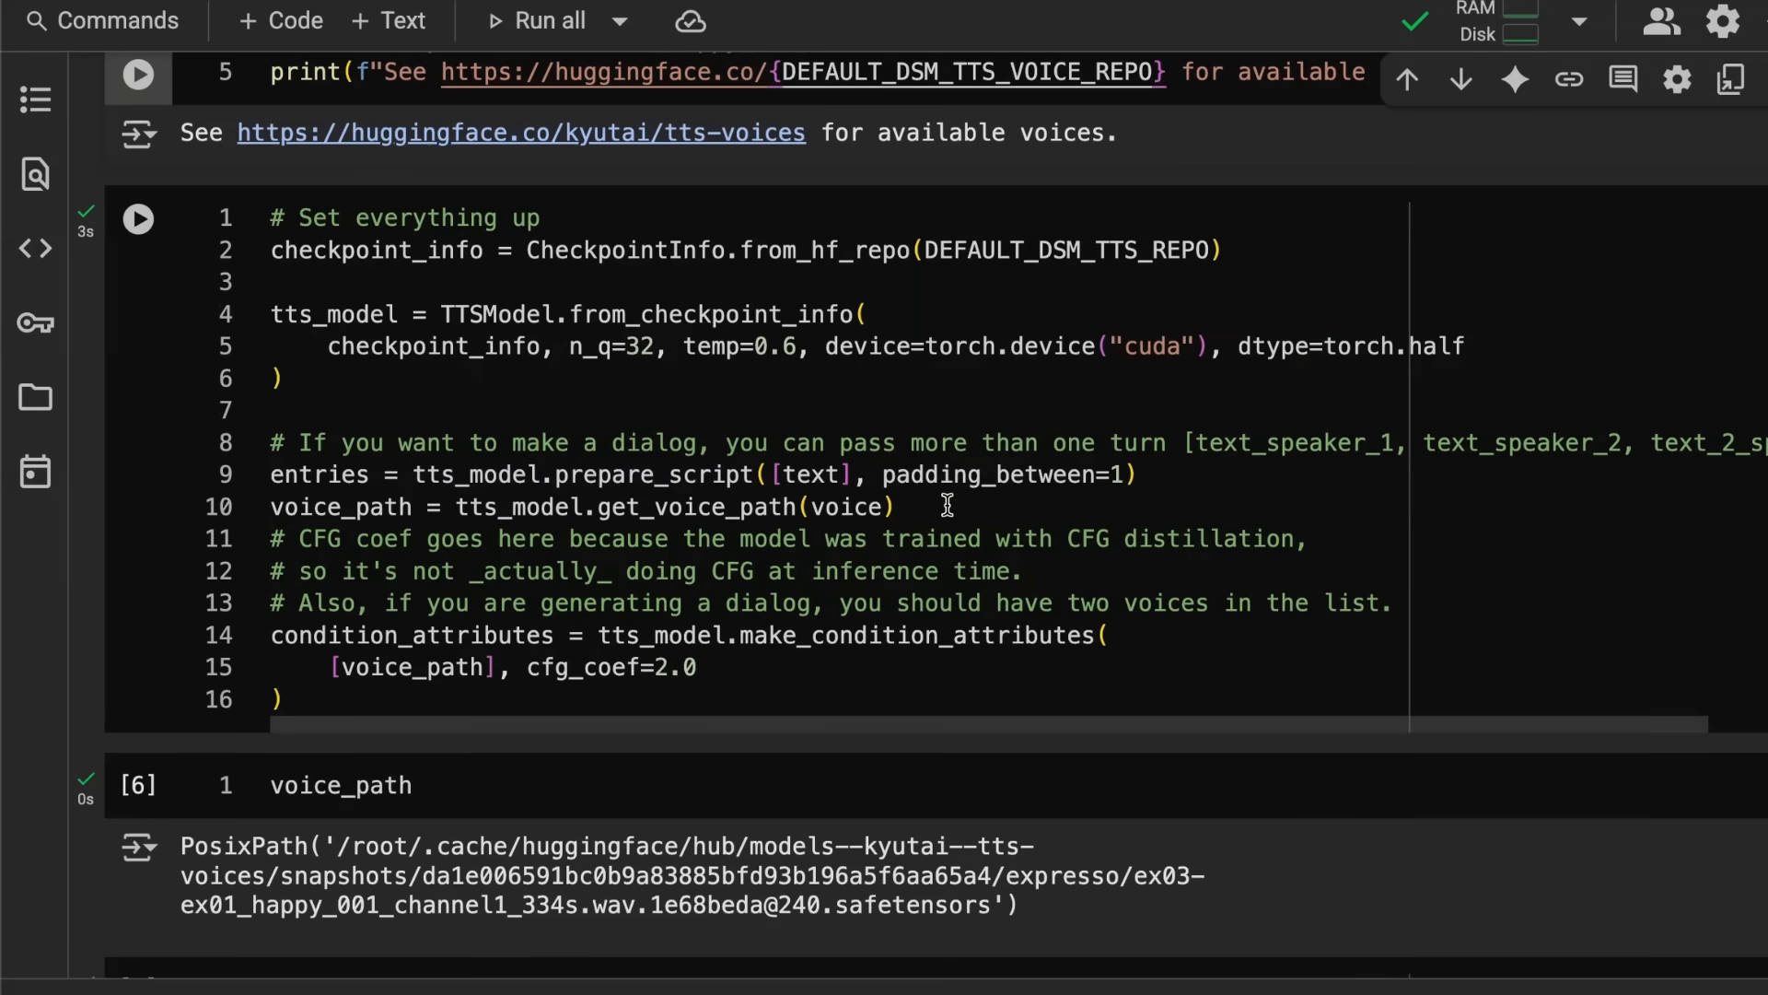
{"action": "scroll", "scroll_direction": "down", "scroll_amount": 3}
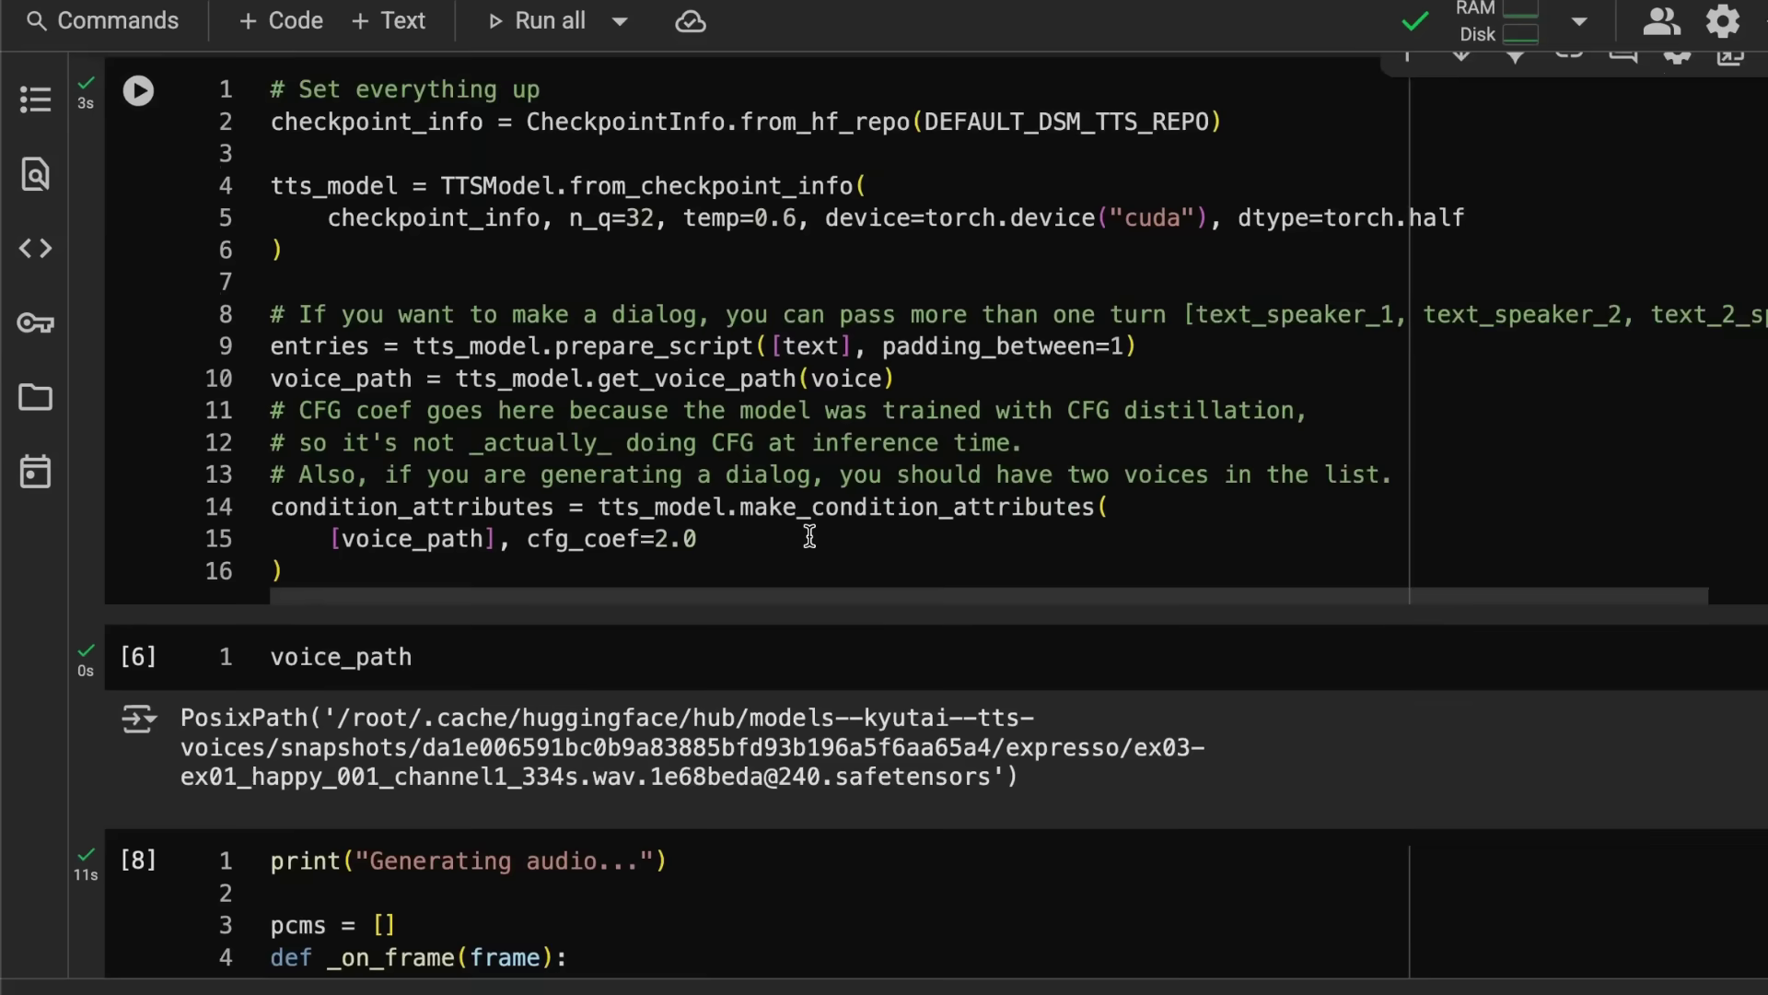
{"action": "scroll", "scroll_direction": "down", "scroll_amount": 3}
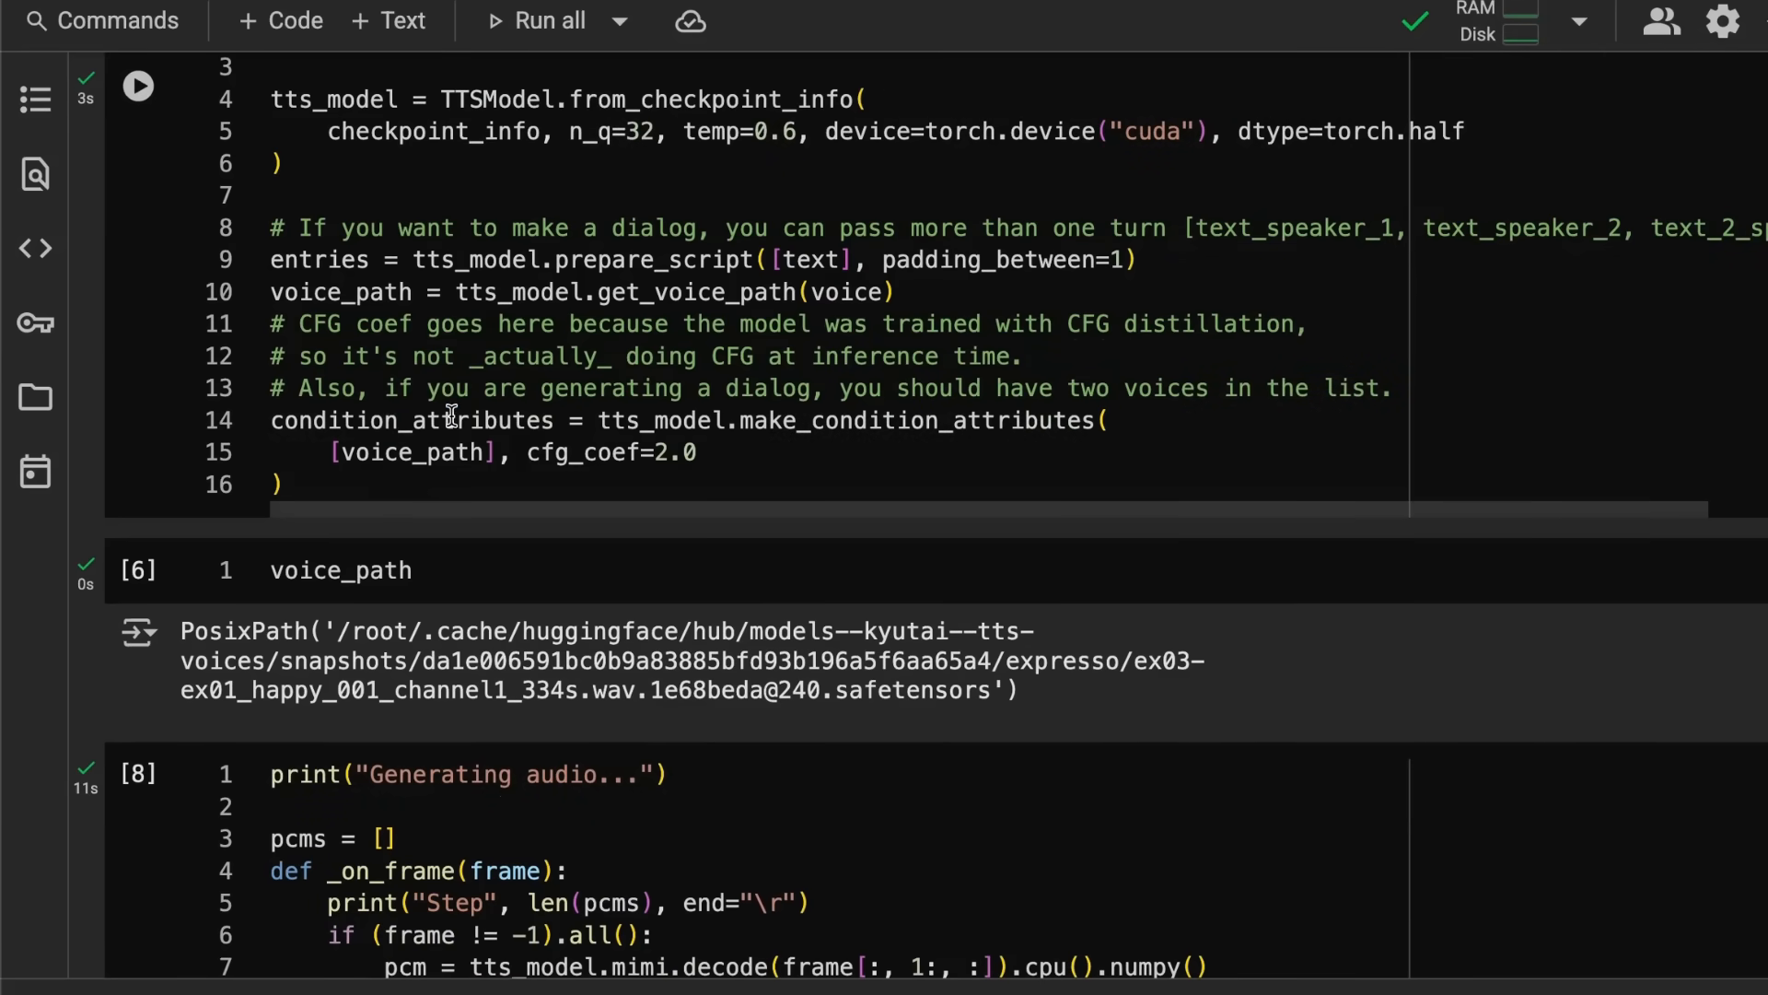
{"action": "mouse_move", "coordinate": [499, 470]}
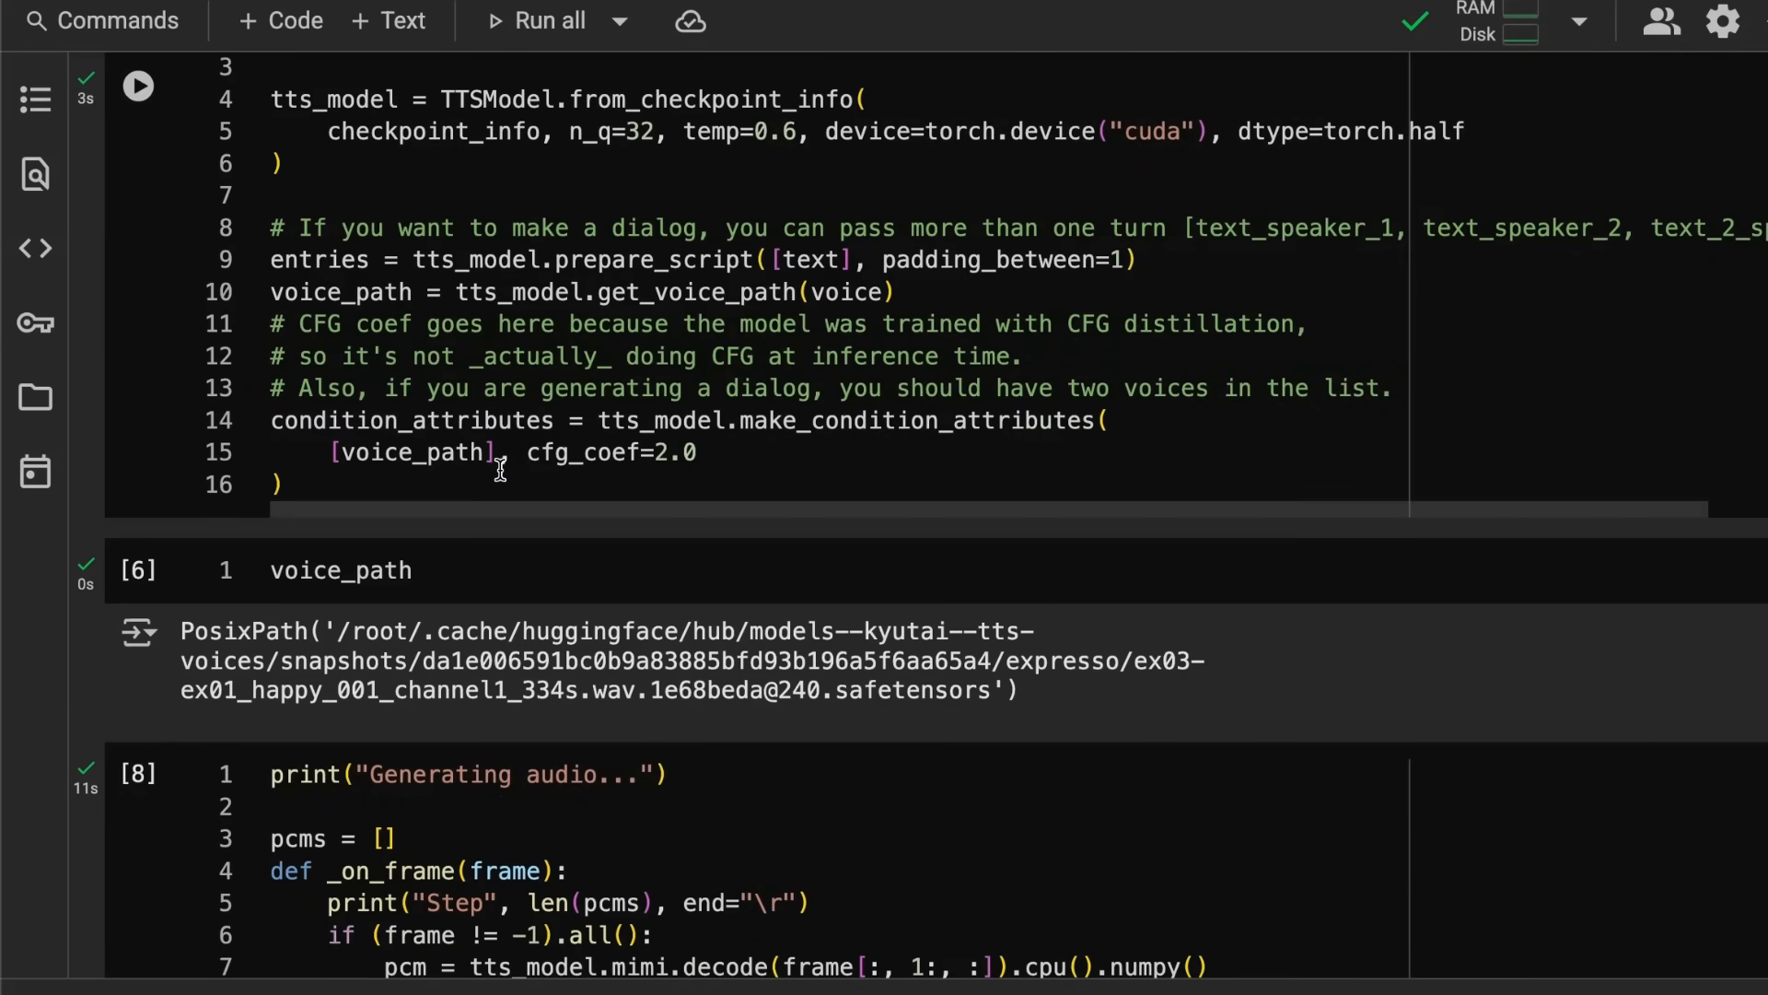
Step: Play the generated 0:04 speech clip from the audio player until it finishes
{"action": "scroll", "scroll_direction": "down", "scroll_amount": 3}
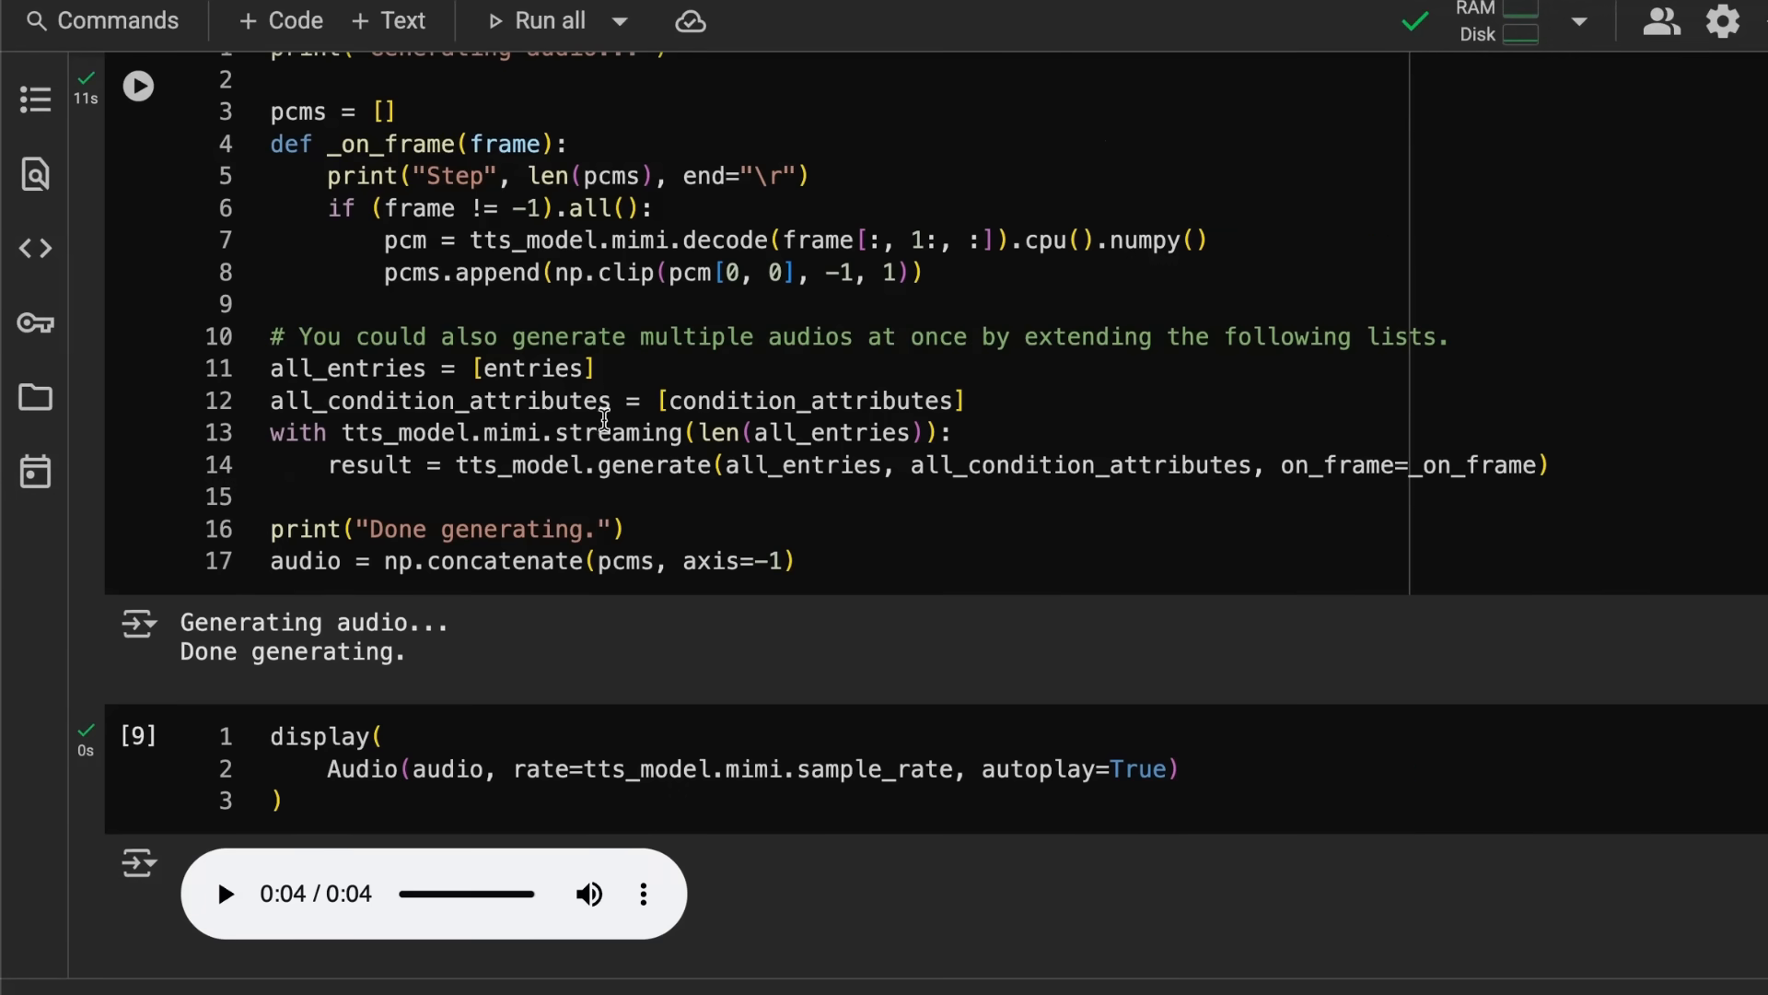
{"action": "scroll", "scroll_direction": "down", "scroll_amount": 3}
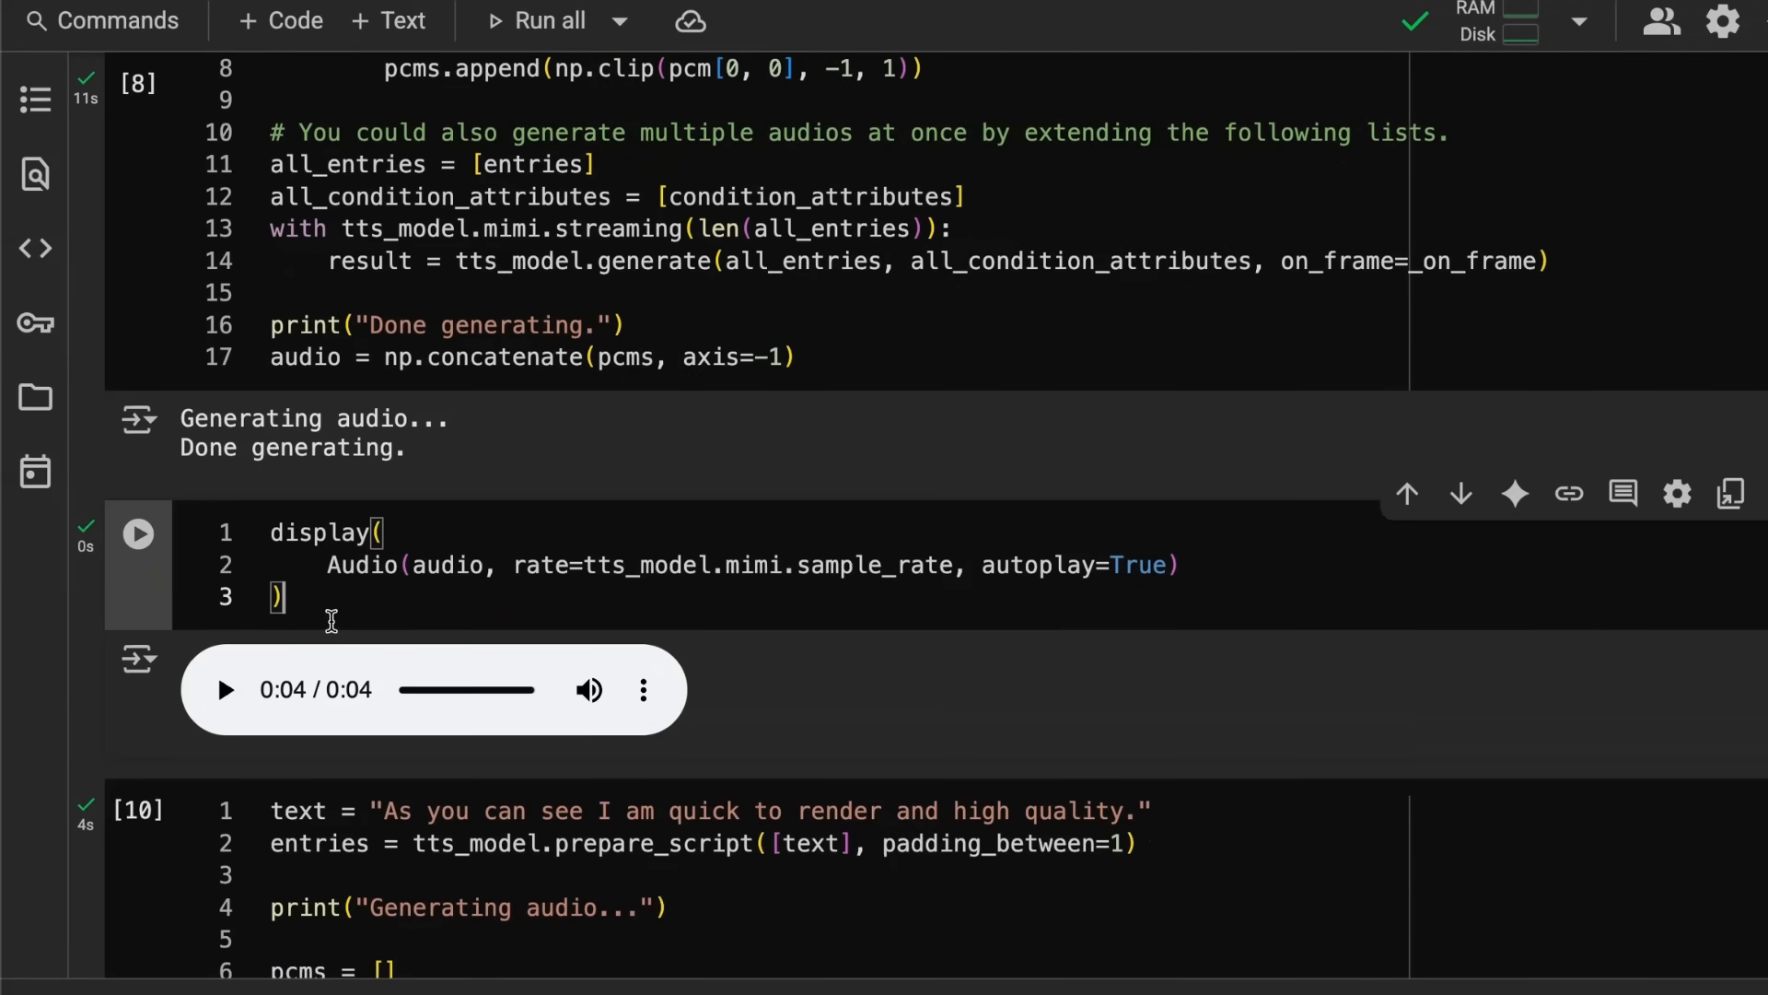
{"action": "left_click", "coordinate": [223, 688]}
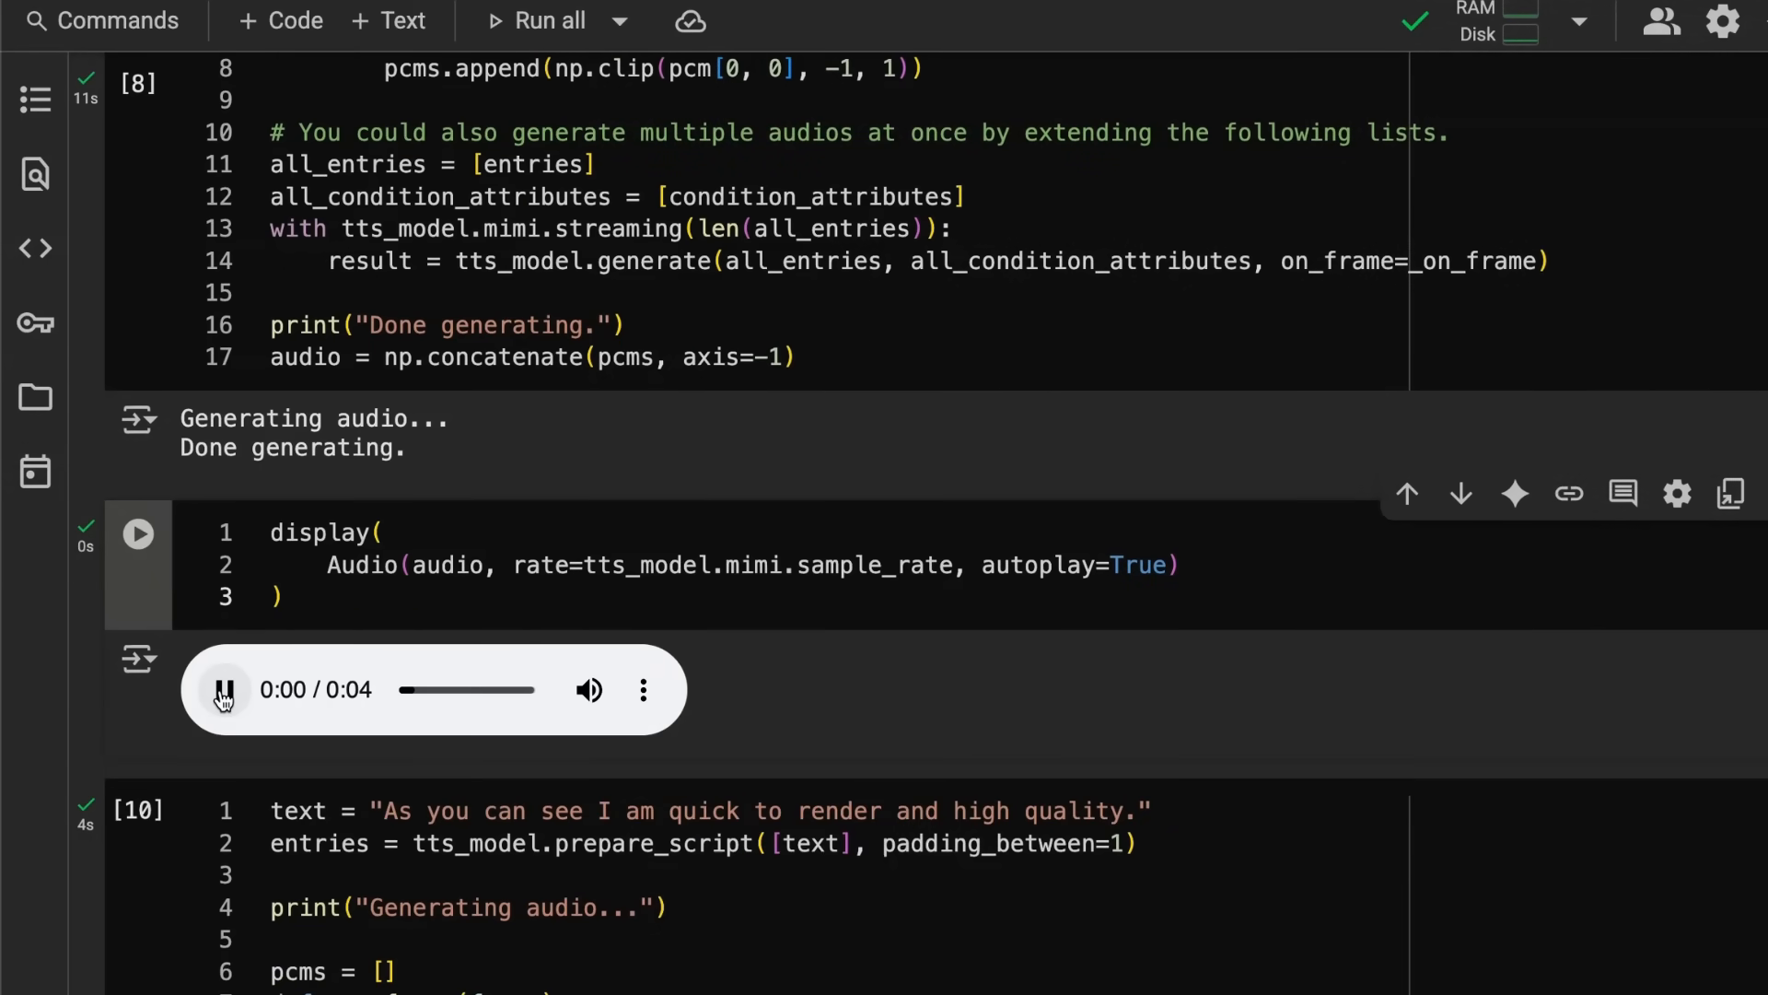
{"action": "left_click", "coordinate": [223, 688]}
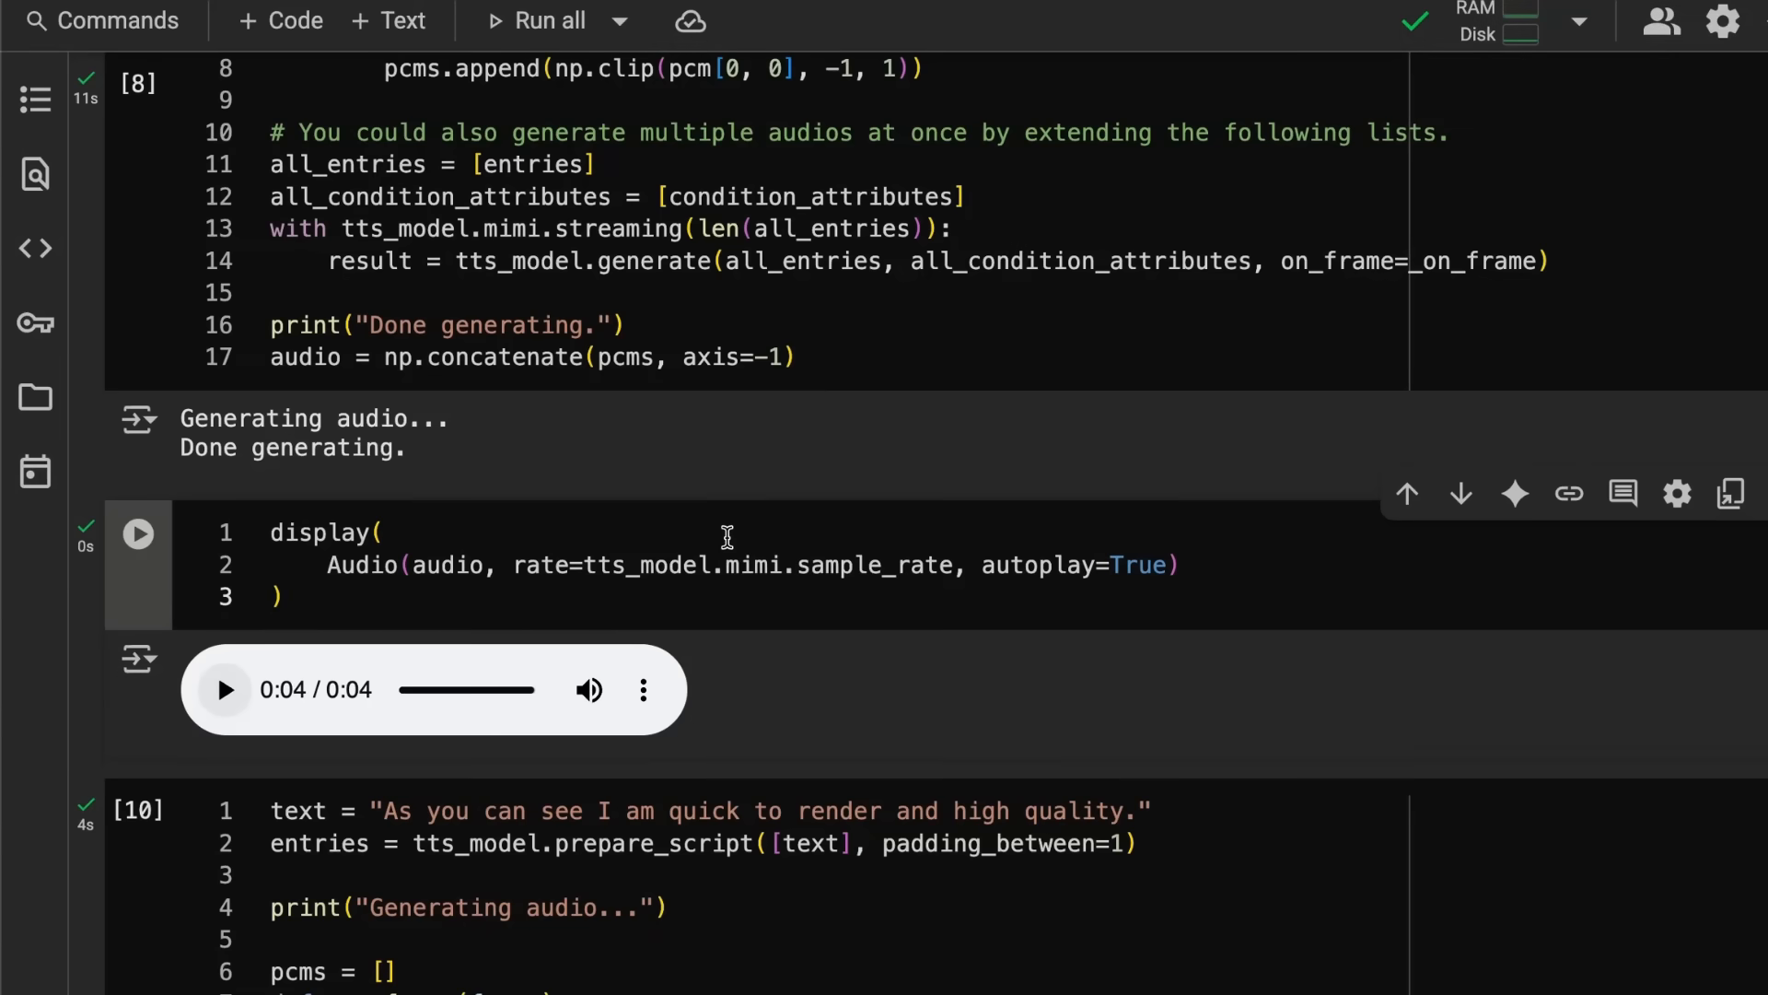
Step: Rewind and replay the 'As you can see I am quick to render' clip, then move on to the voice embeddings section
{"action": "scroll", "scroll_direction": "down", "scroll_amount": 3}
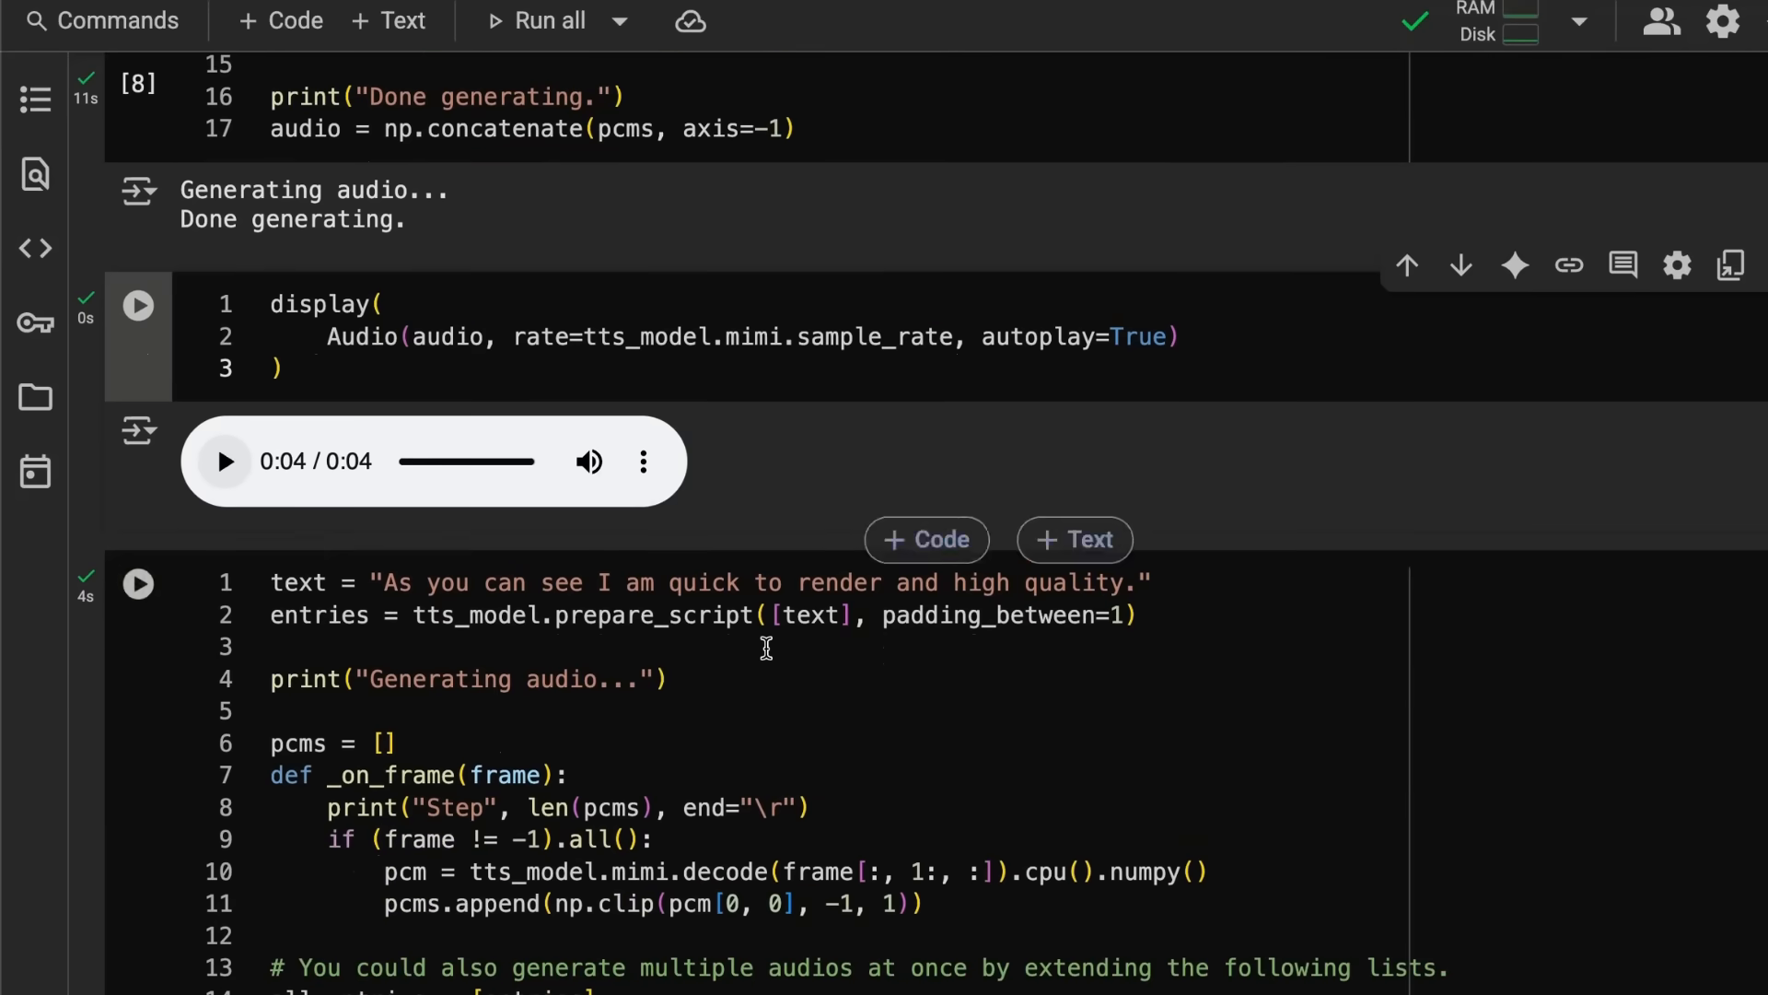
{"action": "scroll", "scroll_direction": "down", "scroll_amount": 3}
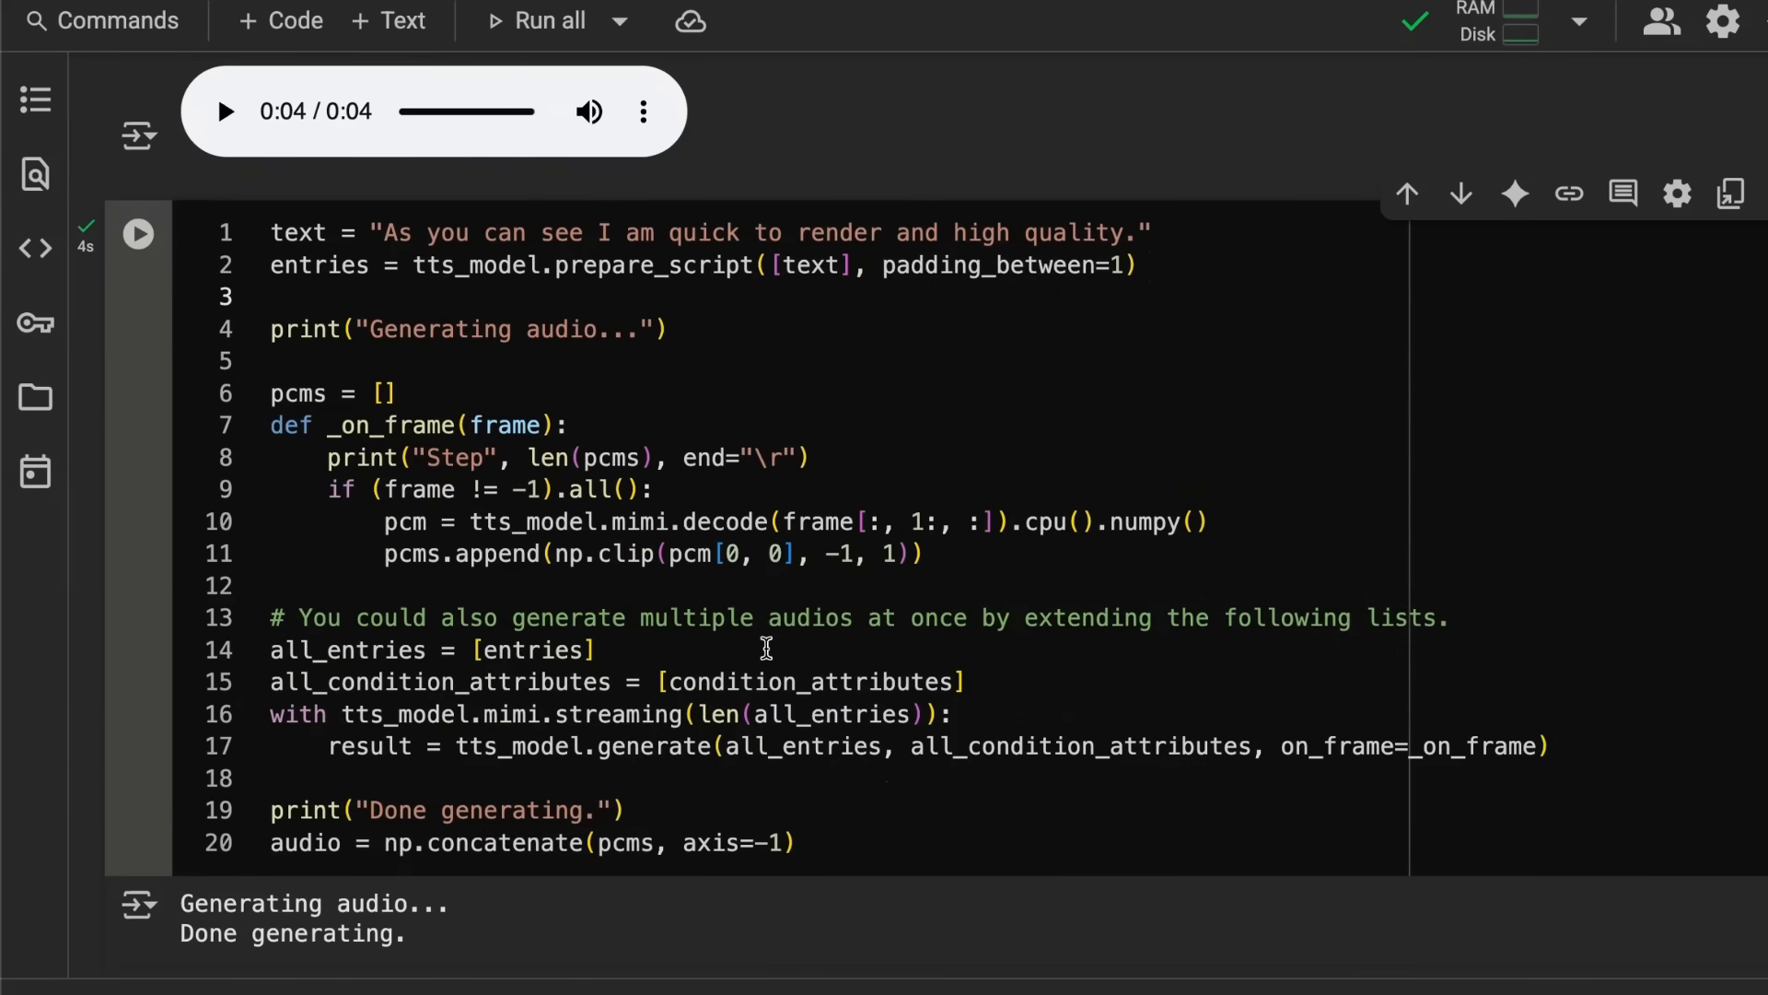
{"action": "scroll", "scroll_direction": "down", "scroll_amount": 3}
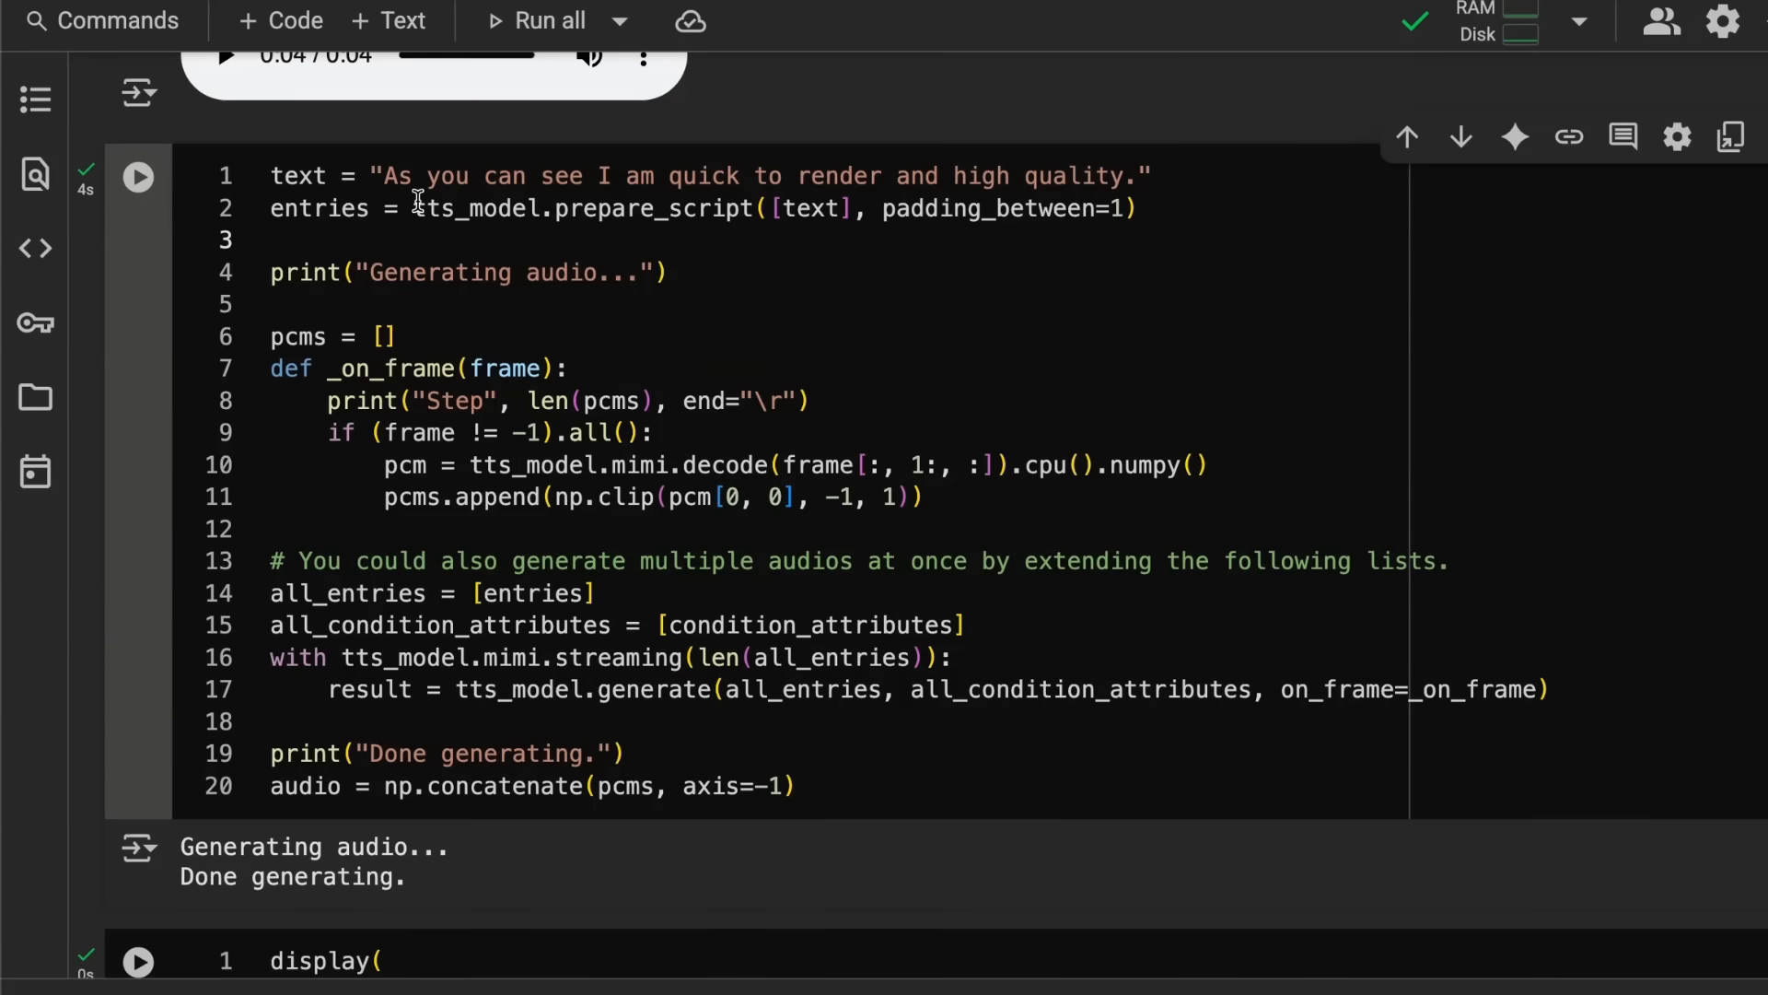
{"action": "scroll", "scroll_direction": "down", "scroll_amount": 3}
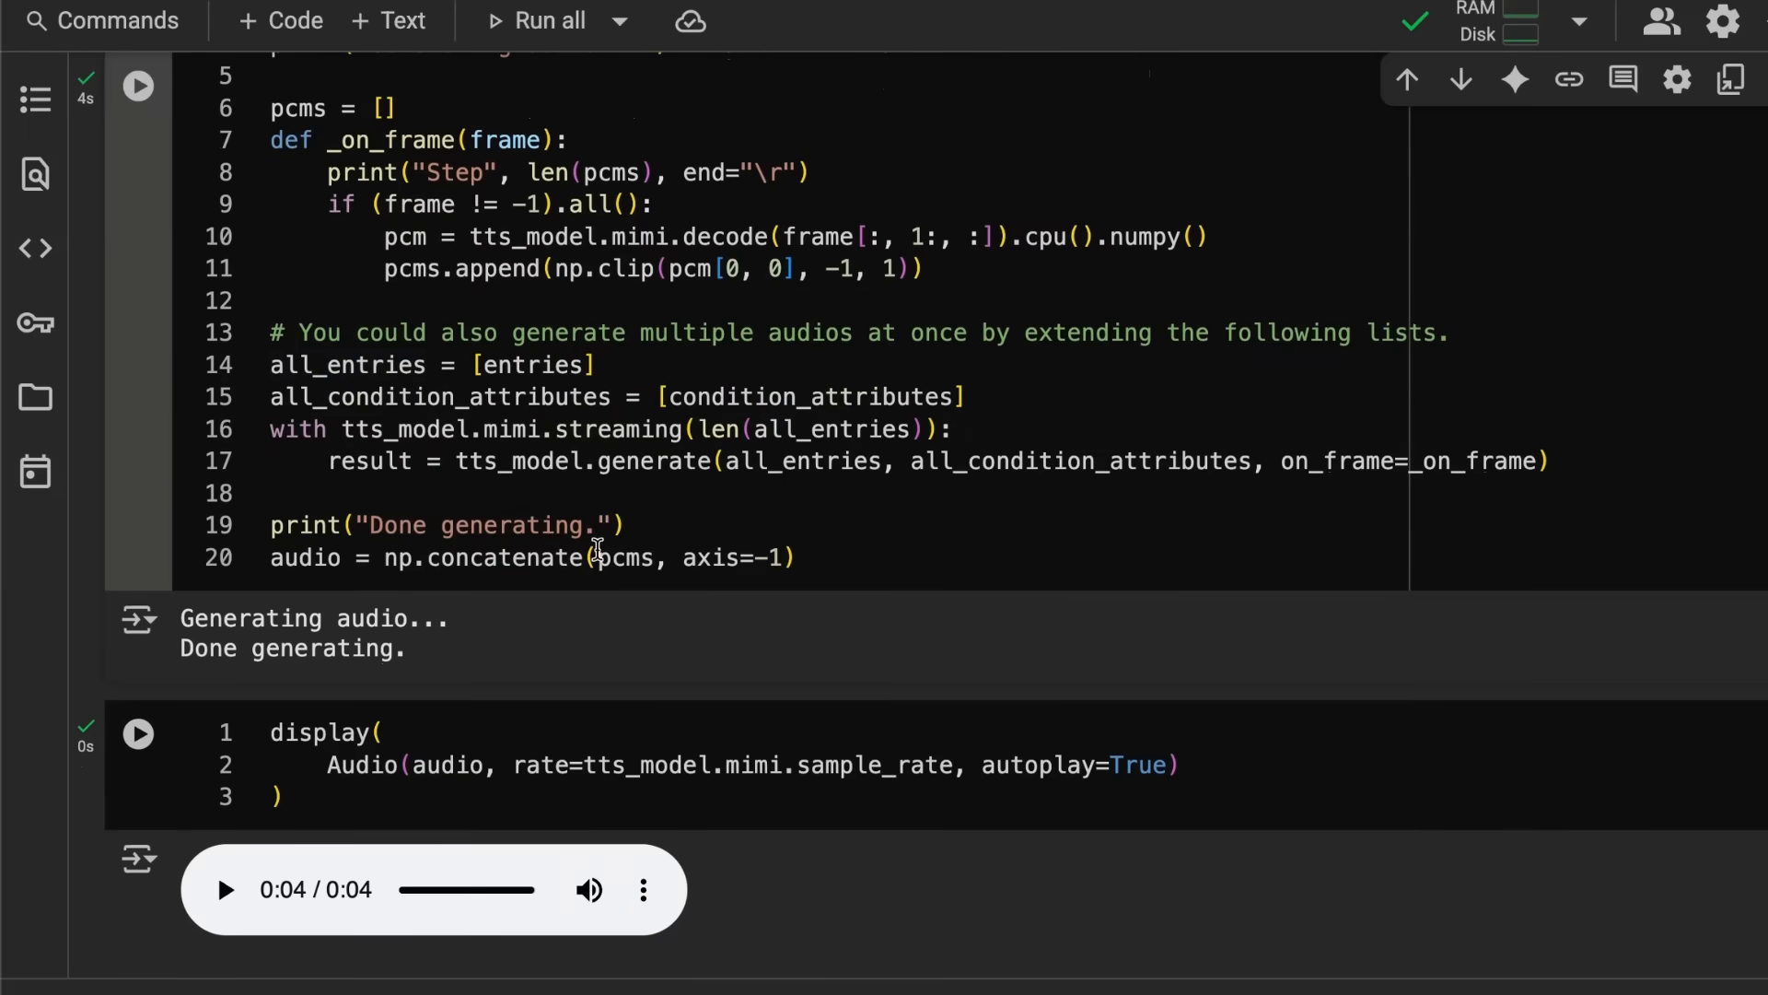
{"action": "left_click", "coordinate": [223, 890]}
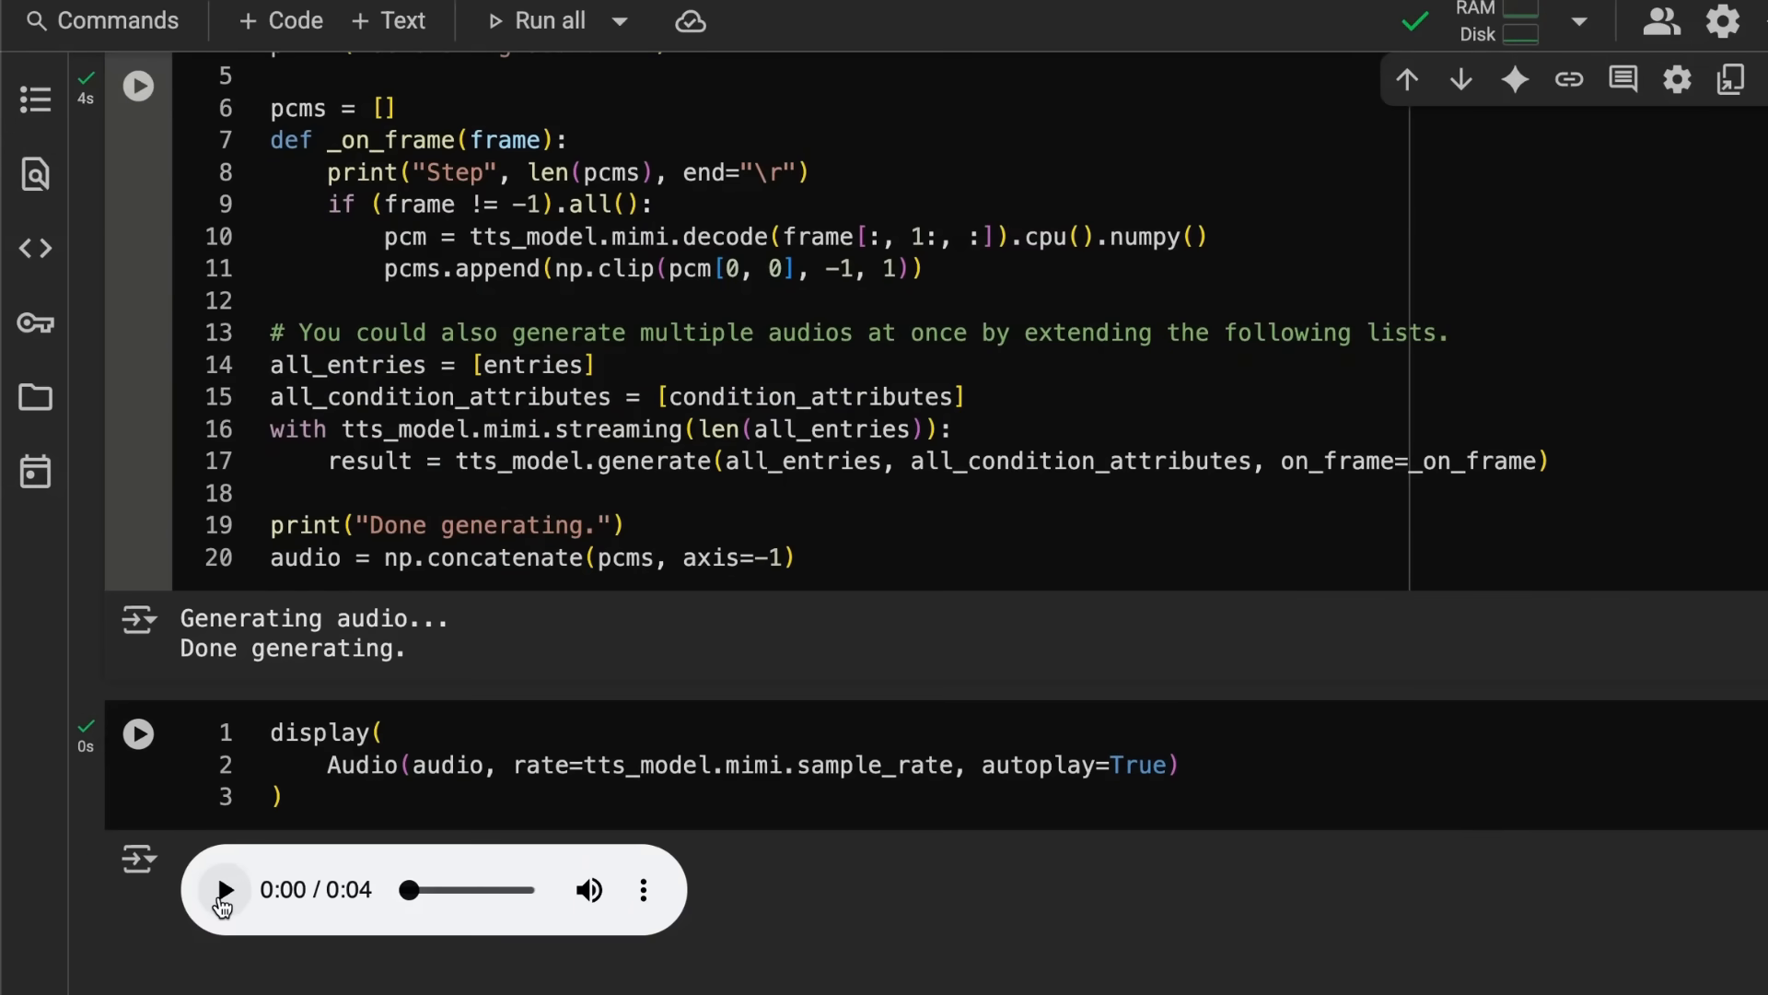
{"action": "left_click", "coordinate": [223, 889]}
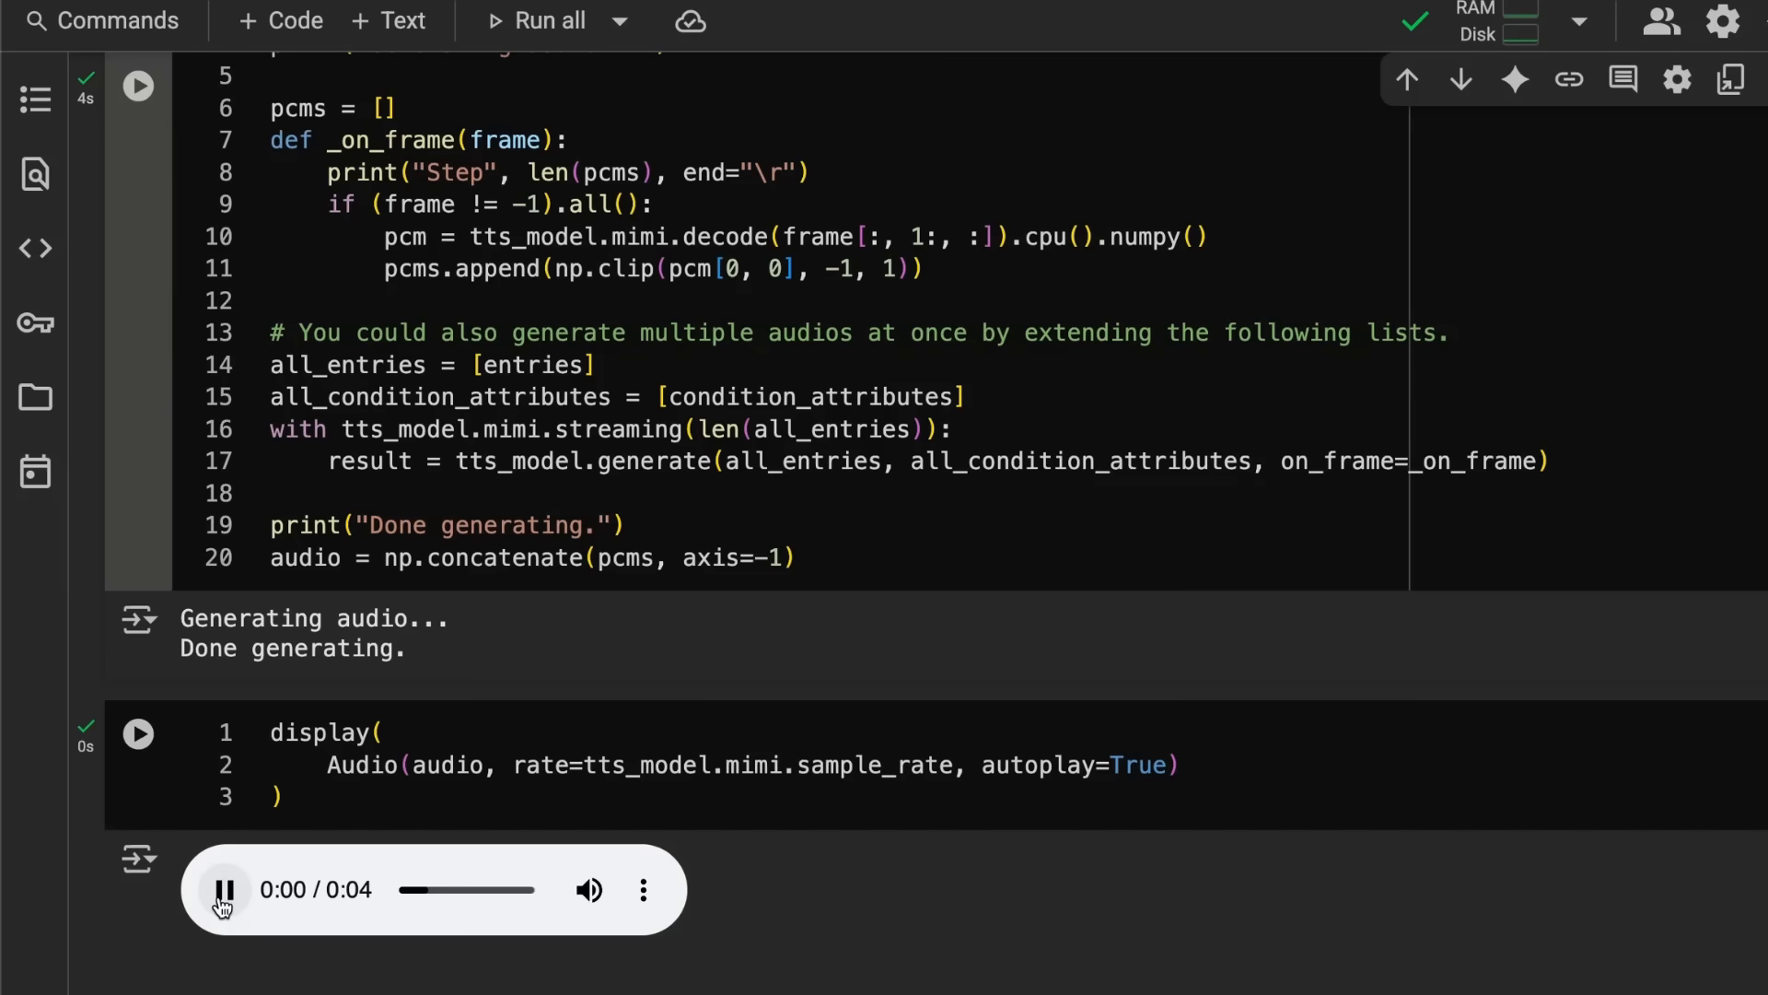
{"action": "scroll", "scroll_direction": "up", "scroll_amount": 3}
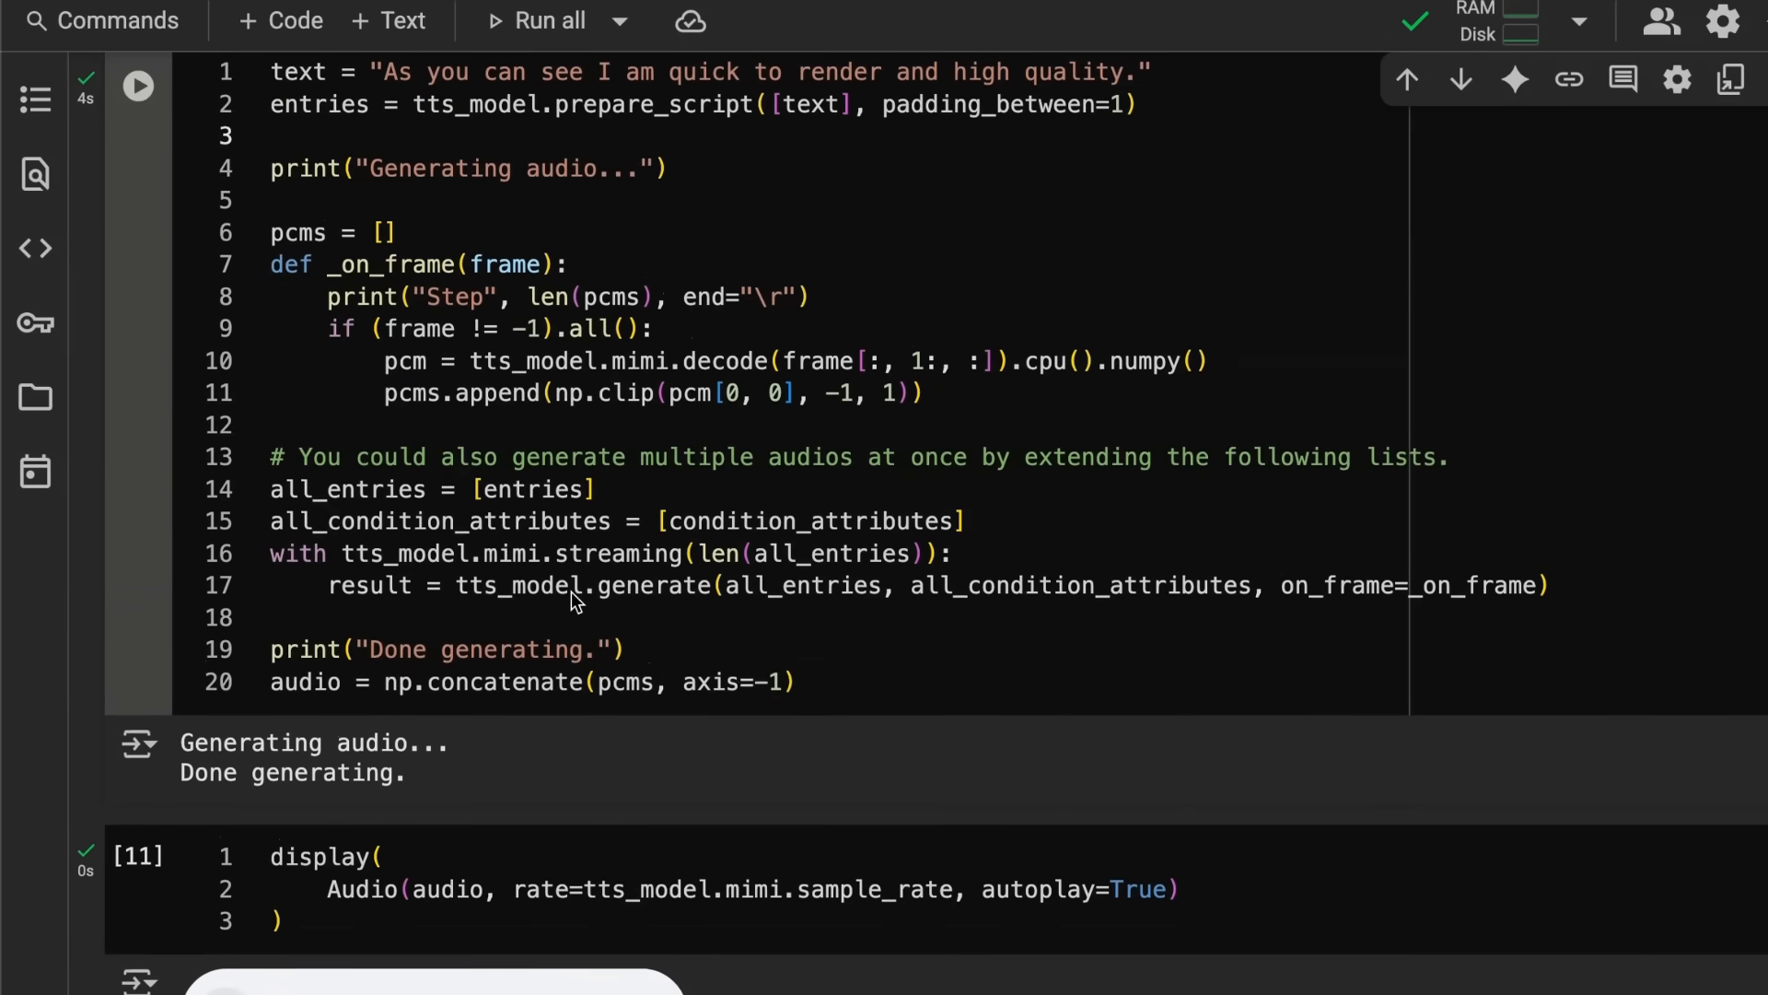
{"action": "scroll", "scroll_direction": "down", "scroll_amount": 3}
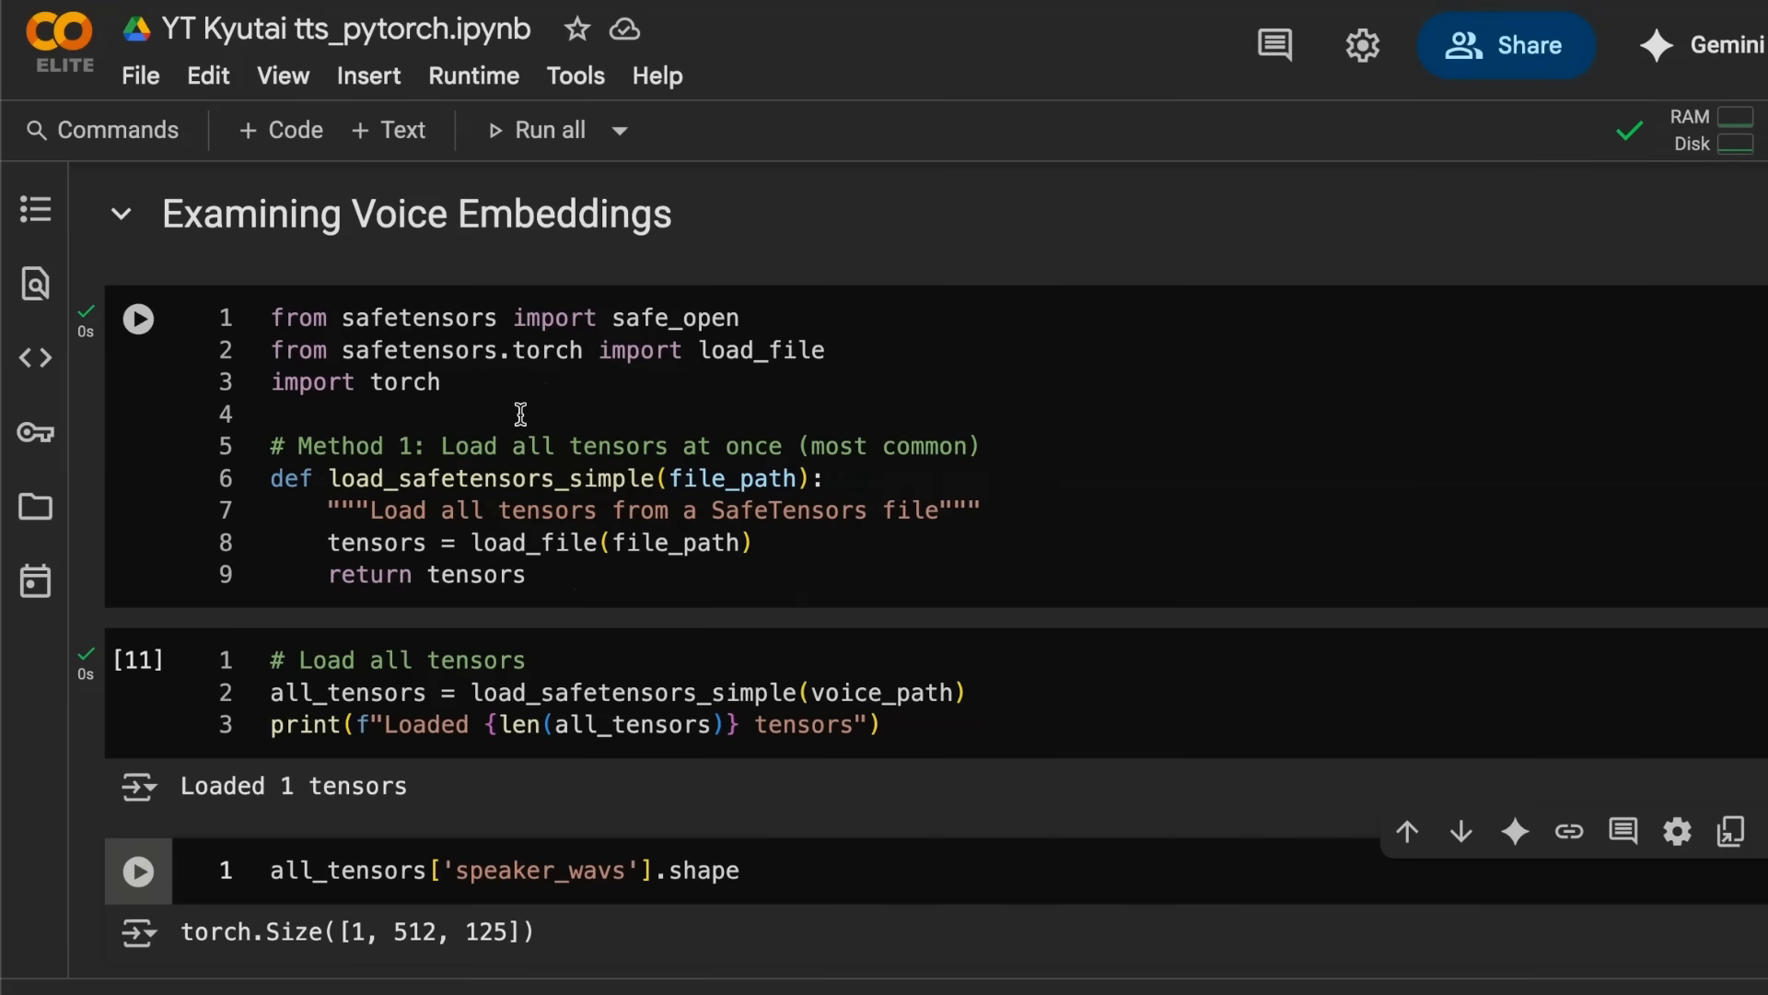
Step: Run the cells saving the voice tensors as sam_test.safetensors and listing the working folder
{"action": "left_click", "coordinate": [519, 412]}
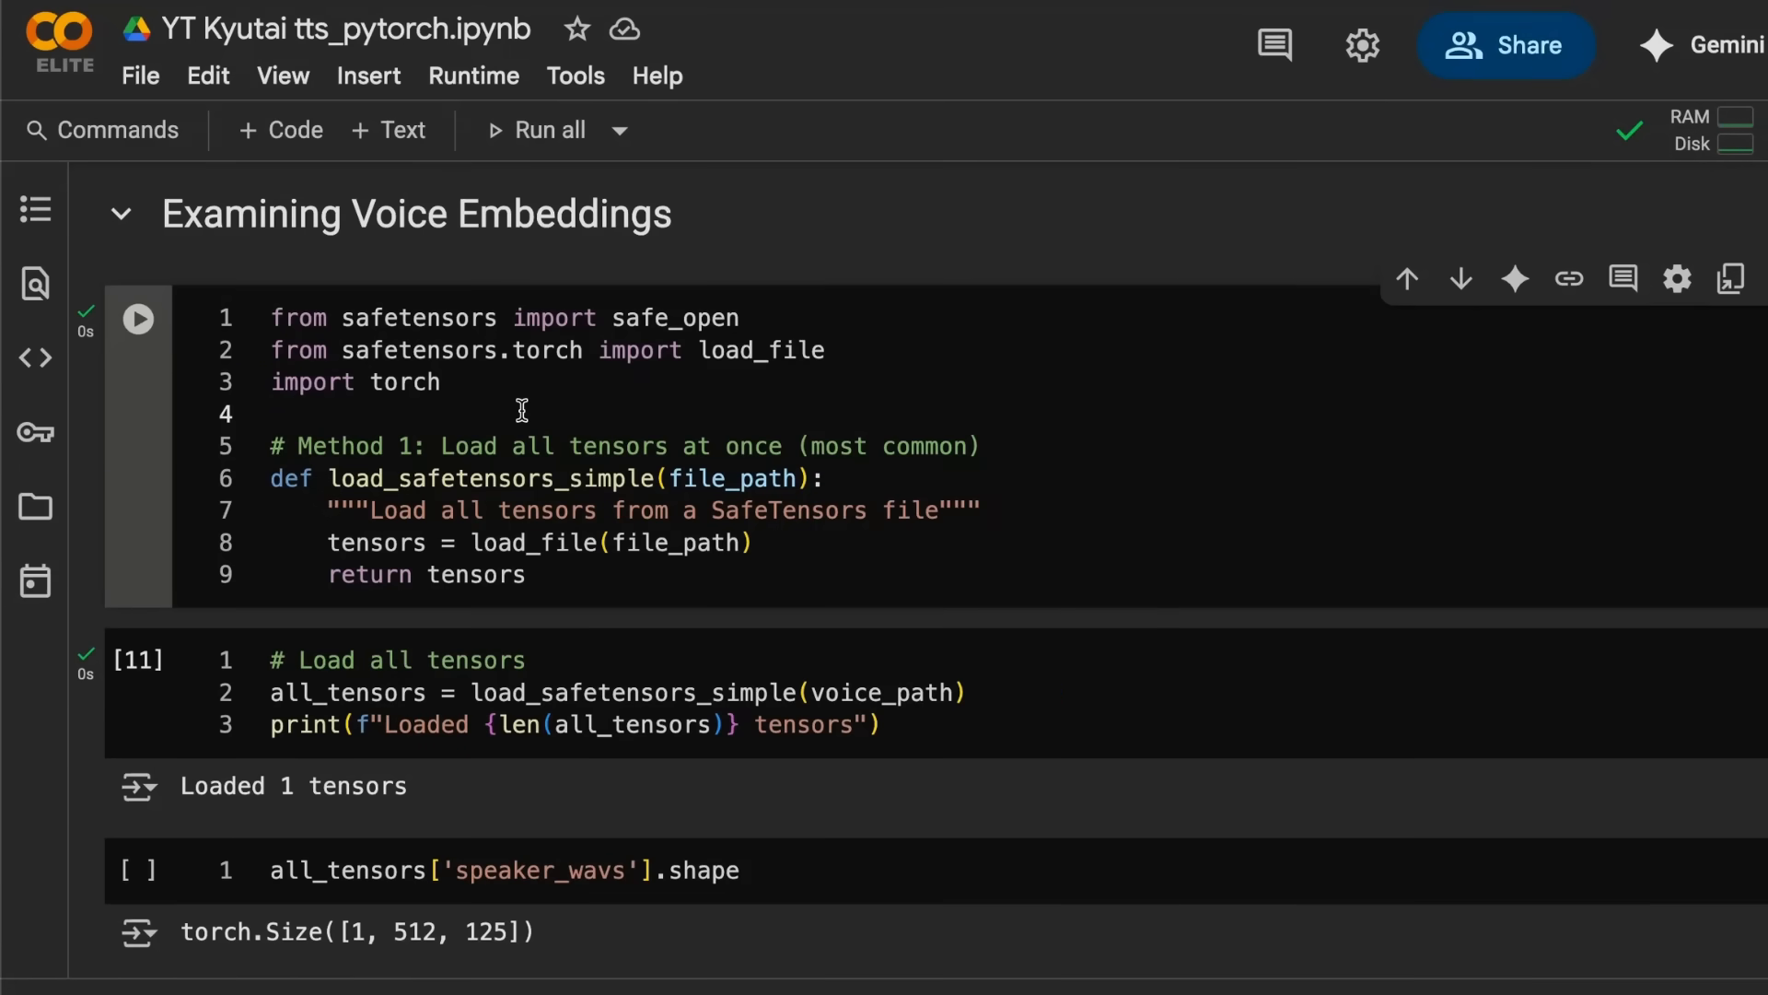
{"action": "scroll", "scroll_direction": "down", "scroll_amount": 3}
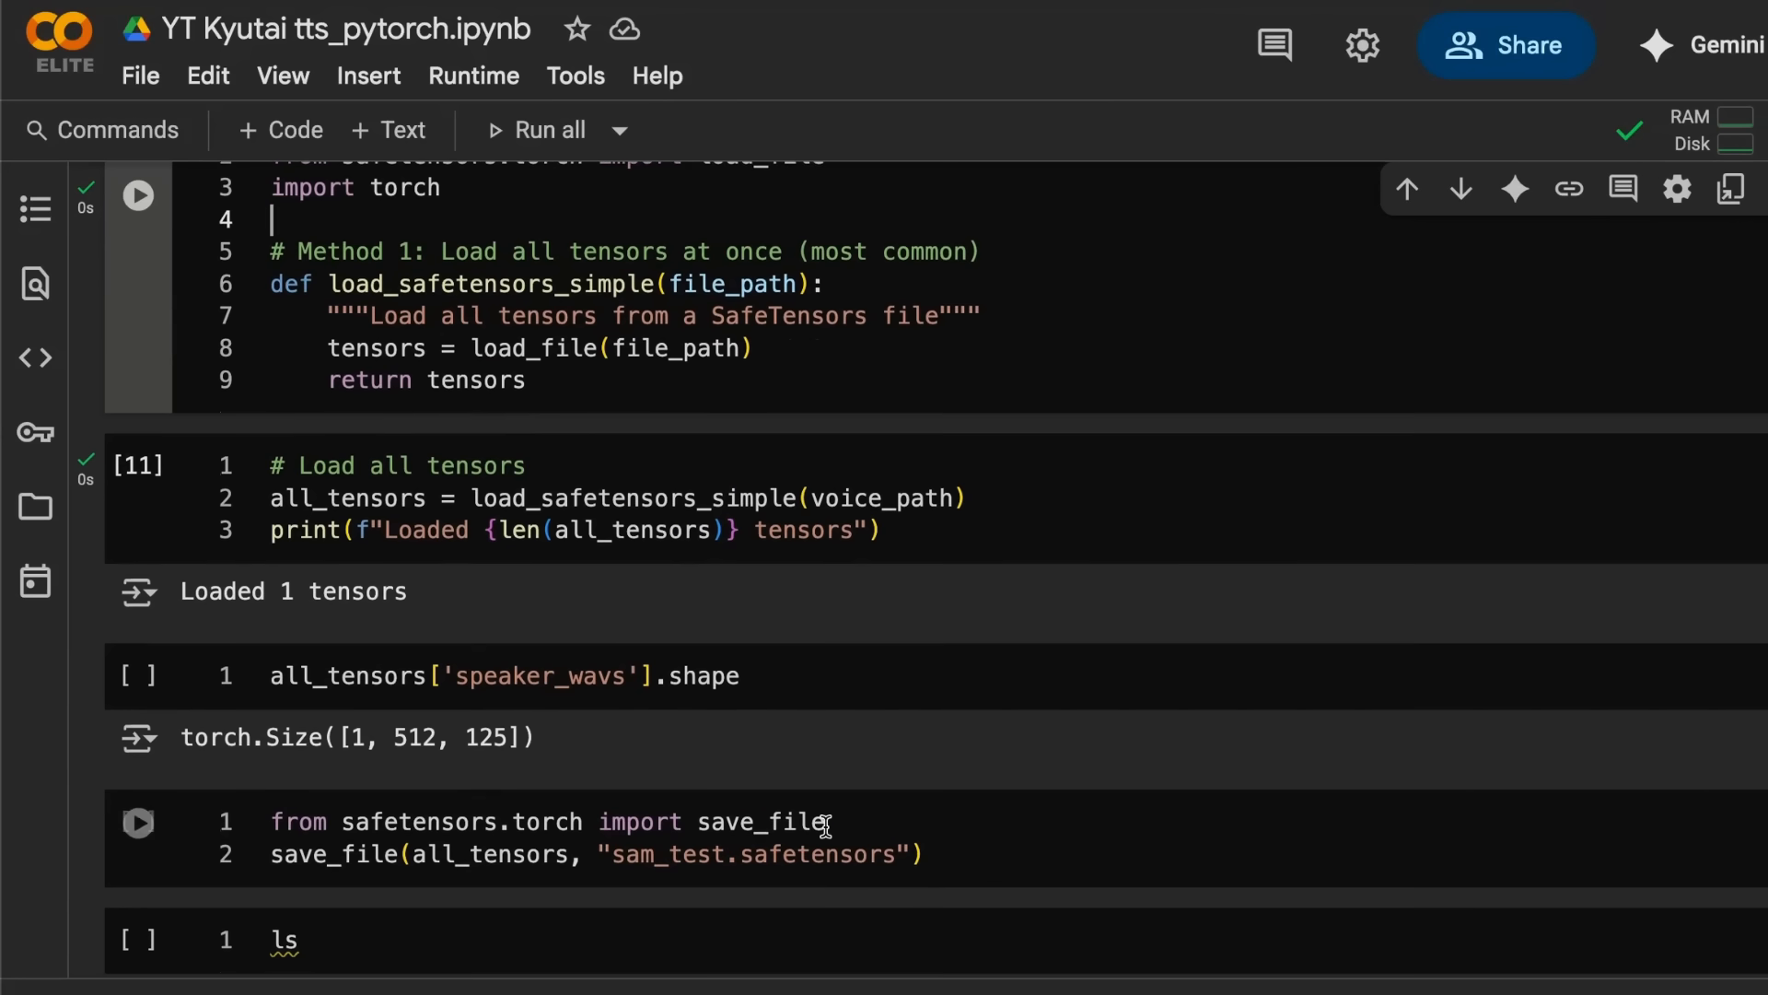
{"action": "left_click", "coordinate": [563, 821]}
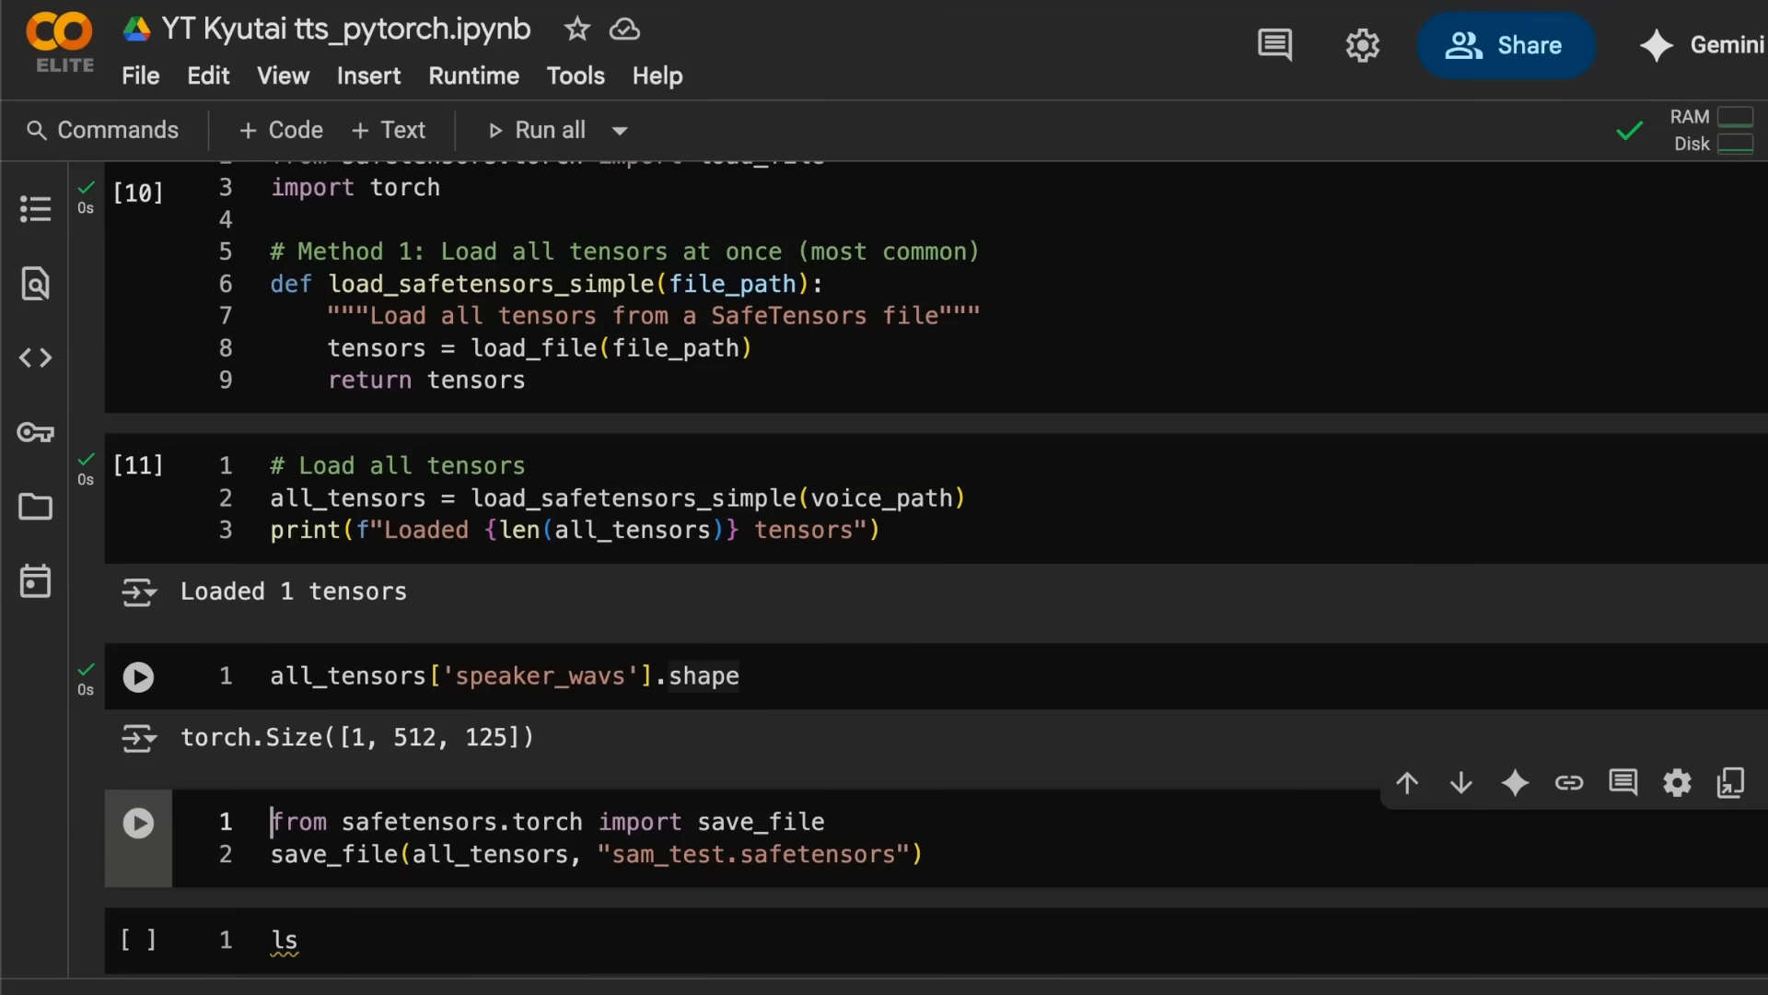
{"action": "left_click", "coordinate": [138, 821]}
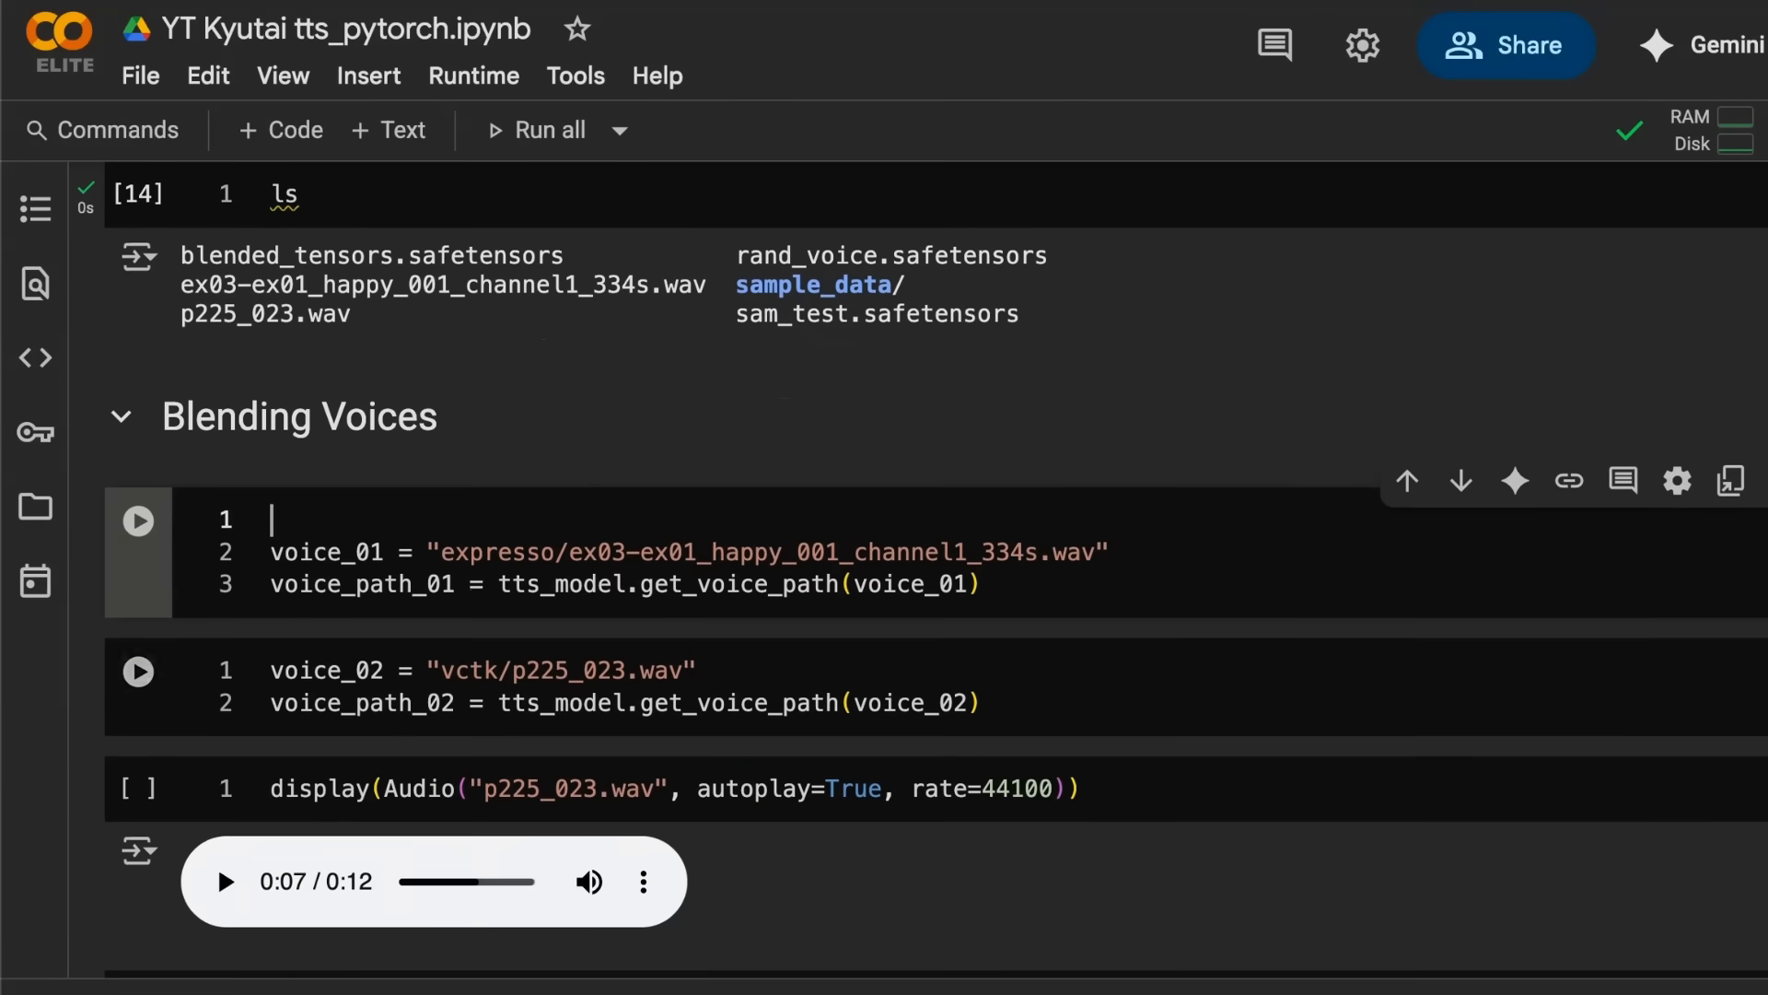
Step: Run the voice_01 and voice_02 path cells and pause the p225_023 sample at 0:06
{"action": "scroll", "scroll_direction": "down", "scroll_amount": 3}
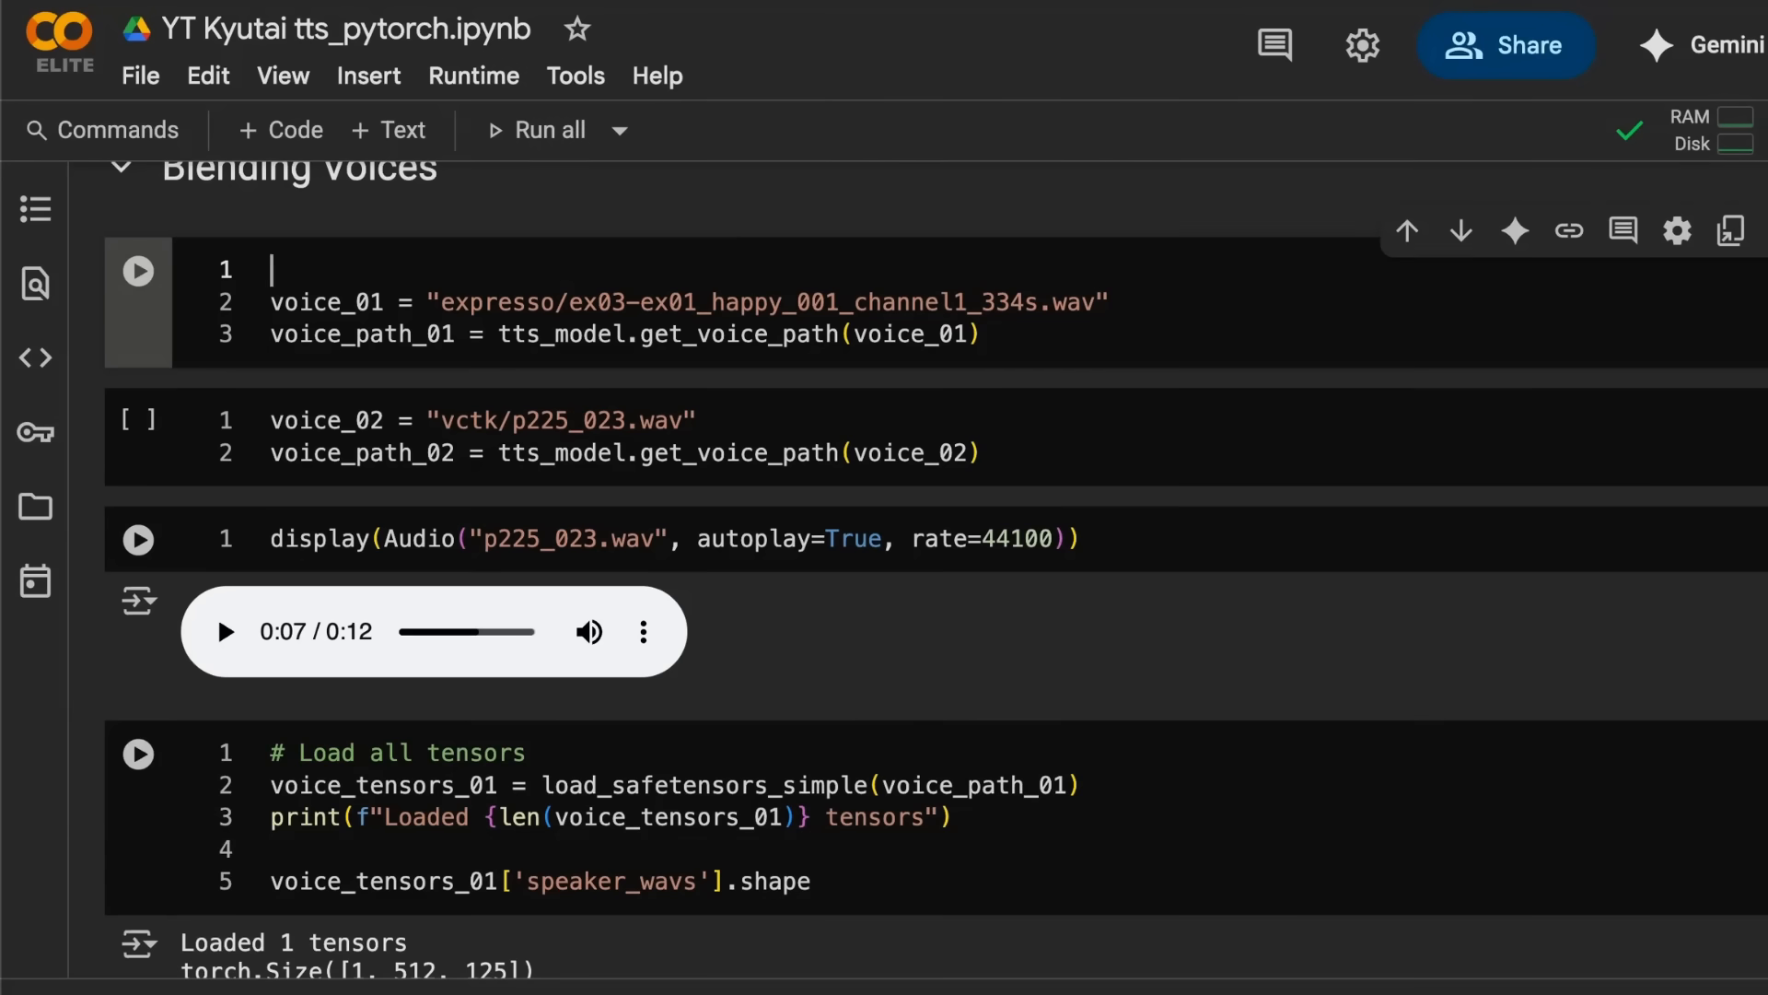
{"action": "left_click", "coordinate": [136, 269]}
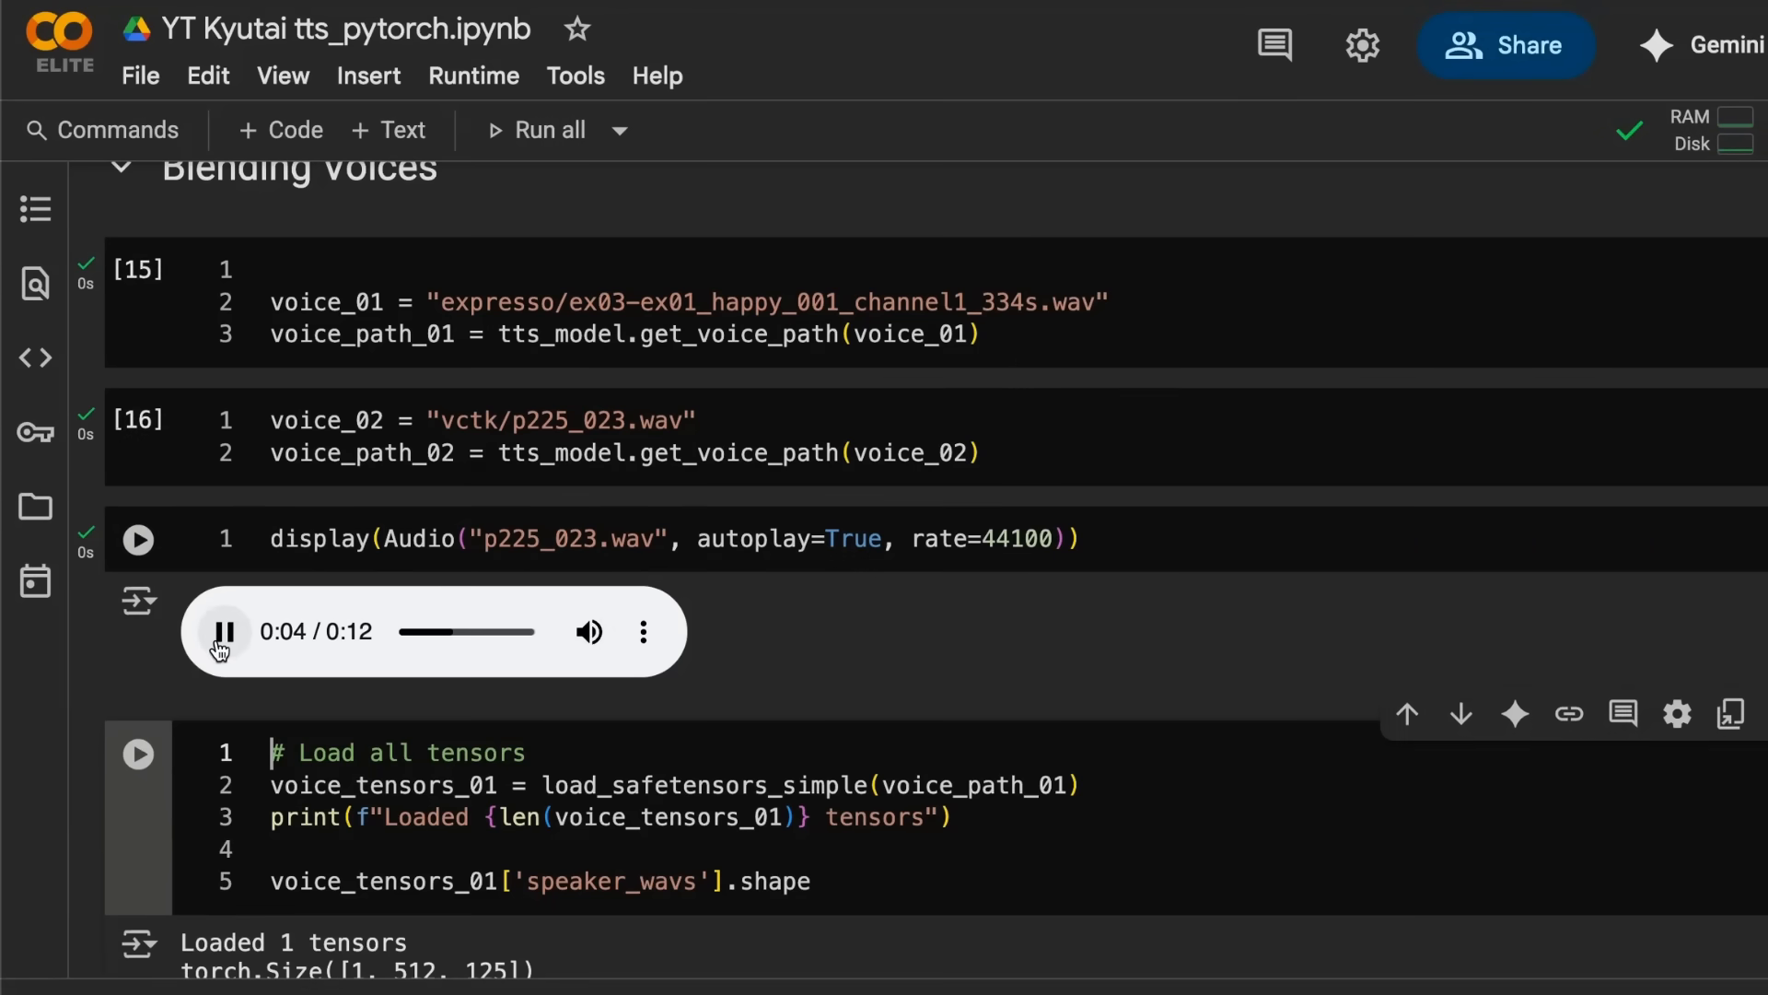
{"action": "left_click", "coordinate": [223, 630]}
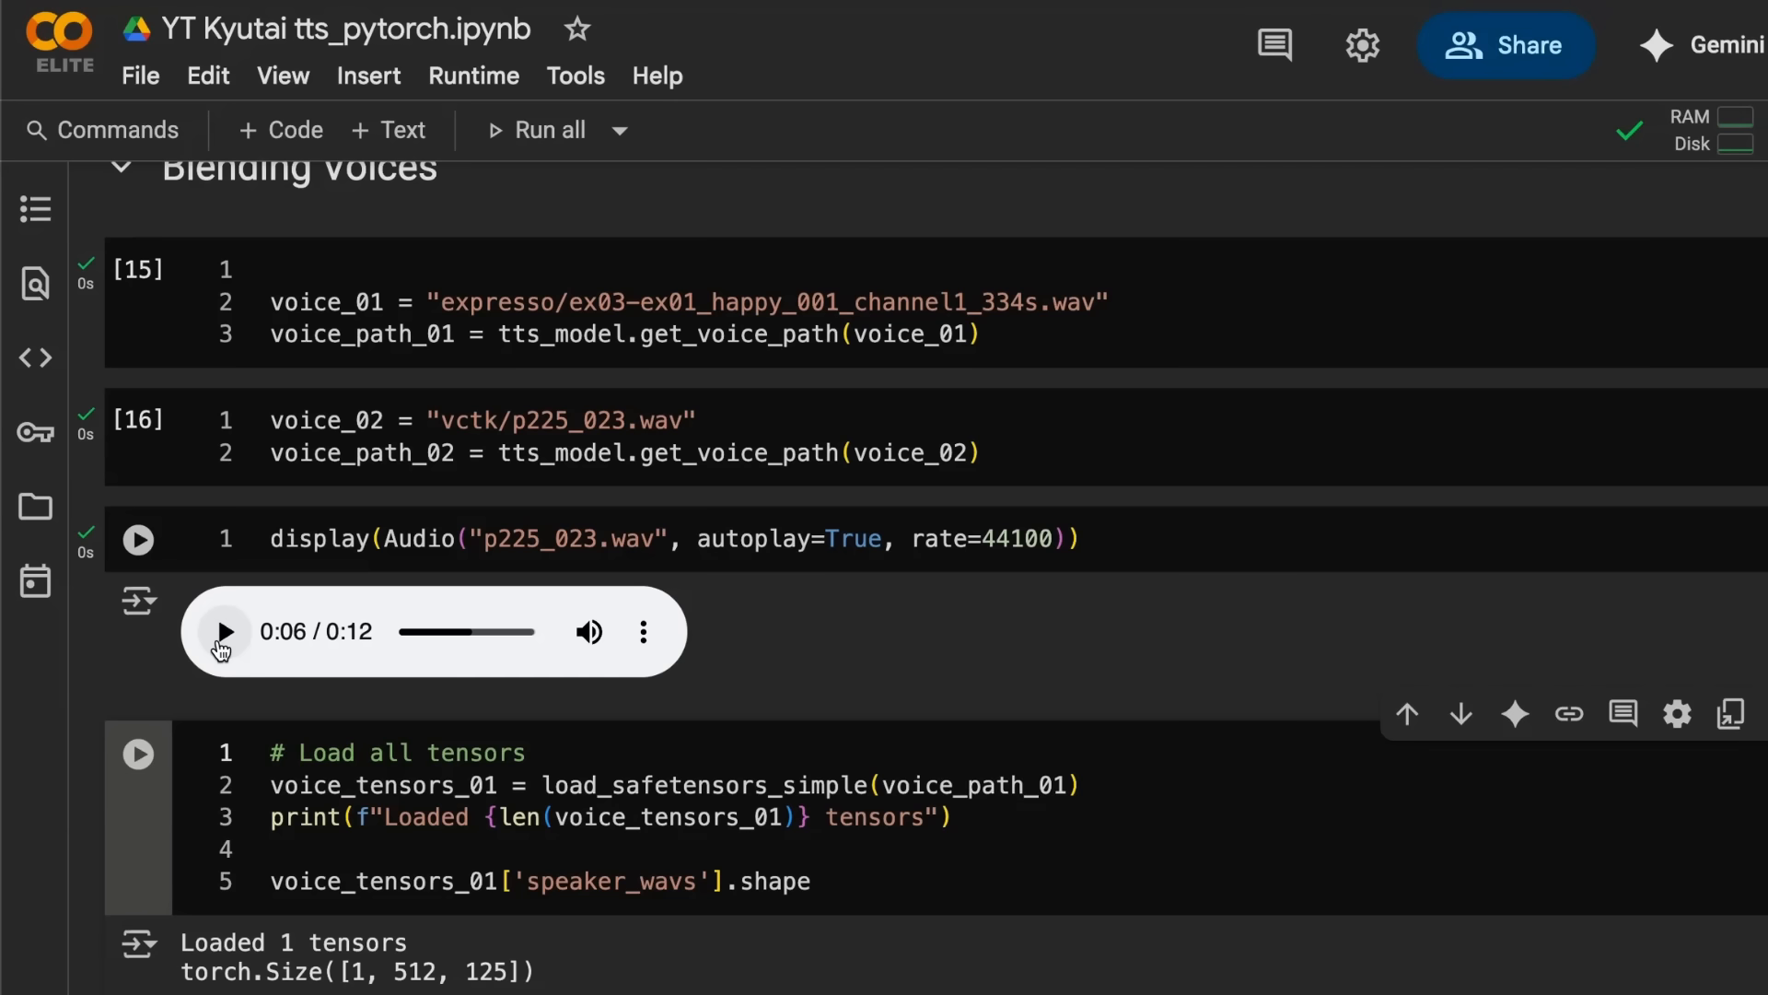
{"action": "mouse_move", "coordinate": [1022, 549]}
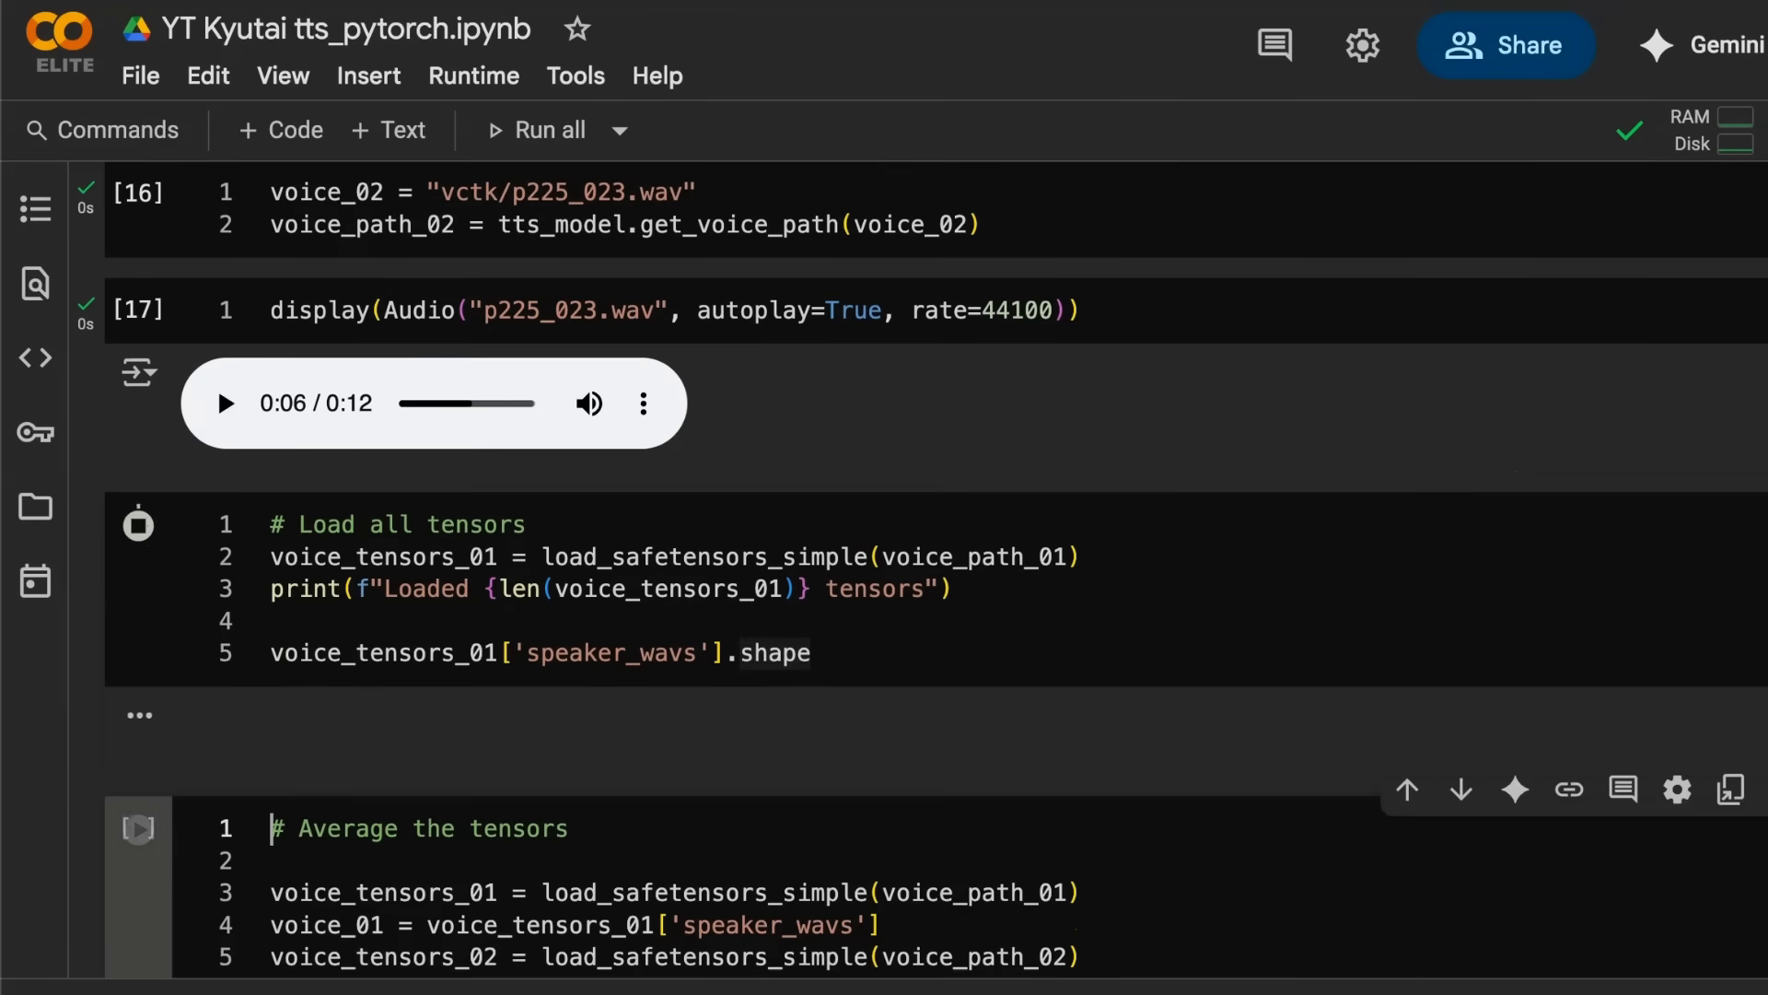
Step: Build the blended tensor set (shape [1, 512, 125]) and save it as blended_tensors.safetensors for generation
{"action": "scroll", "scroll_direction": "down", "scroll_amount": 3}
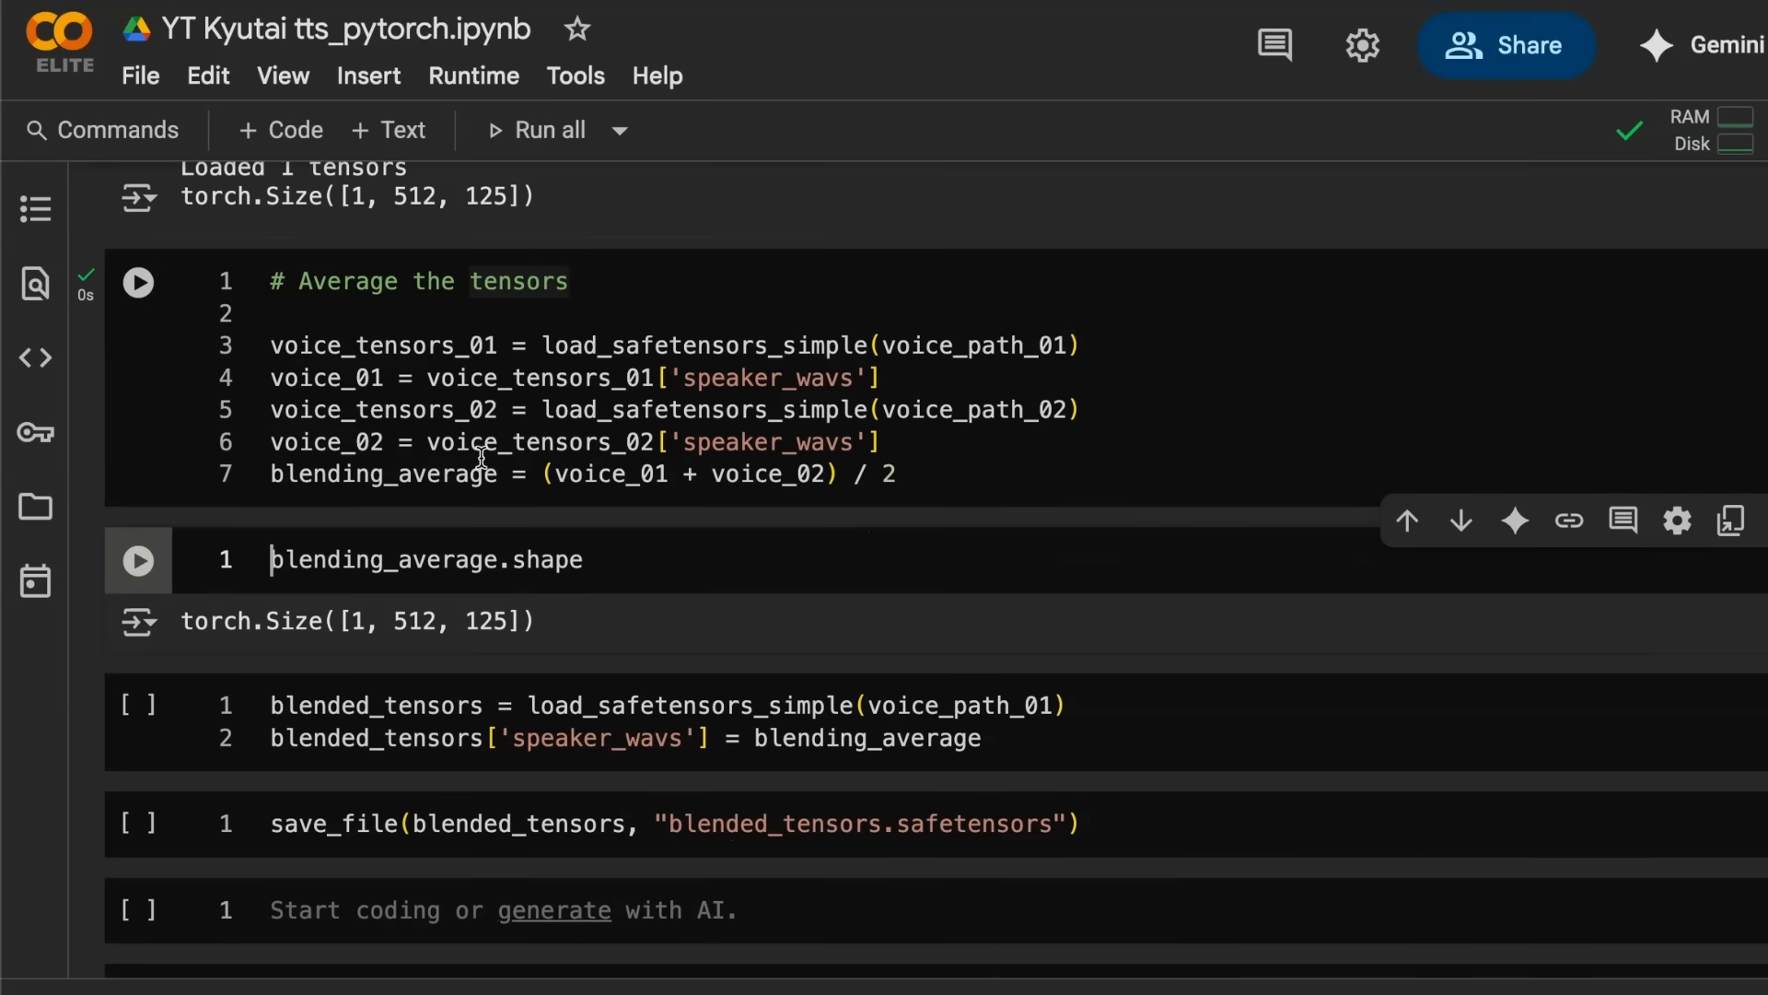
{"action": "mouse_move", "coordinate": [740, 495]}
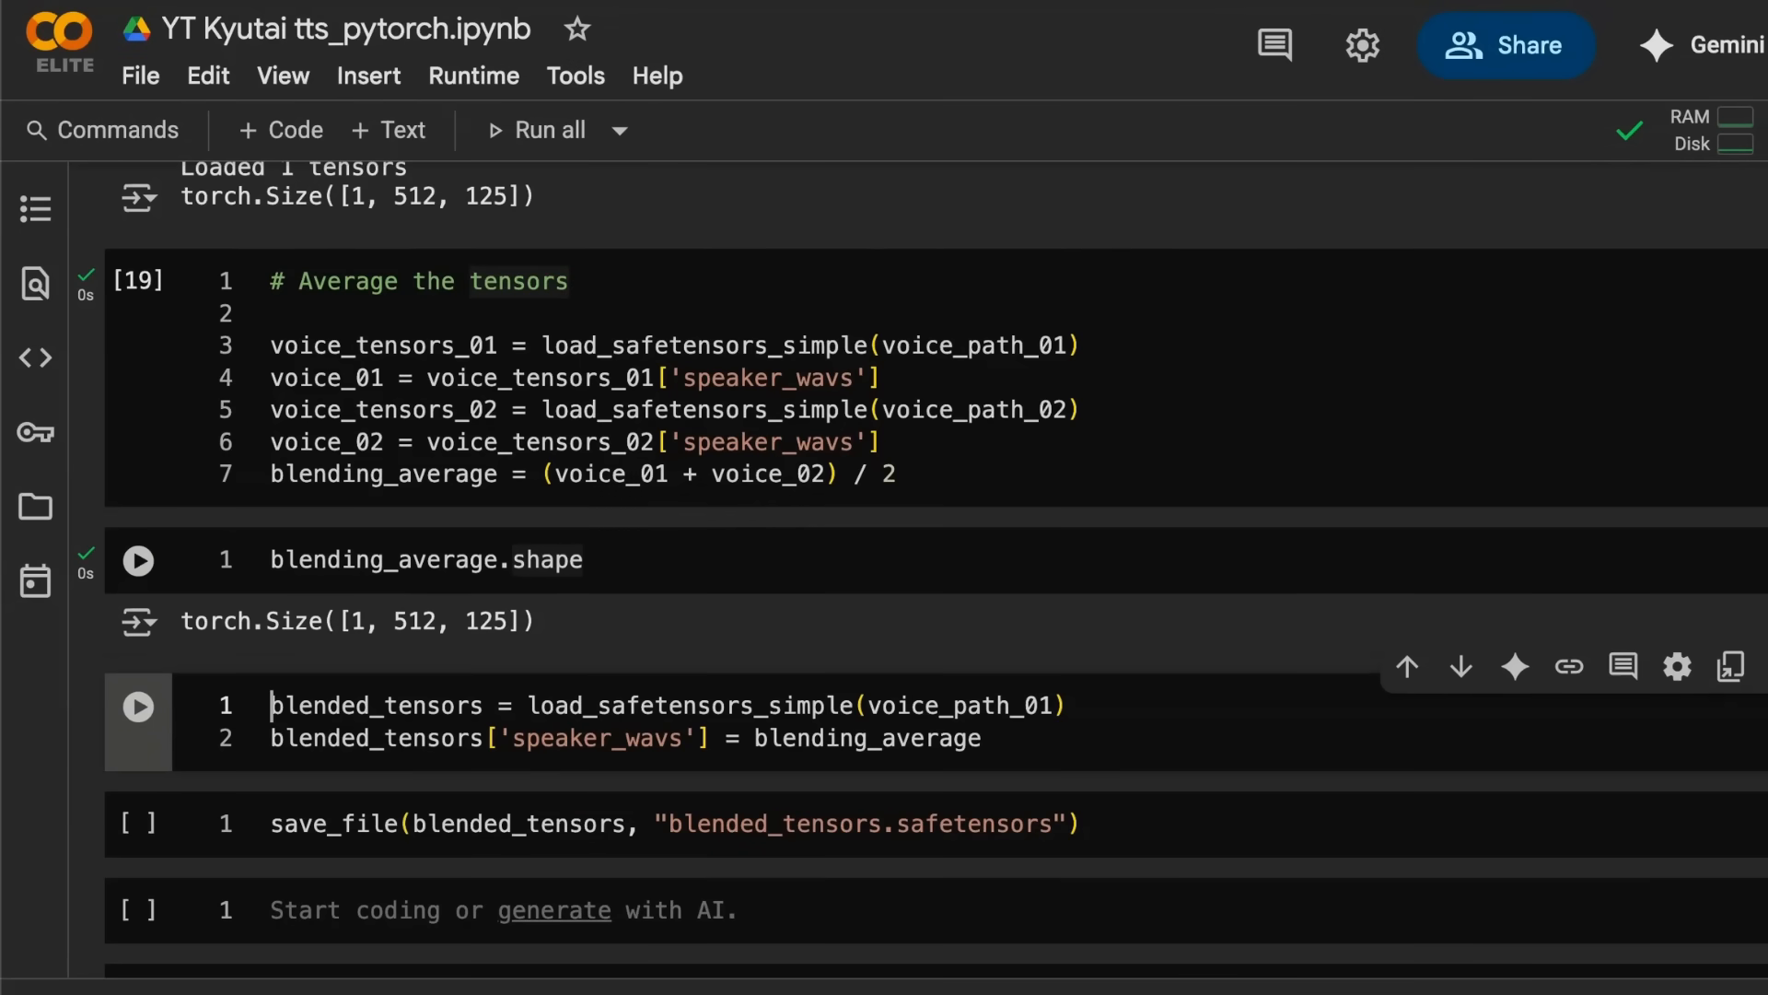
{"action": "left_click", "coordinate": [138, 705]}
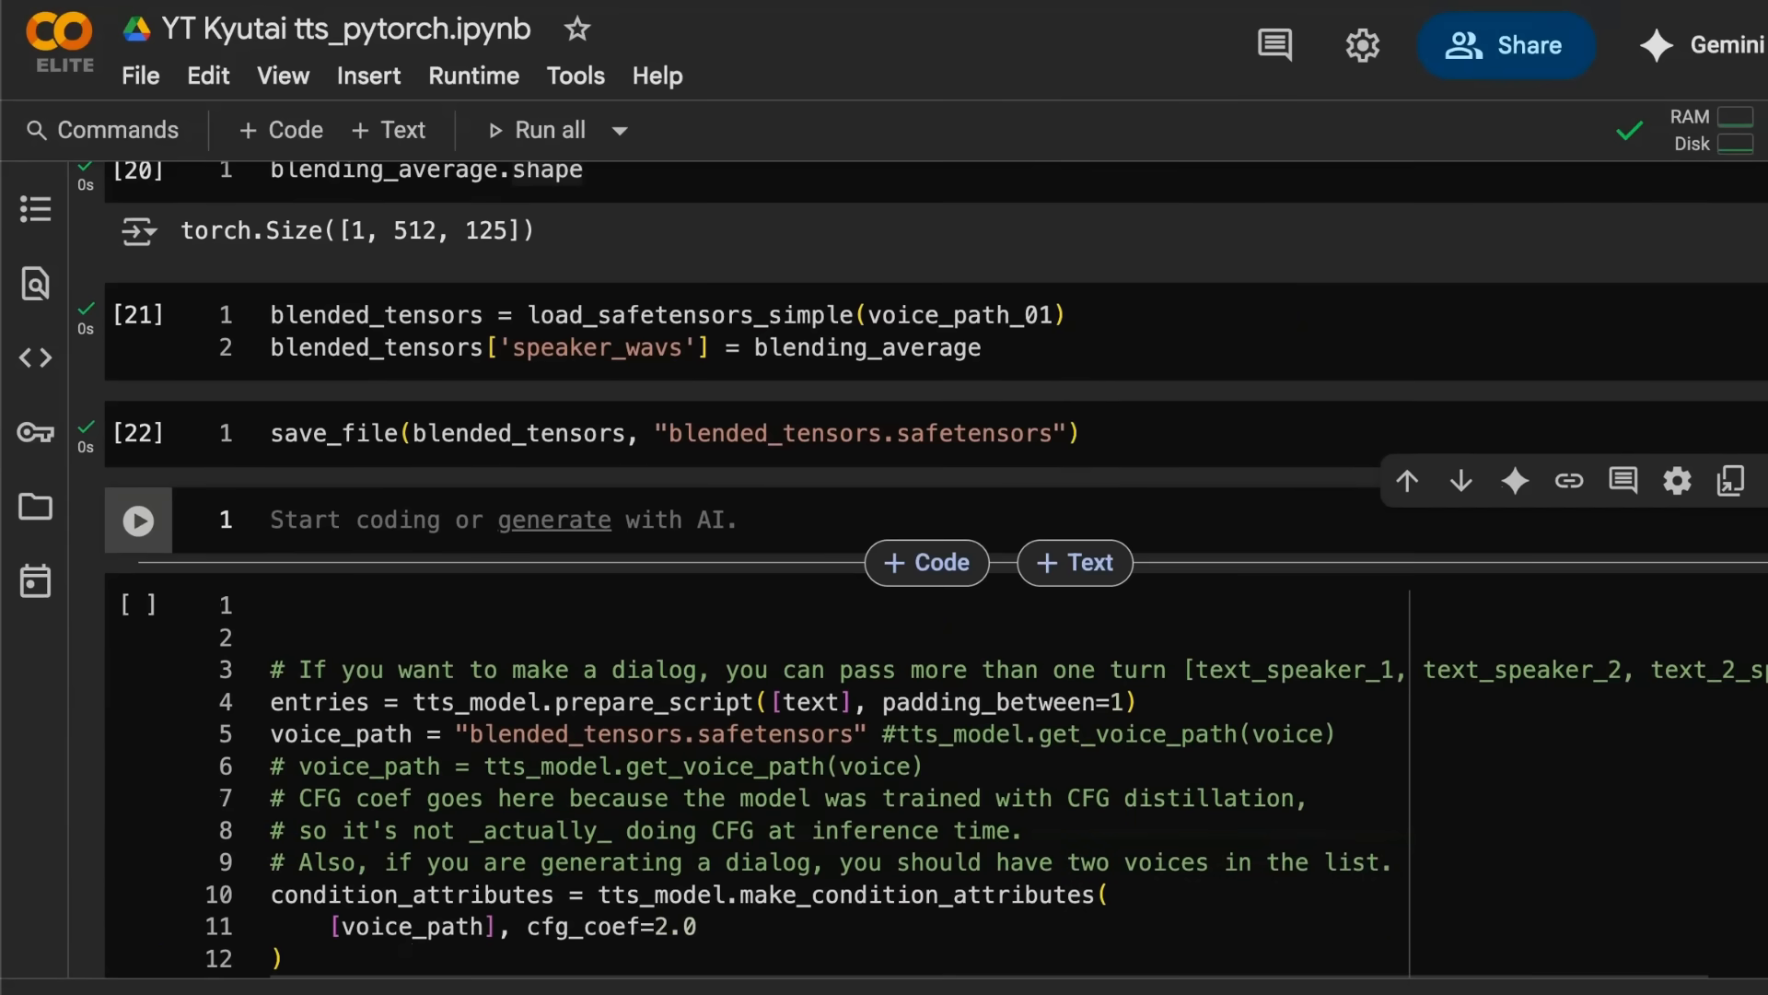
{"action": "scroll", "scroll_direction": "down", "scroll_amount": 3}
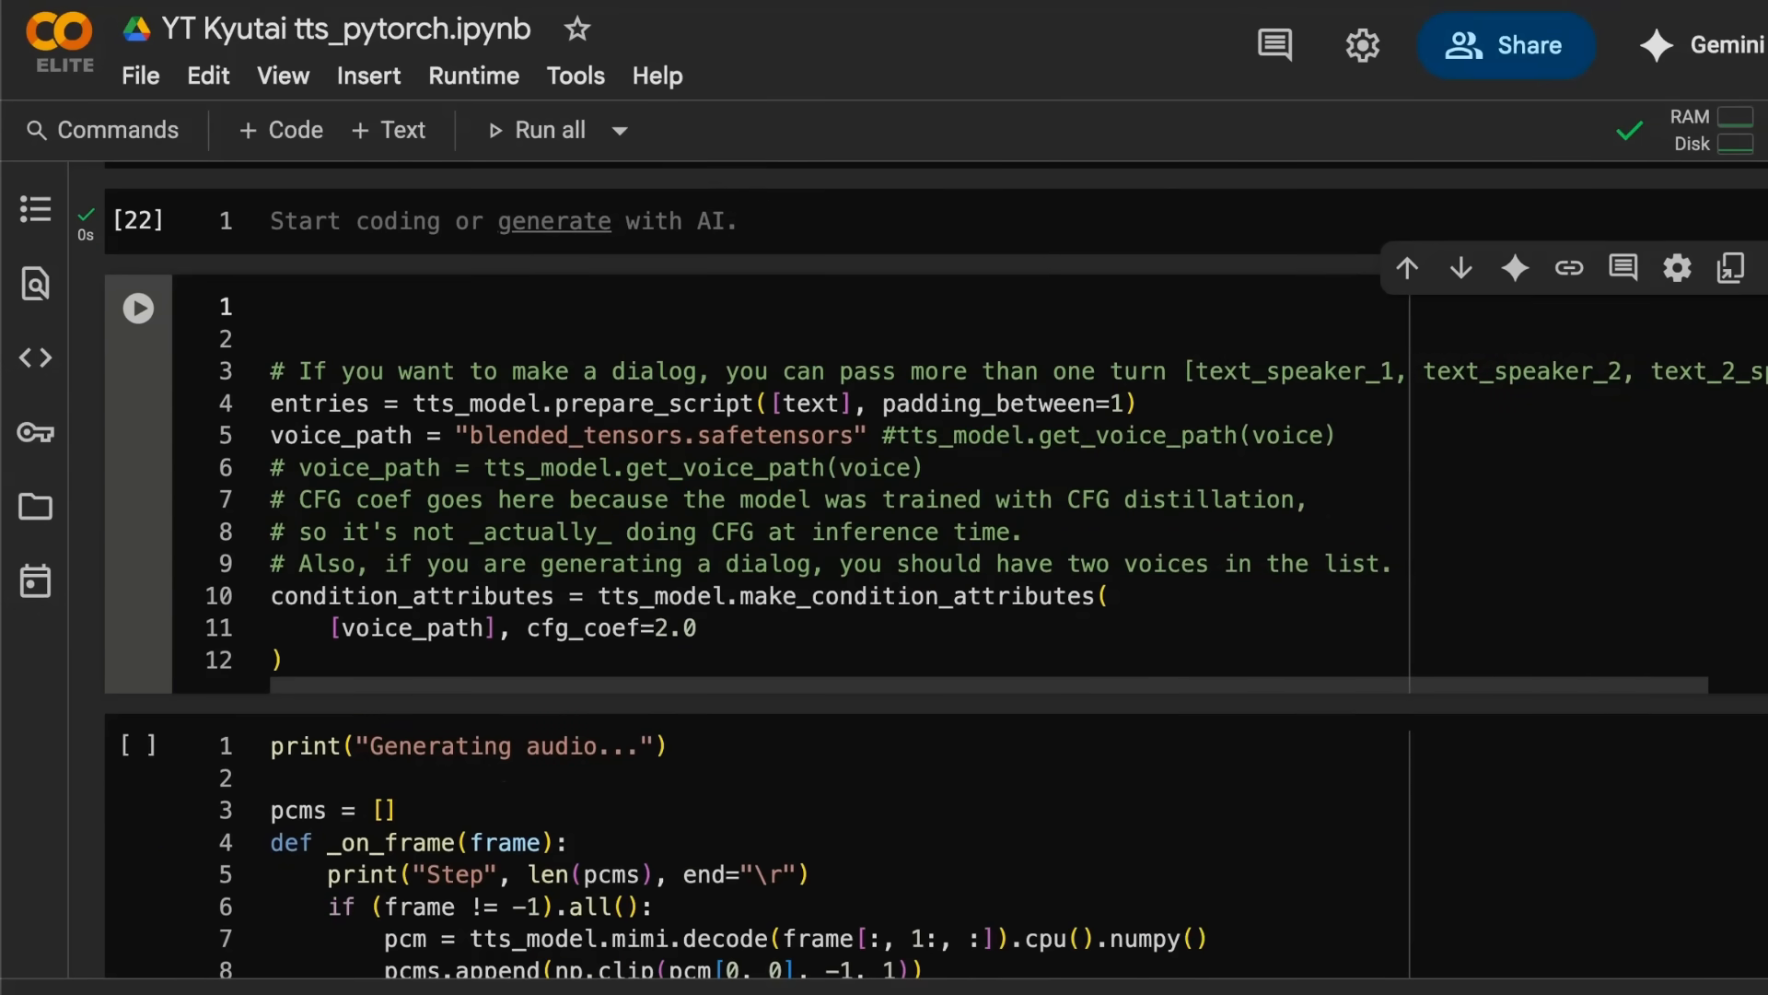
{"action": "mouse_move", "coordinate": [659, 441]}
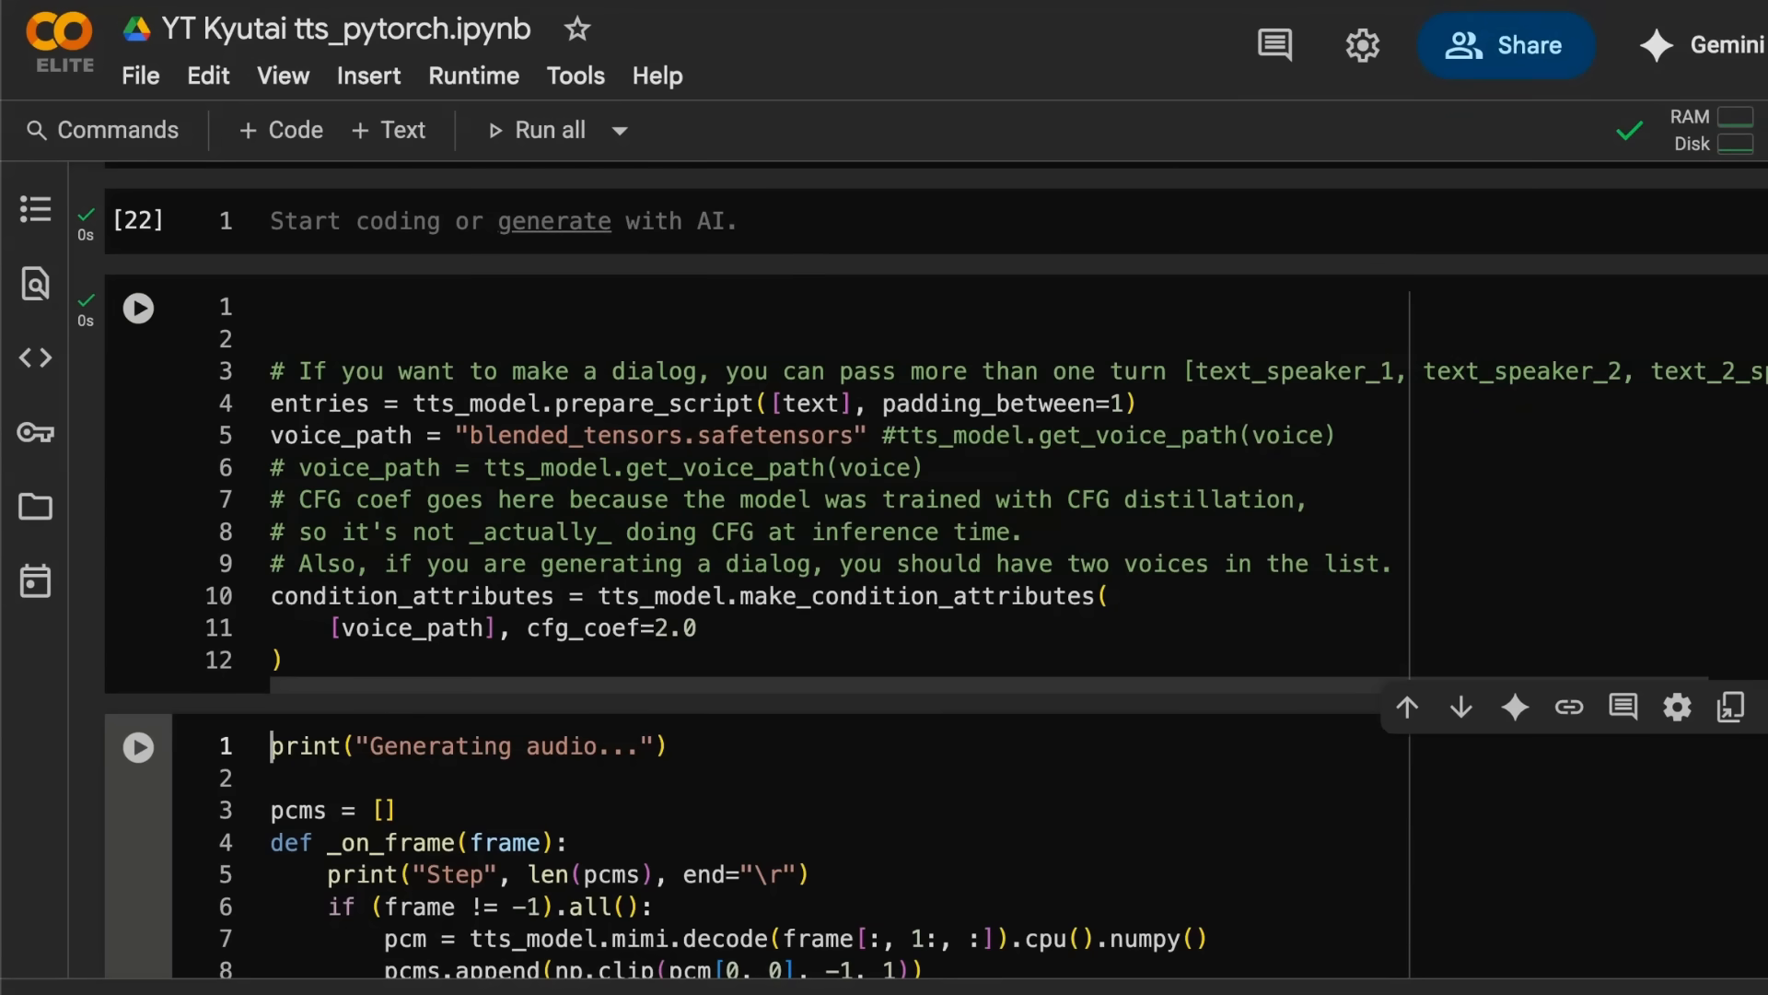
Step: Generate speech with the blended voice and let the resulting 4-second clip play to its end
{"action": "scroll", "scroll_direction": "down", "scroll_amount": 3}
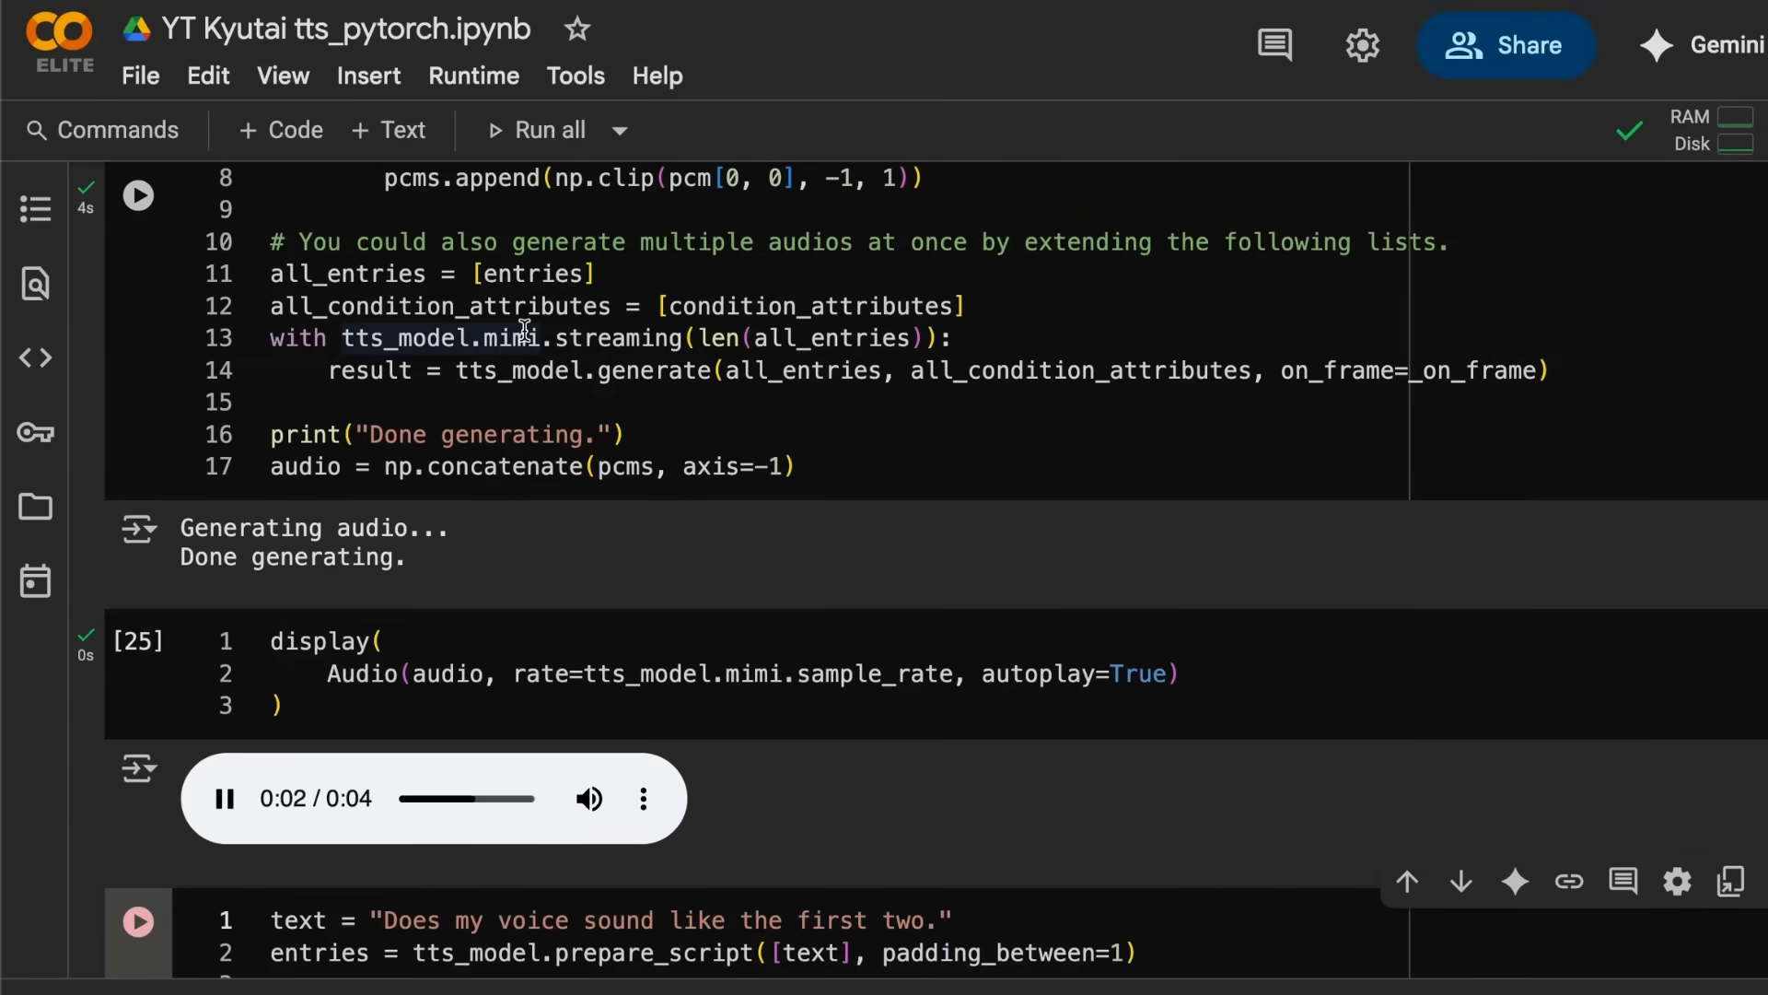
{"action": "left_click", "coordinate": [225, 797]}
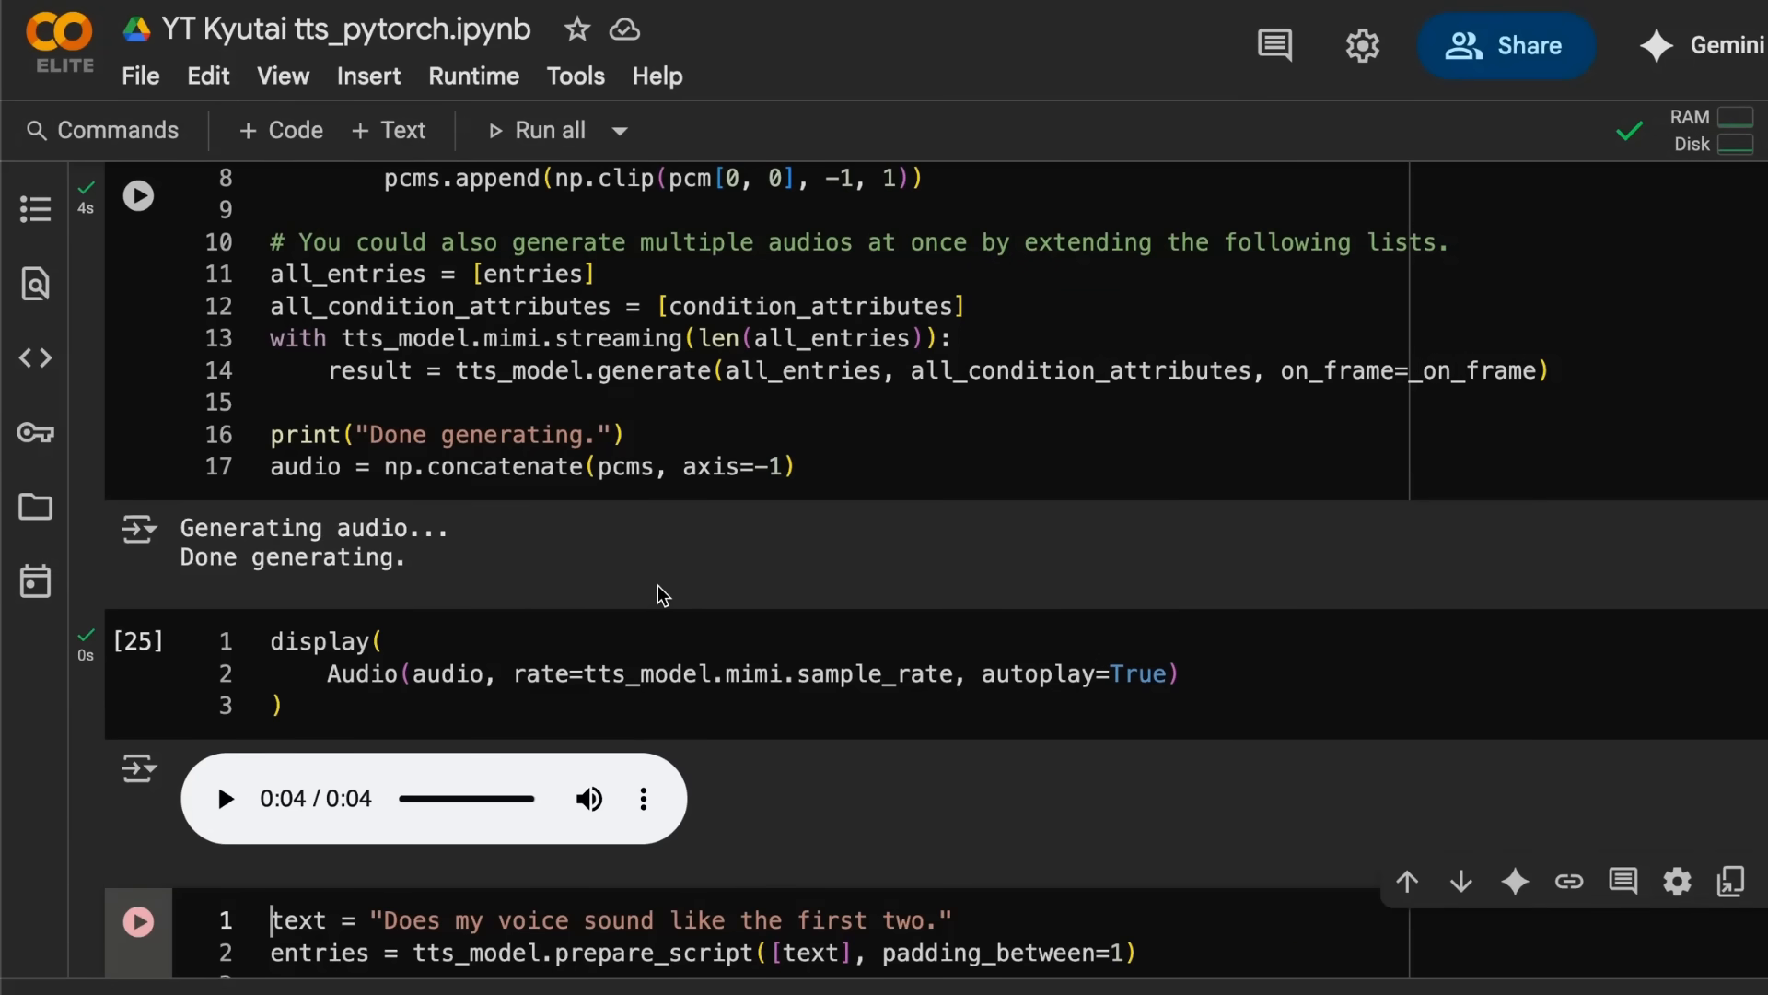
{"action": "scroll", "scroll_direction": "down", "scroll_amount": 3}
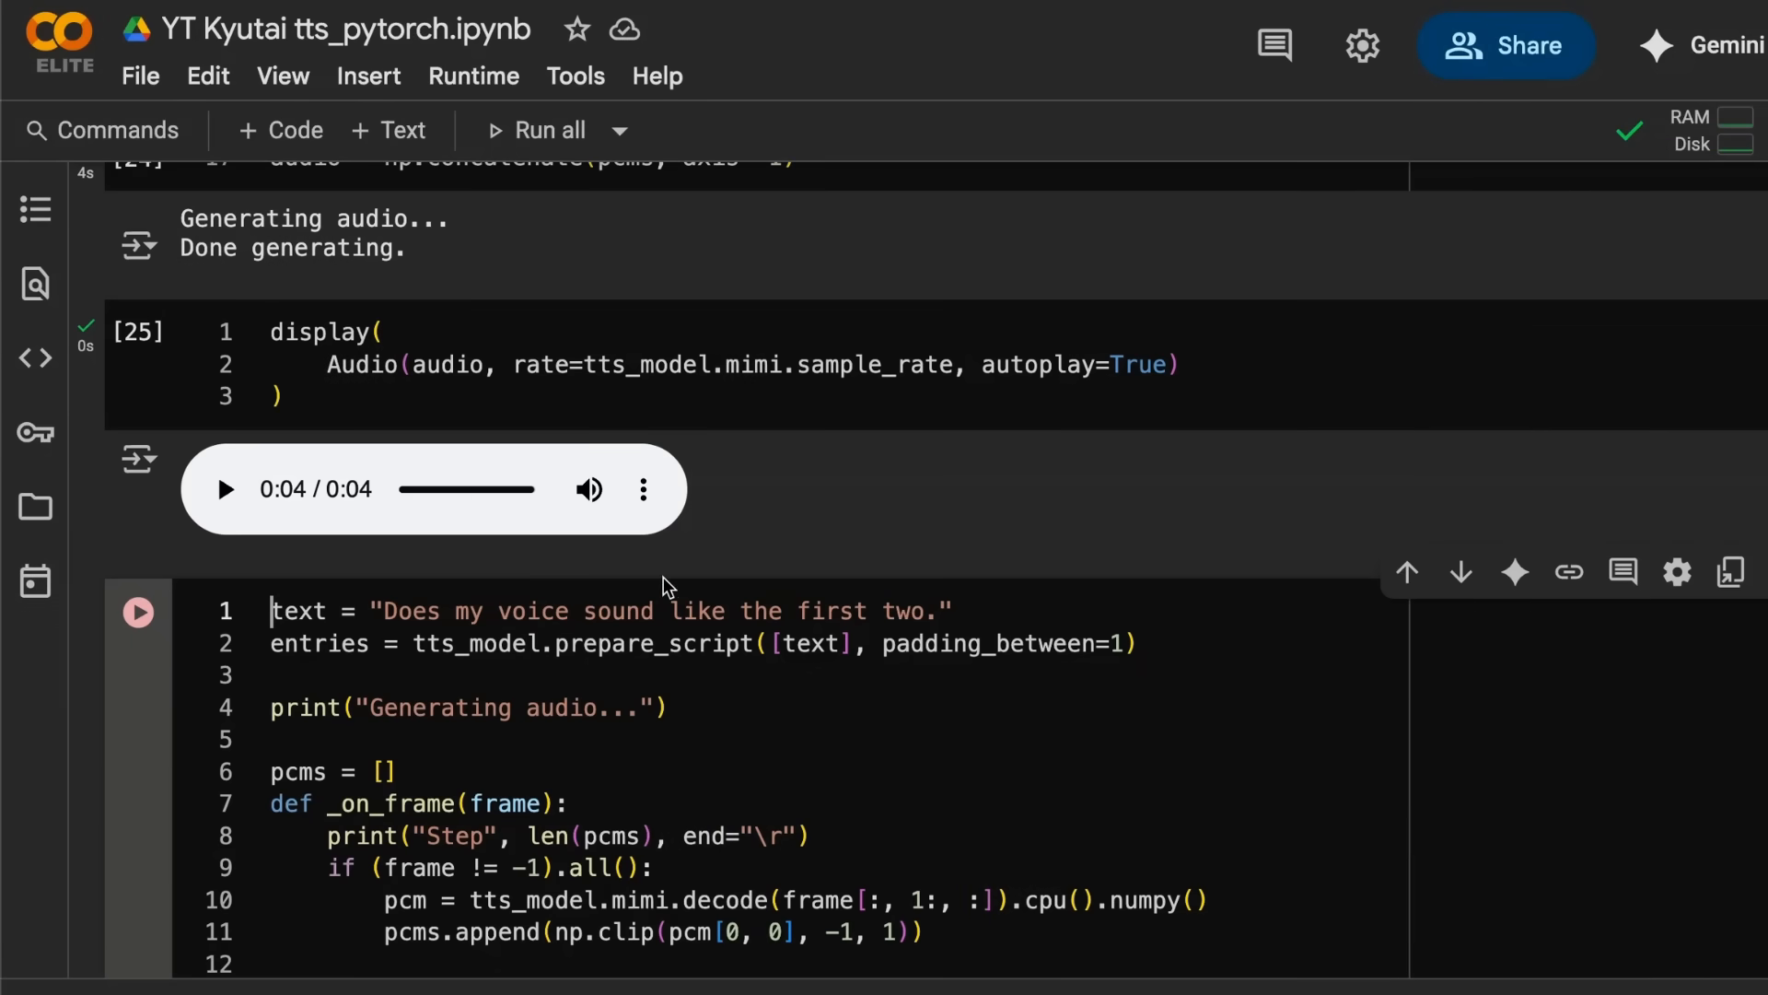
{"action": "scroll", "scroll_direction": "down", "scroll_amount": 3}
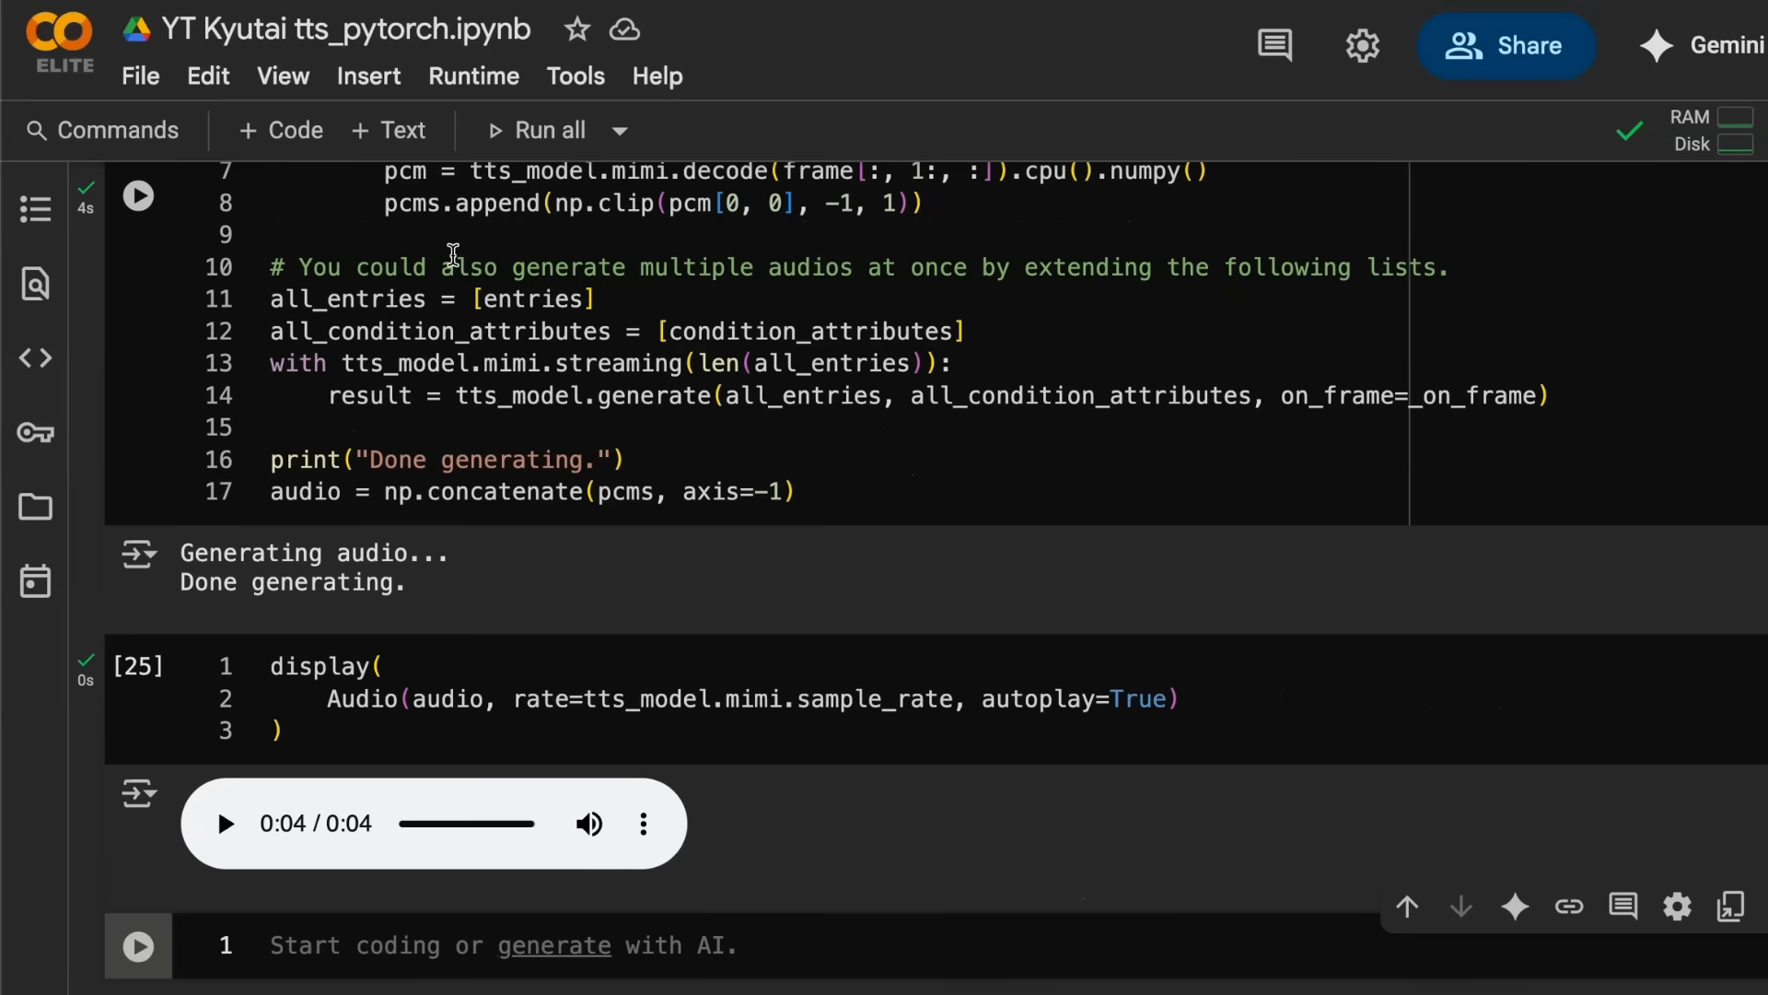